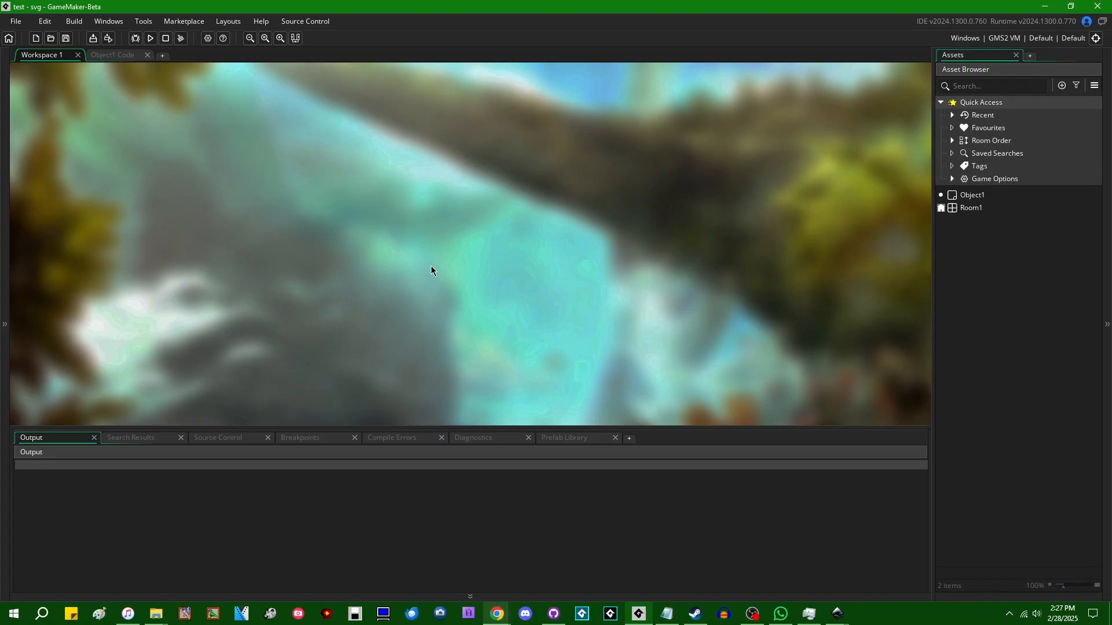
mouse_move(468, 329)
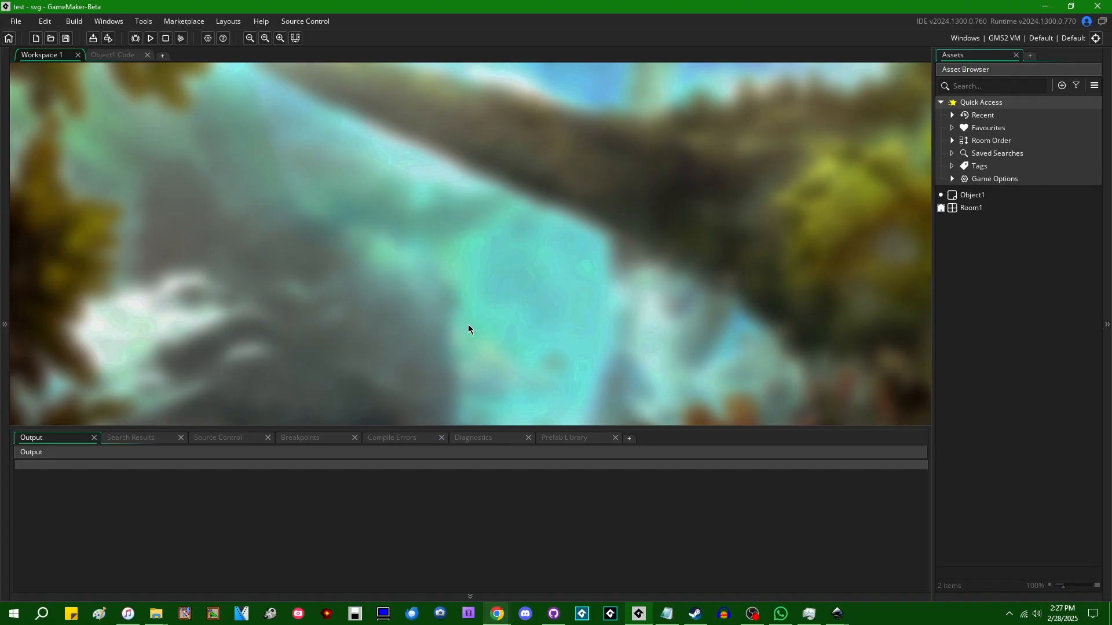
mouse_move(476, 328)
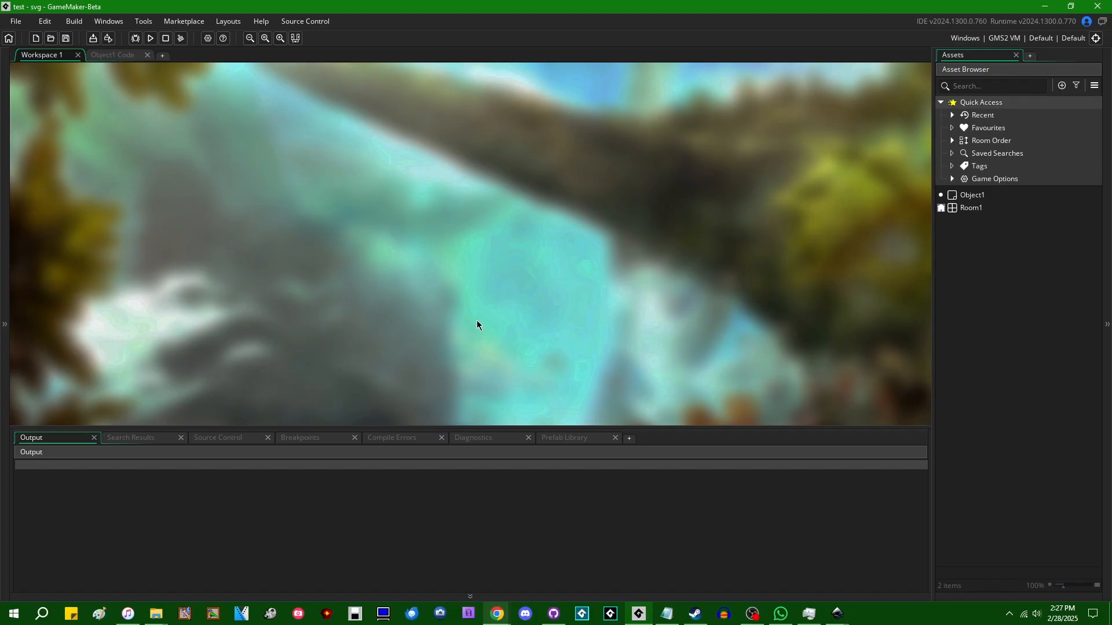
mouse_move(494, 304)
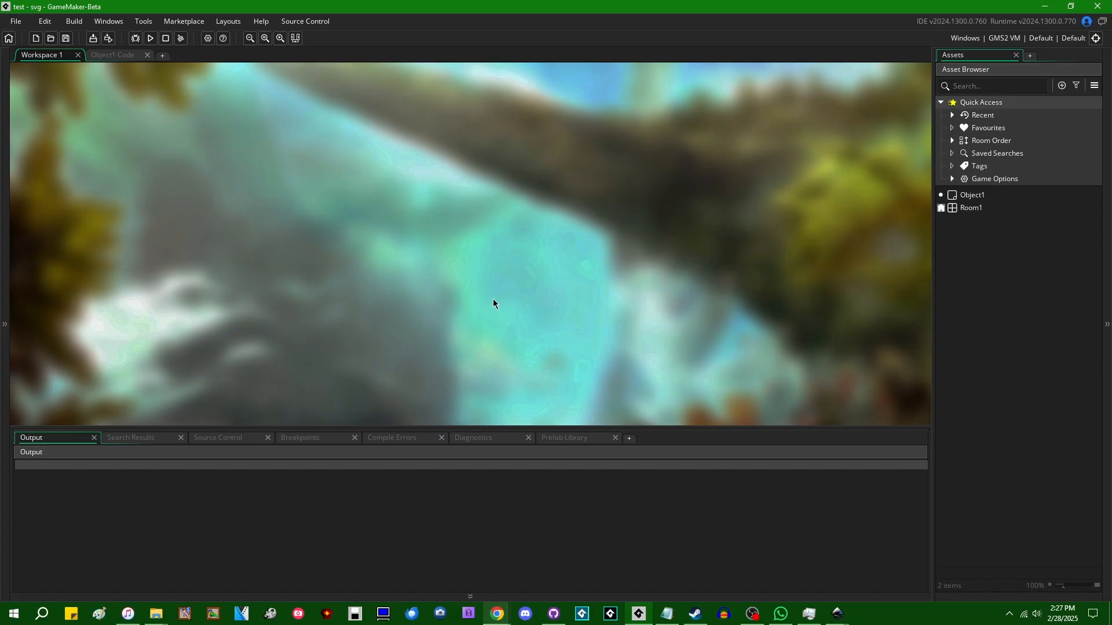
mouse_move(525, 298)
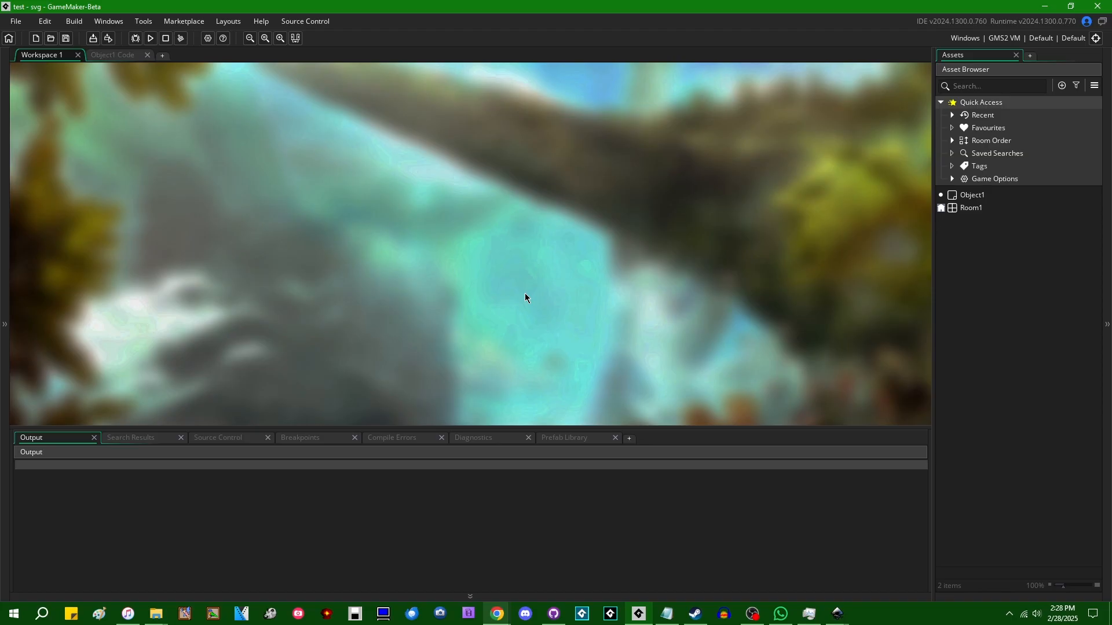
mouse_move(738, 314)
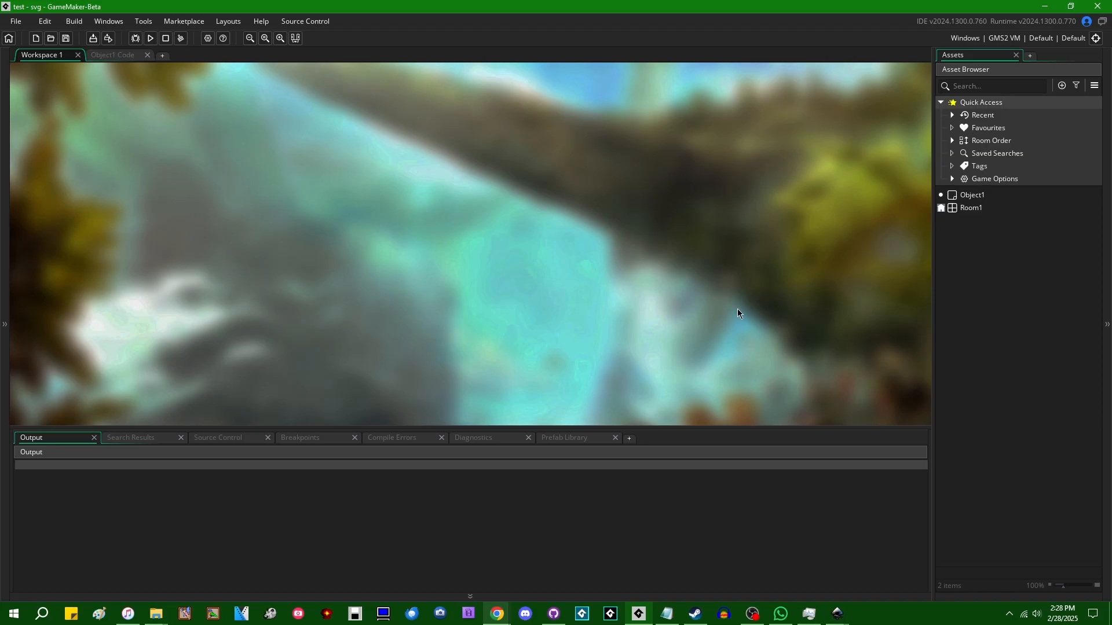
mouse_move(712, 326)
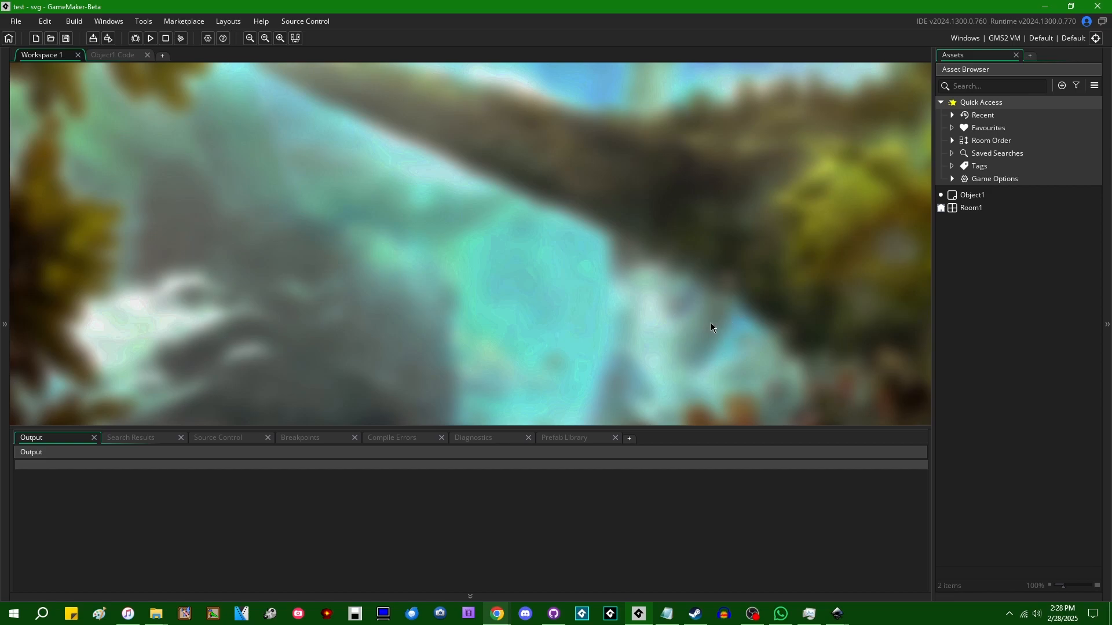
mouse_move(714, 309)
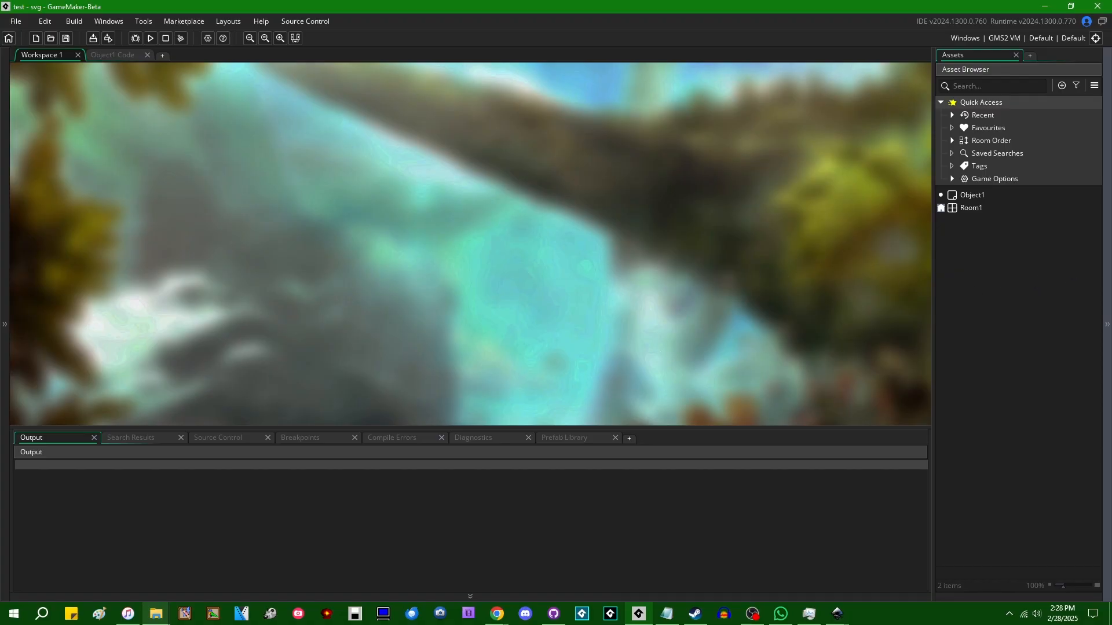
mouse_move(755, 259)
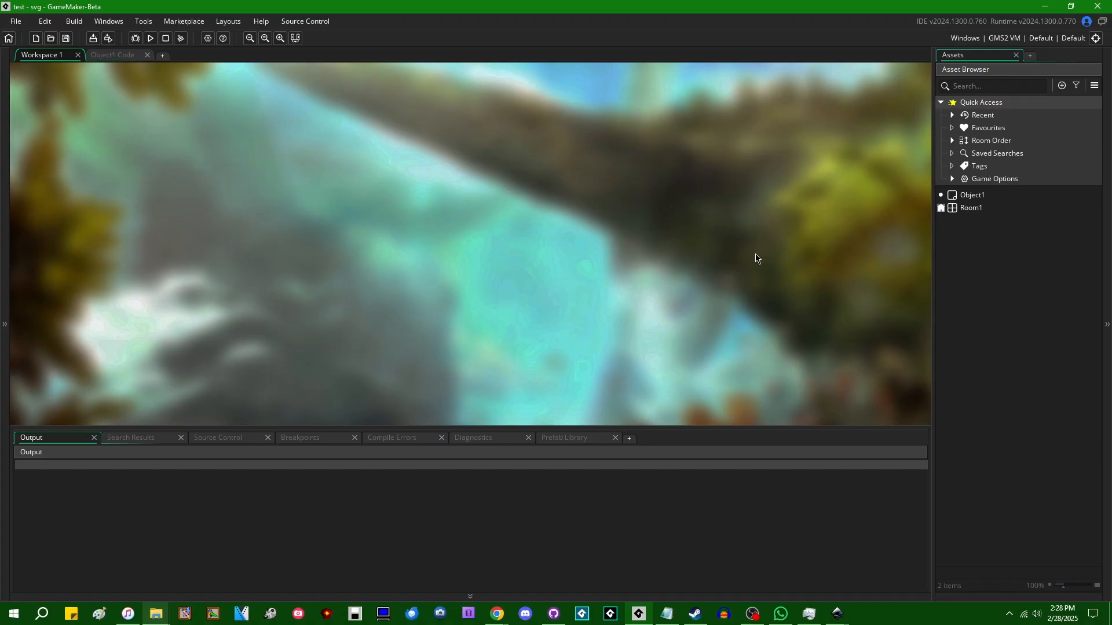
mouse_move(794, 284)
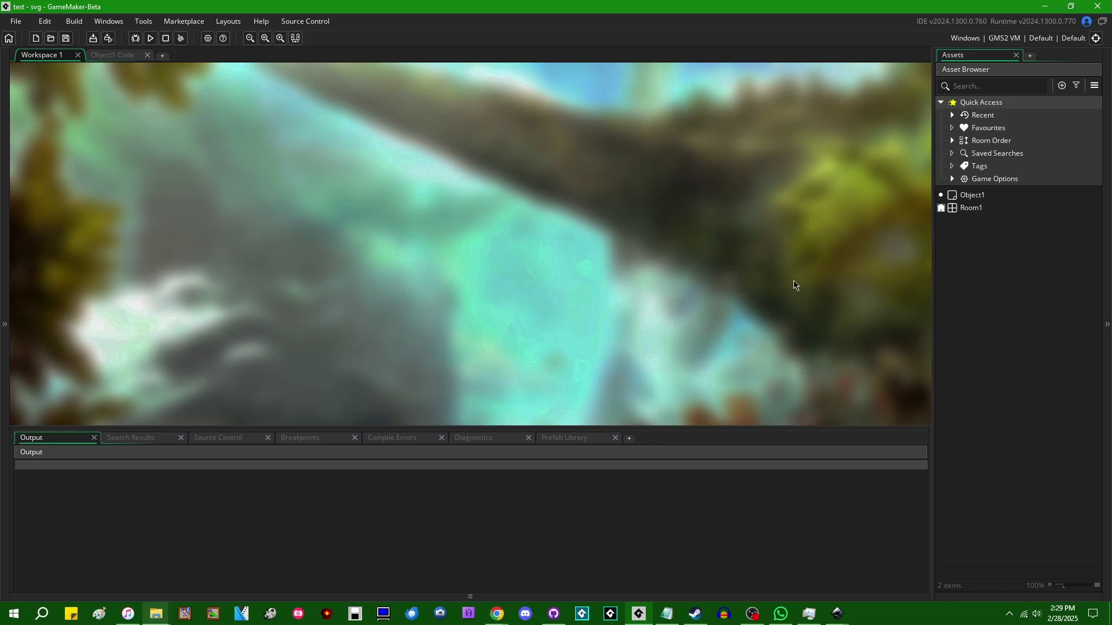
mouse_move(768, 277)
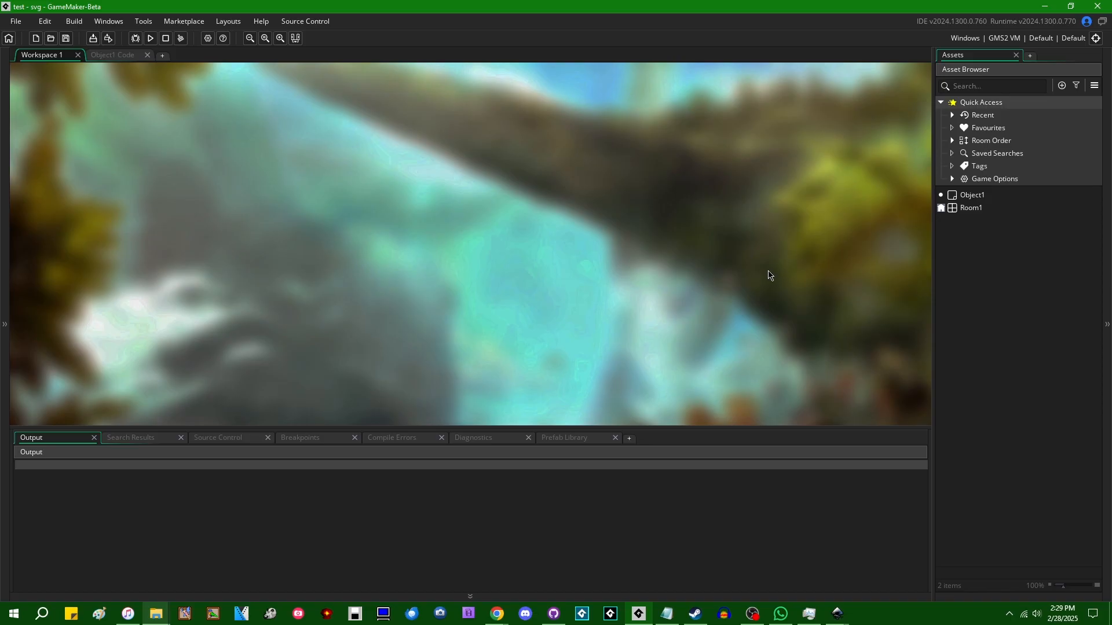
mouse_move(717, 268)
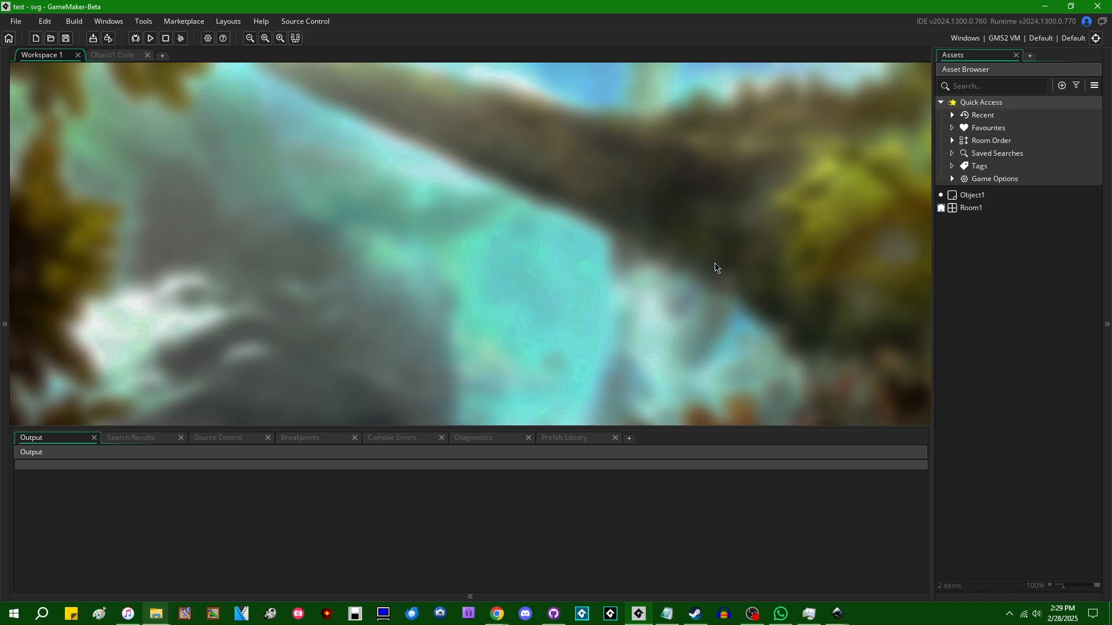
mouse_move(672, 276)
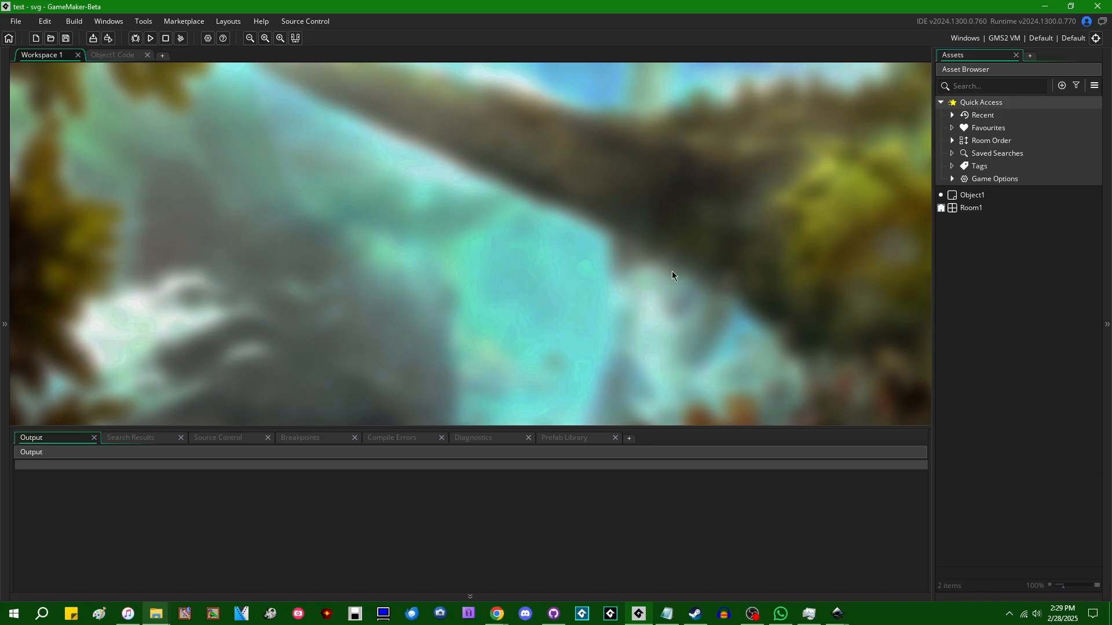
mouse_move(724, 284)
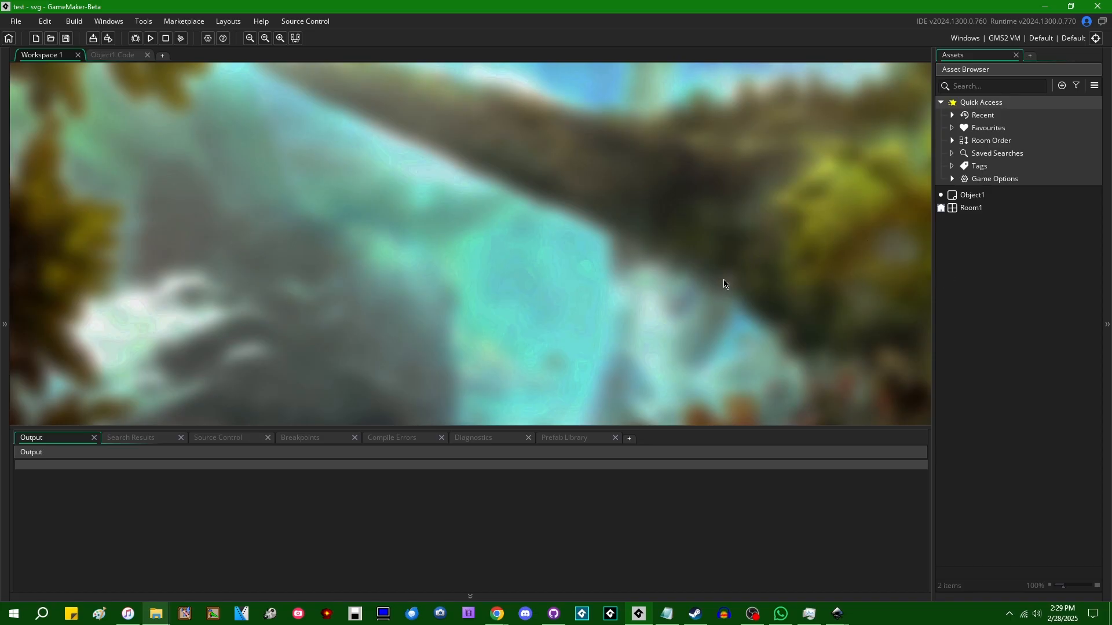
mouse_move(724, 249)
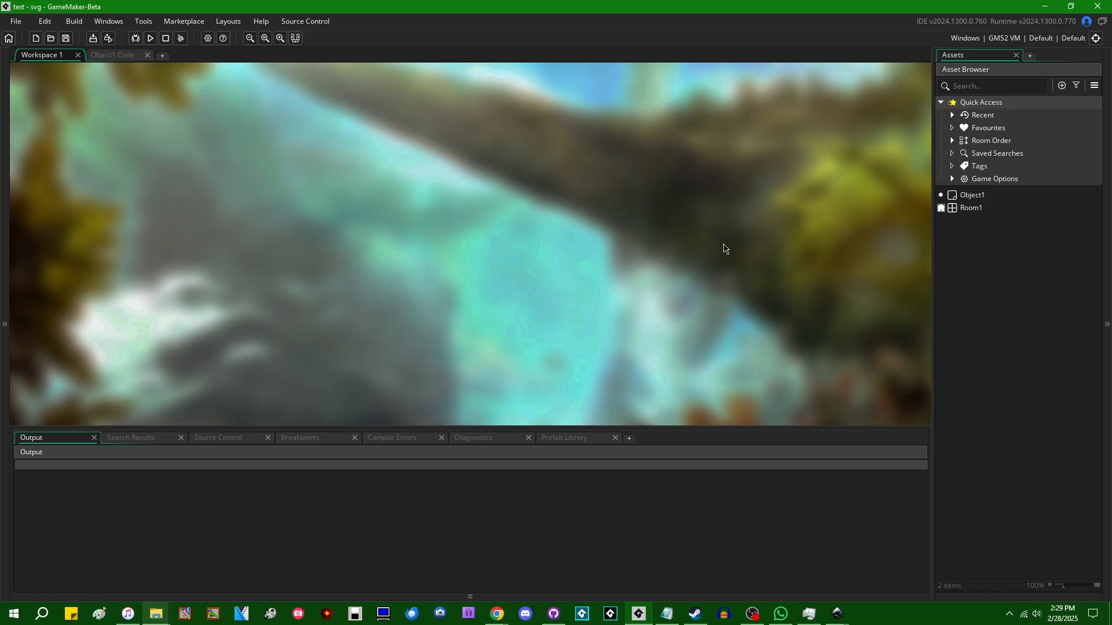
mouse_move(746, 275)
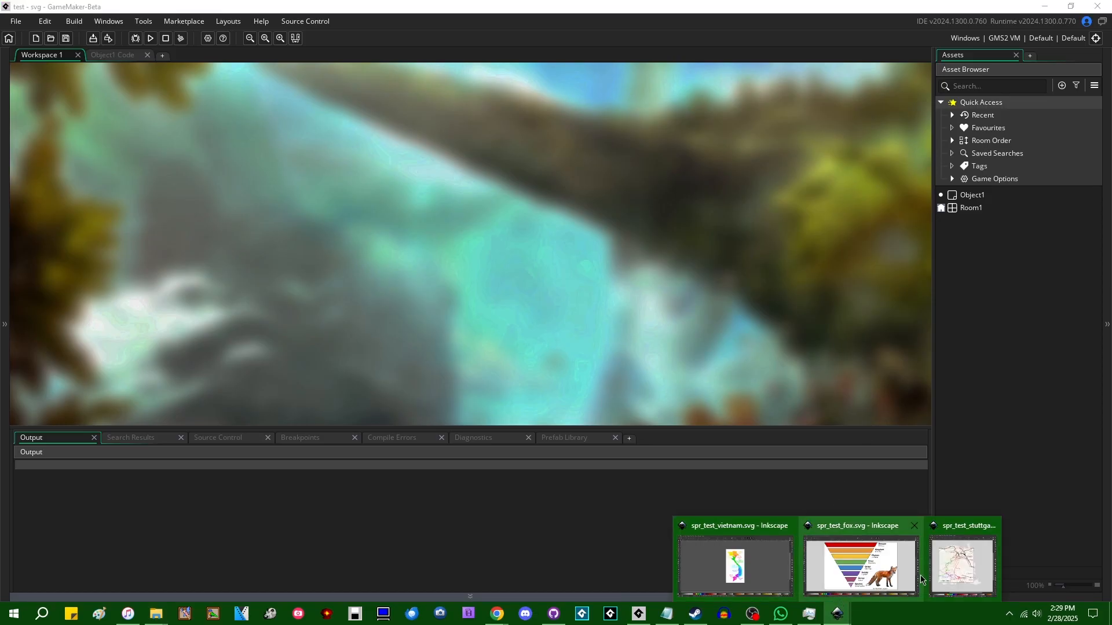
Bring the spr_test_vietnam.svg regions map to the front in Inkscape and zoom in.
click(735, 564)
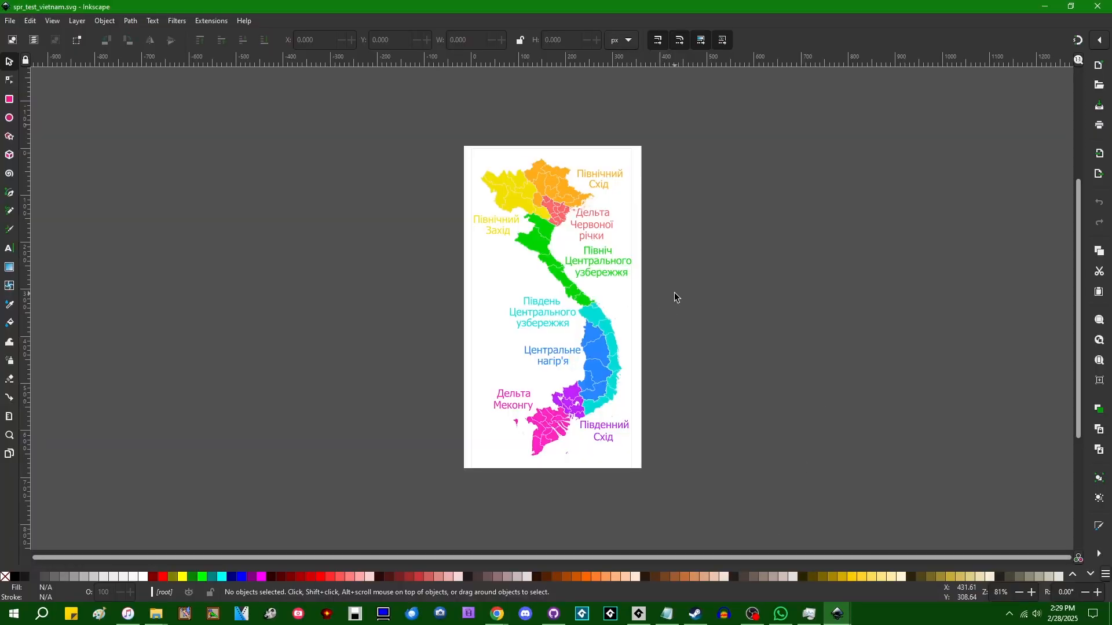
mouse_move(760, 347)
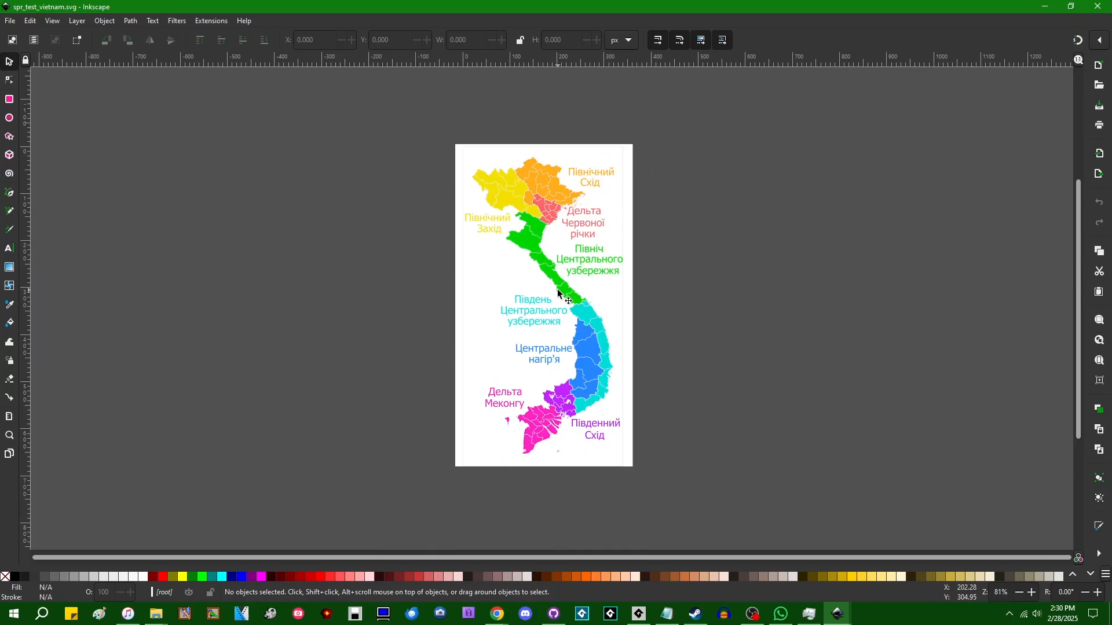
scroll(up, 3)
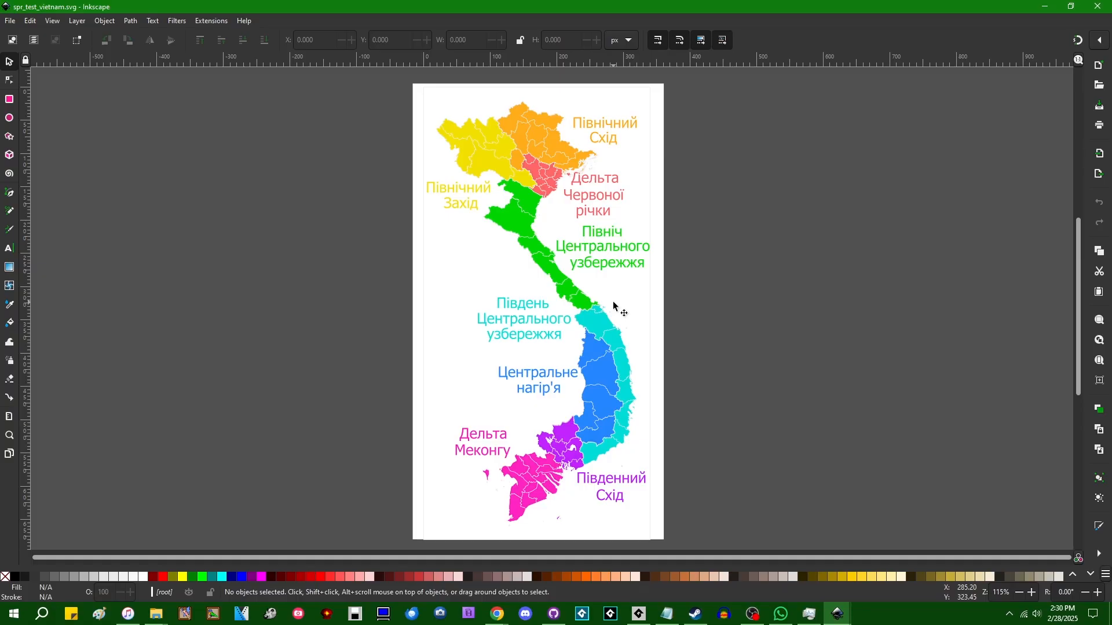
mouse_move(631, 326)
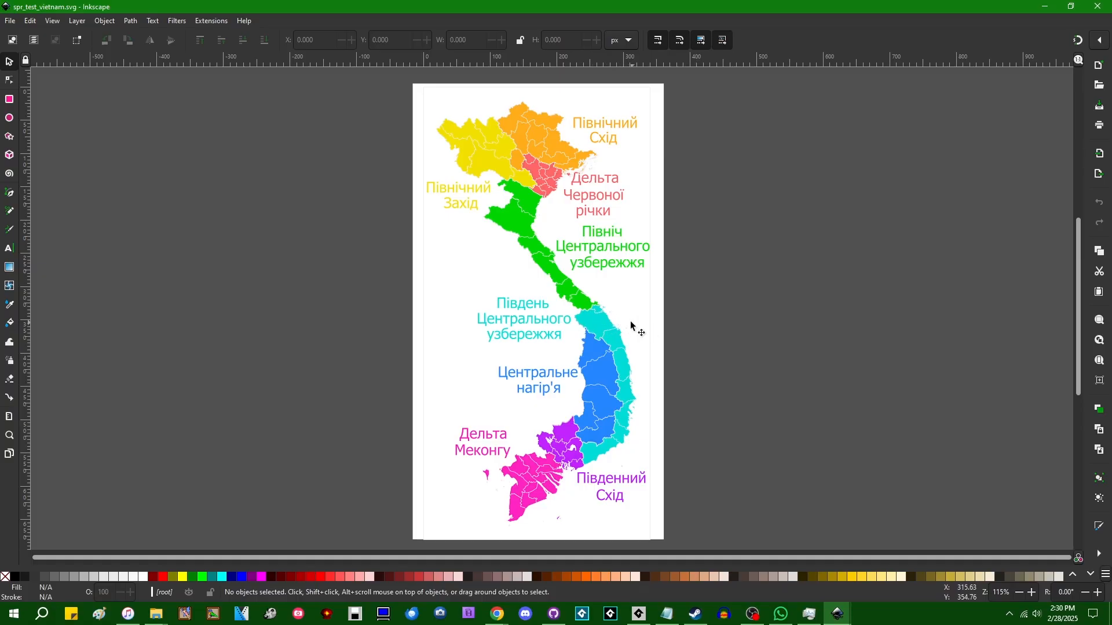
mouse_move(571, 309)
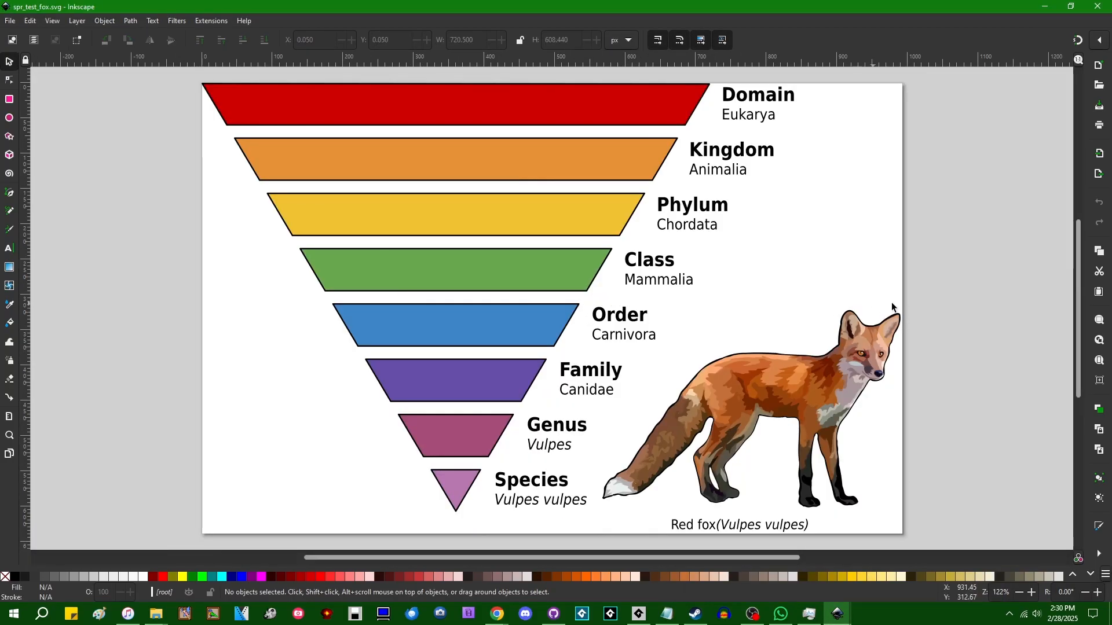
mouse_move(652, 264)
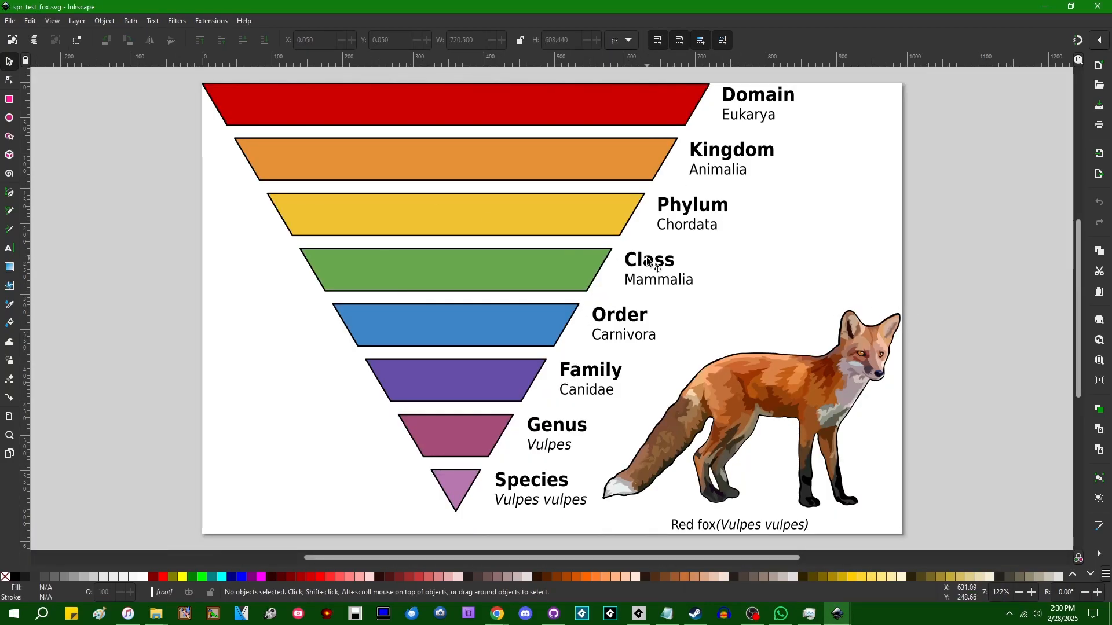
mouse_move(915, 313)
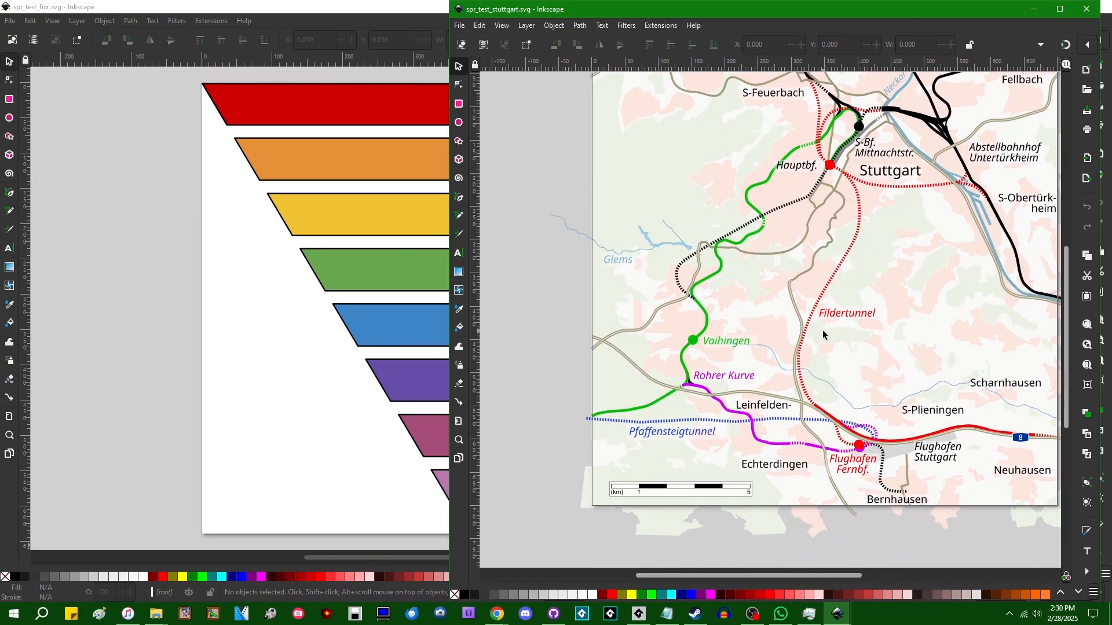
Zoom the spr_test_stuttgart.svg railway map canvas in and back out.
scroll(up, 3)
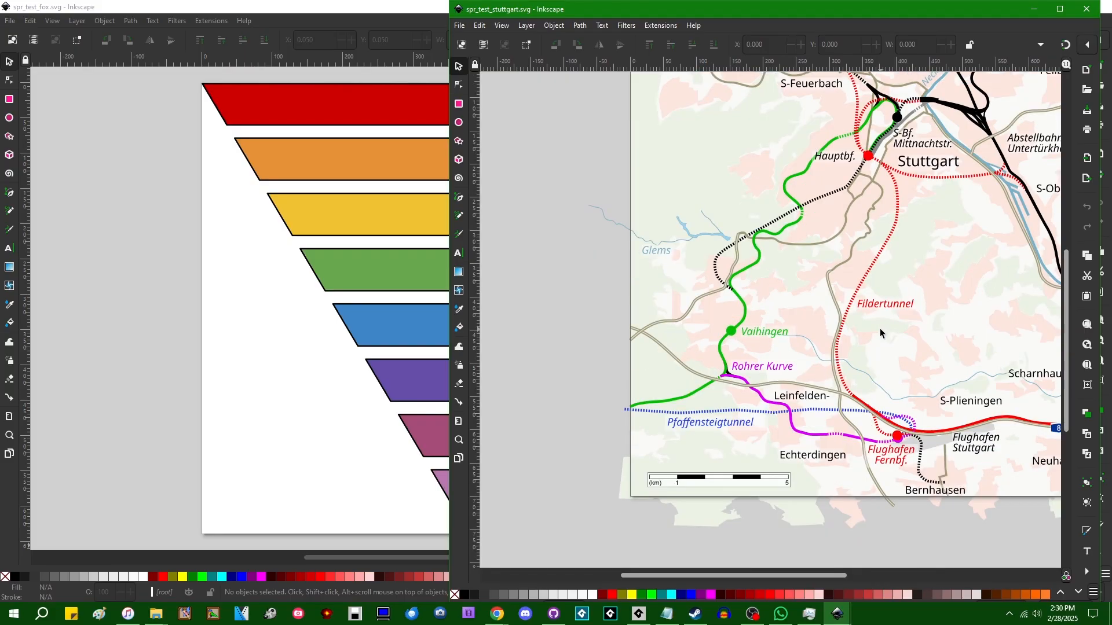
mouse_move(869, 326)
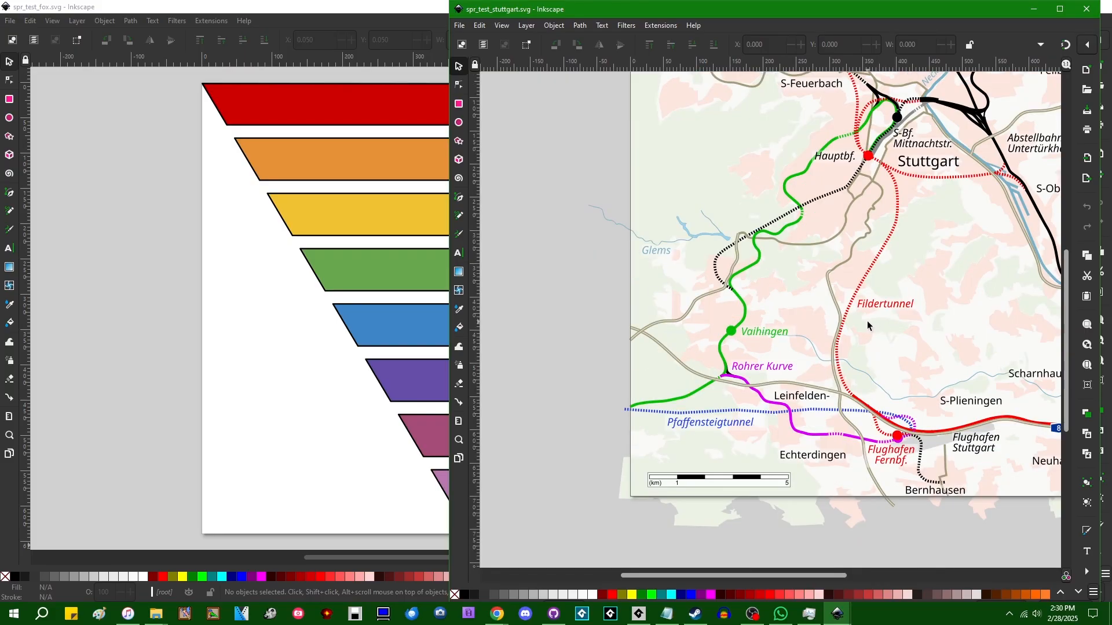
scroll(down, 3)
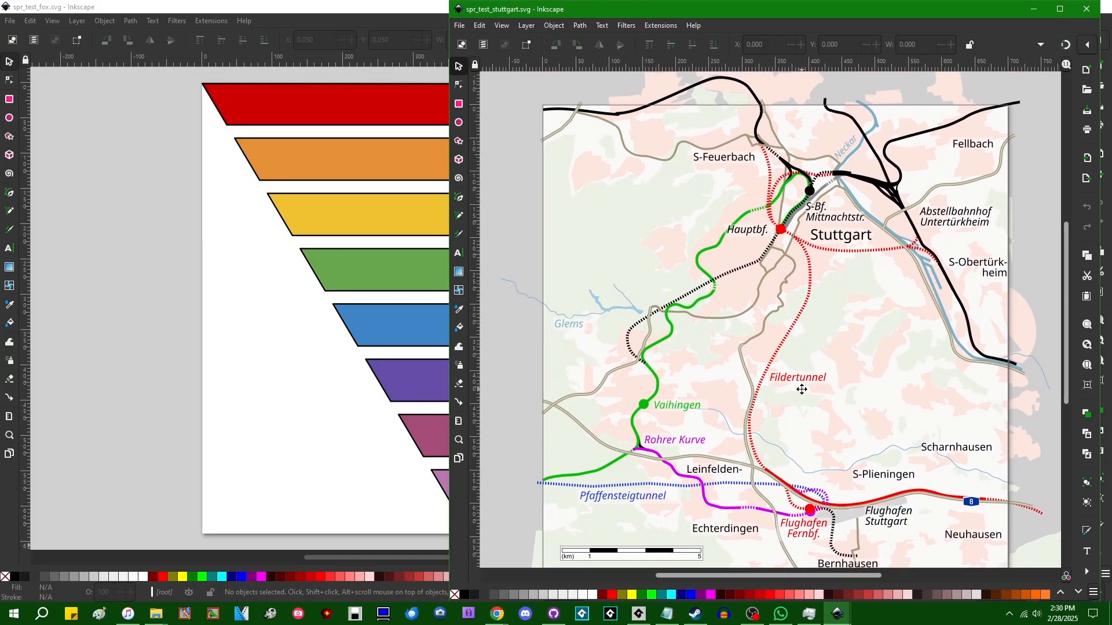
scroll(down, 3)
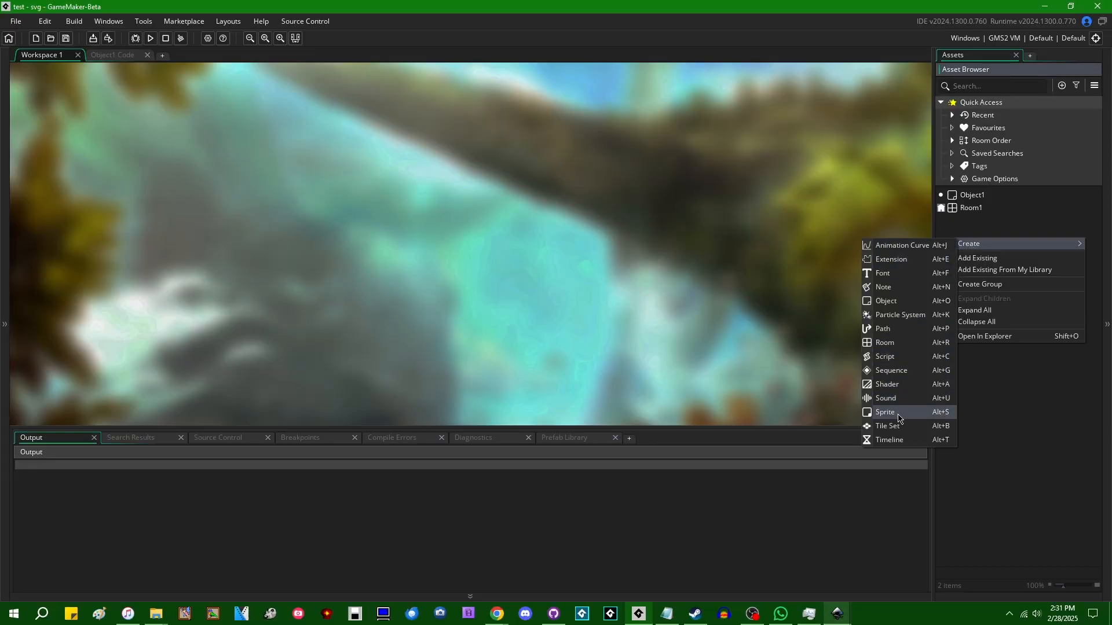
Create sprite spr_test and import the Downloads SVG, accepting the non-undoable import.
click(885, 412)
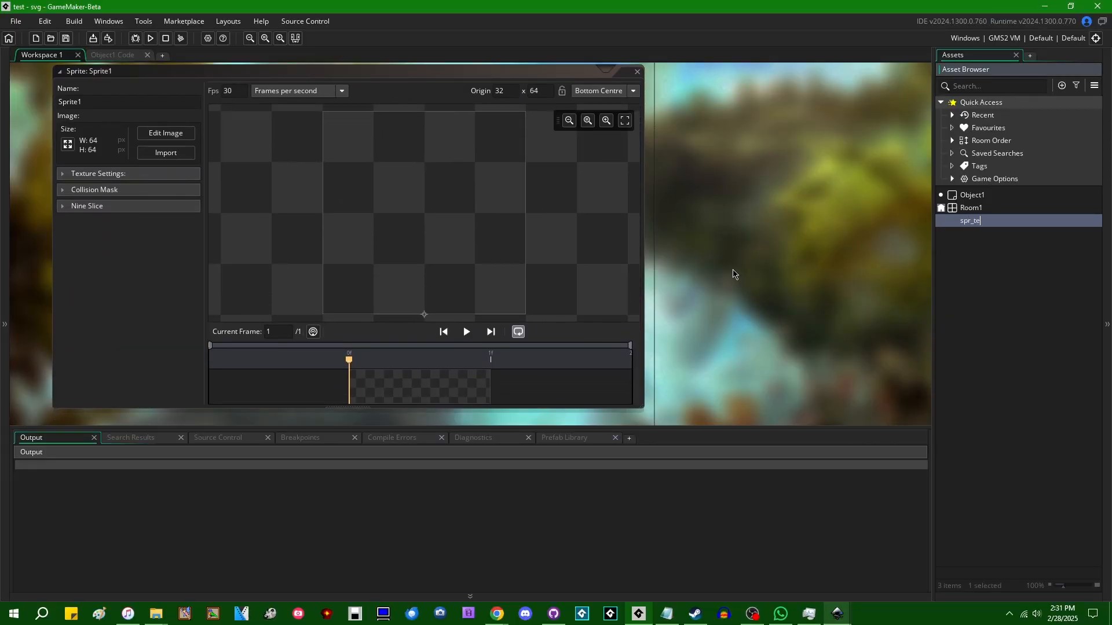
key(Return)
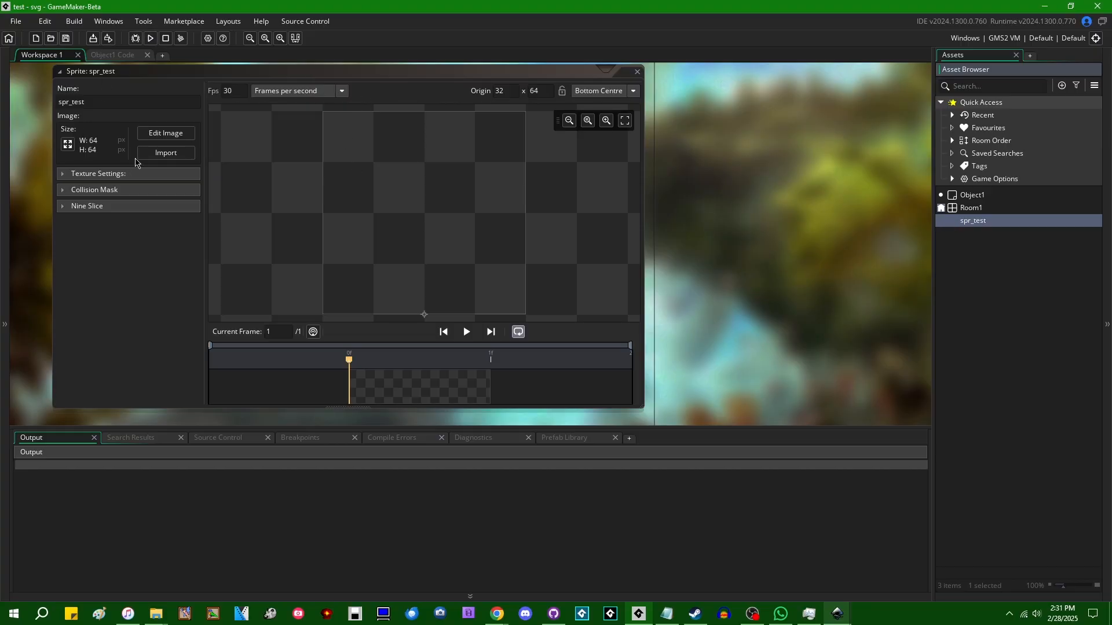
click(166, 152)
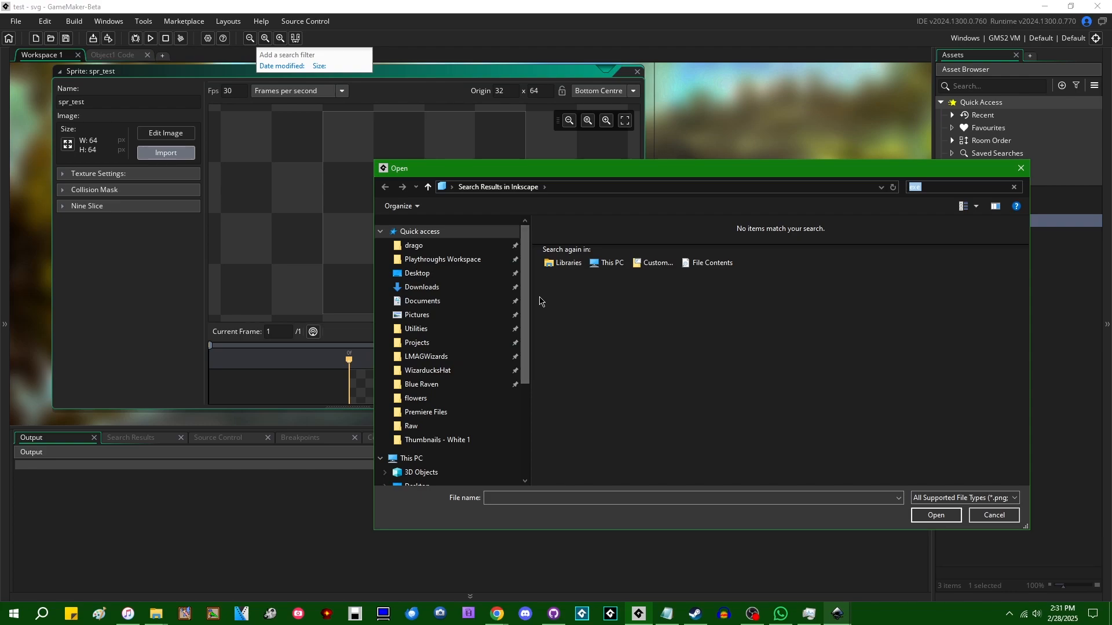
scroll(down, 3)
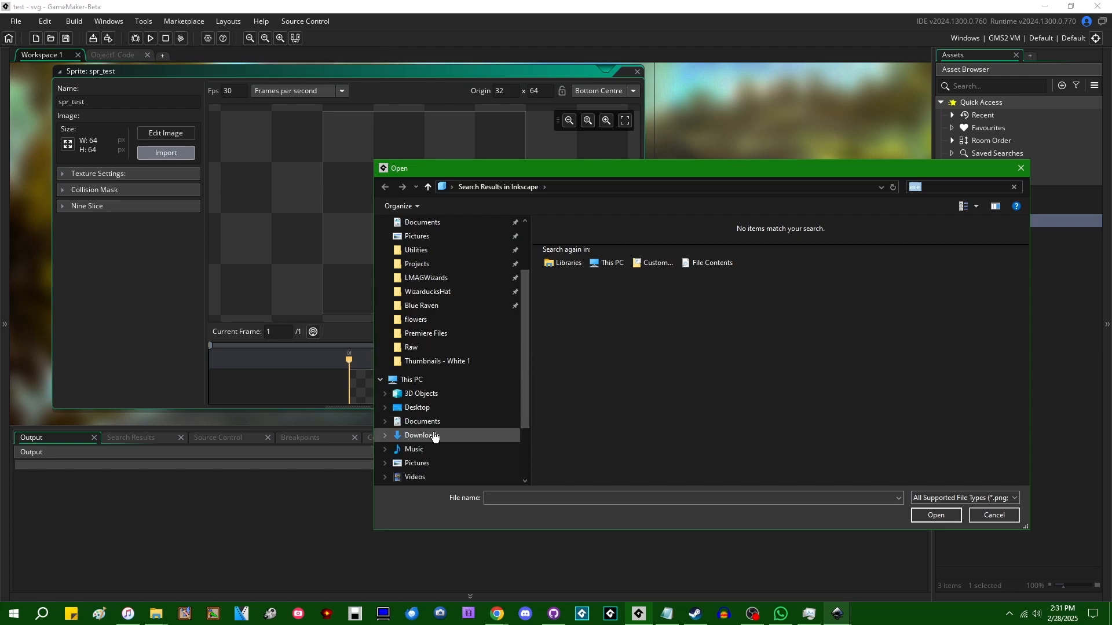
click(421, 435)
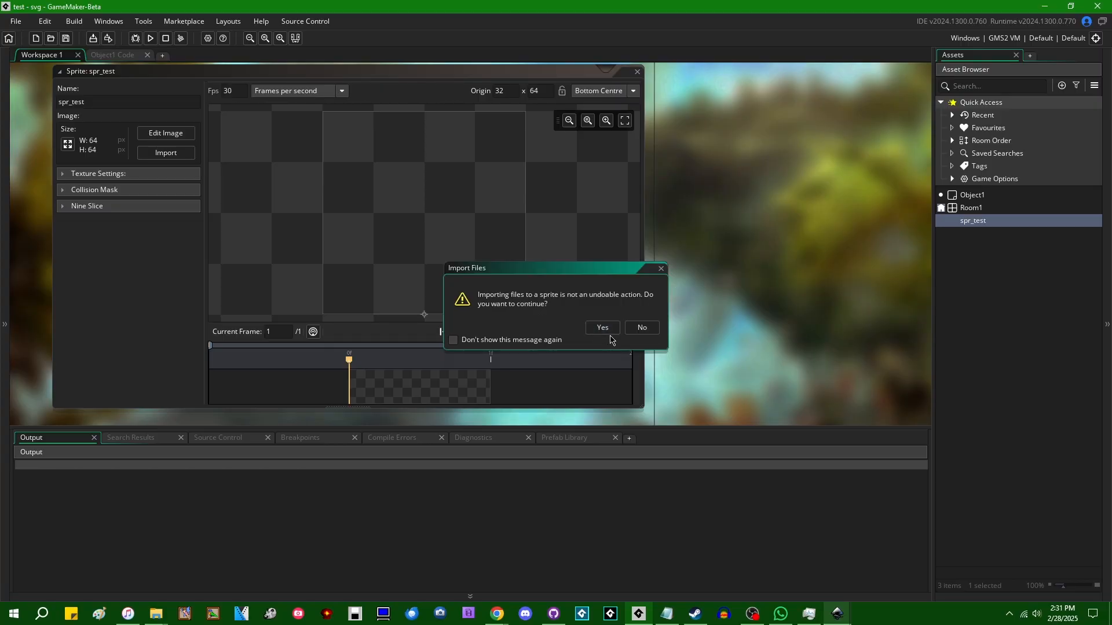
mouse_move(602, 327)
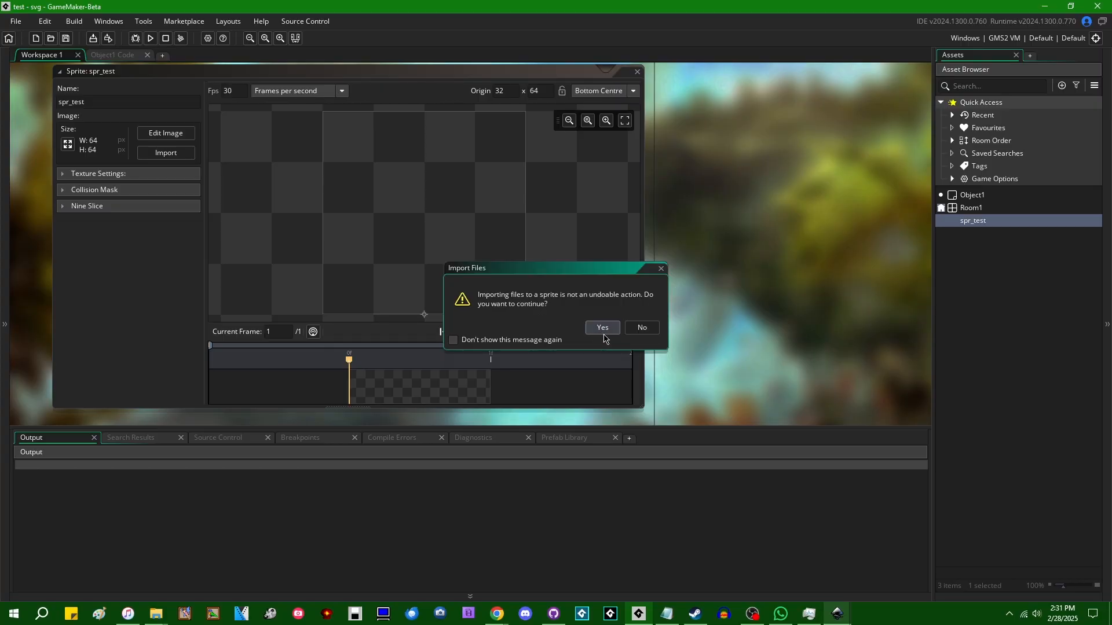
click(601, 327)
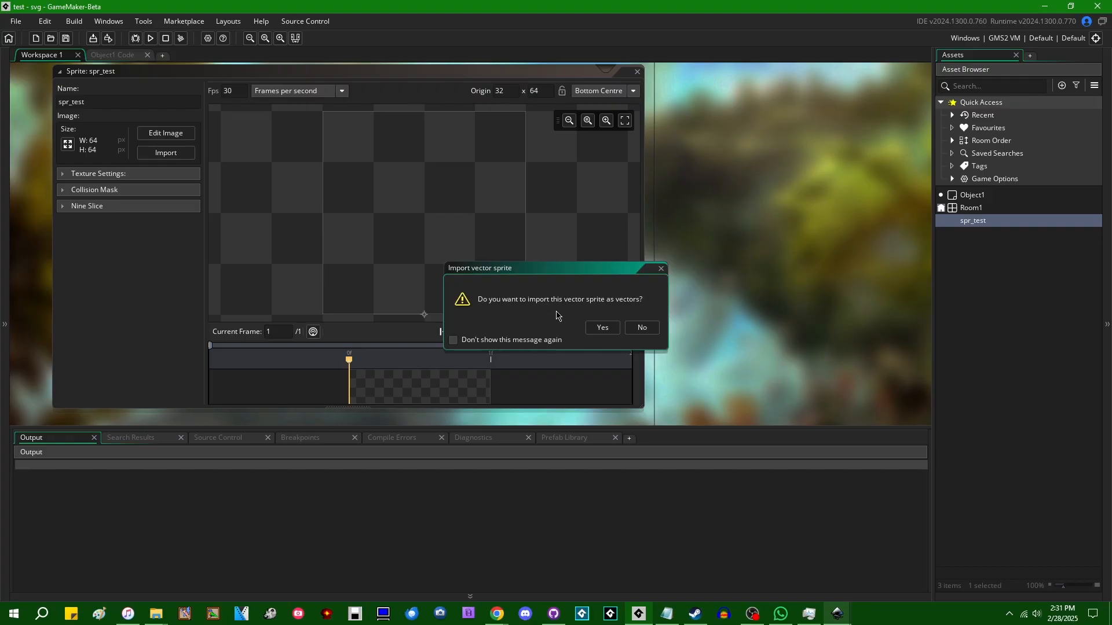
mouse_move(436, 209)
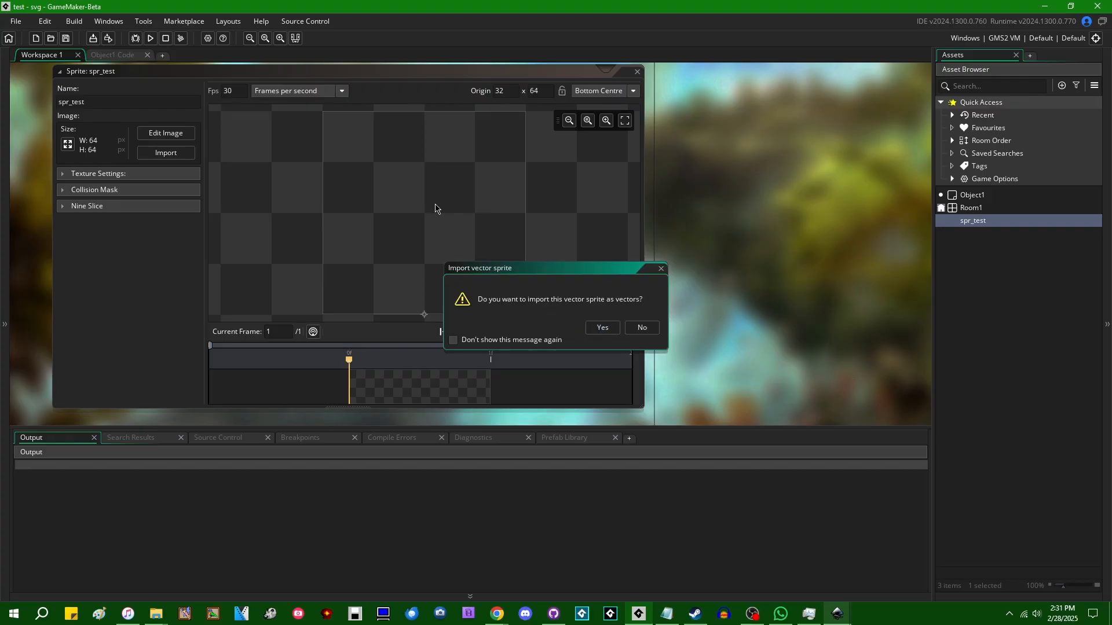
mouse_move(531, 324)
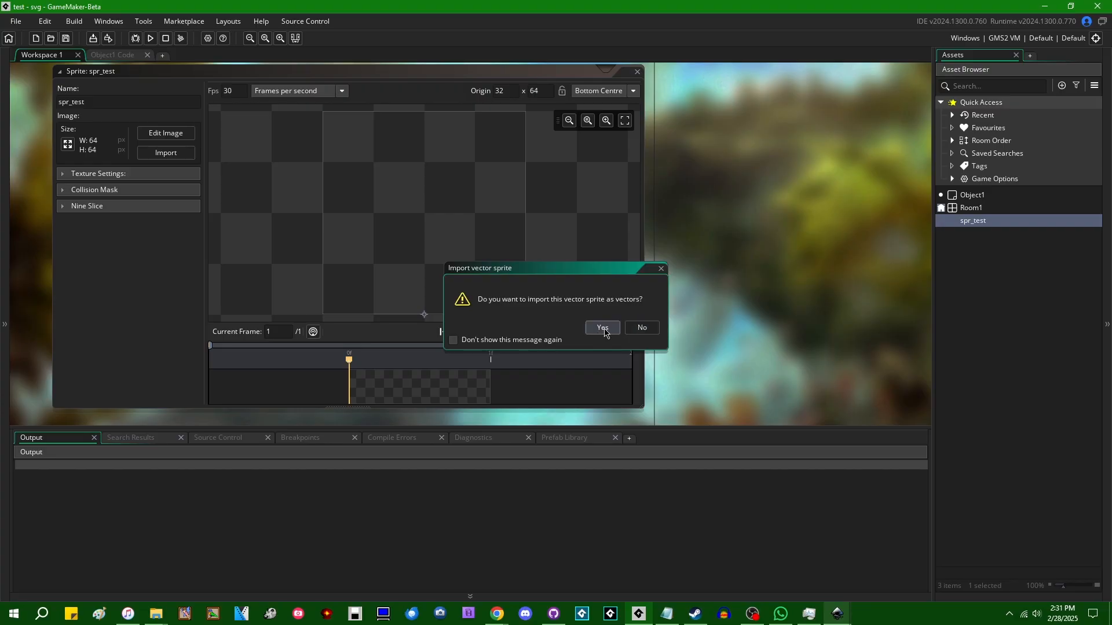
mouse_move(702, 328)
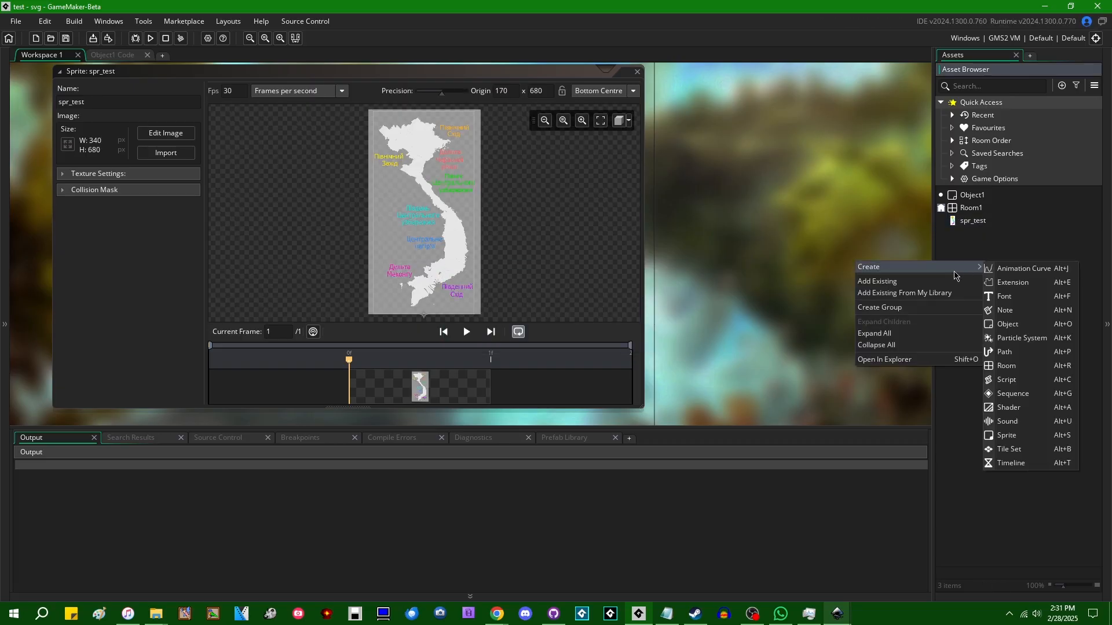
mouse_move(1004, 434)
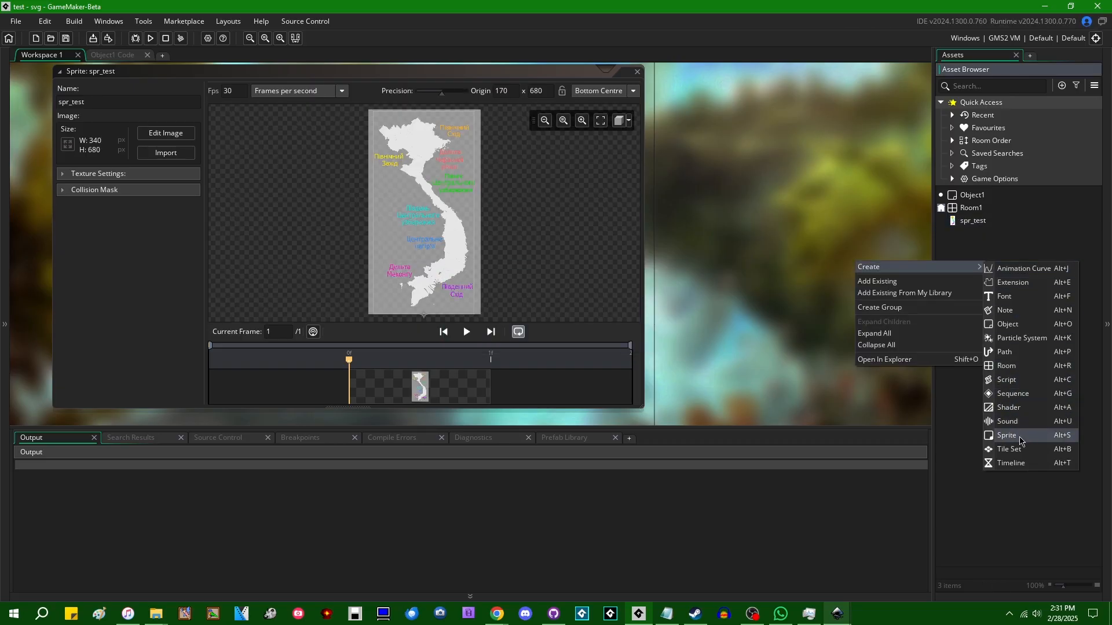
Create spr_test_raster, import the Vietnam SVG as a raster, and return to spr_test.
click(1005, 435)
text(spr_test_raster)
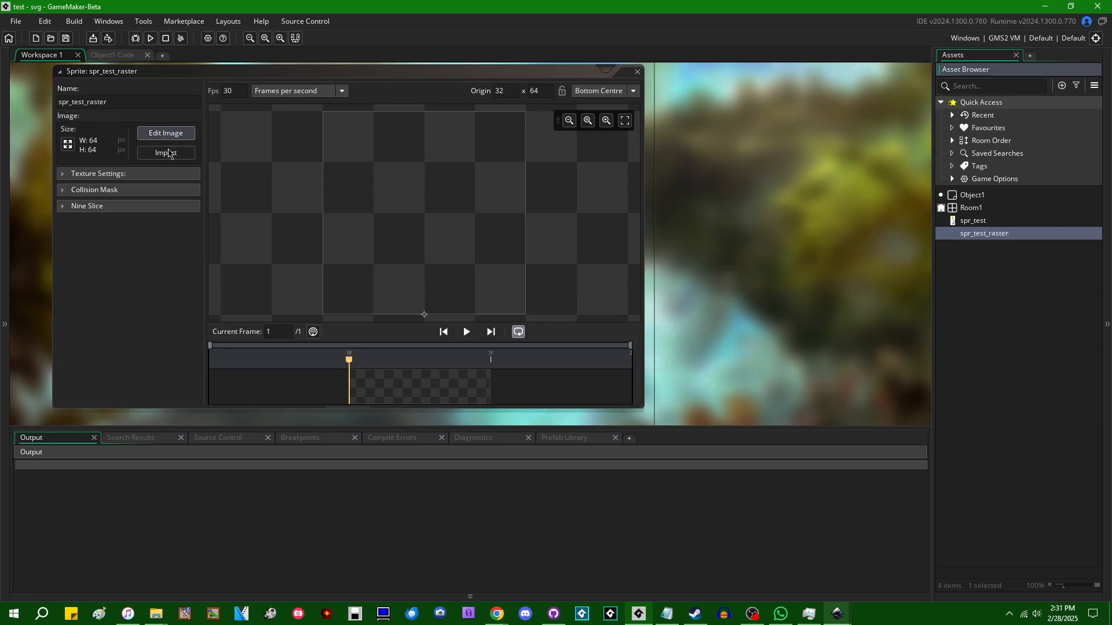
click(166, 152)
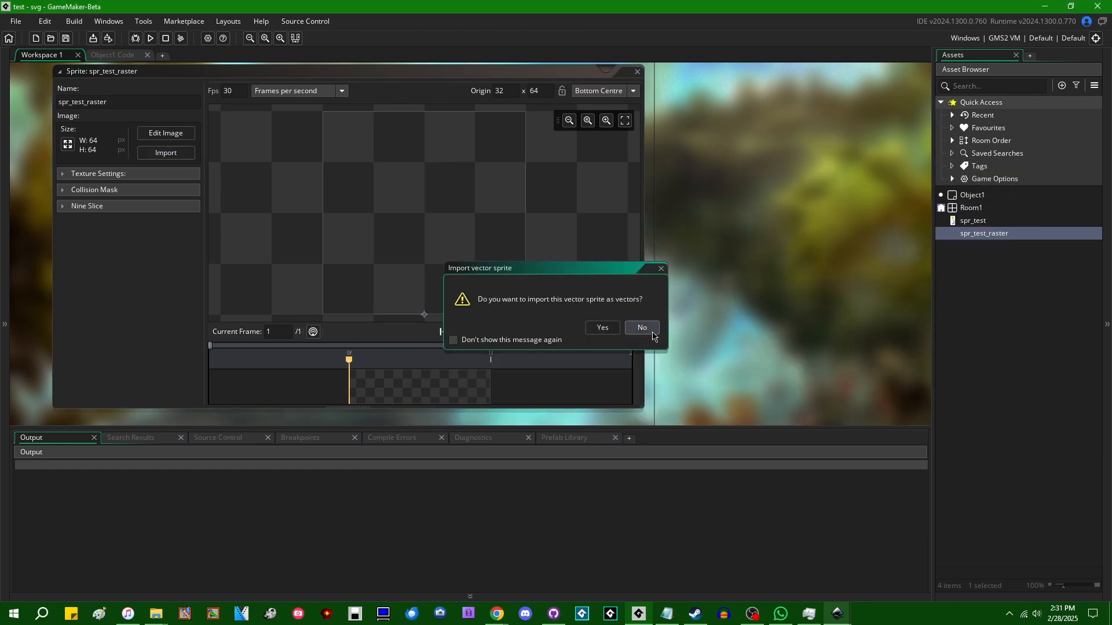
click(641, 327)
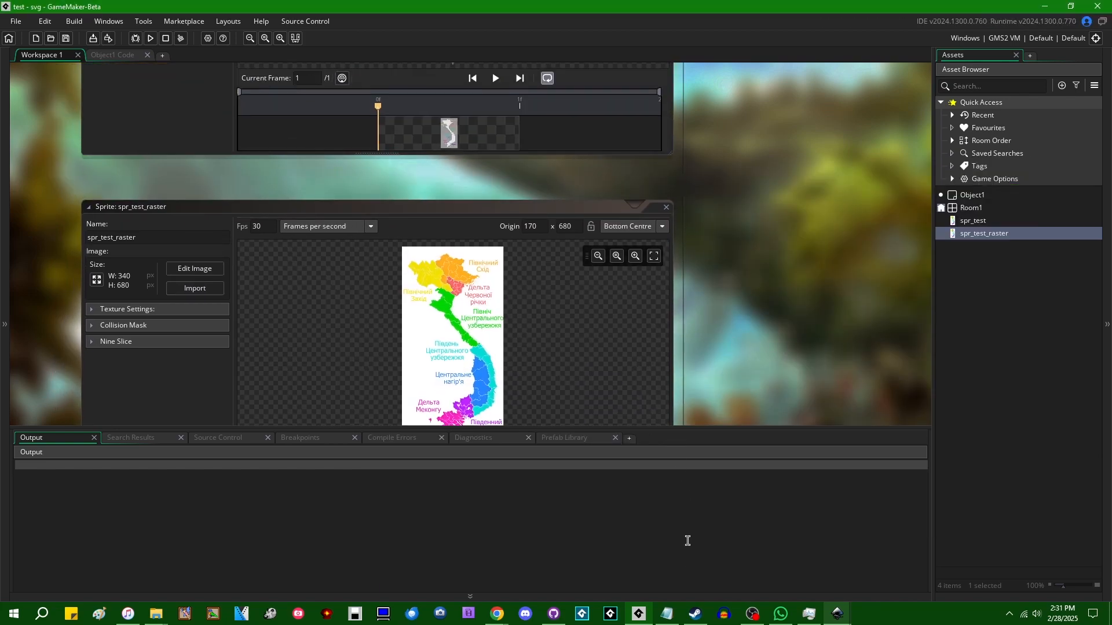
double_click(973, 221)
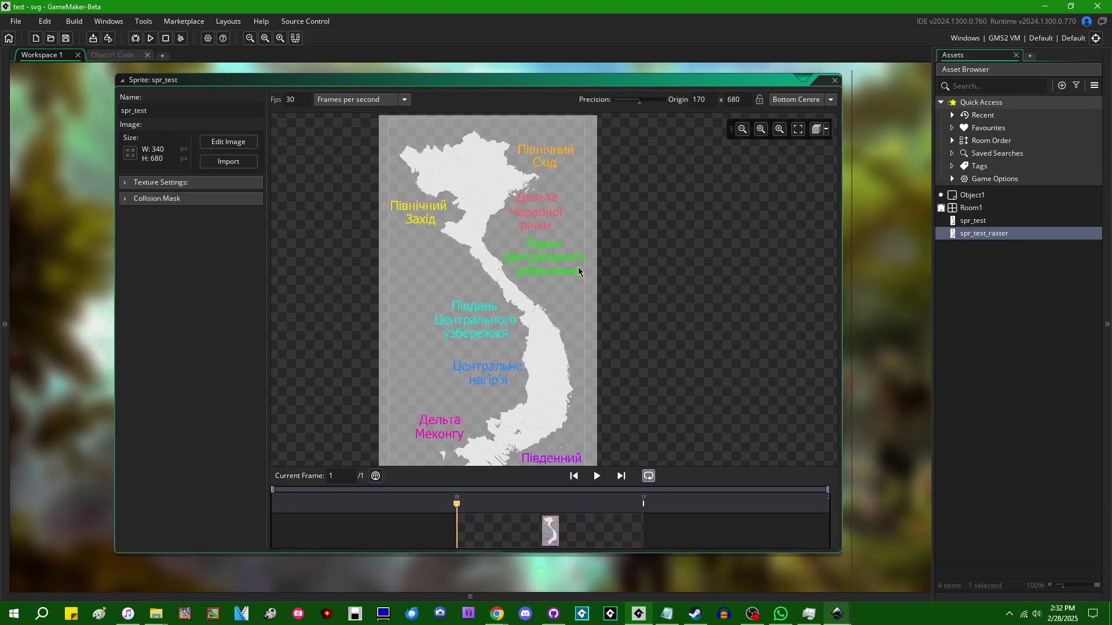
click(742, 130)
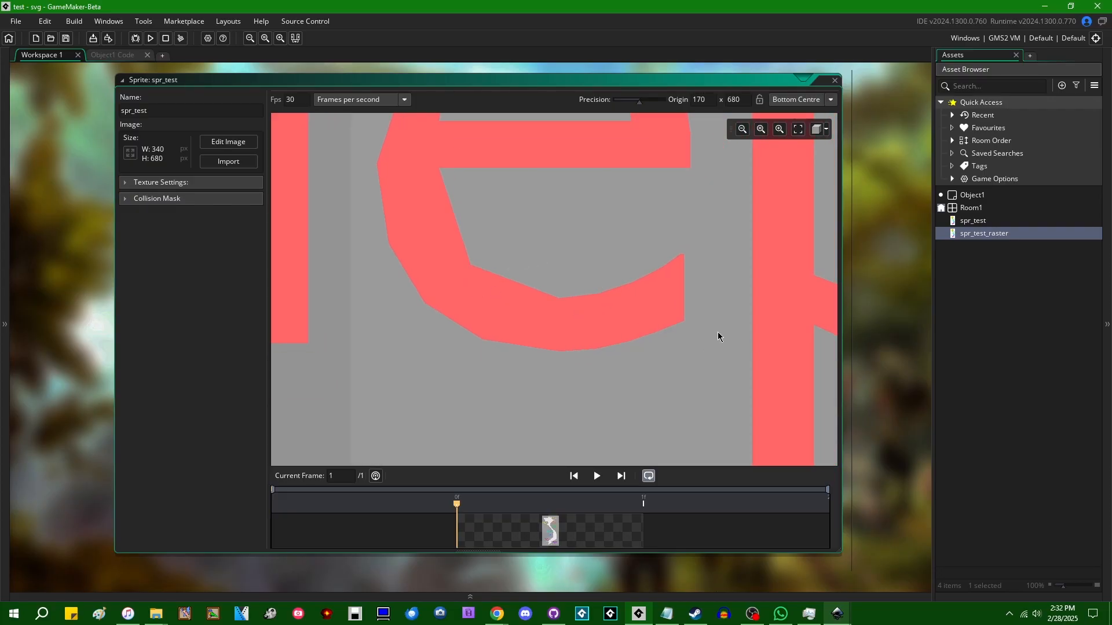
double_click(983, 233)
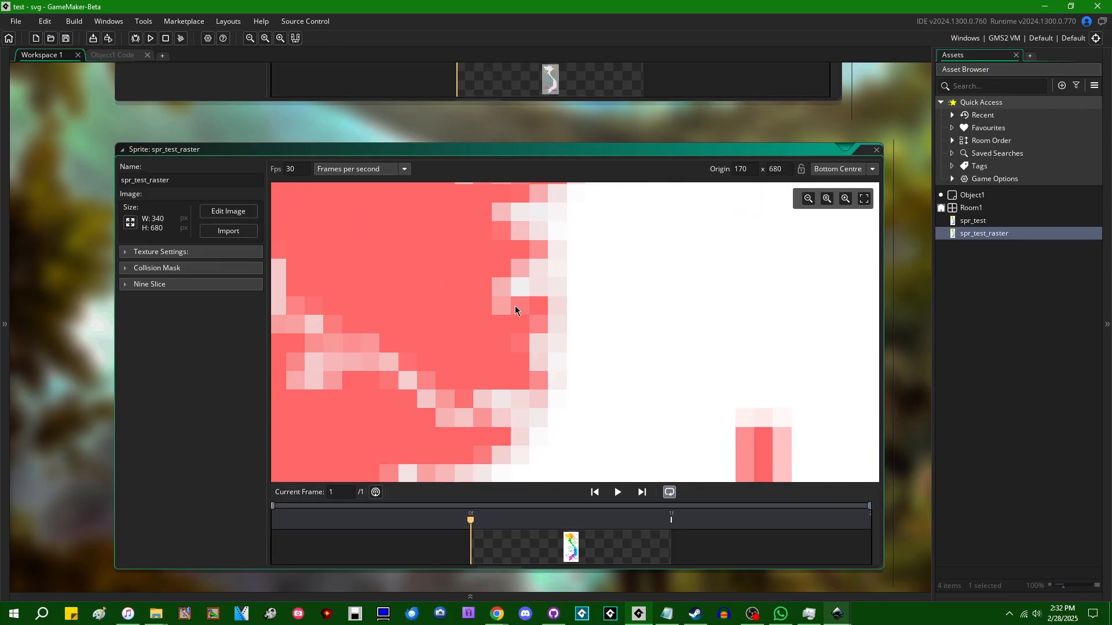
click(827, 199)
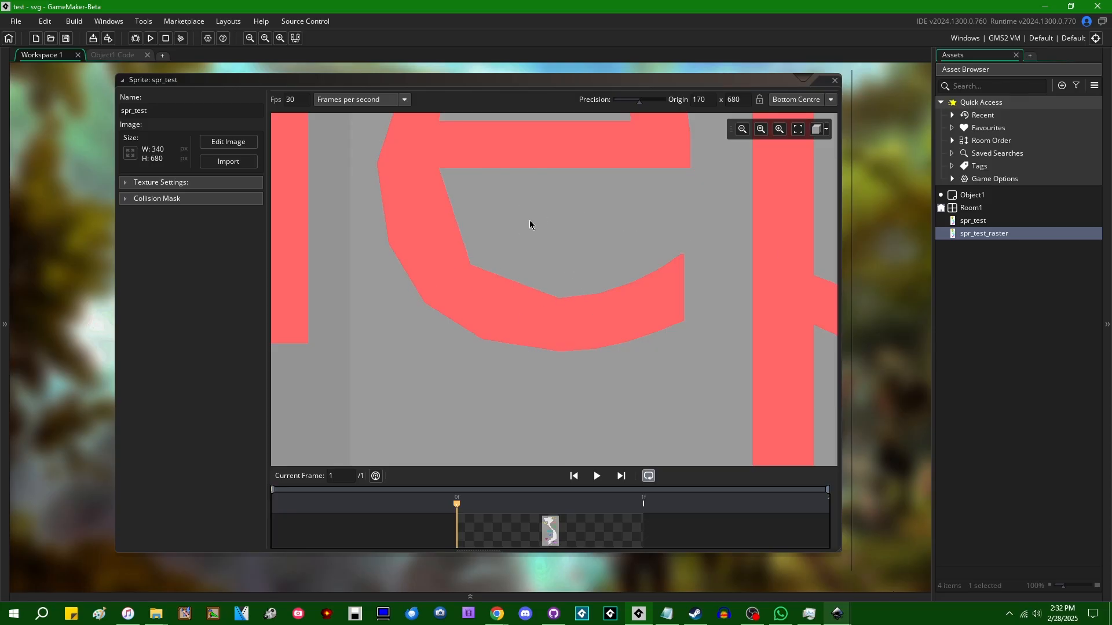
mouse_move(849, 290)
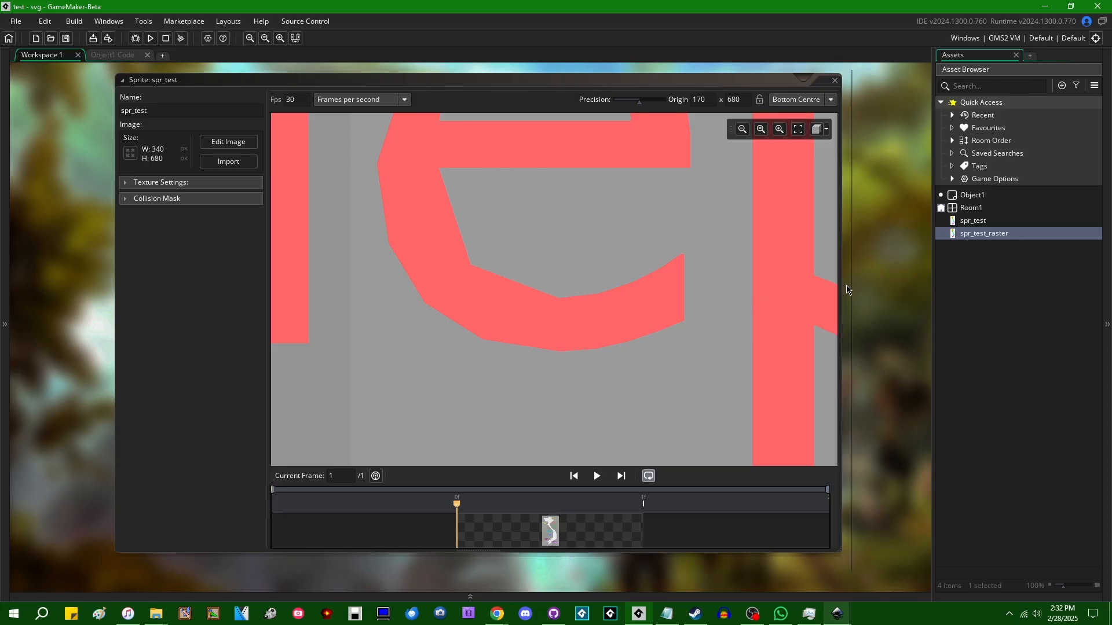
click(759, 129)
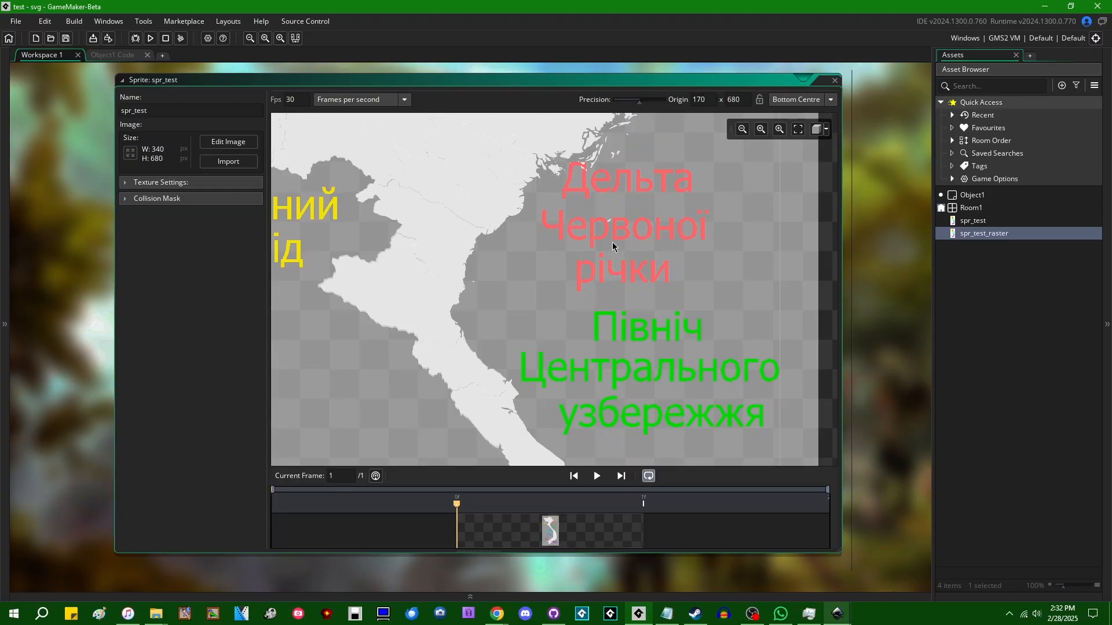
double_click(983, 234)
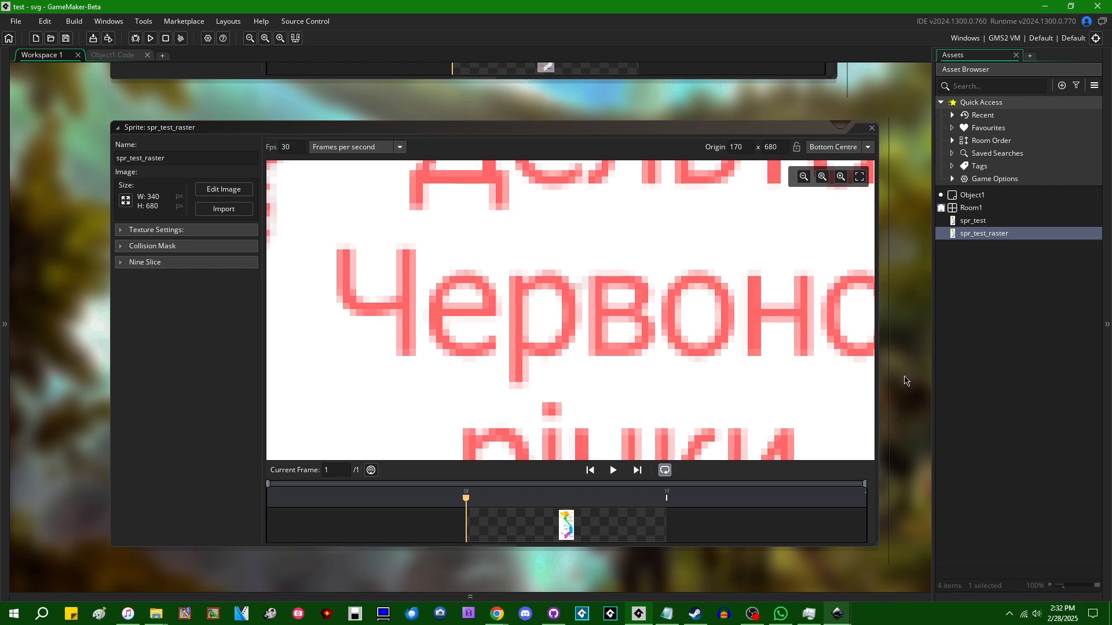
mouse_move(136, 286)
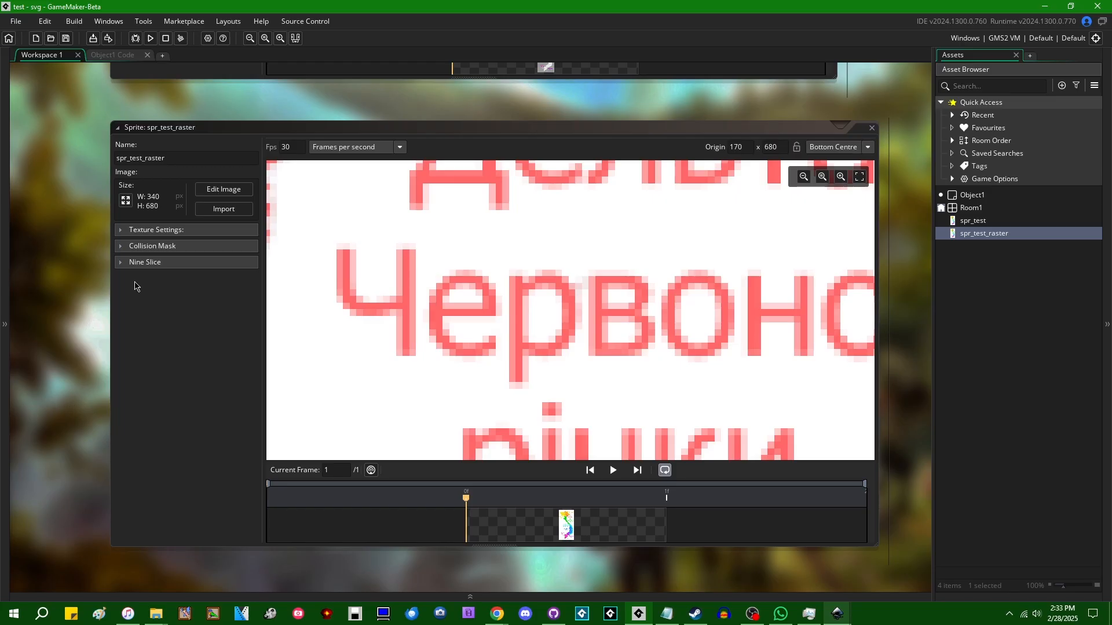
mouse_move(95, 394)
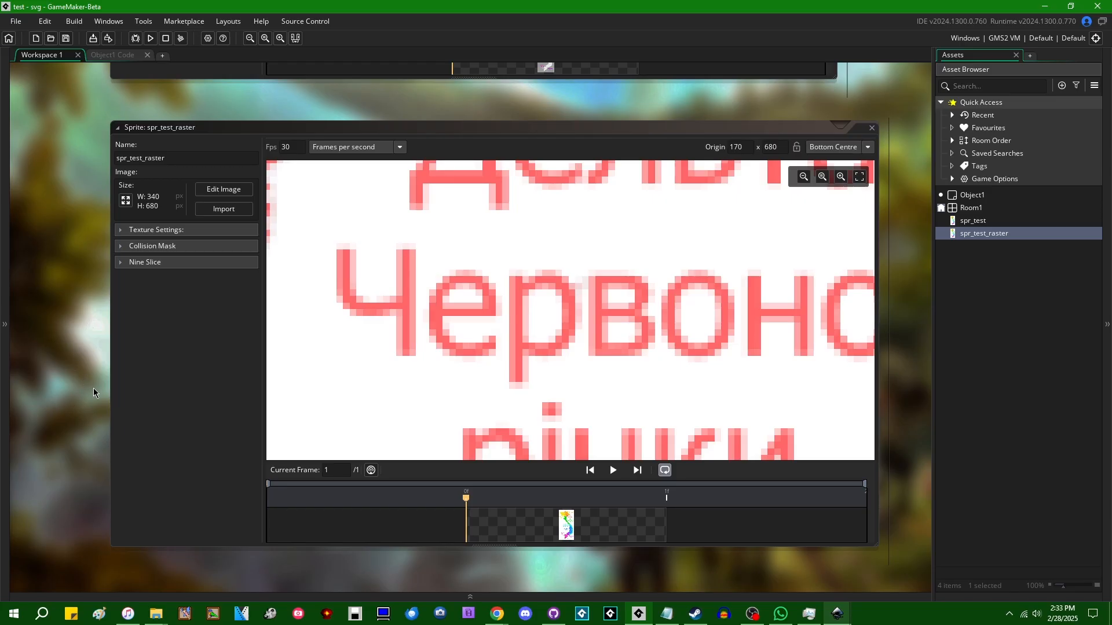
mouse_move(870, 454)
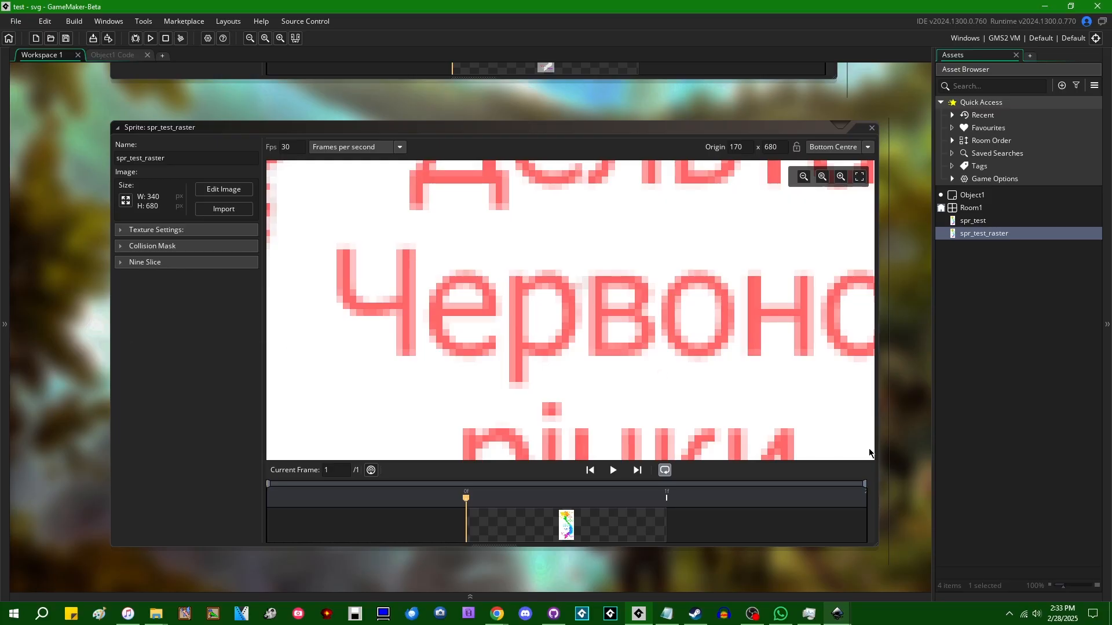
mouse_move(699, 457)
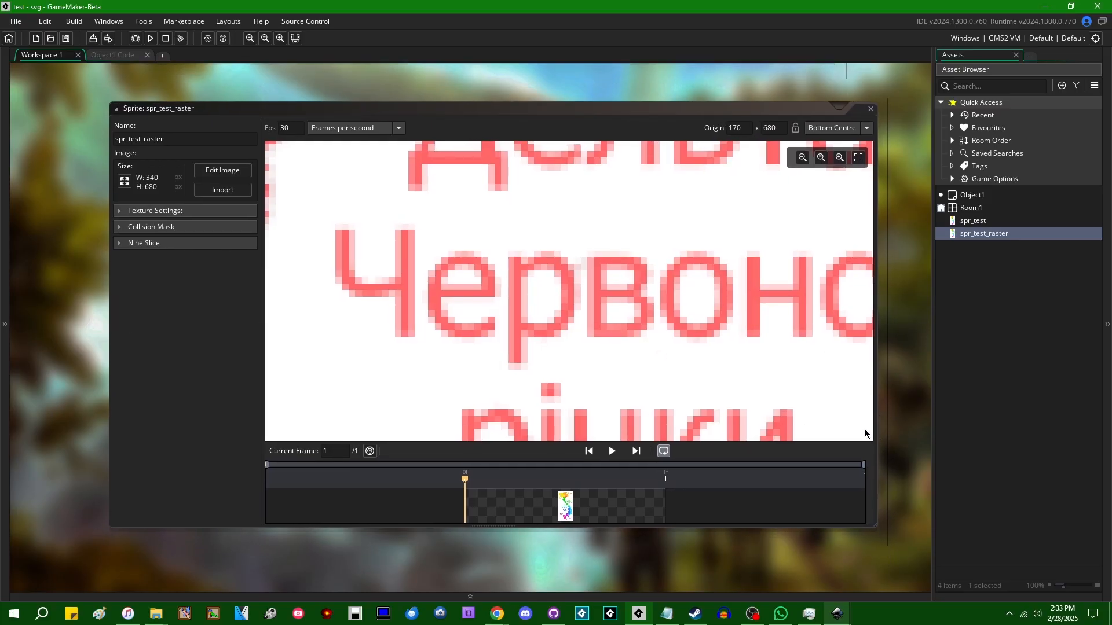
mouse_move(806, 400)
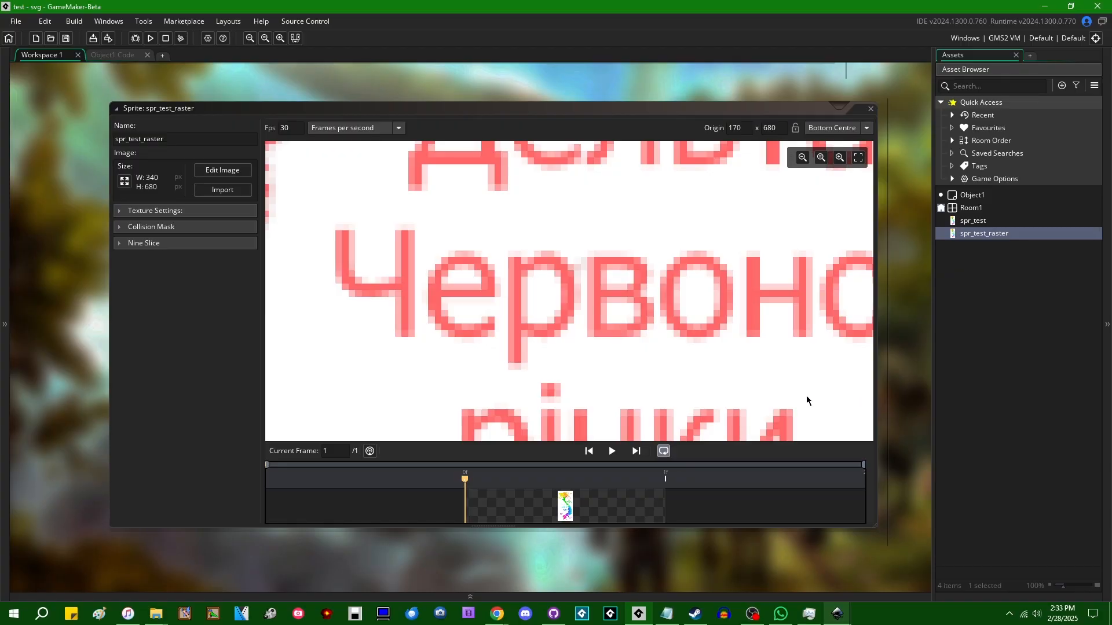
mouse_move(876, 363)
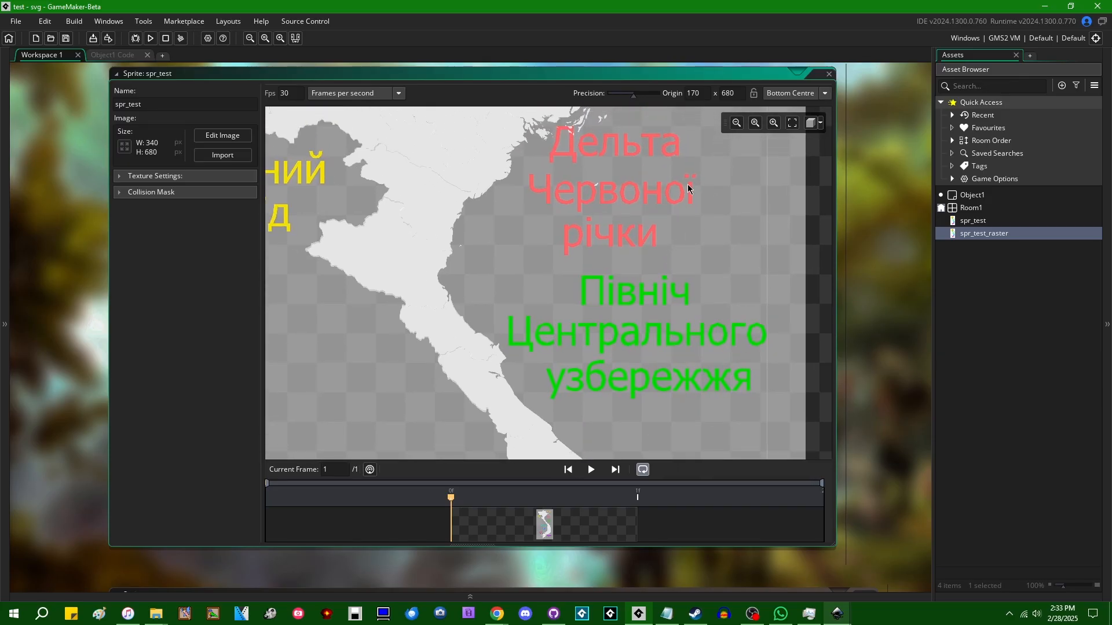
mouse_move(726, 259)
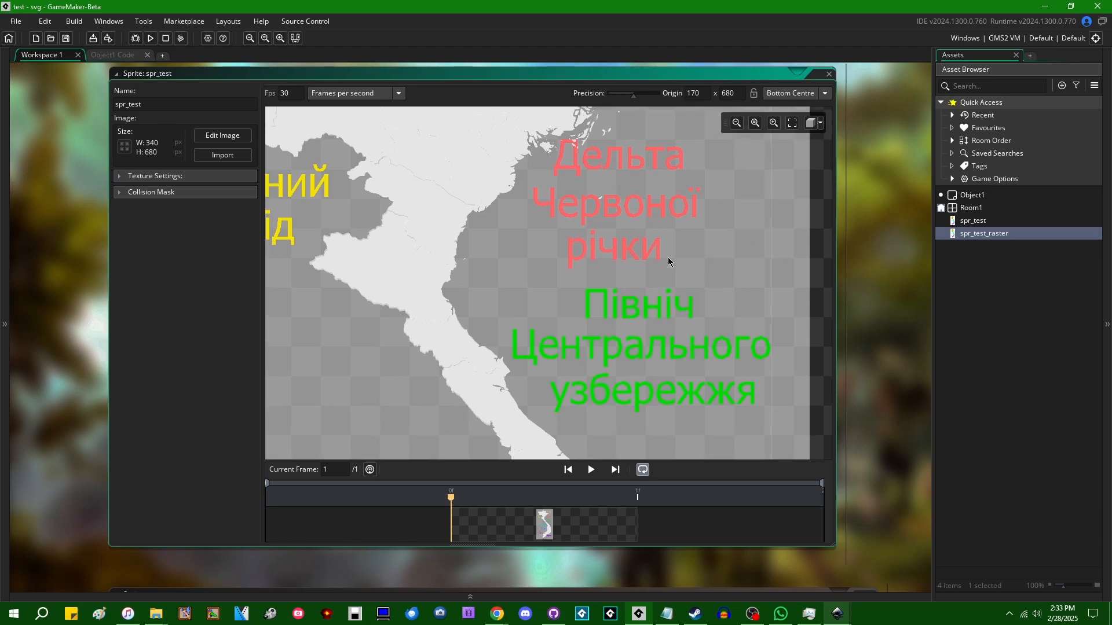
Show spr_test as a wireframe to inspect the caption letters' triangle meshes.
click(813, 123)
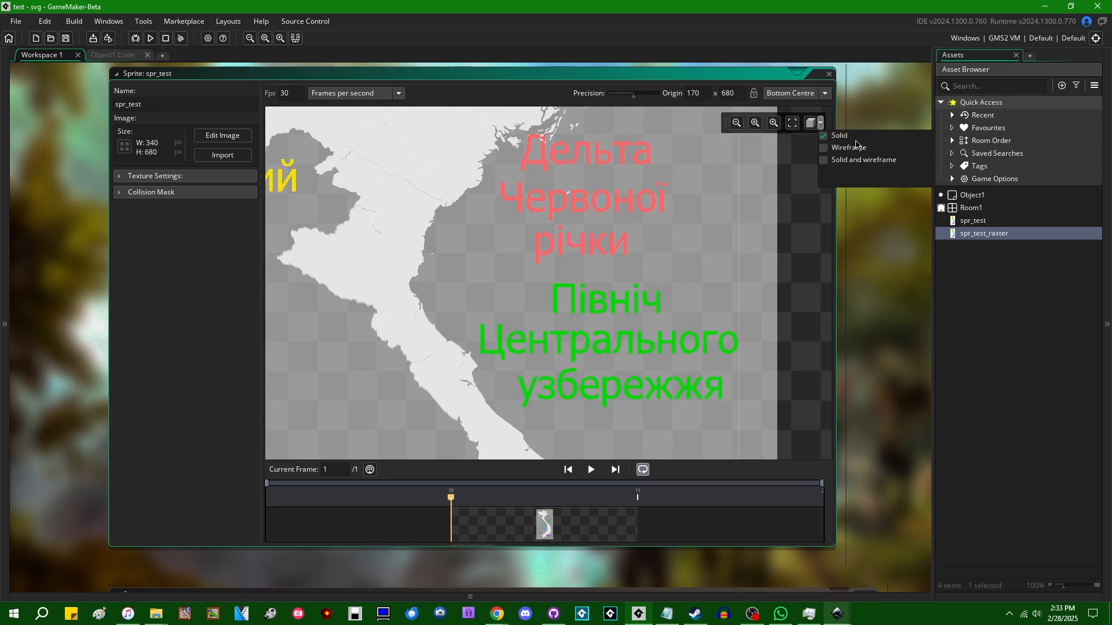
mouse_move(794, 145)
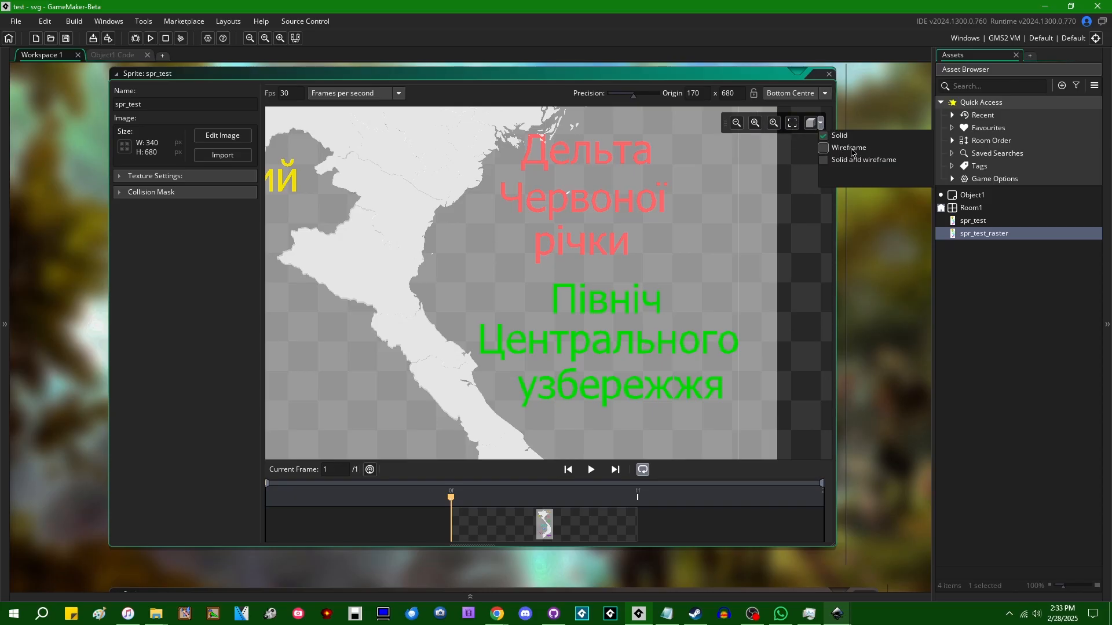
click(823, 147)
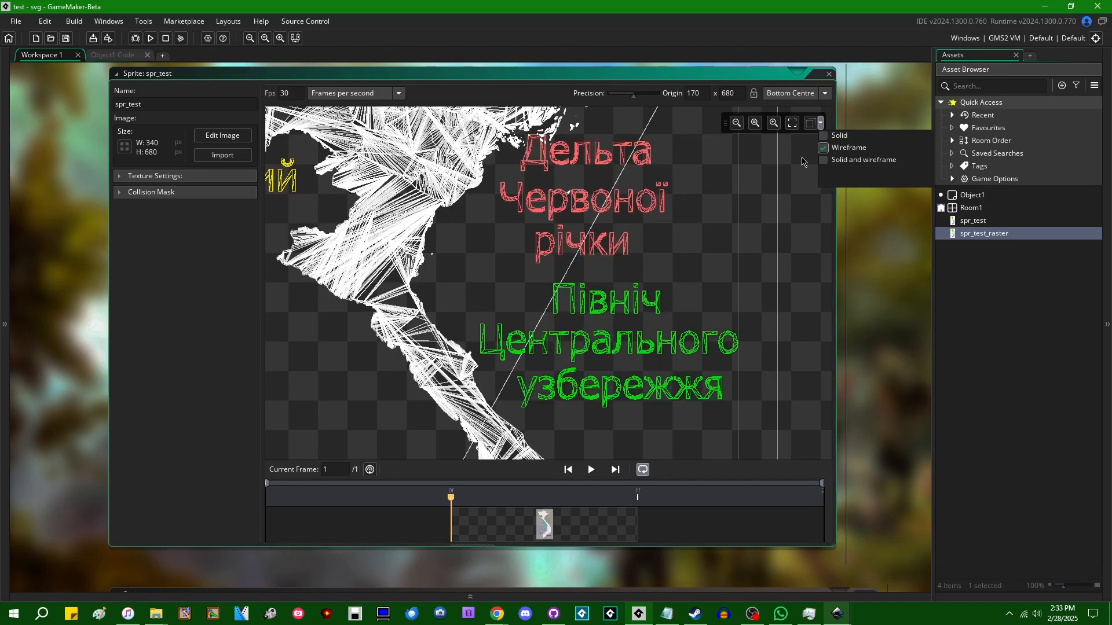
click(824, 147)
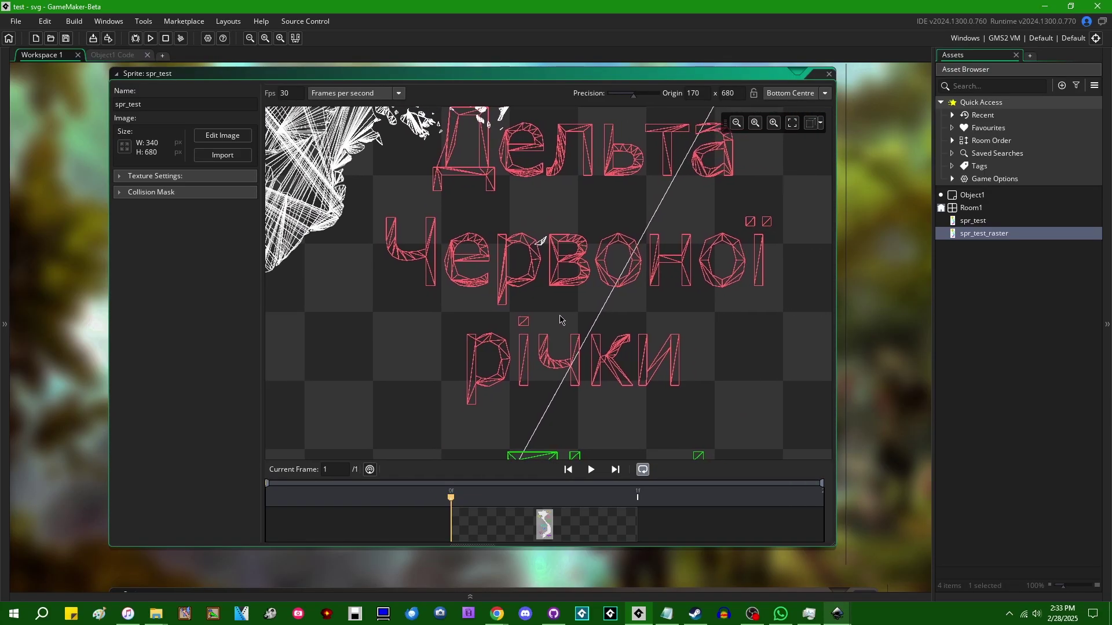
click(772, 123)
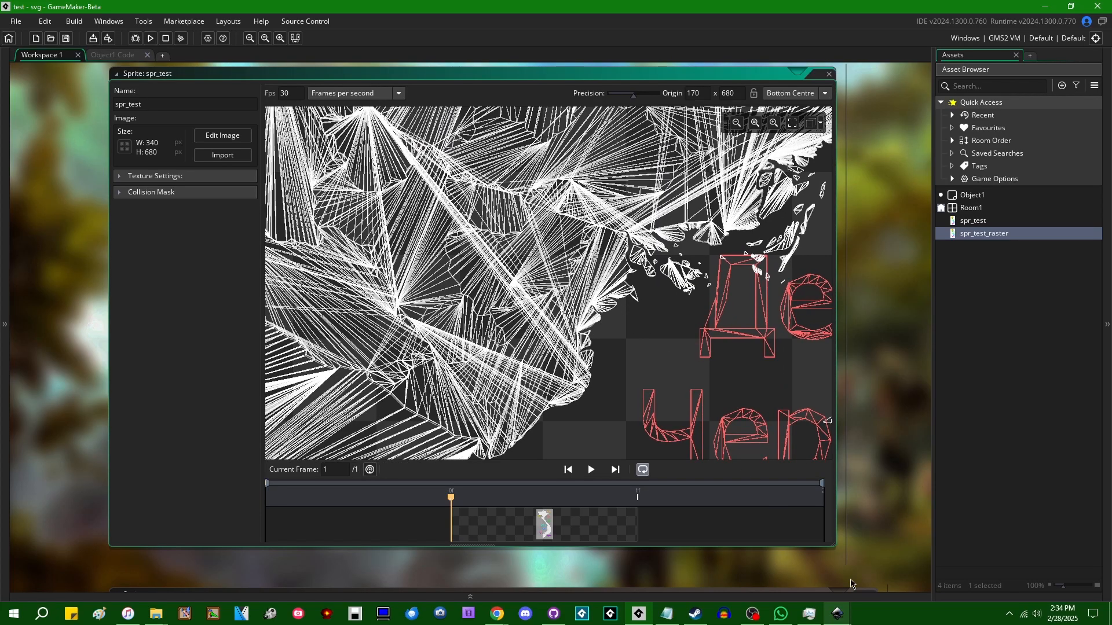
mouse_move(835, 613)
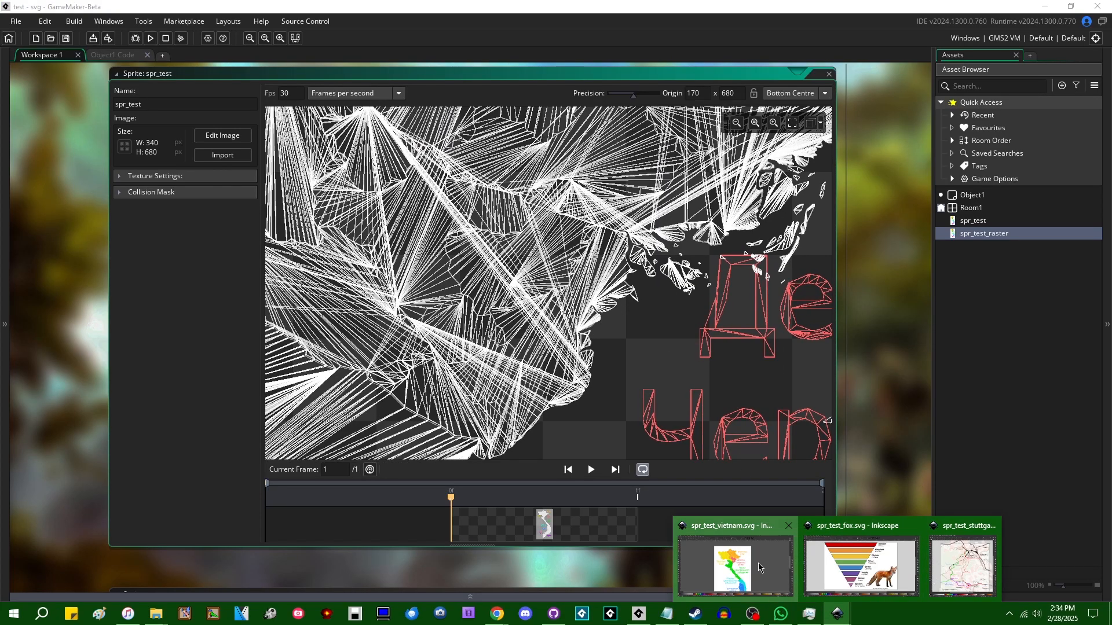
click(734, 564)
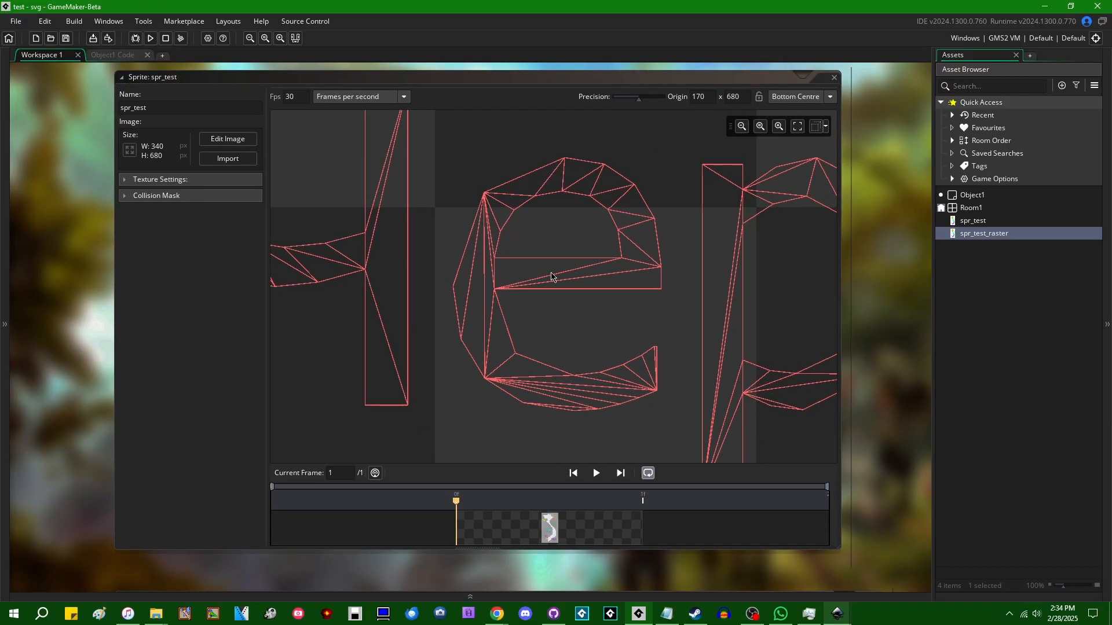
mouse_move(845, 247)
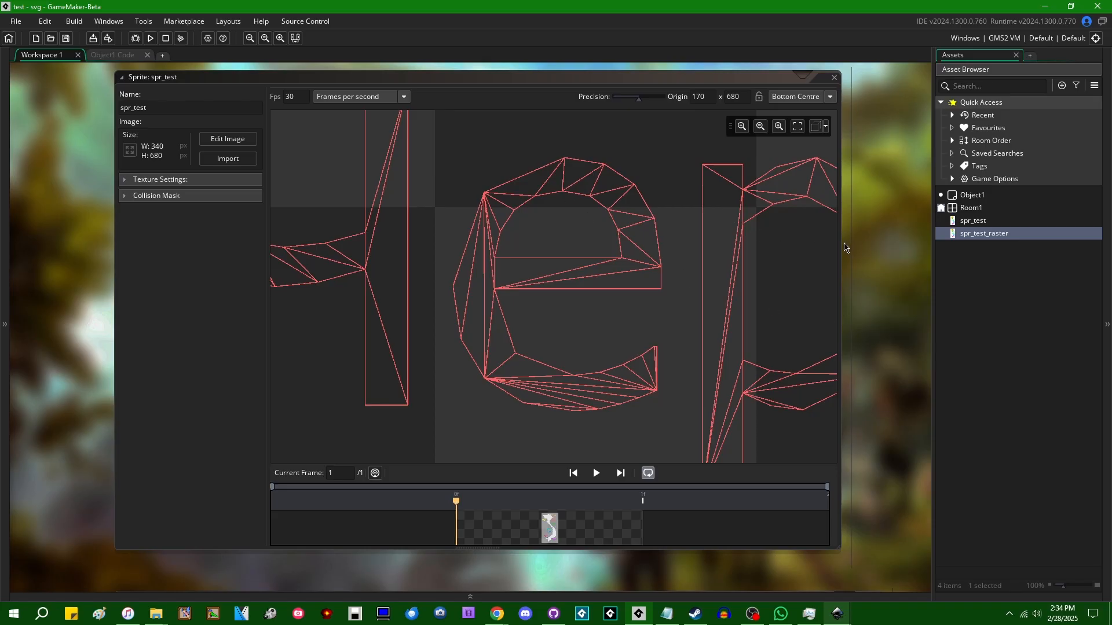
mouse_move(869, 190)
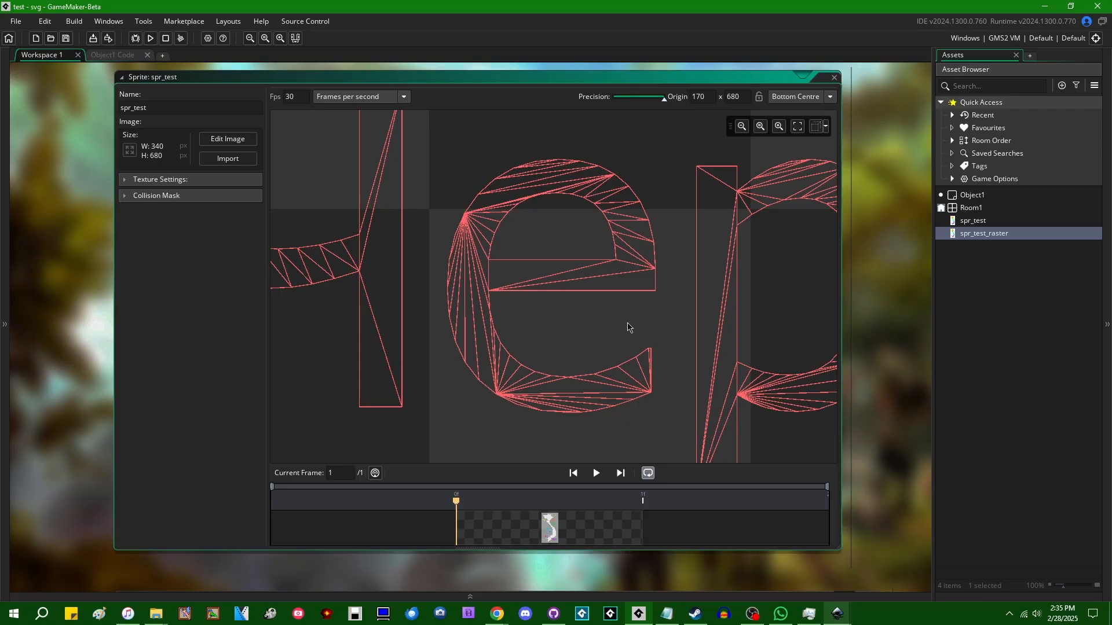
mouse_move(557, 178)
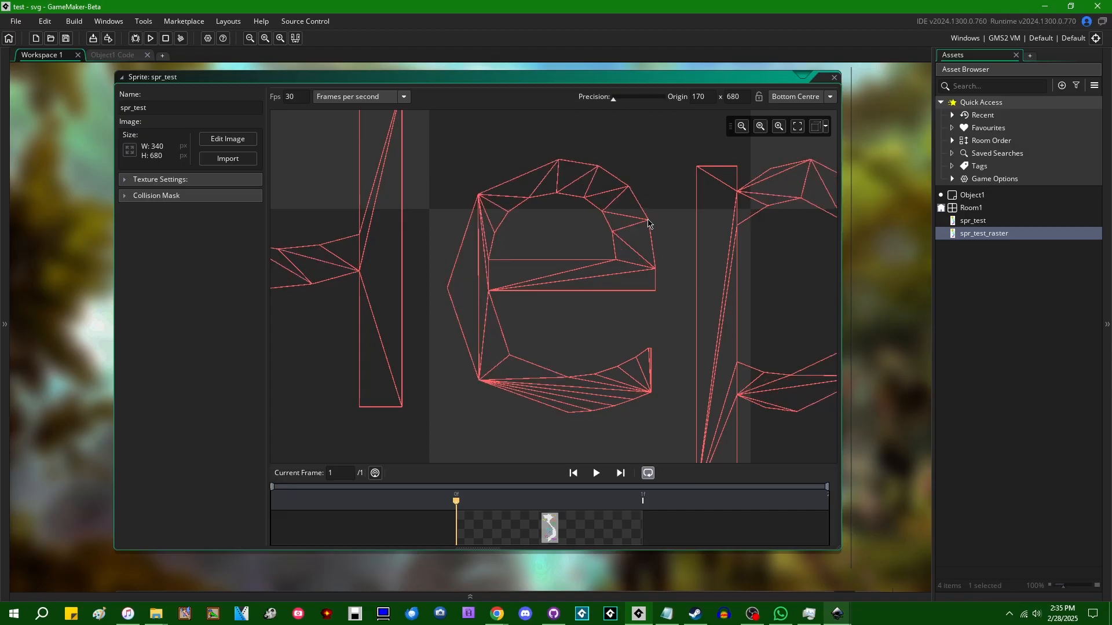
mouse_move(664, 306)
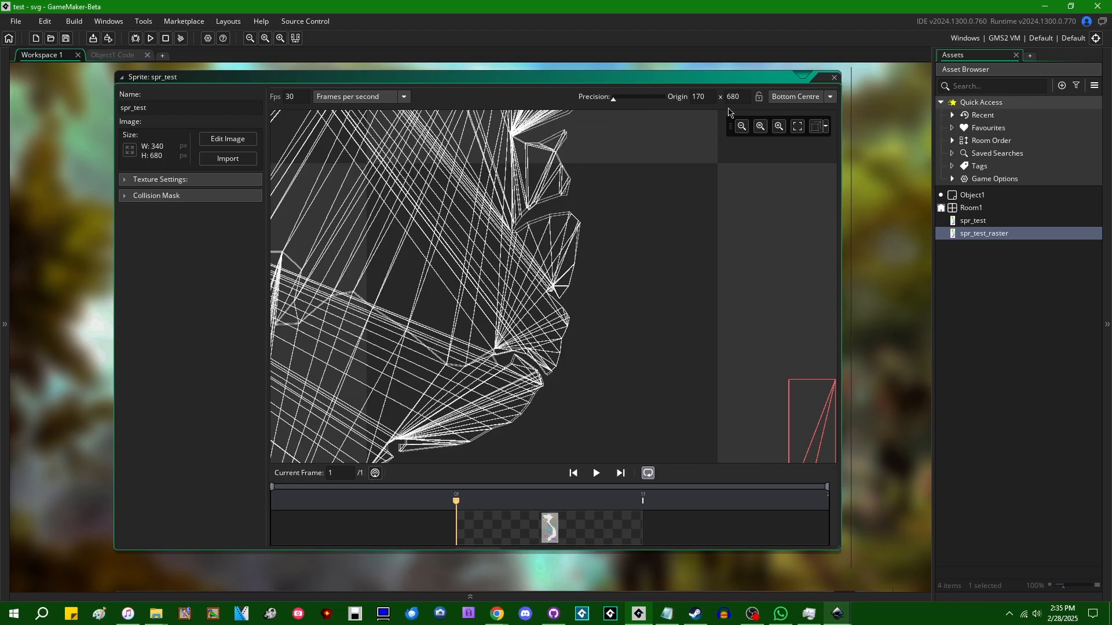
Turn off wireframe so spr_test renders solid at maximum precision.
click(815, 126)
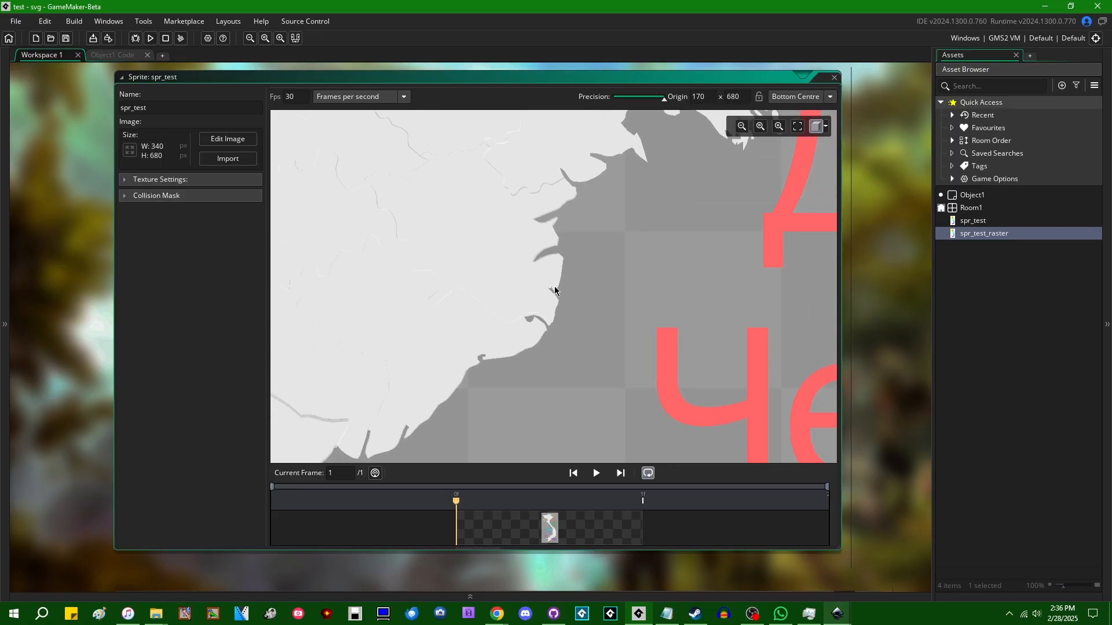
Check spr_test's texture group dropdown, then review the Default group in Tools > Texture Groups.
click(795, 126)
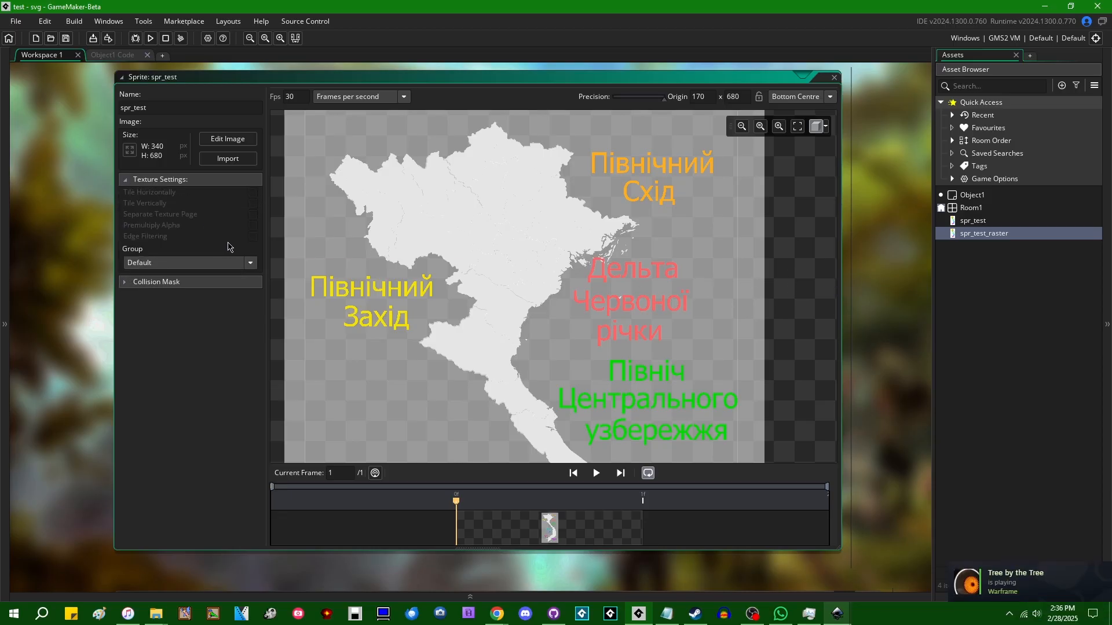
click(250, 262)
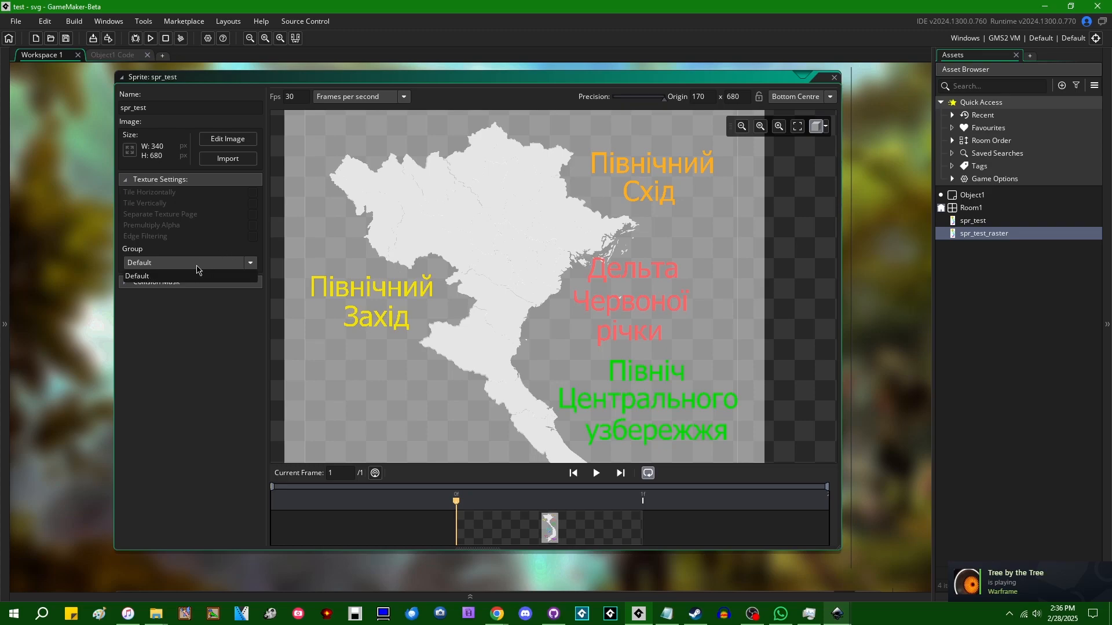
mouse_move(176, 296)
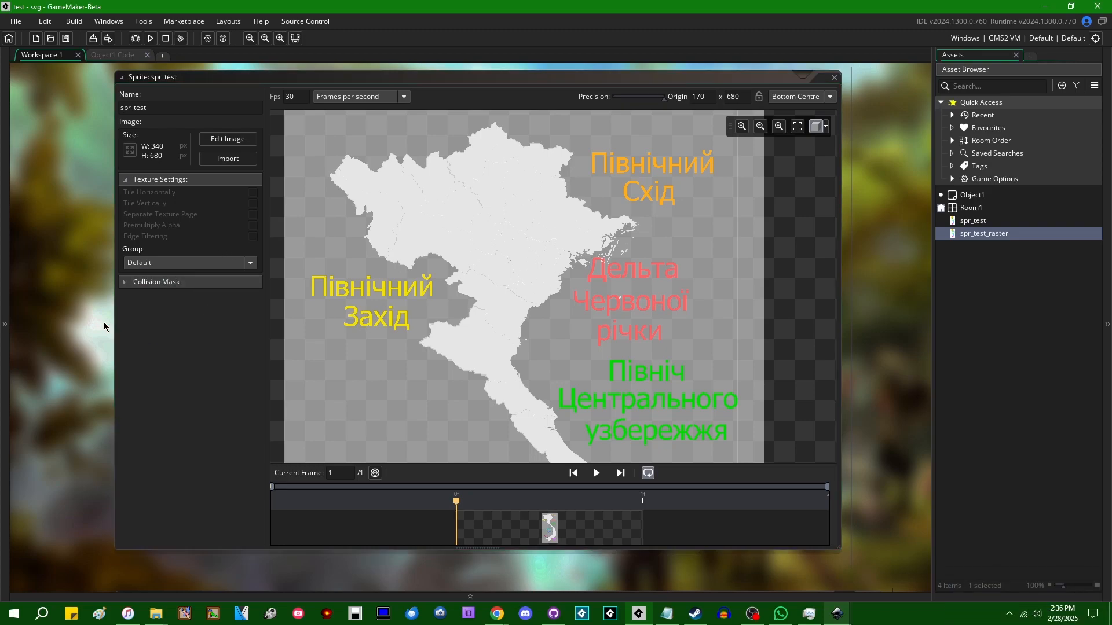
click(142, 21)
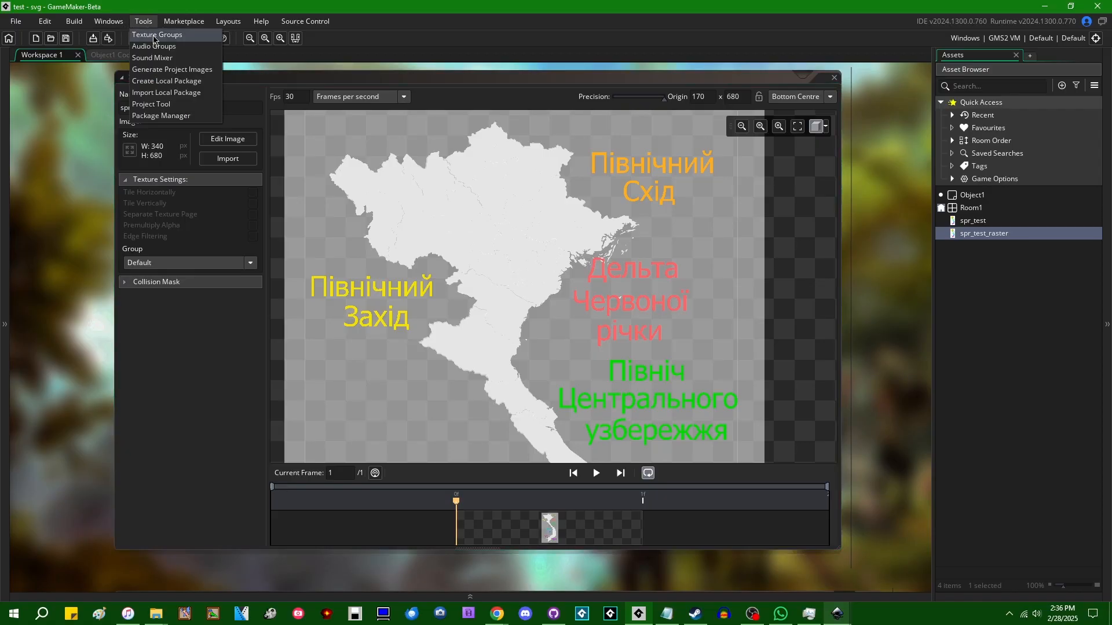
click(157, 35)
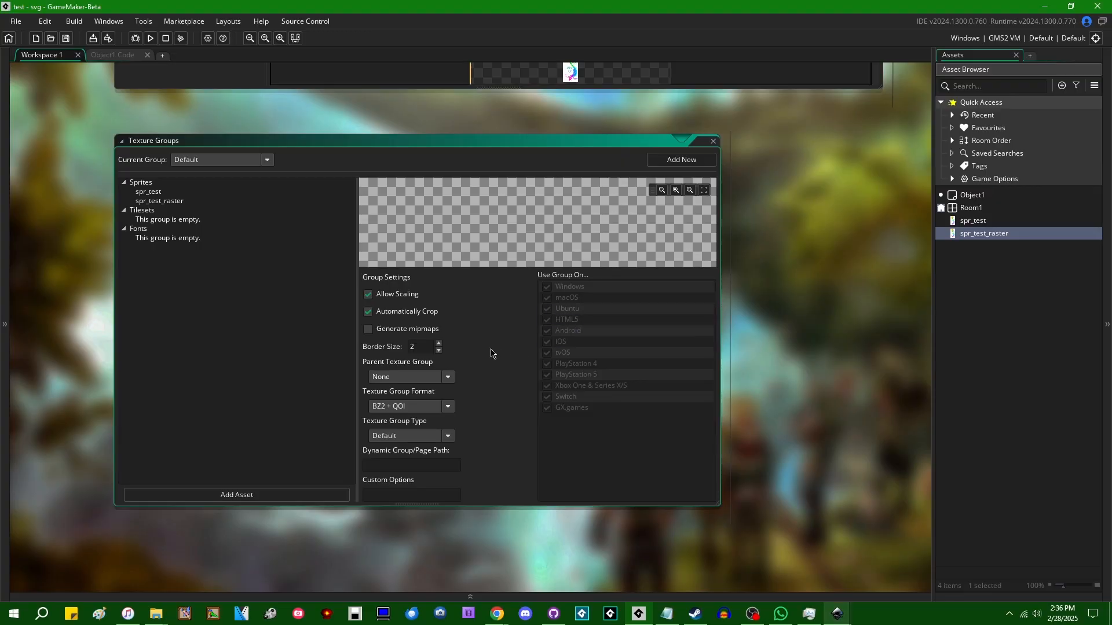
mouse_move(487, 438)
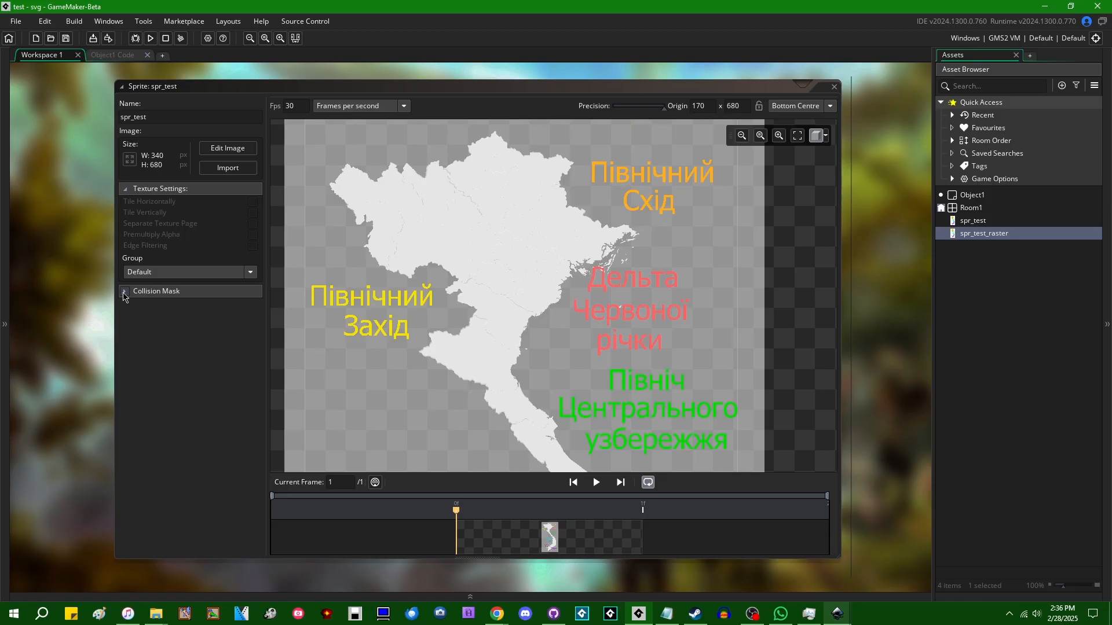
Toggle collision mask settings, then view, zoom out, and close the pixelated spr_test_raster.
click(124, 291)
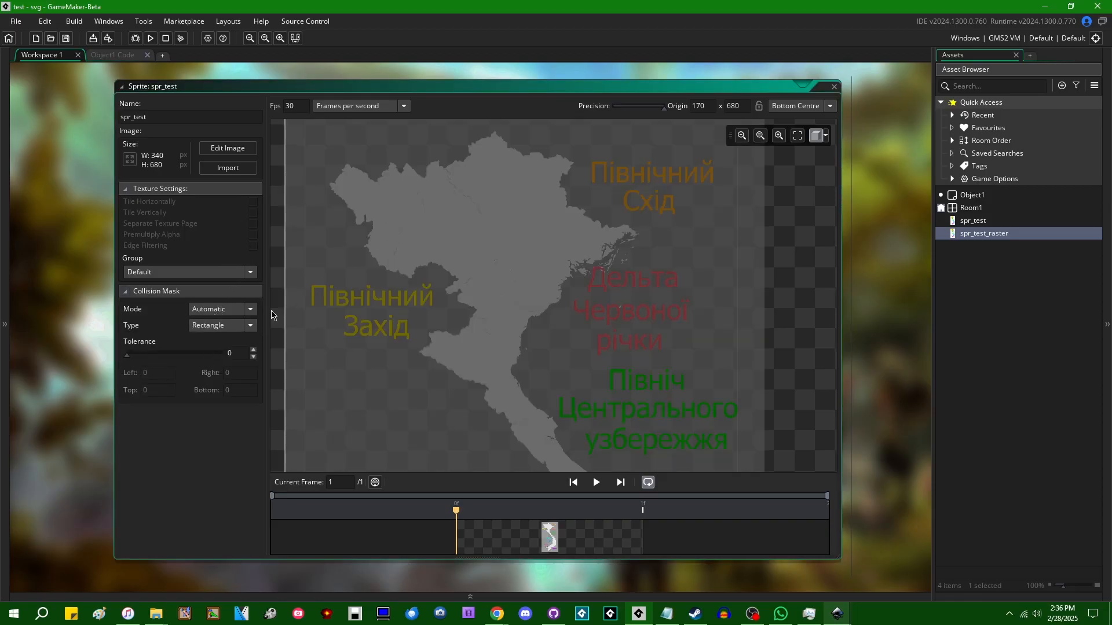
mouse_move(448, 246)
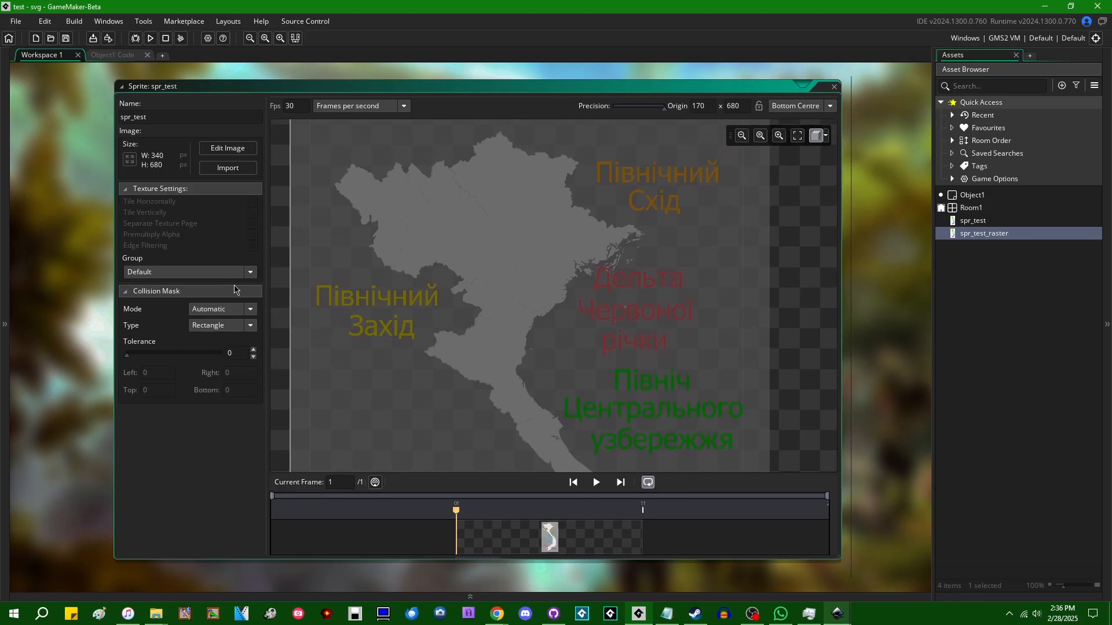
mouse_move(120, 300)
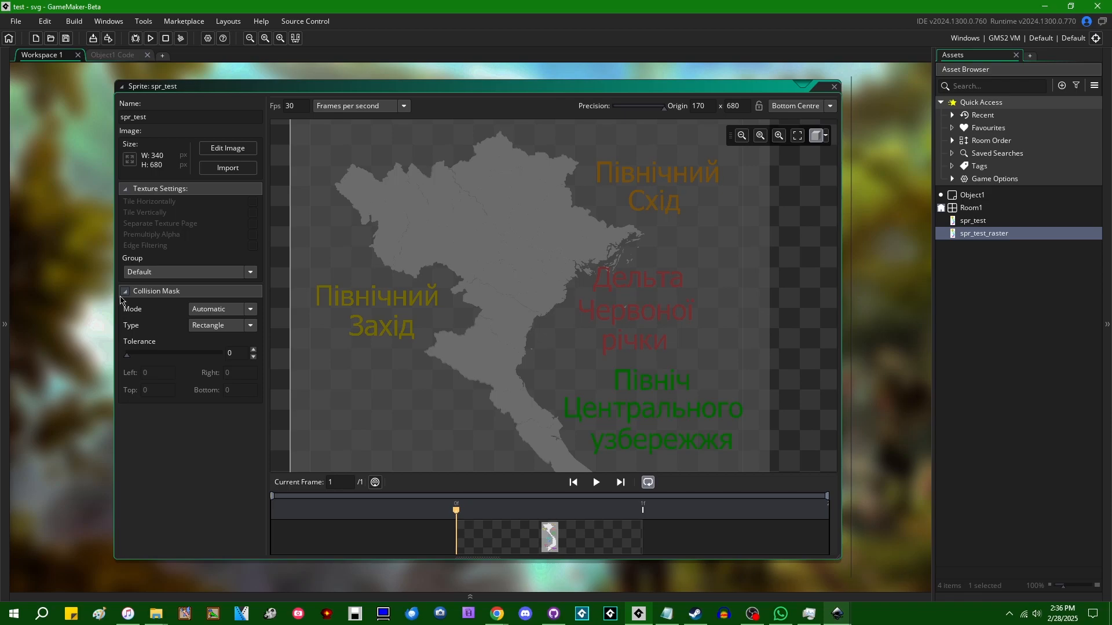
click(125, 291)
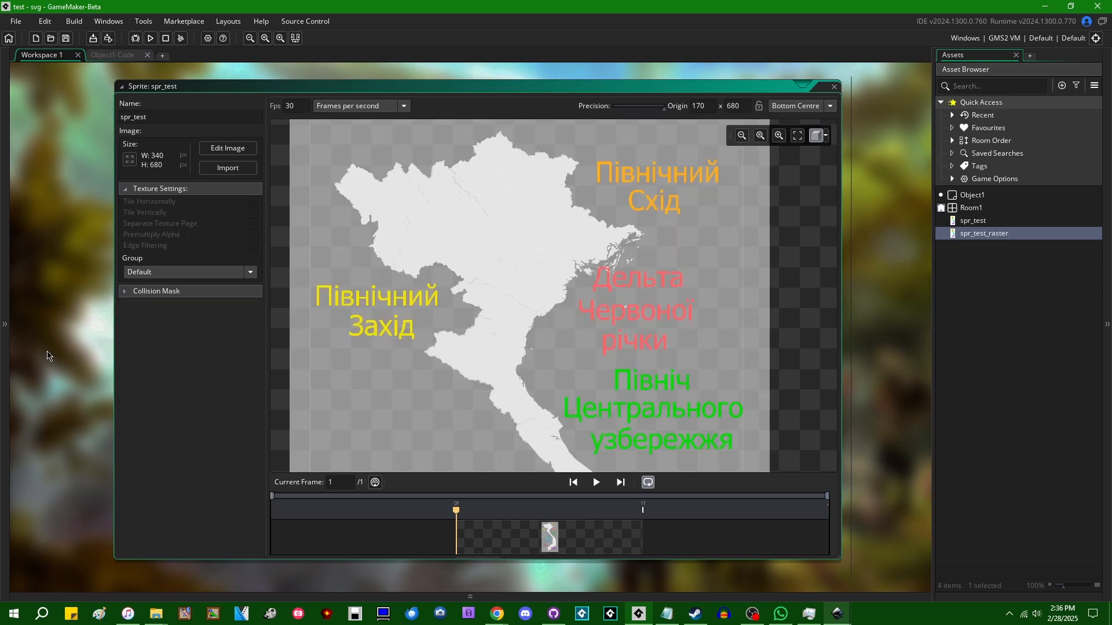
double_click(983, 233)
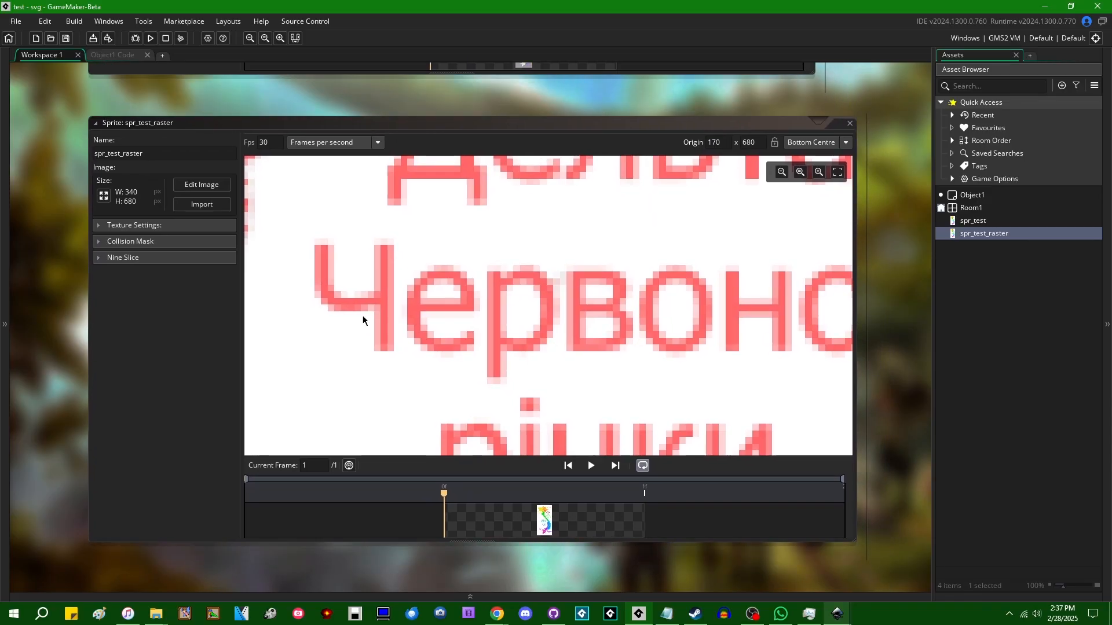
click(799, 172)
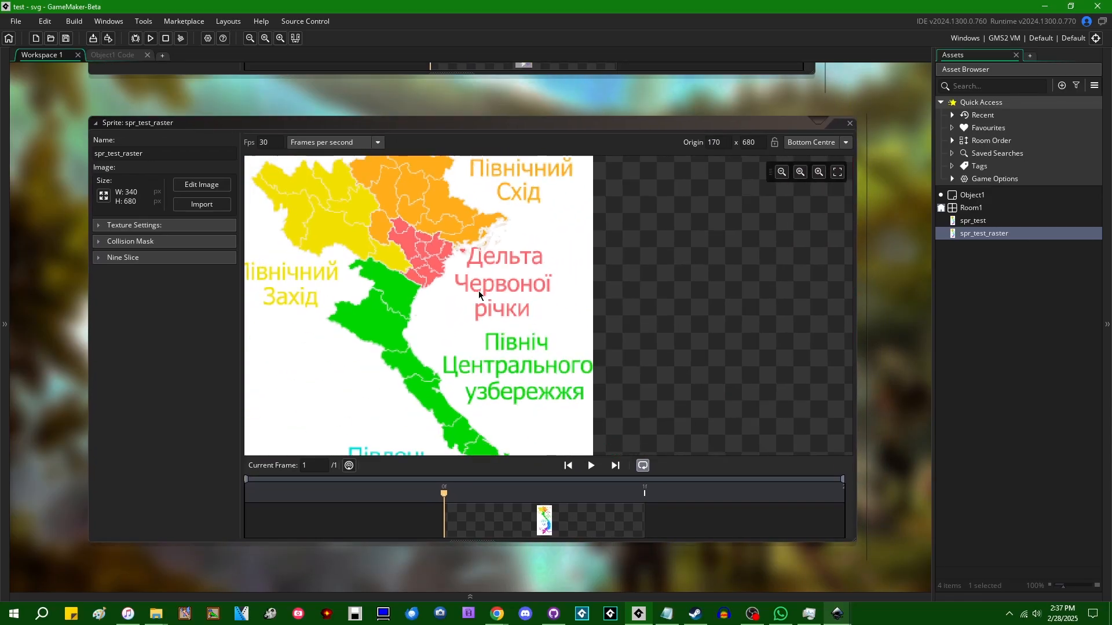
click(799, 171)
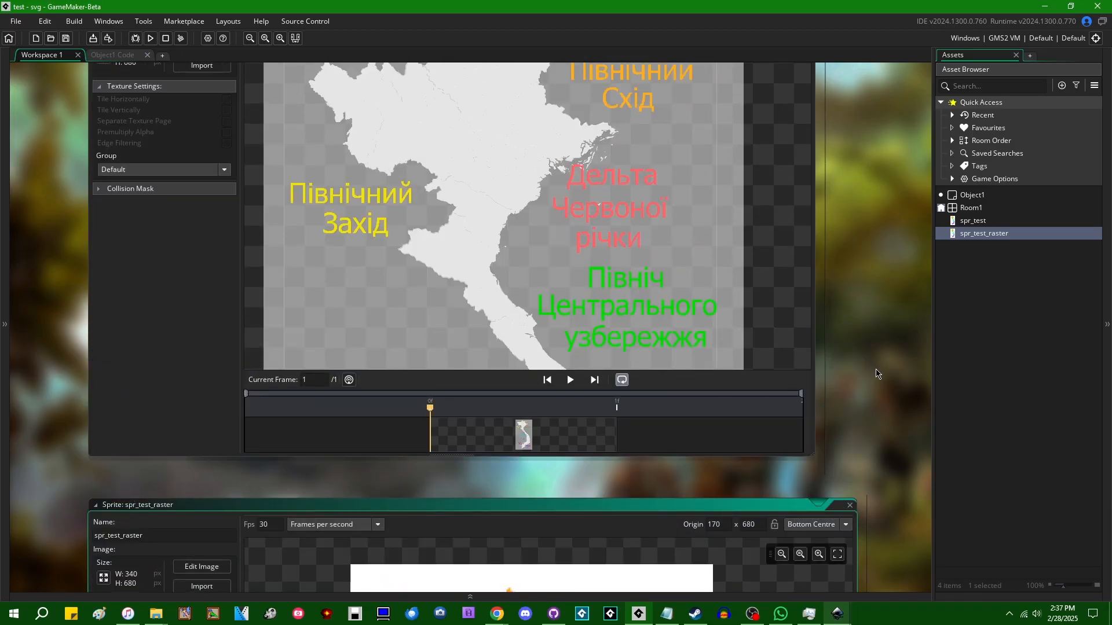
click(972, 220)
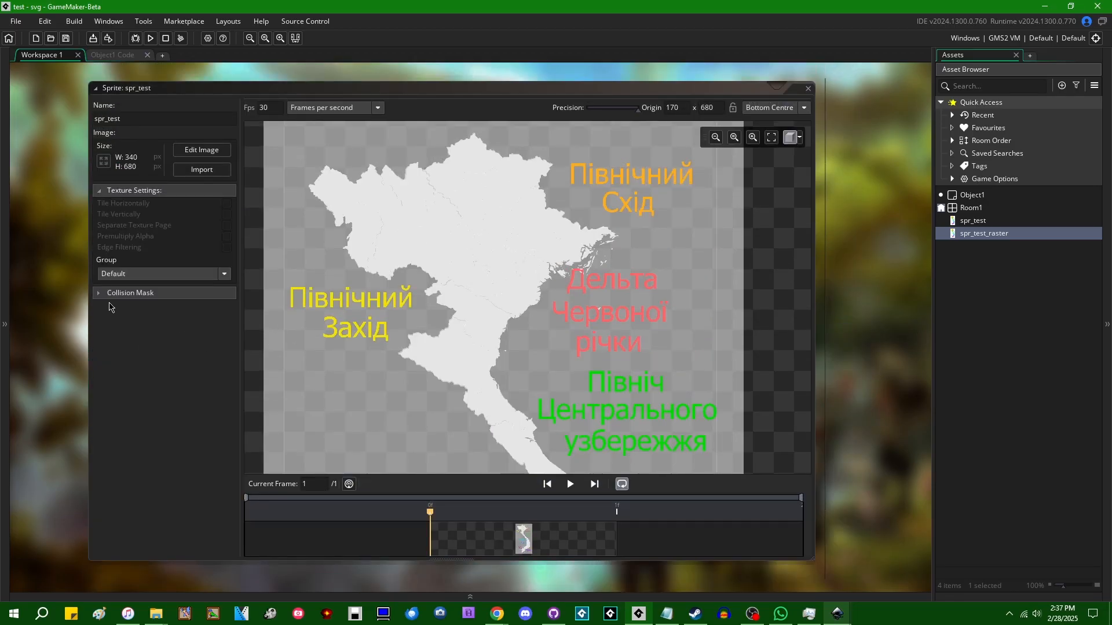
mouse_move(863, 328)
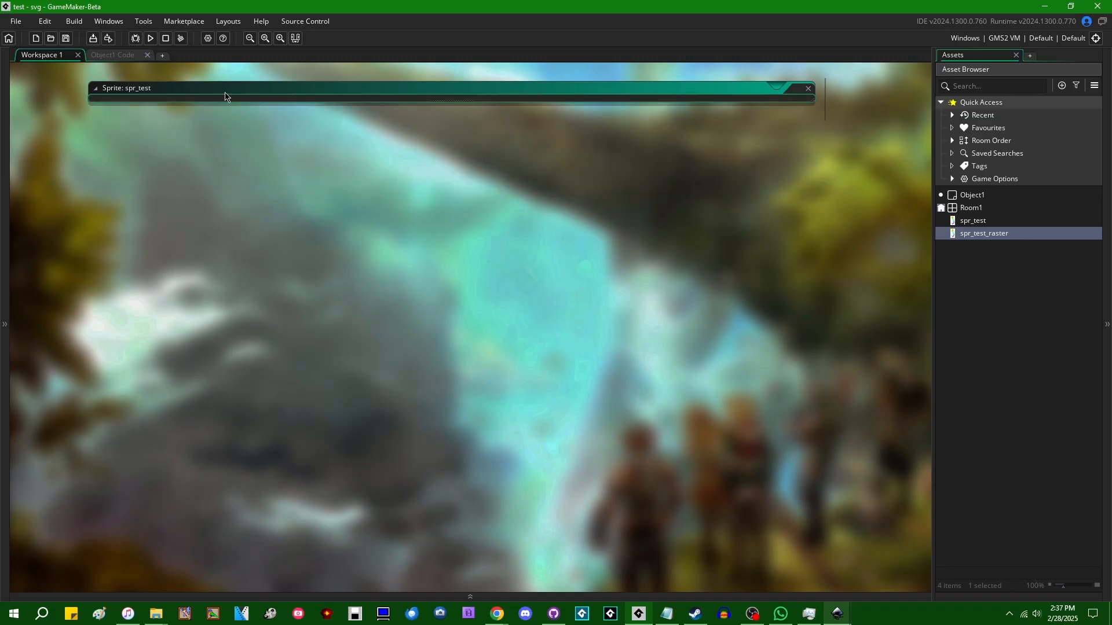
Write draw_sprite_stretched(spr_test, 0, 0, 0, mouse_x, mouse_y) in Object1's Draw event and run.
click(113, 54)
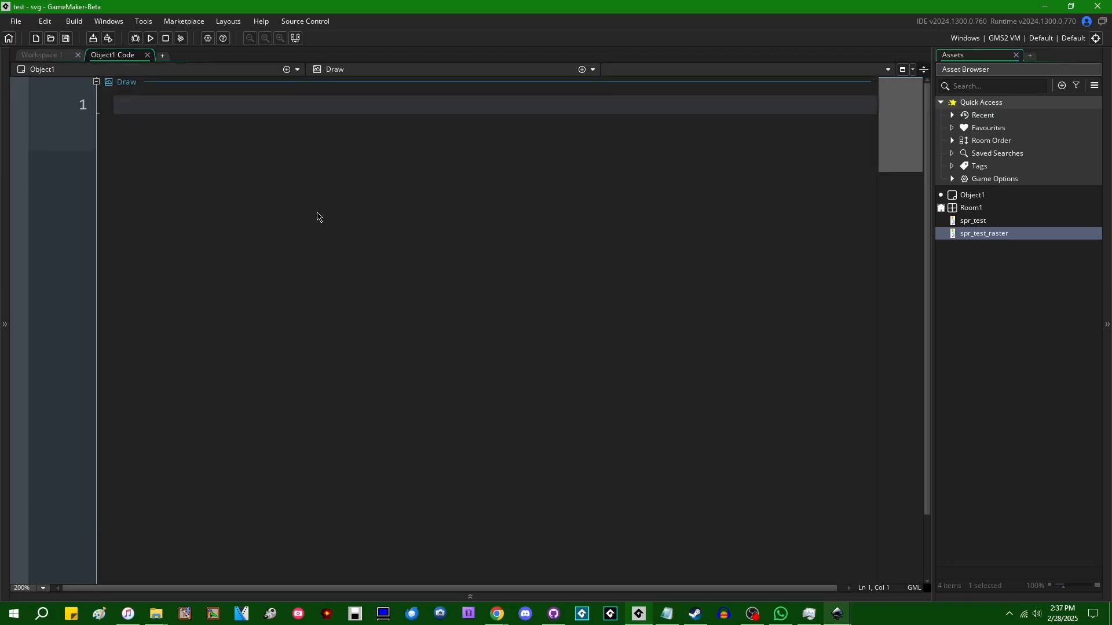
text(draw_sprite()
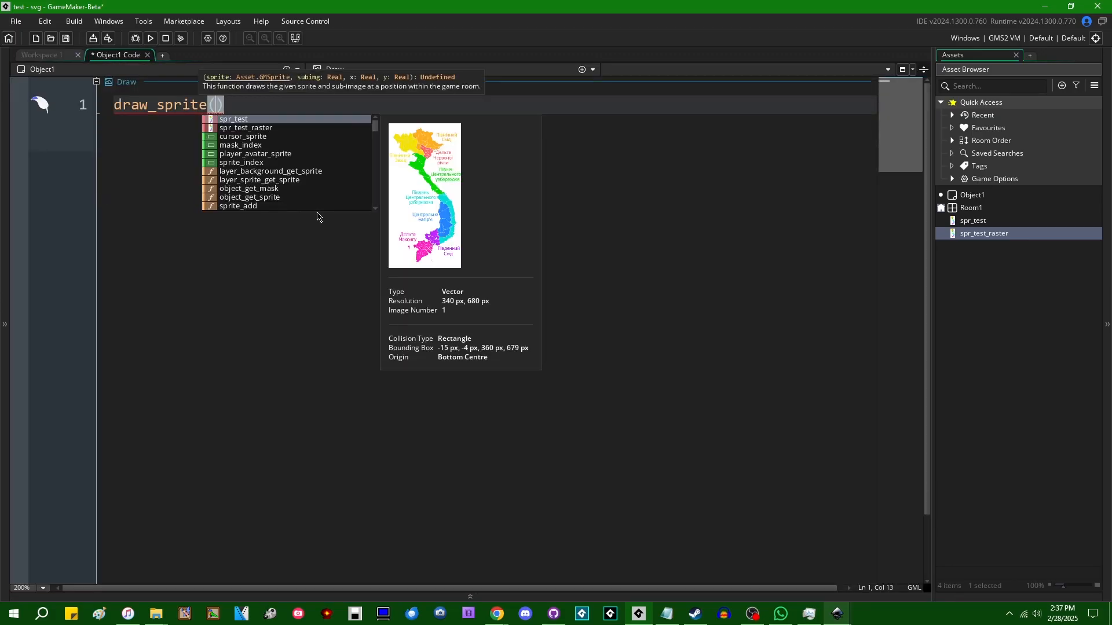
key(backspace)
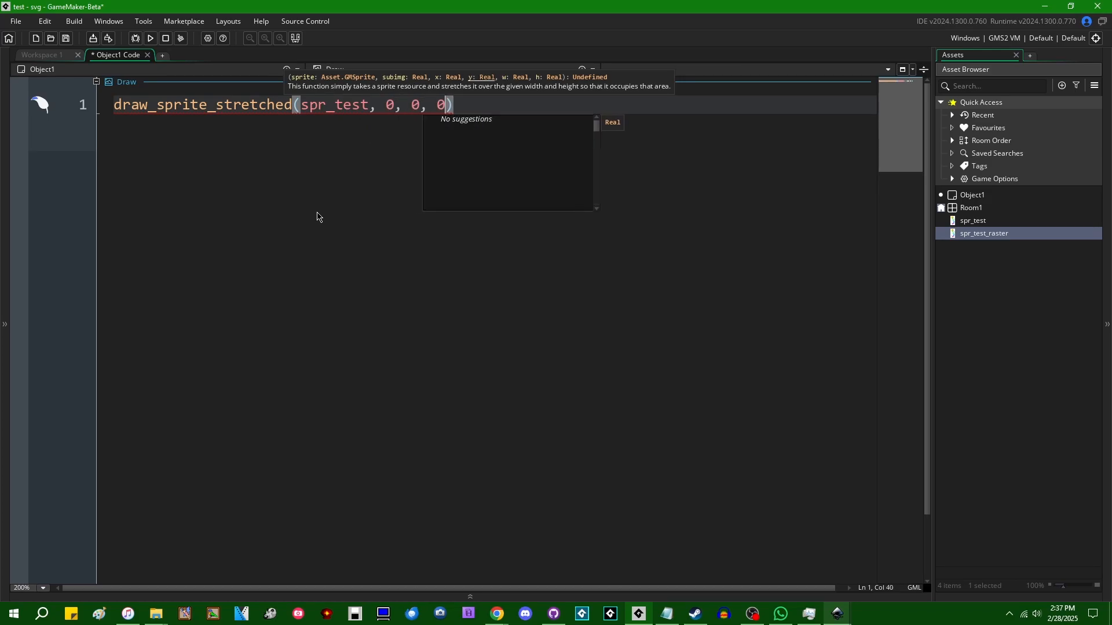
text(mo)
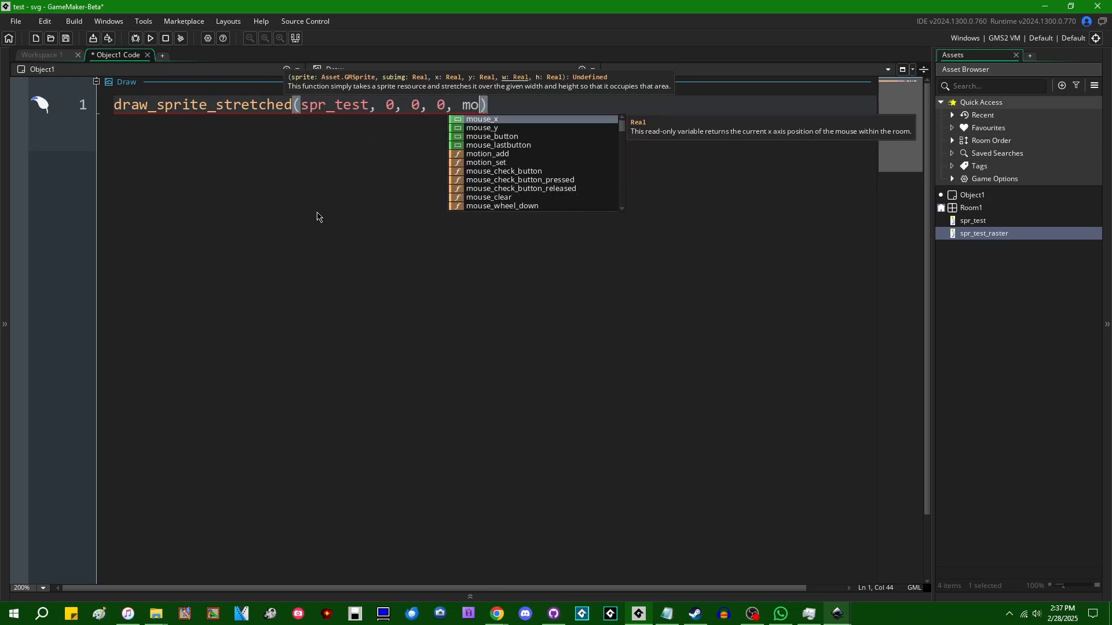
text(mouse_x, mouse_y))
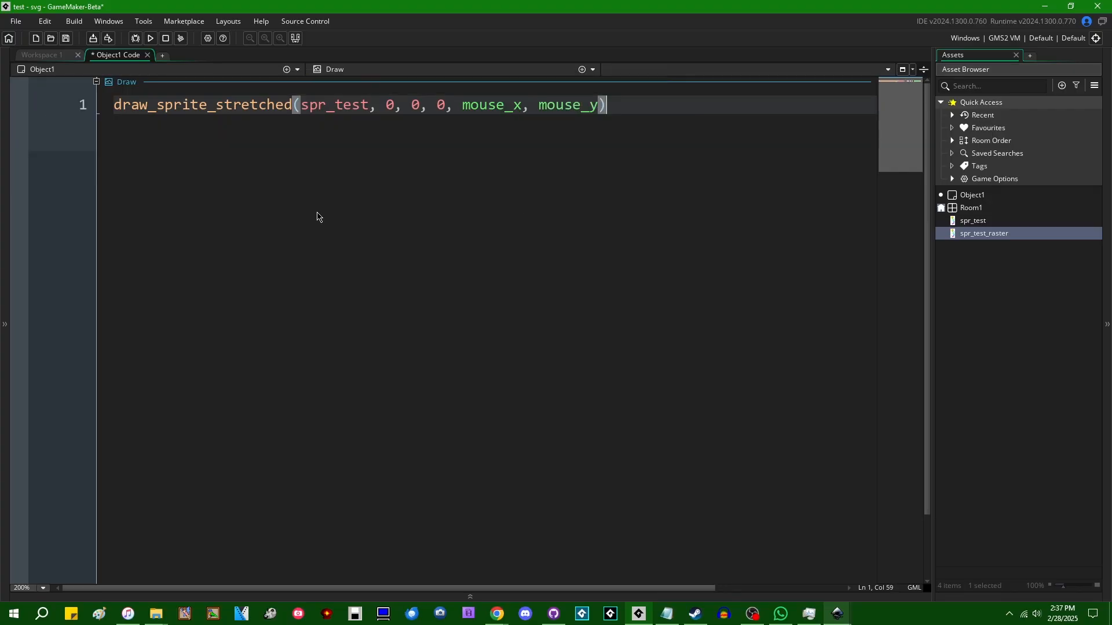
click(150, 38)
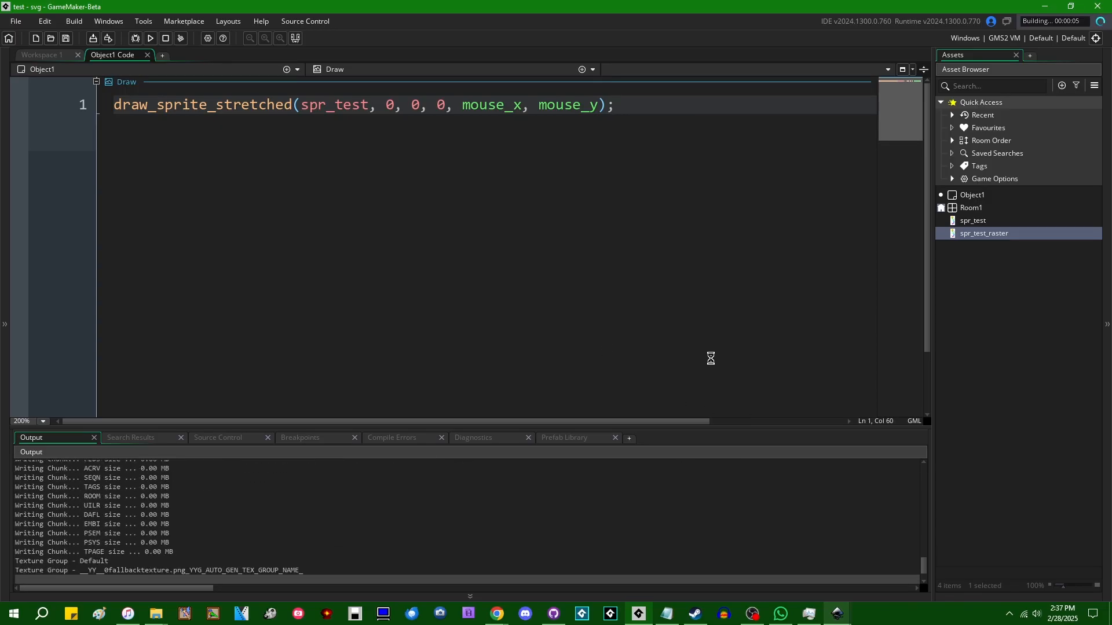
click(150, 38)
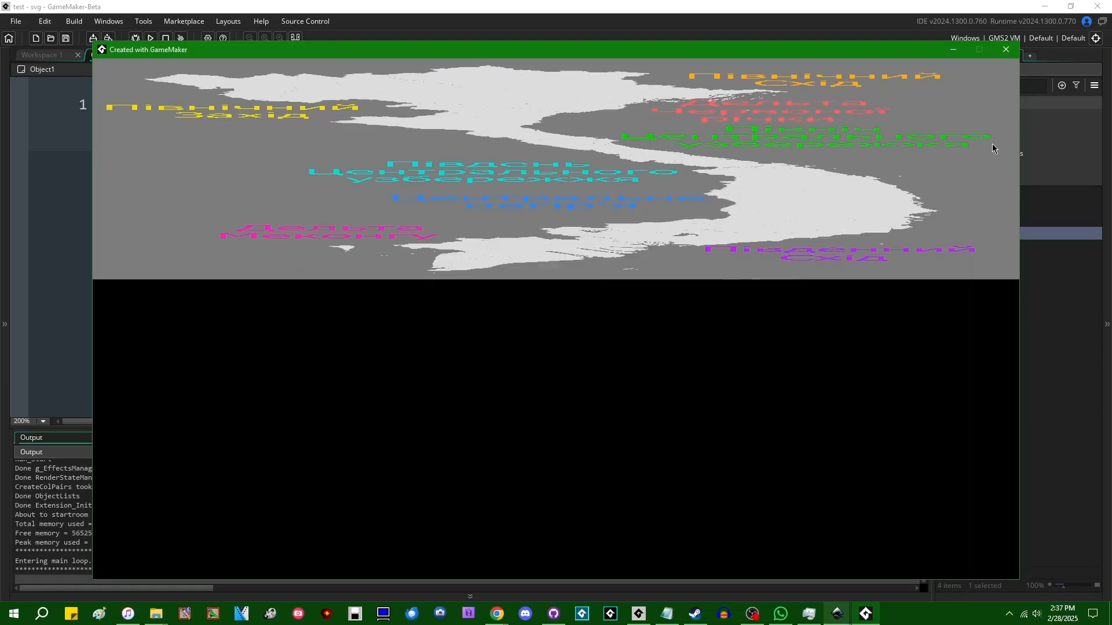
click(1004, 50)
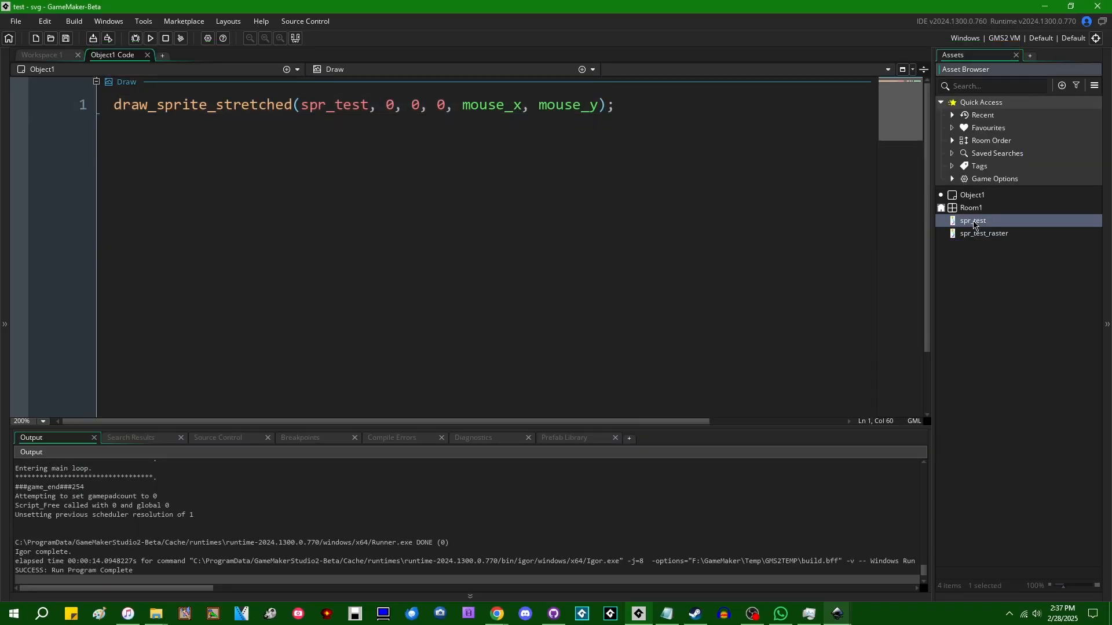
Set Room1's width to 1900 and height to 1000, then launch the game.
double_click(972, 221)
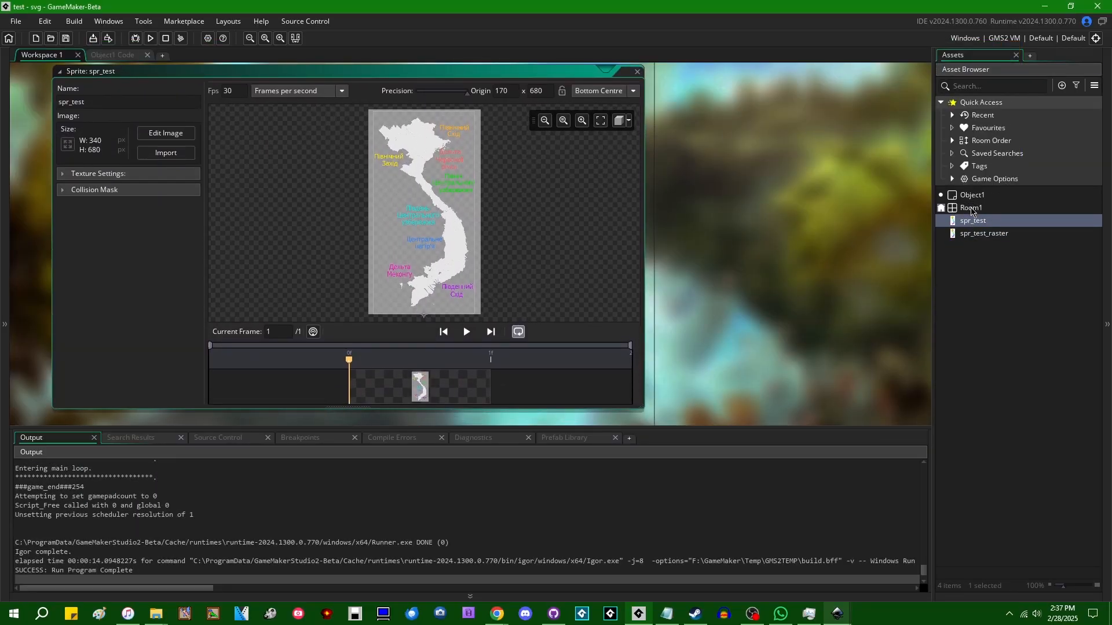
double_click(970, 207)
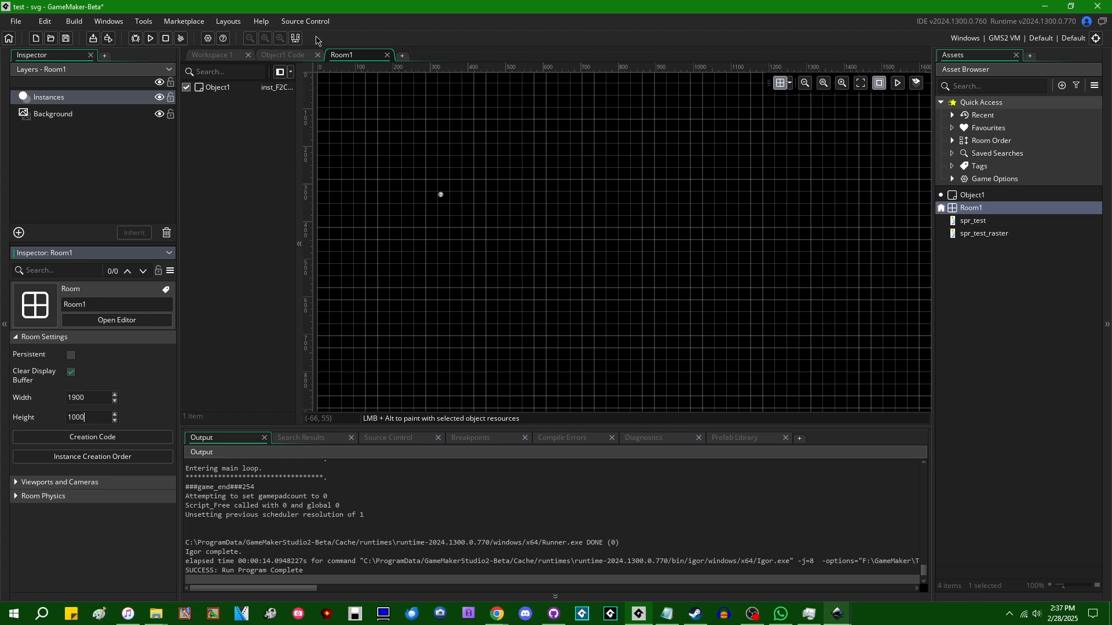
double_click(973, 221)
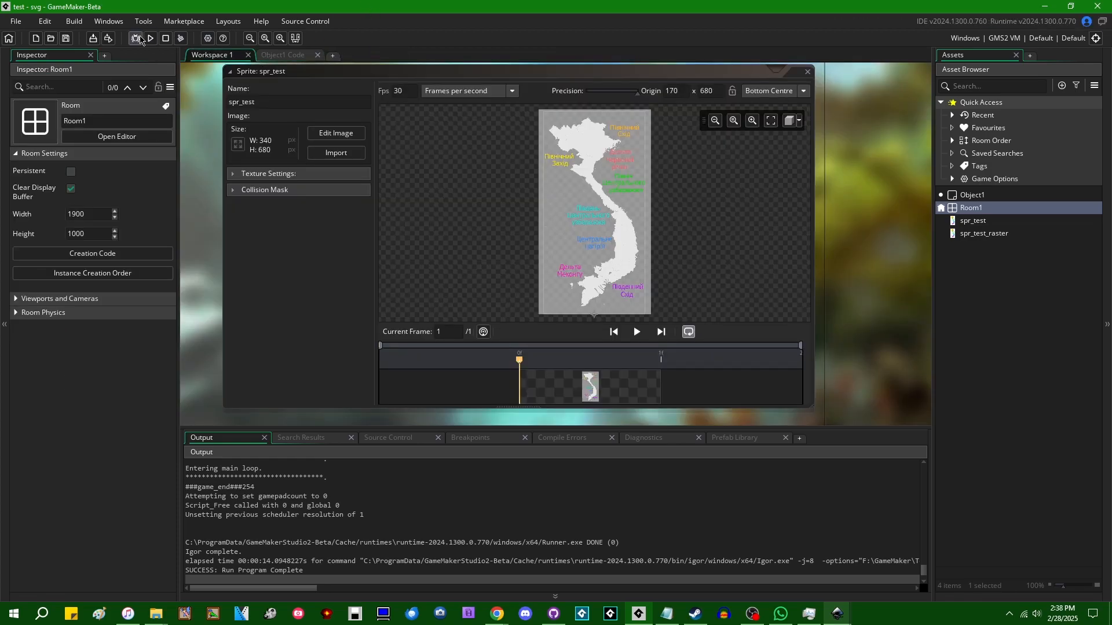
click(149, 38)
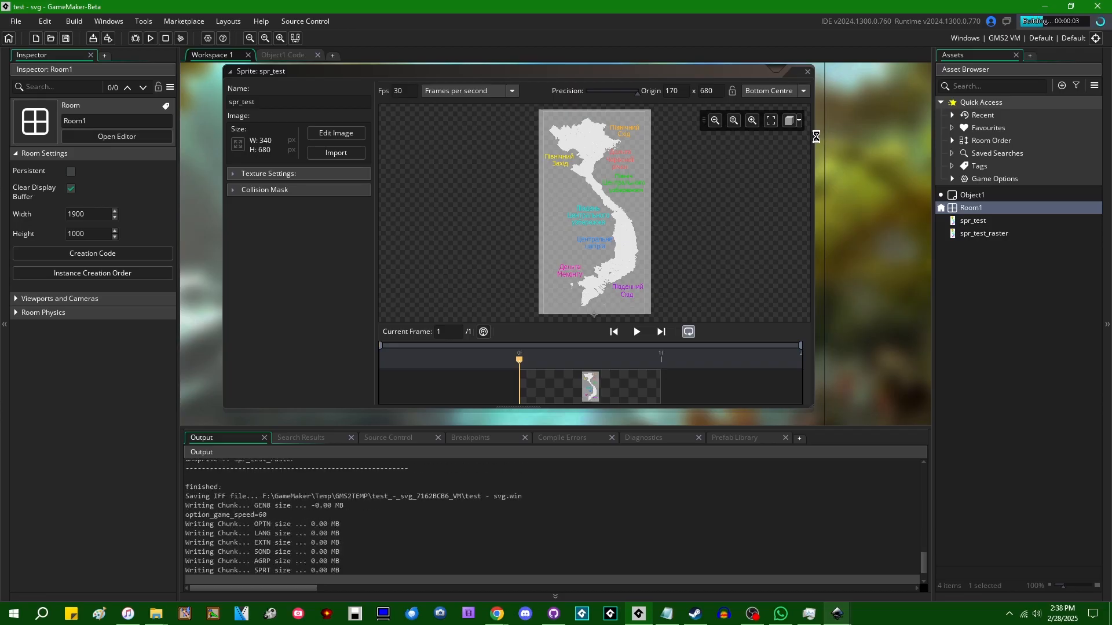
click(149, 38)
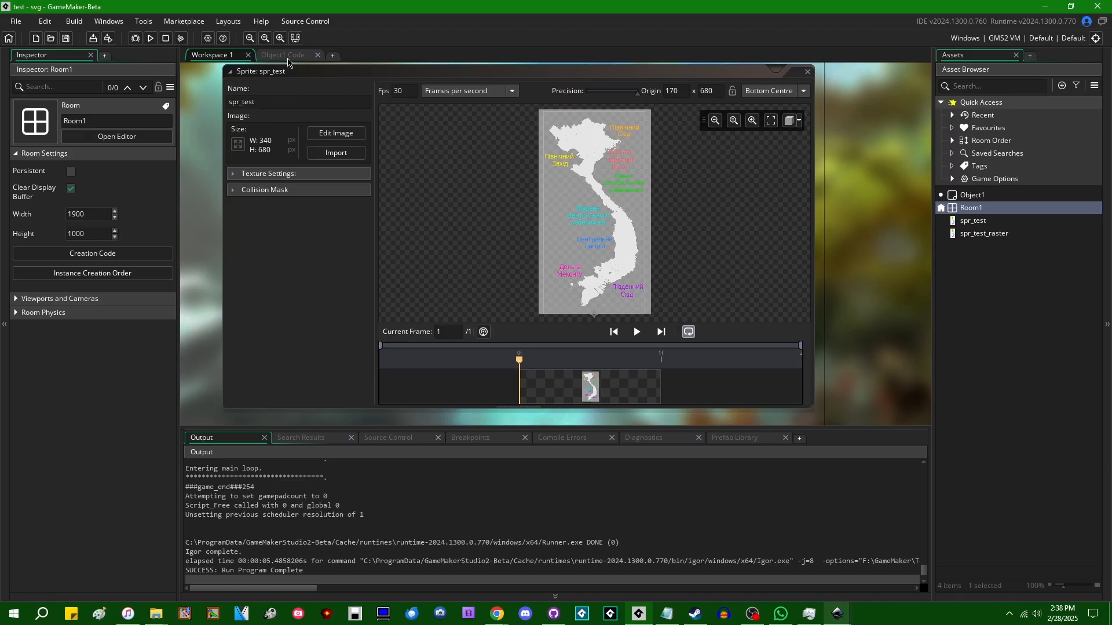
Run Object1's Space-held swap between spr_test_raster and spr_test, then widen the code editor.
click(286, 54)
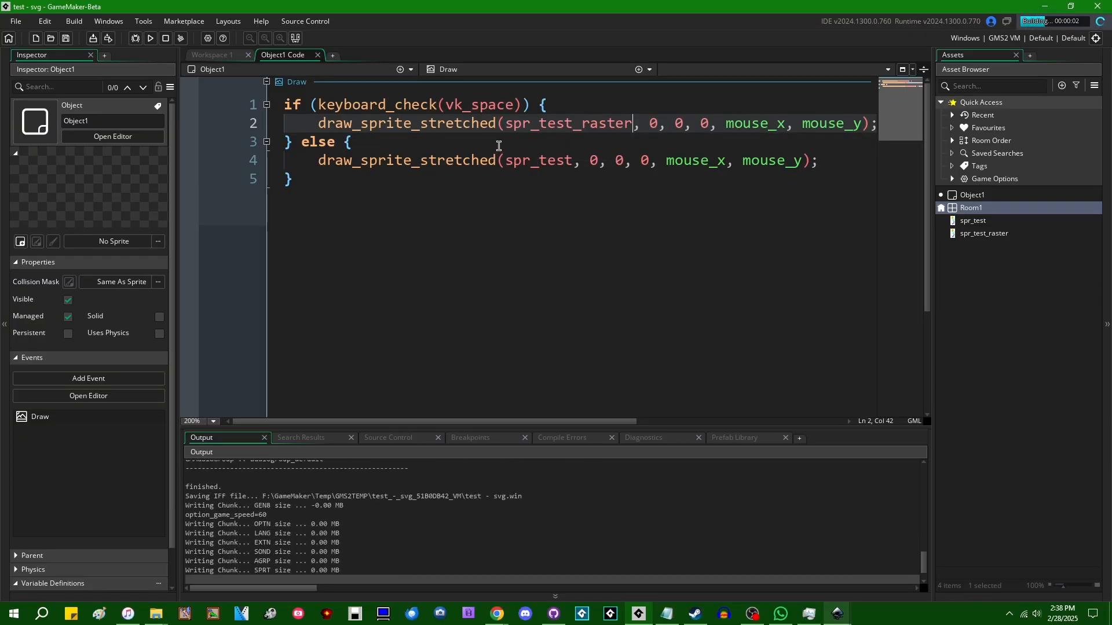
click(148, 38)
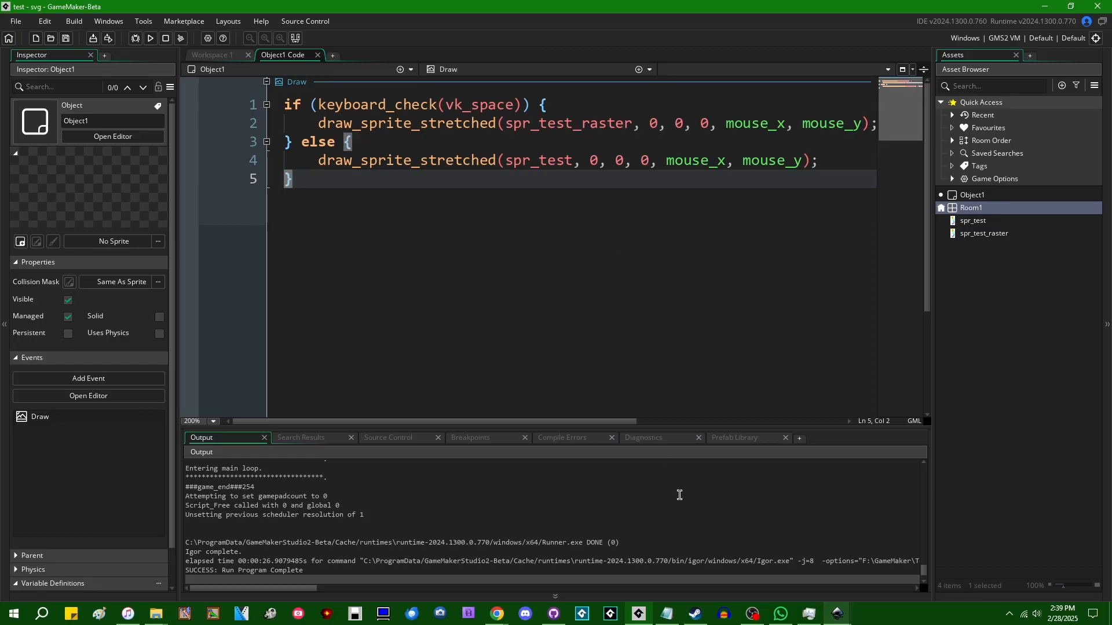
click(555, 596)
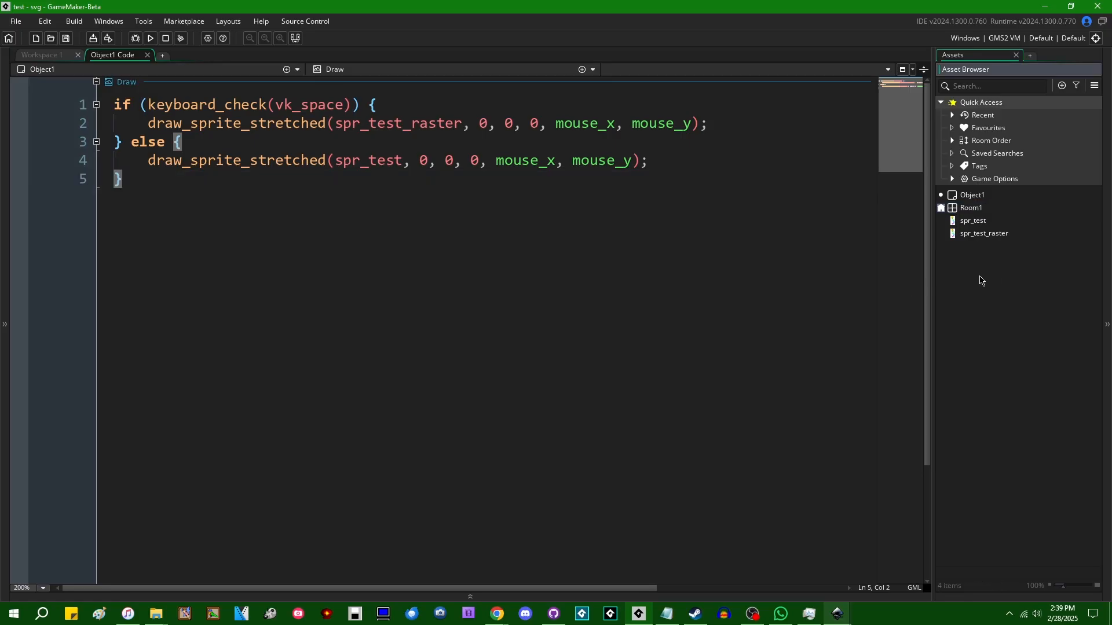
Create sprite spr_test_2 from the fox-and-rainbow SVG kept as vectors, then return to Object1's Draw code.
right_click(981, 281)
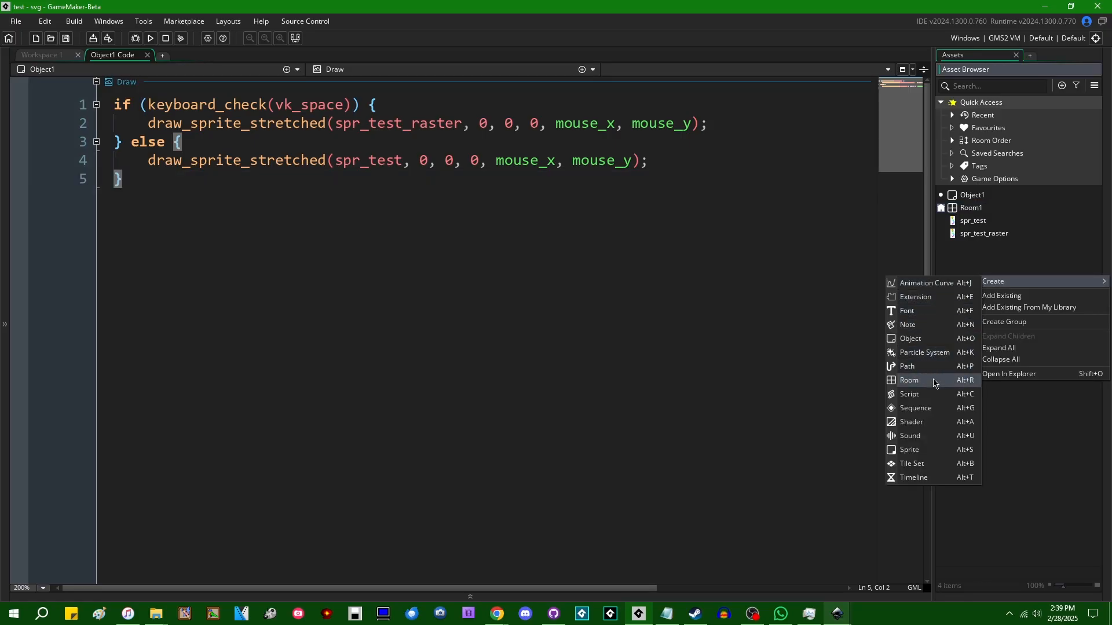
mouse_move(936, 449)
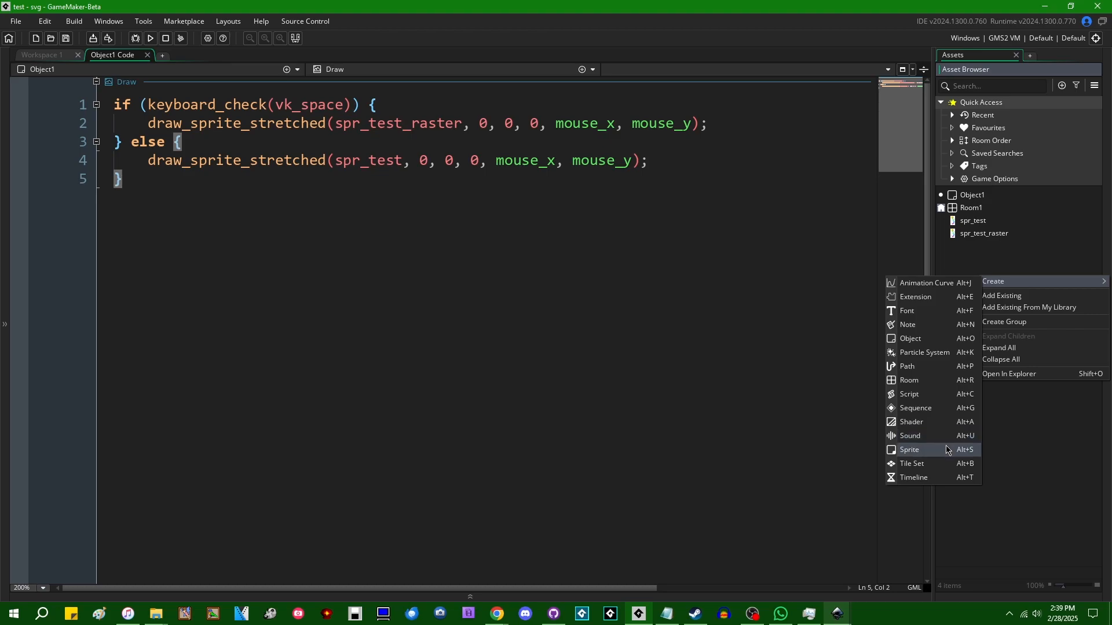
click(909, 449)
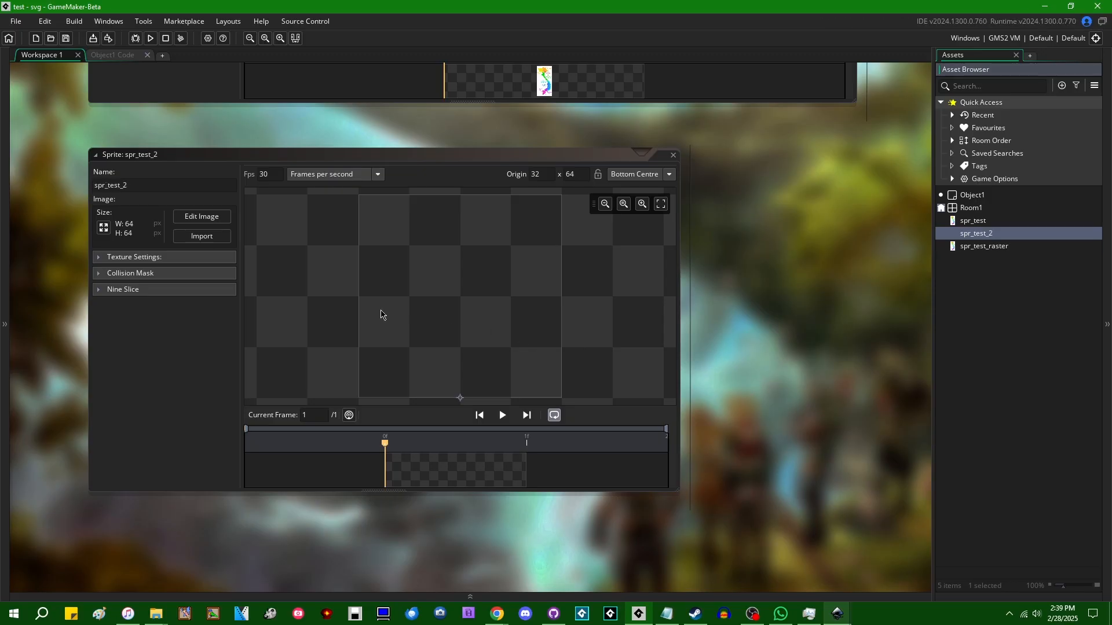
click(201, 237)
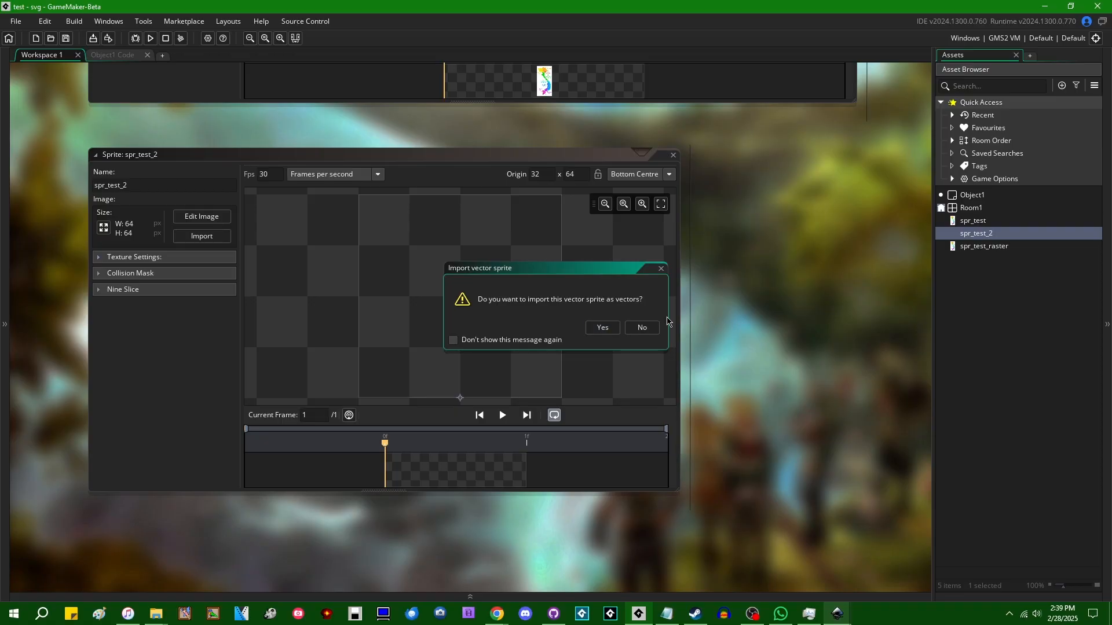
click(601, 326)
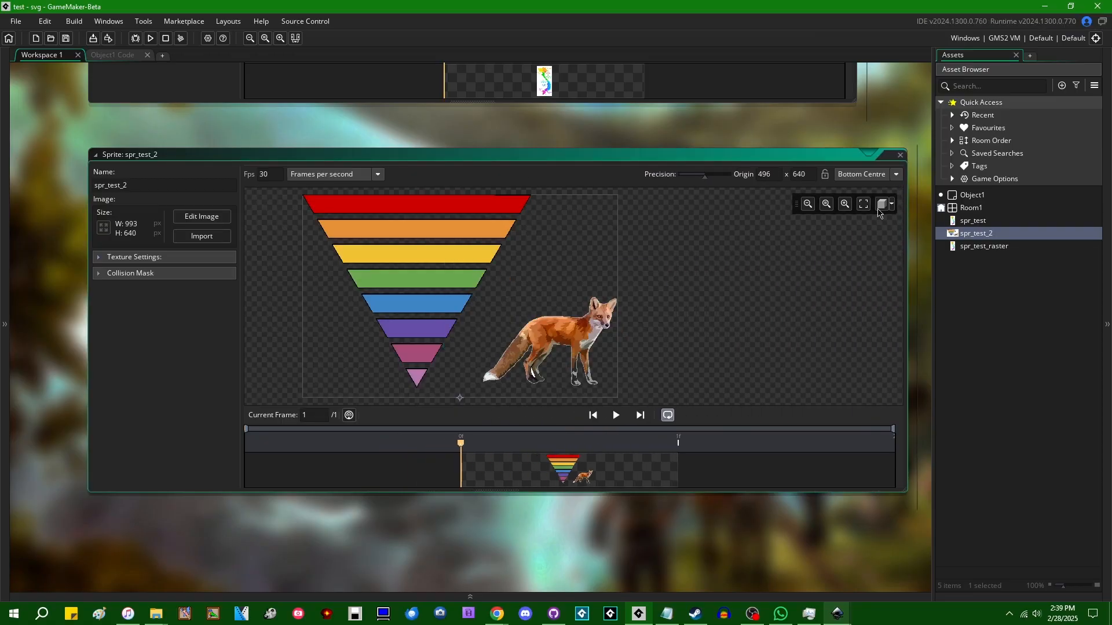
click(843, 204)
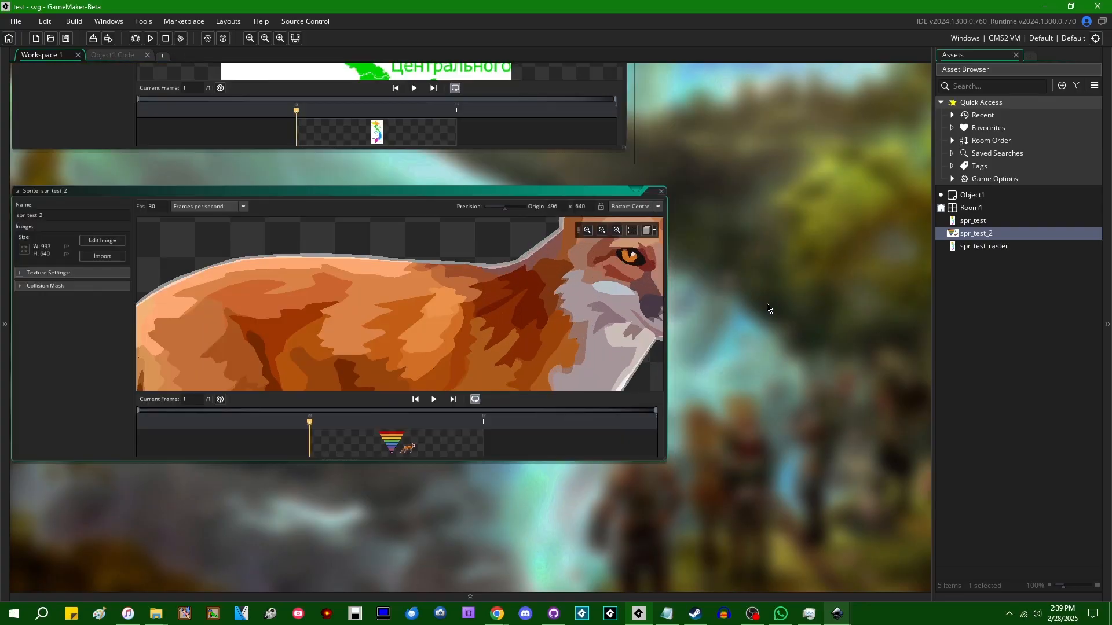
click(114, 55)
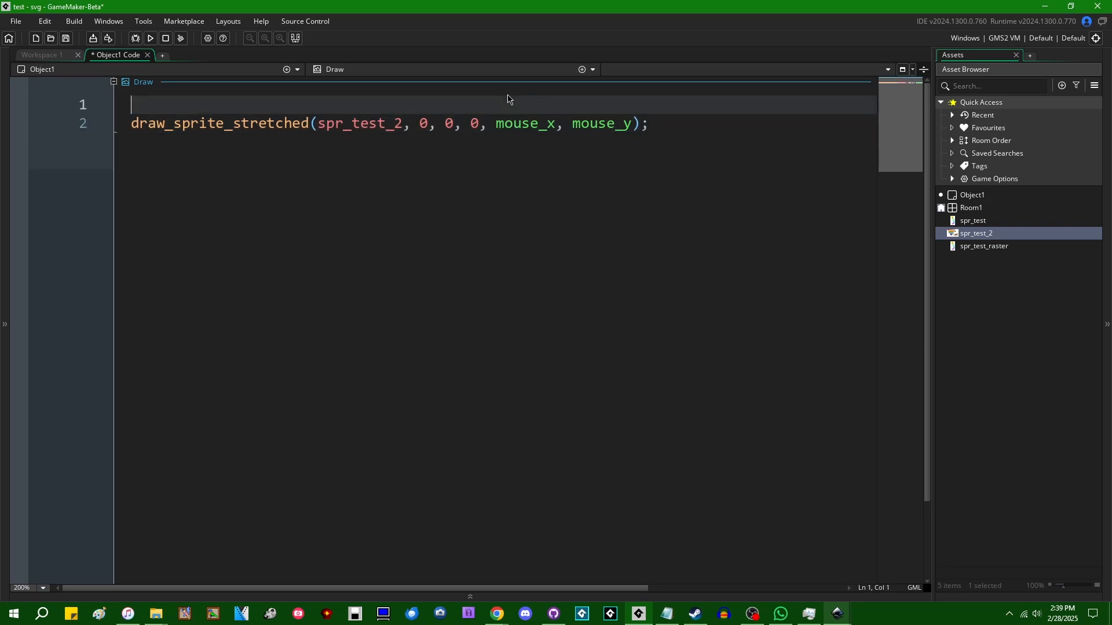
Code an if/else enabling SVG anti-aliasing at level 1 while Space is held, else disabled, and begin display_reset.
text(if (keyboard_check(vk_space)) {)
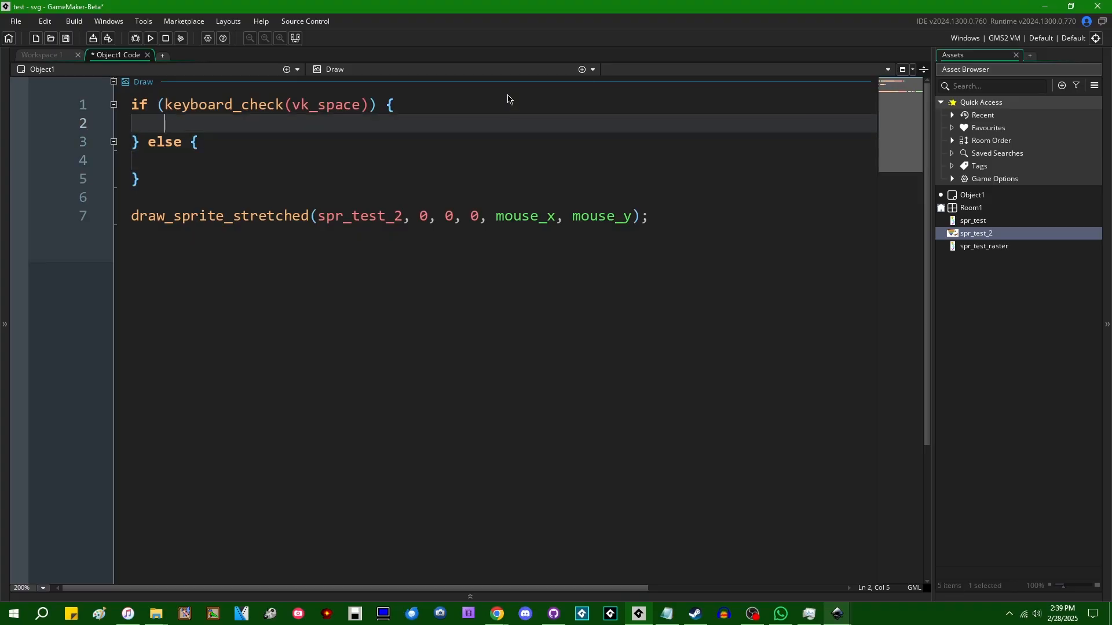
text(draw_enable_svg_aa()
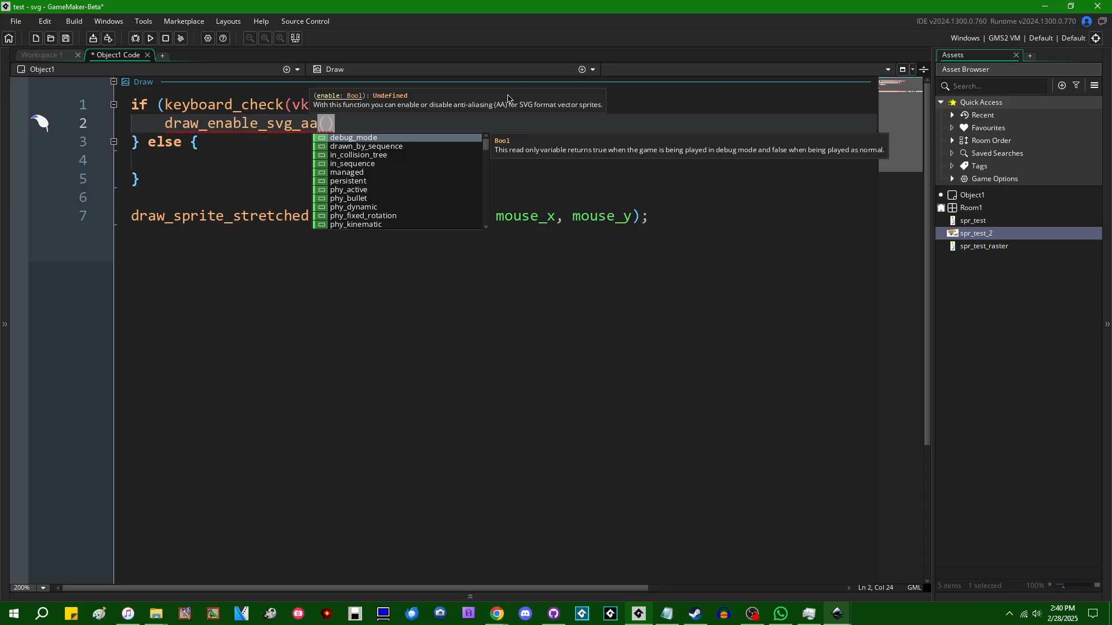
mouse_move(508, 368)
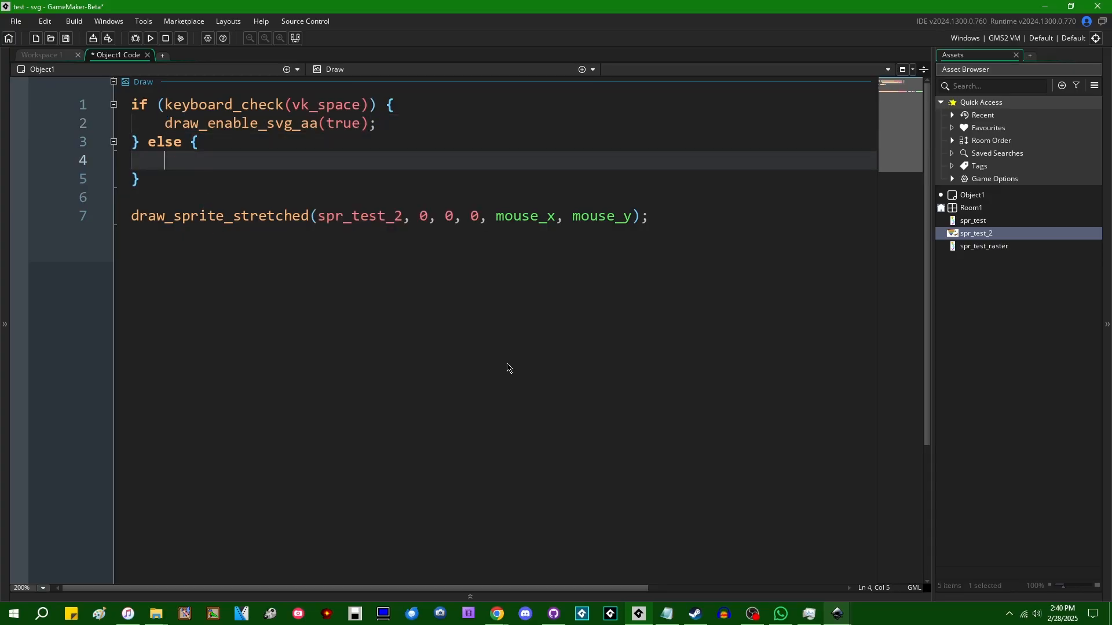
text(draw_enable_svg_aa(false);)
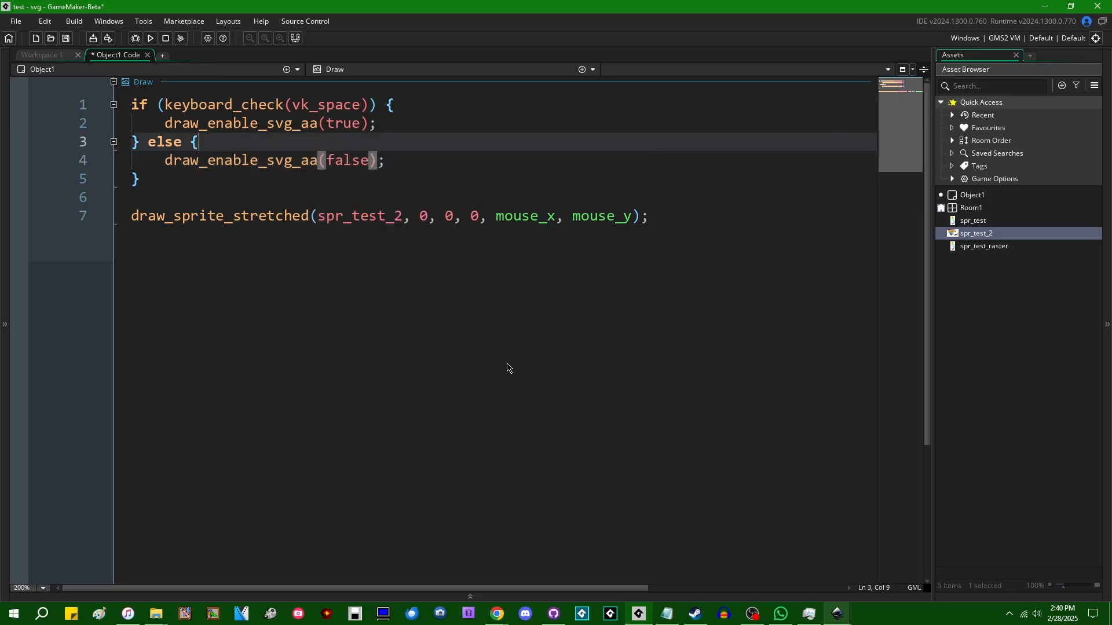
key(Enter)
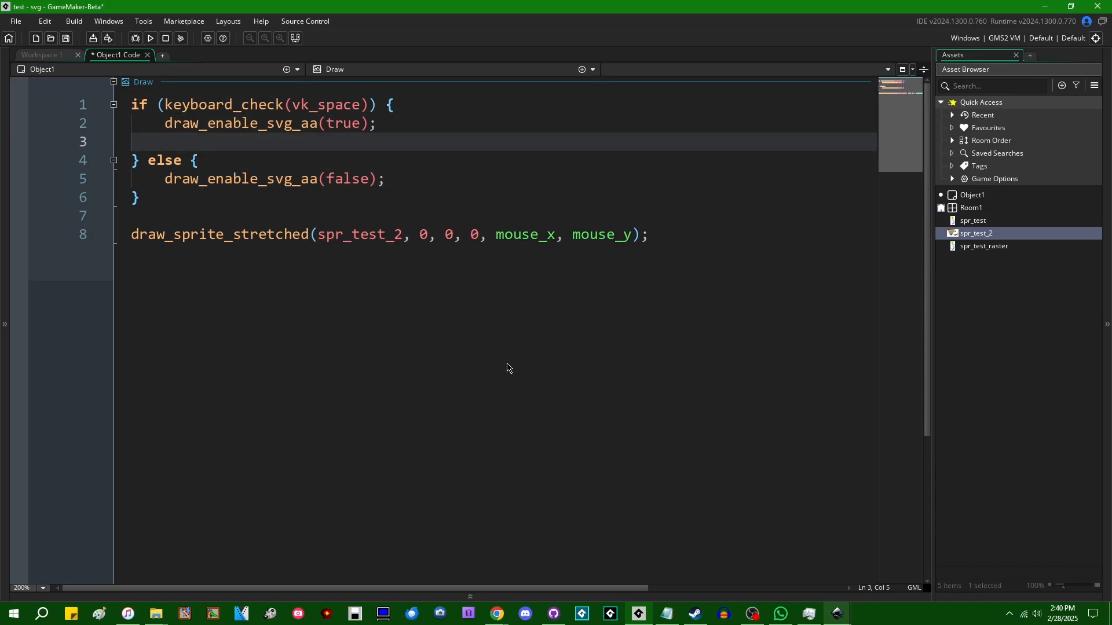
text(d)
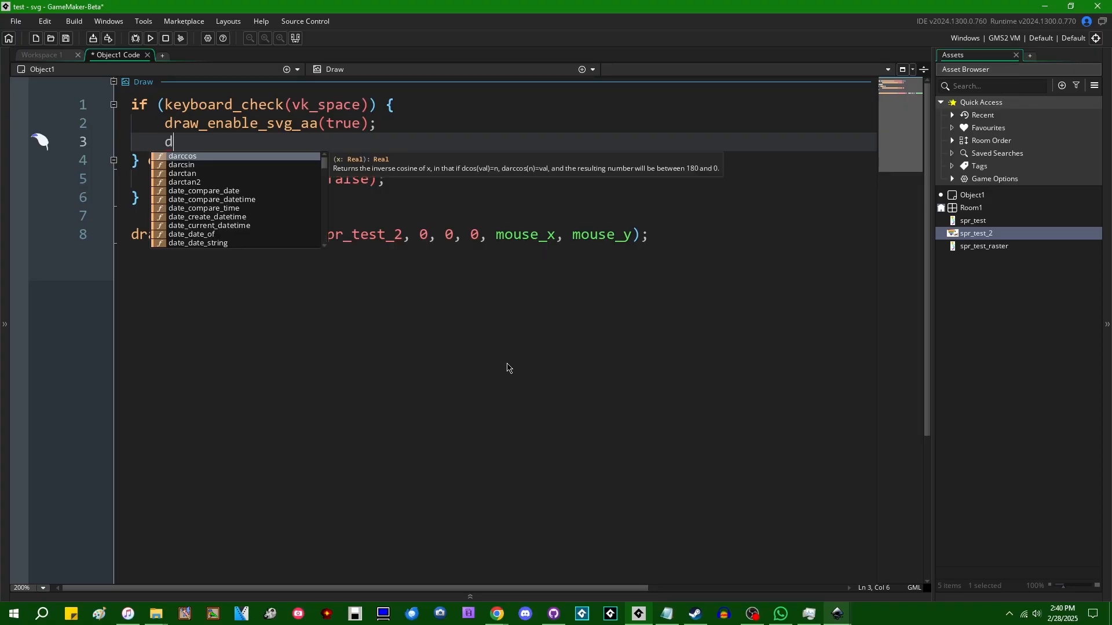
text(raw_)
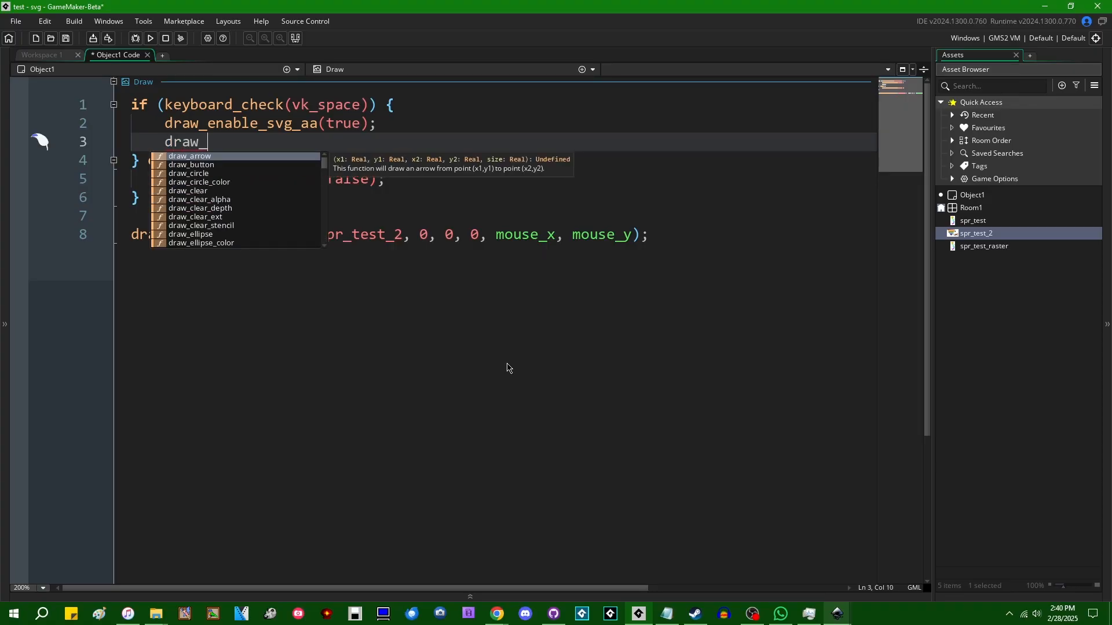
text(svg_aa_level(1);)
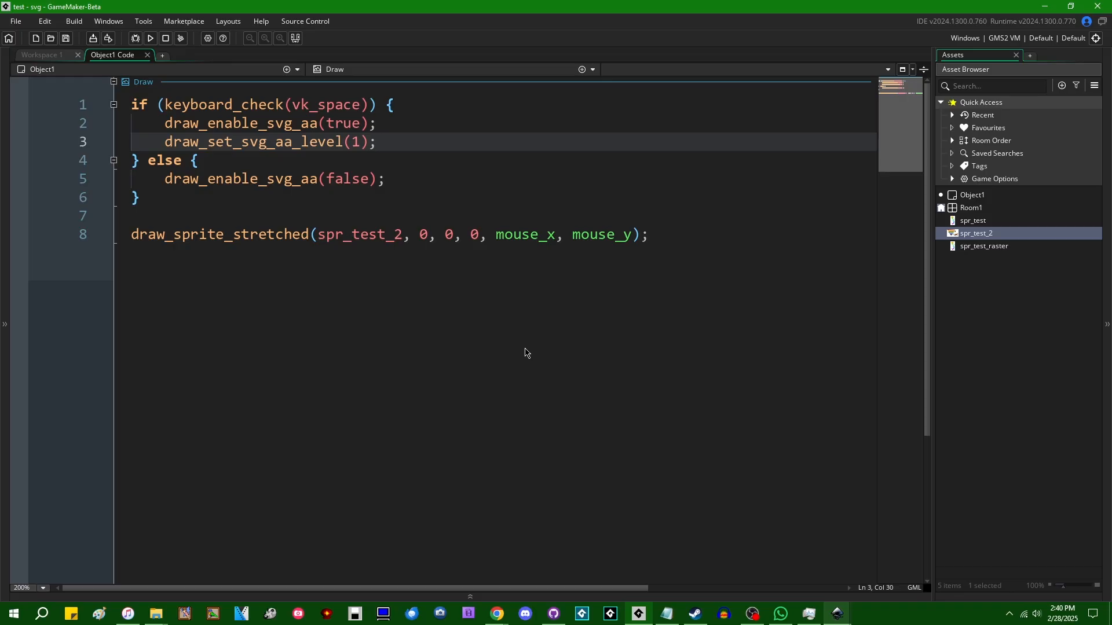
mouse_move(527, 358)
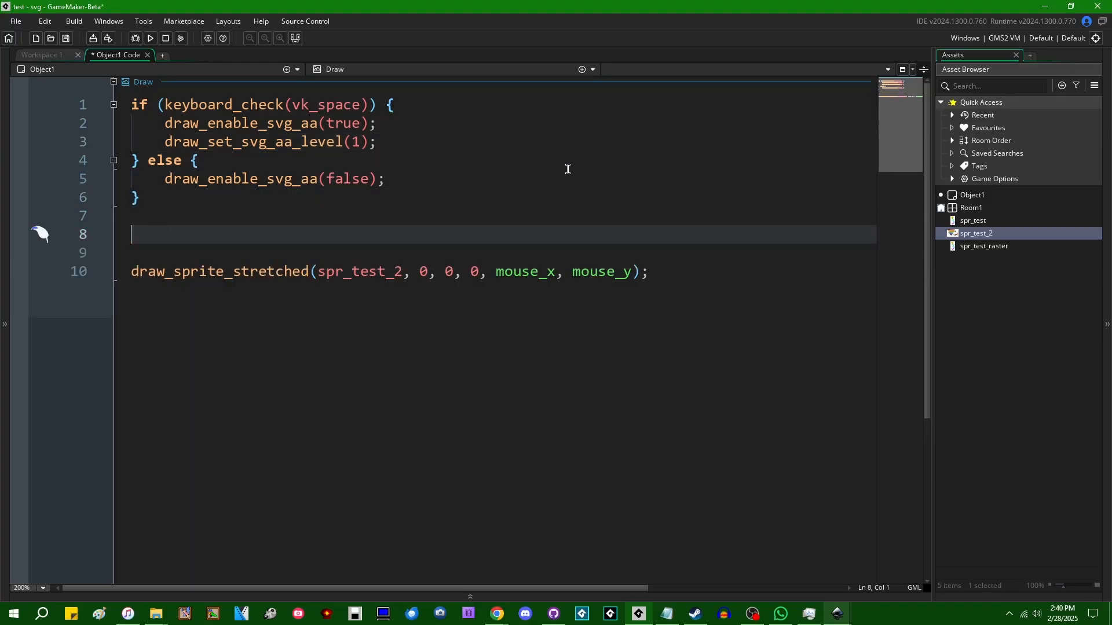
text(display_reset)
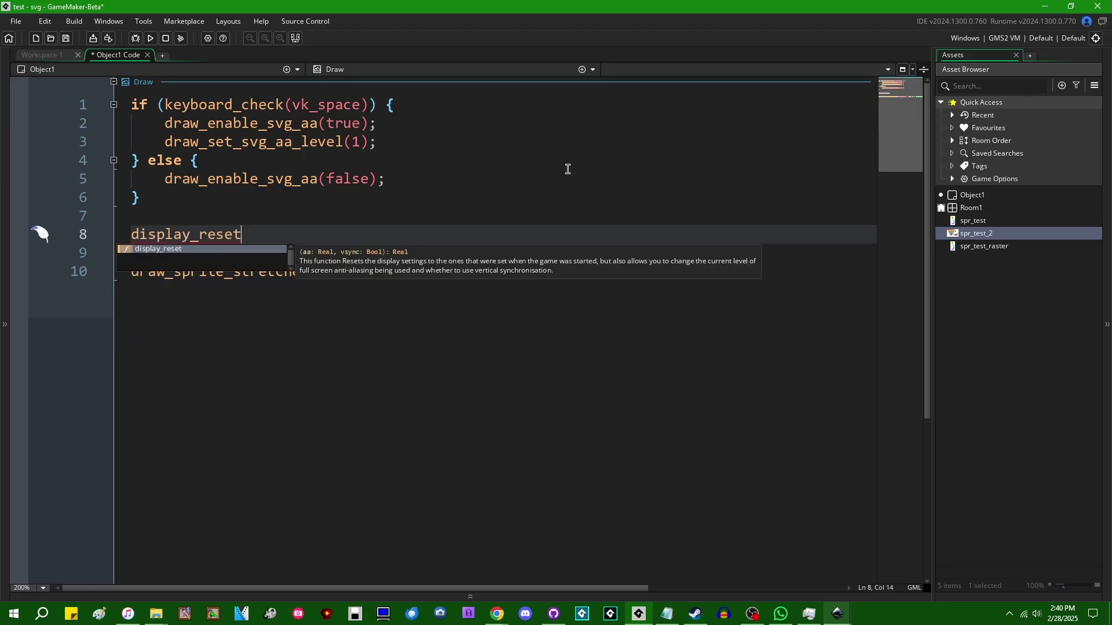
text(()
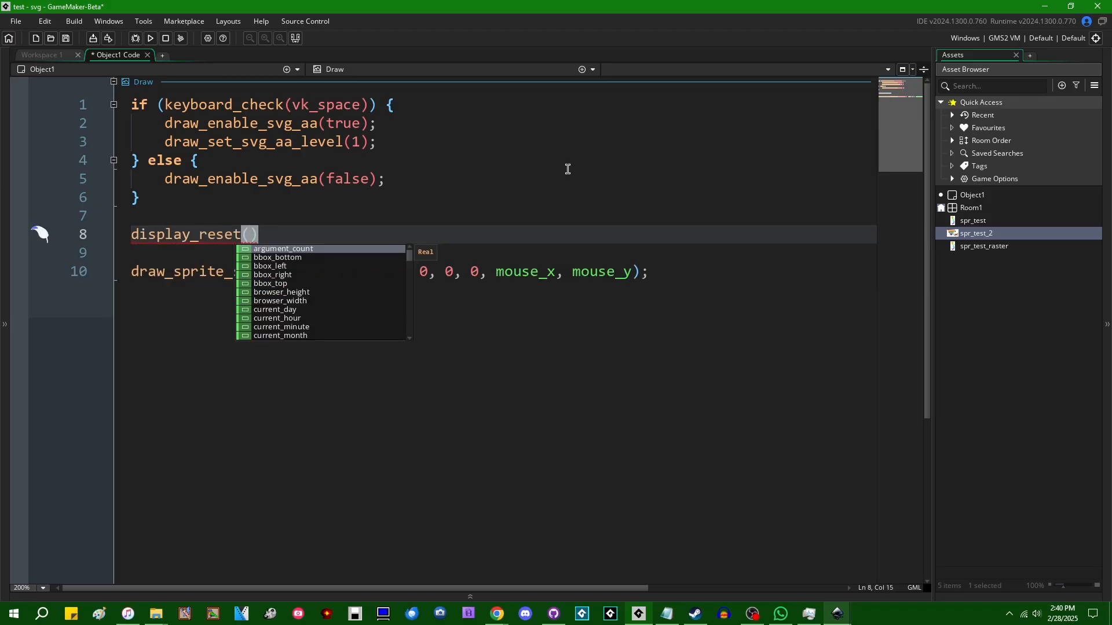
key(escape)
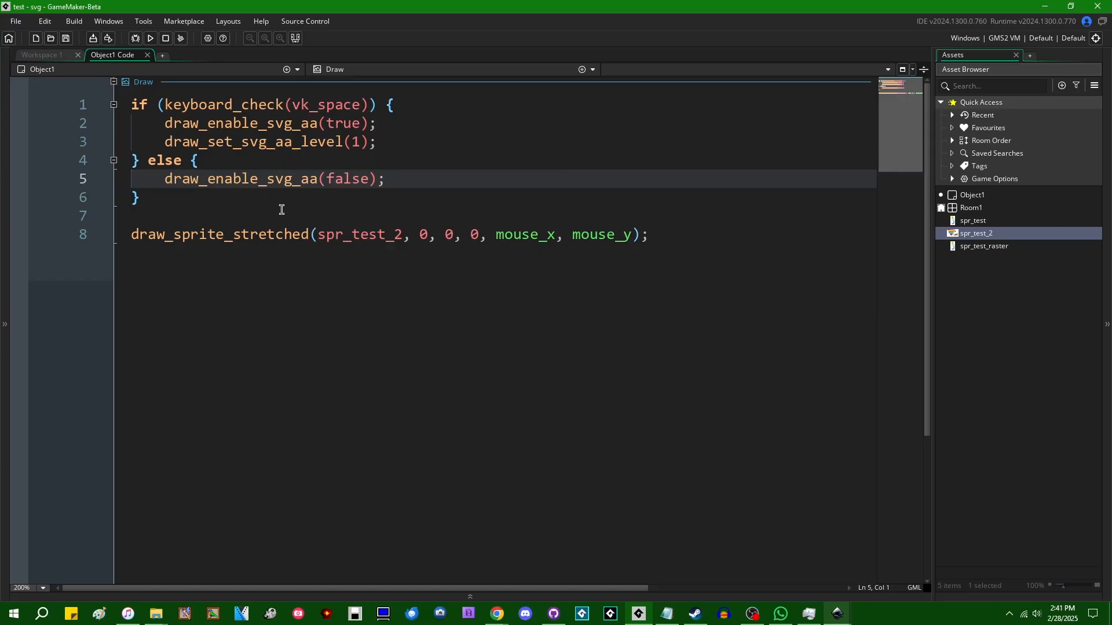
mouse_move(326, 203)
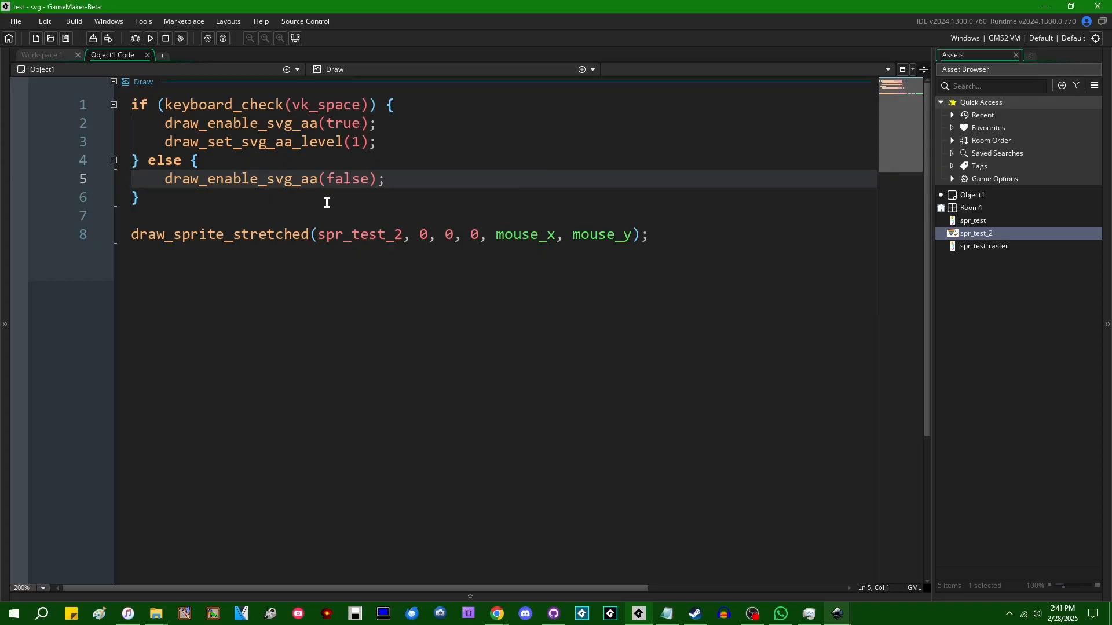
mouse_move(416, 200)
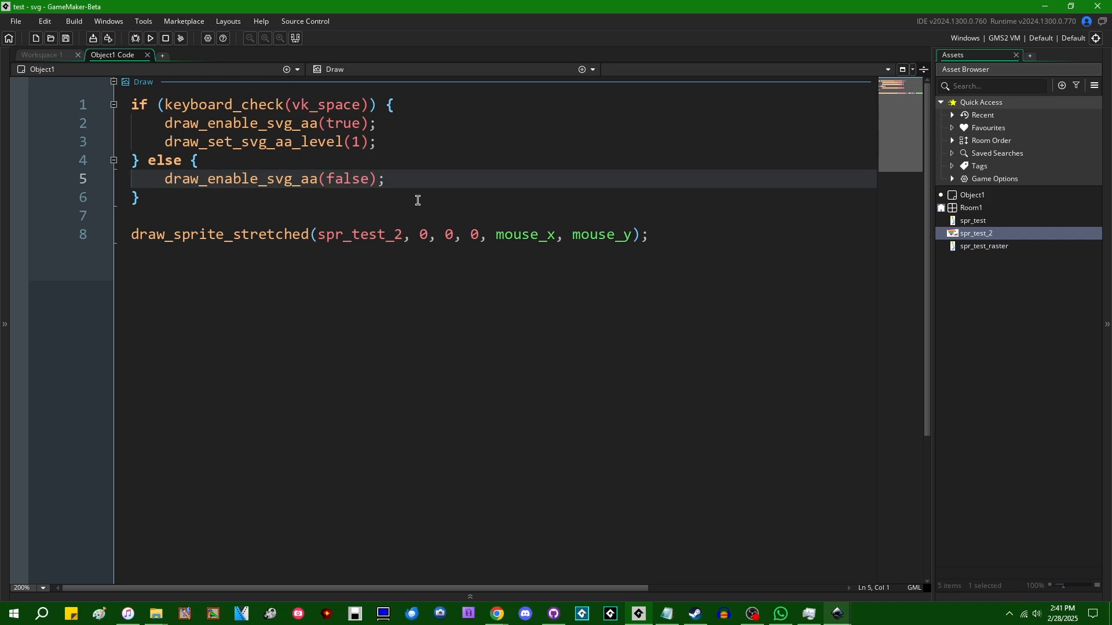
Build and run the project to test the Space anti-aliasing toggle until the run completes.
click(135, 196)
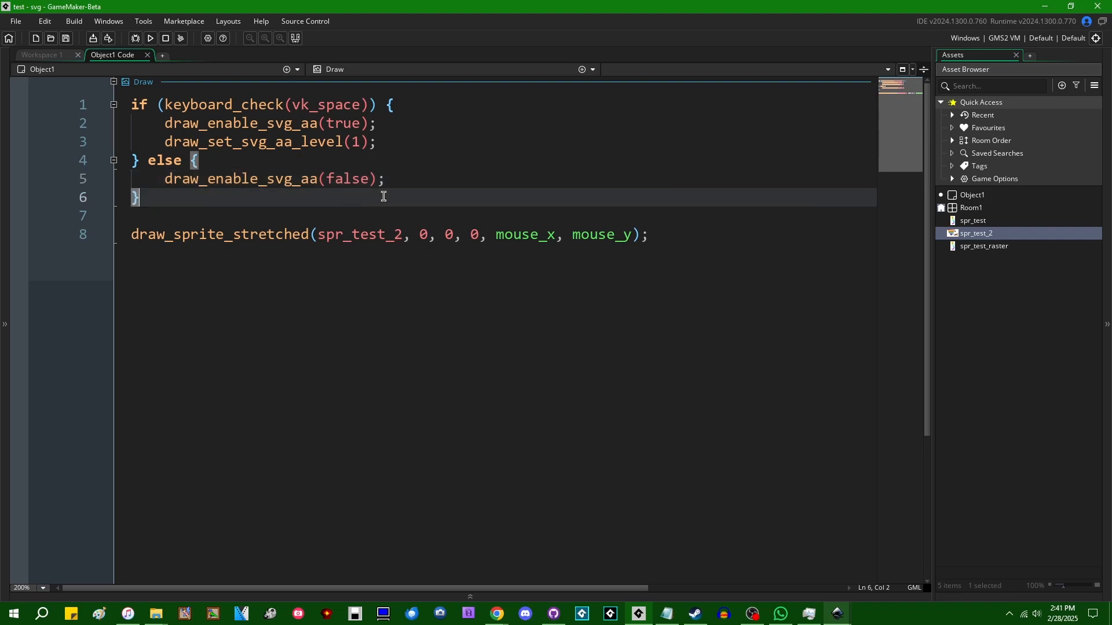
mouse_move(429, 160)
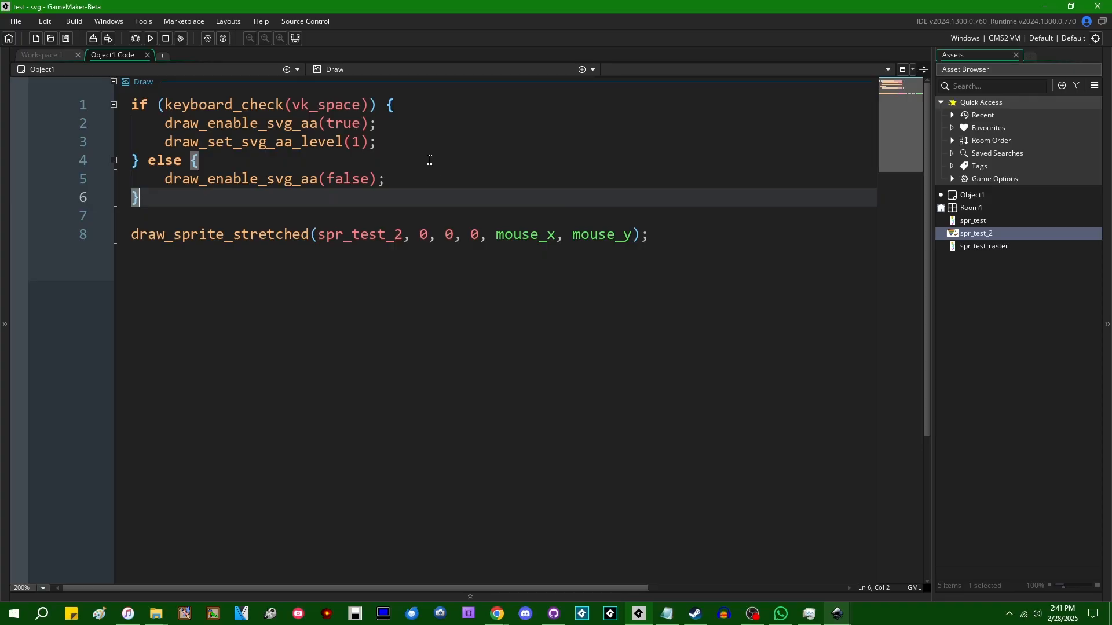
mouse_move(407, 141)
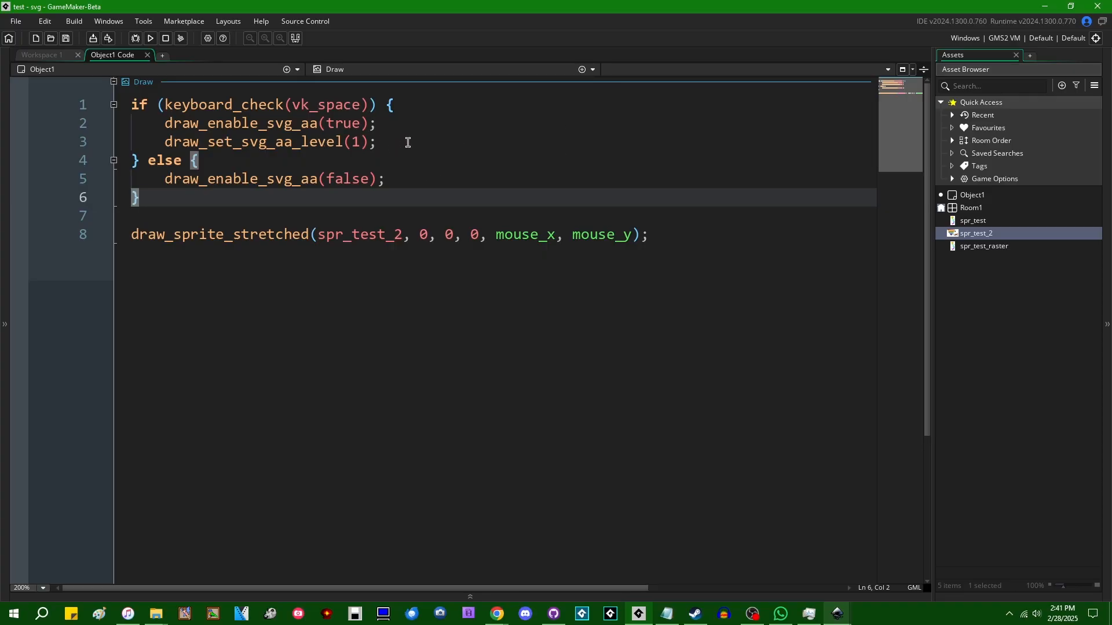
click(220, 141)
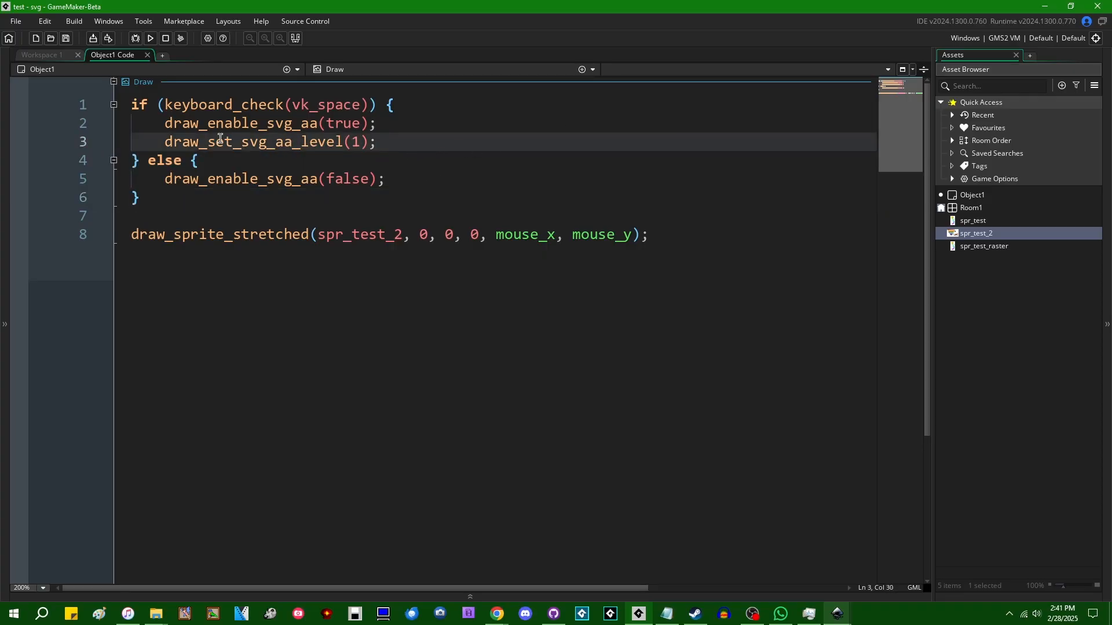
mouse_move(316, 149)
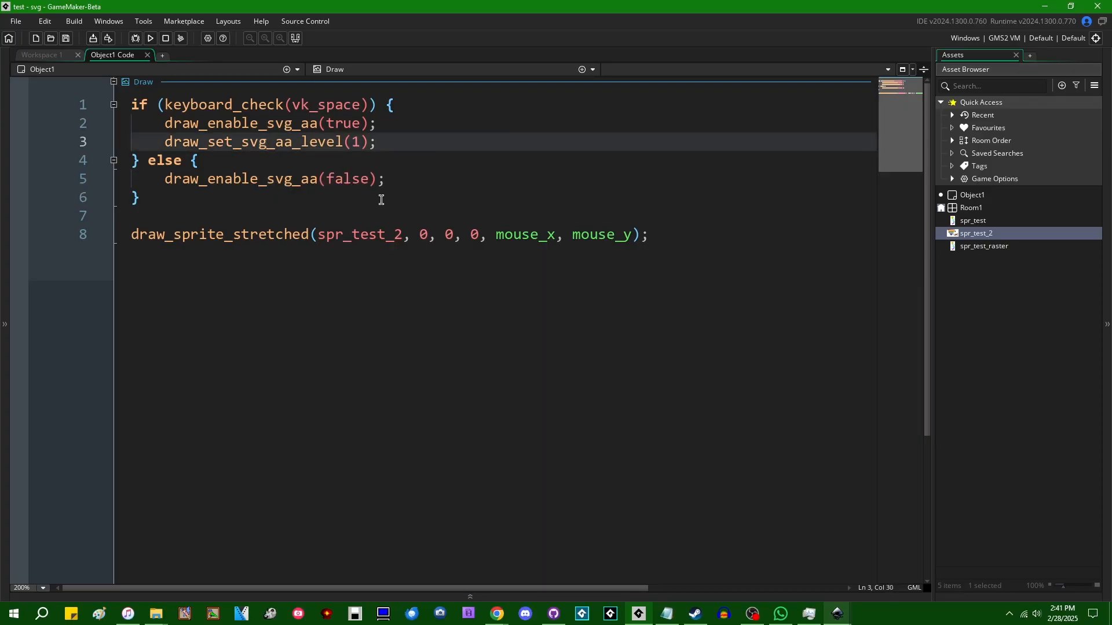
click(150, 38)
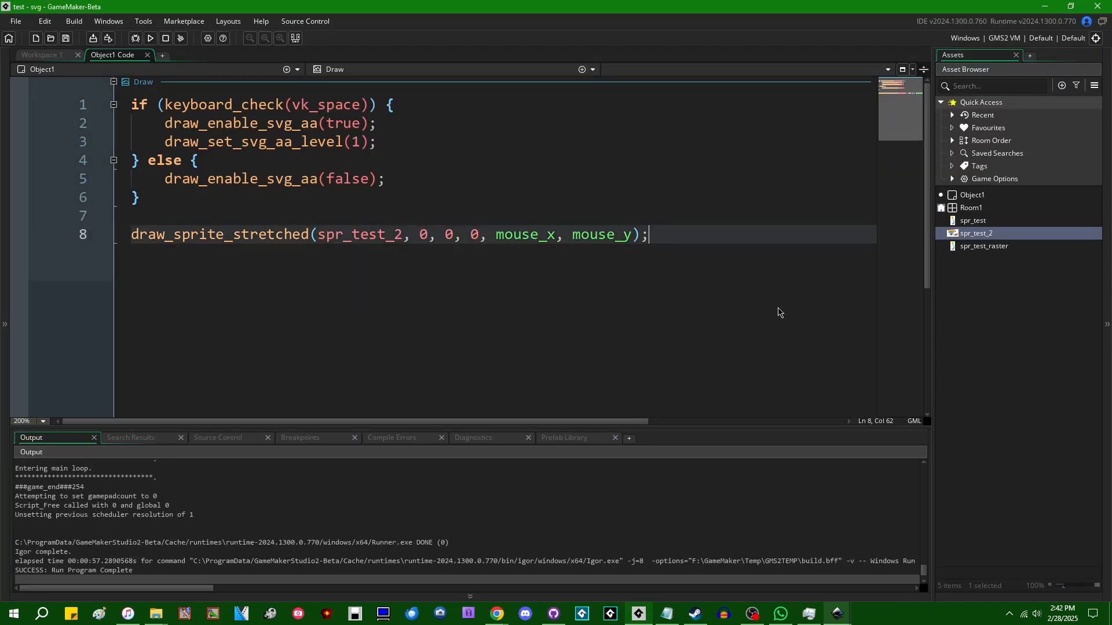
mouse_move(843, 607)
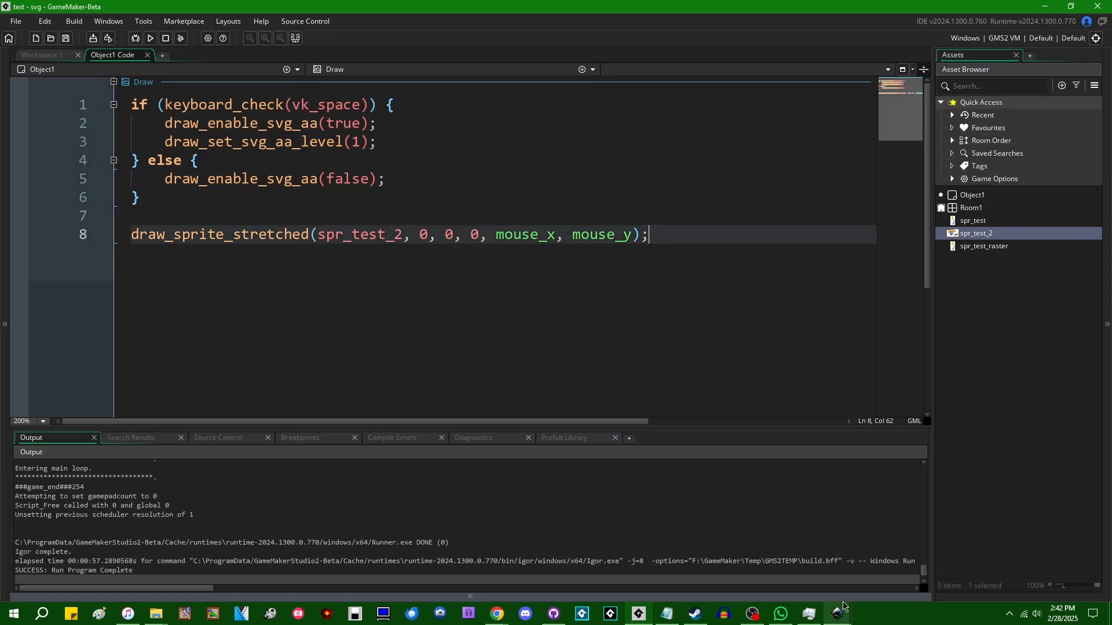
mouse_move(807, 613)
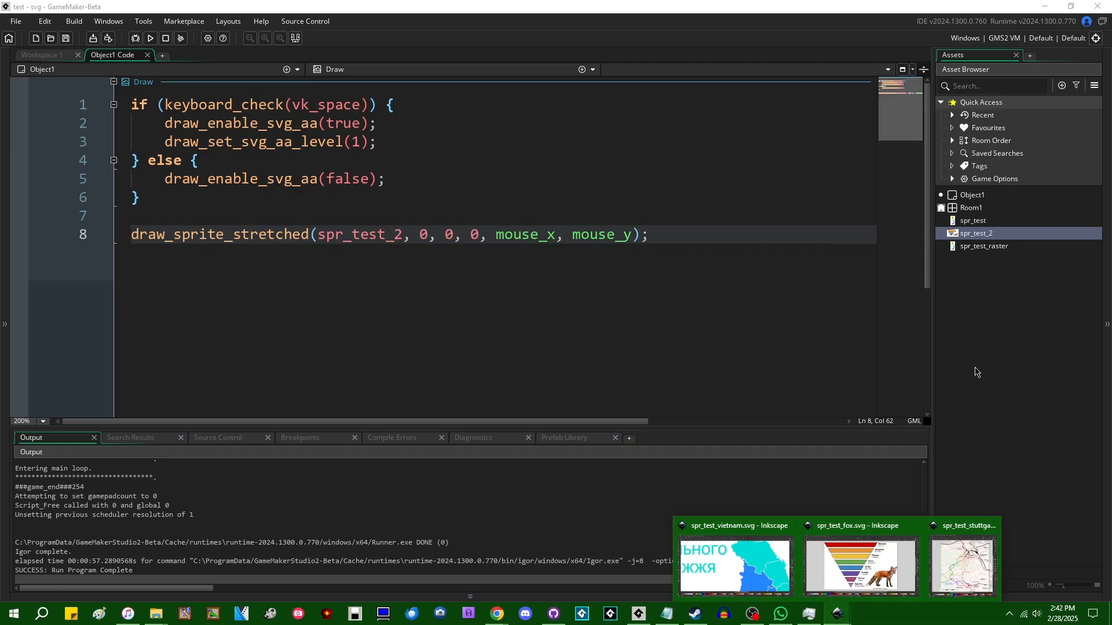
Create a new sprite spr_test_3 and start loading an image into it.
right_click(993, 340)
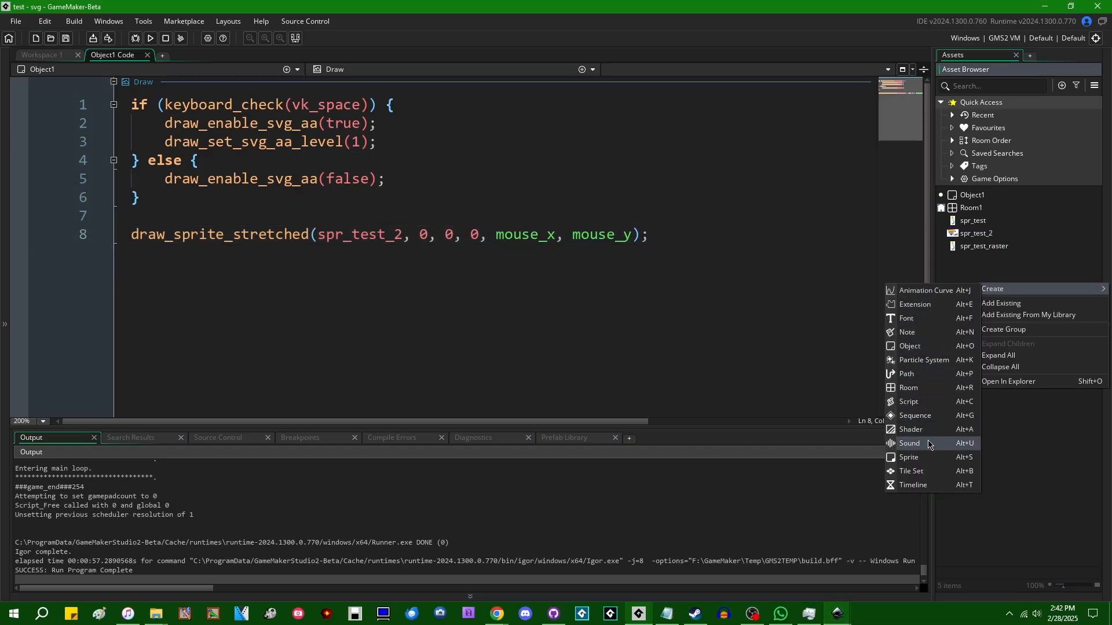
click(908, 456)
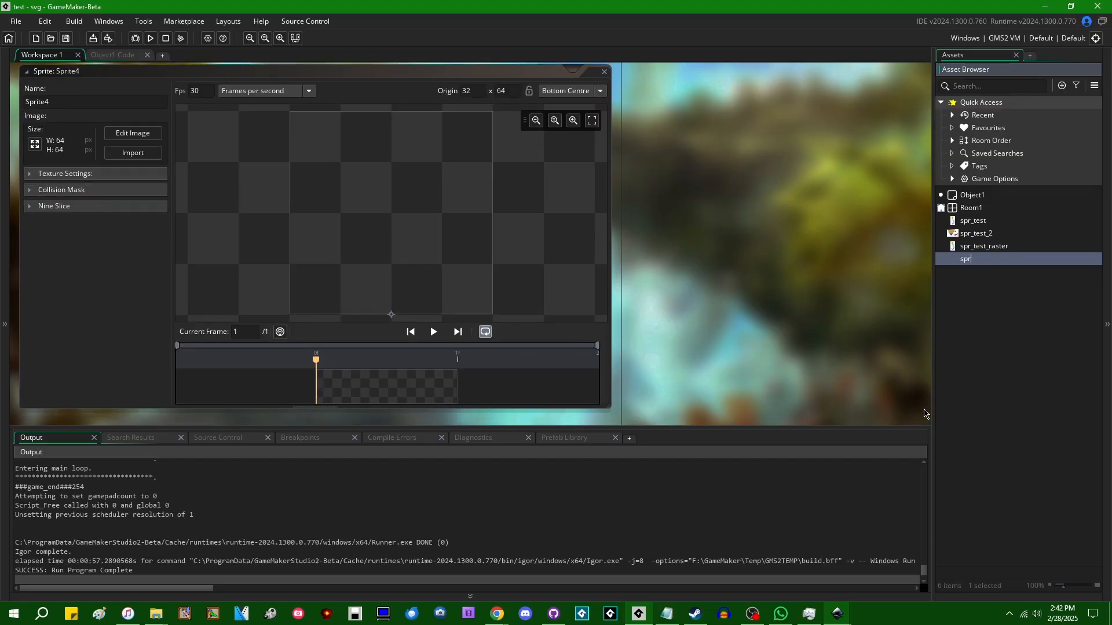
key(Return)
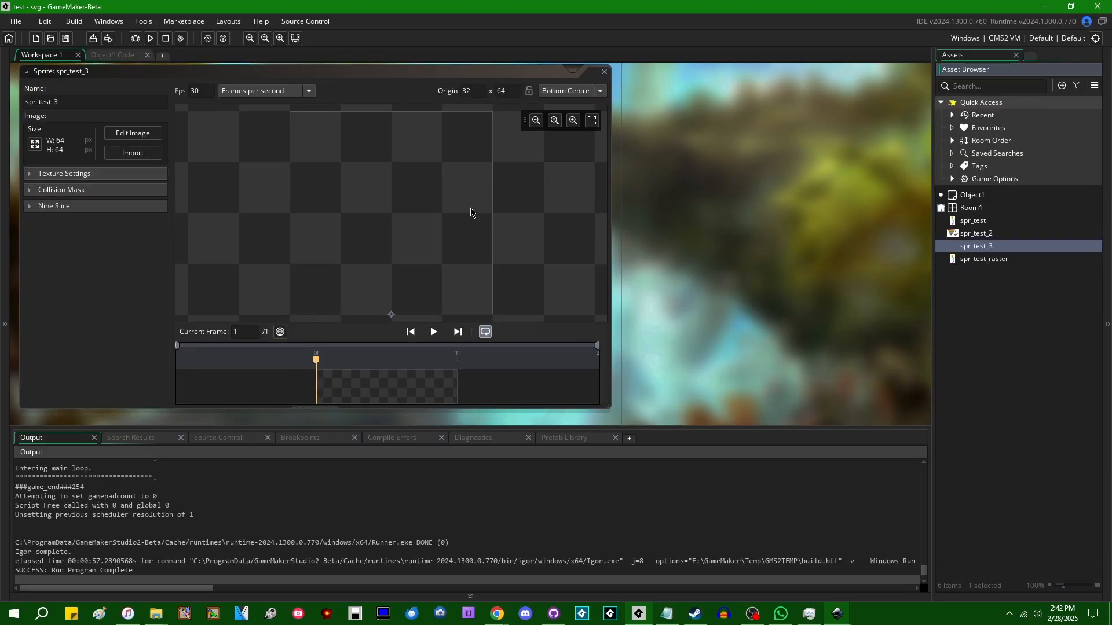
click(132, 152)
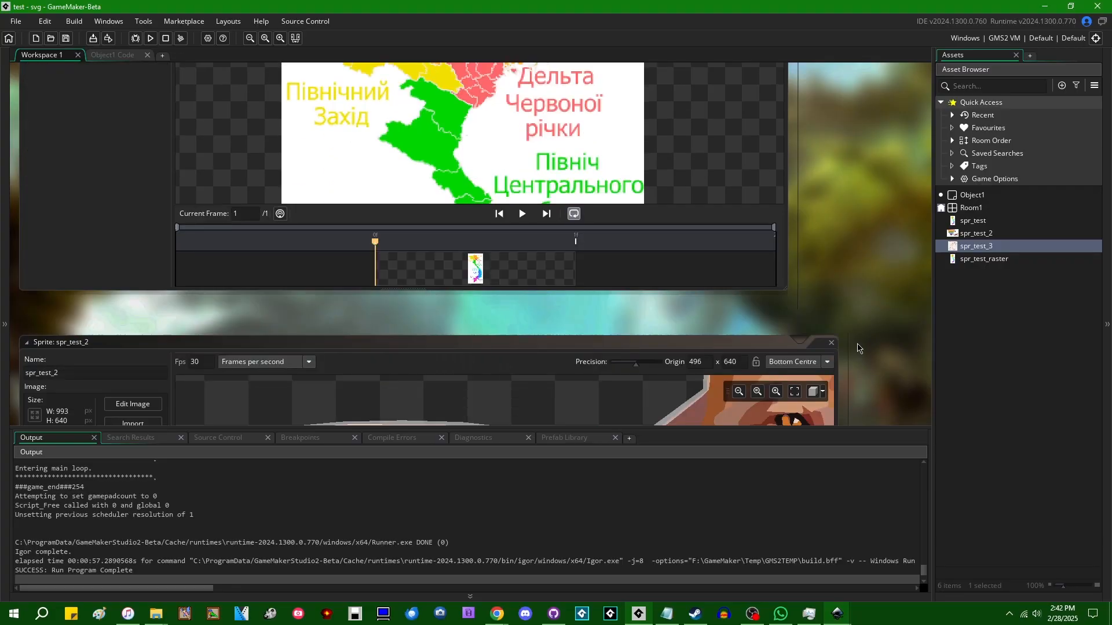
Zoom into spr_test_2's fox, show the triangulated mesh, and open spr_test and spr_test_raster.
double_click(976, 246)
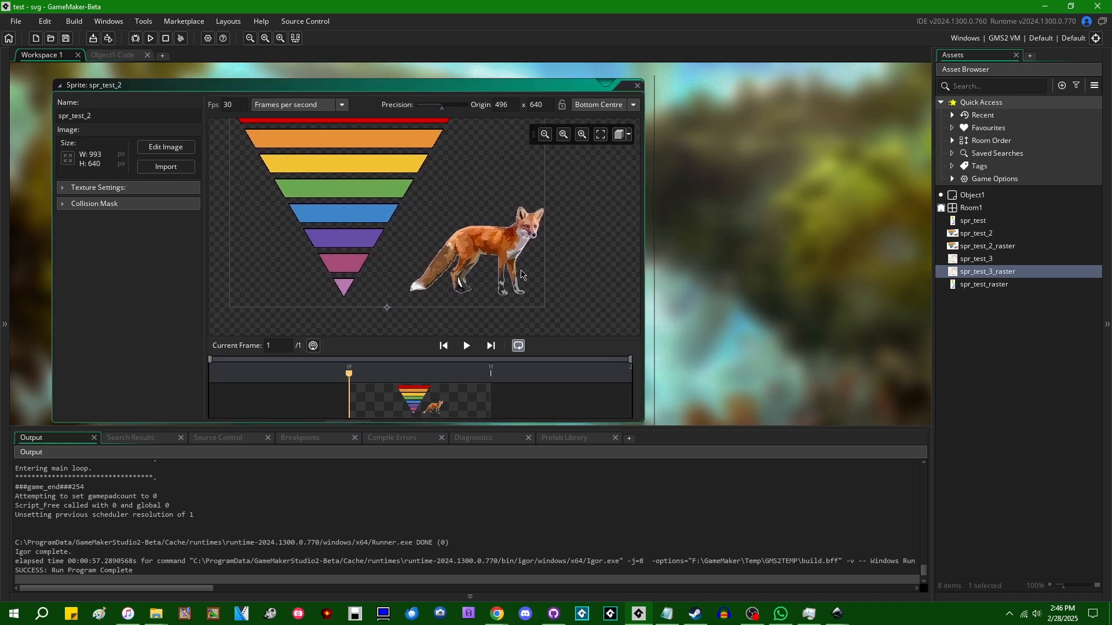
click(562, 134)
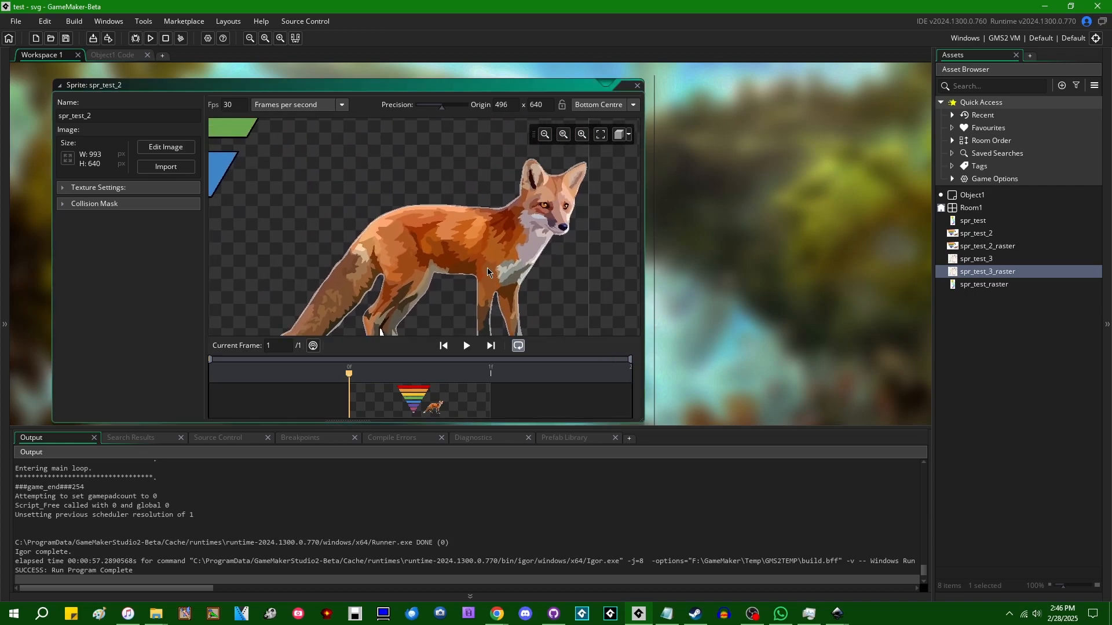
mouse_move(556, 250)
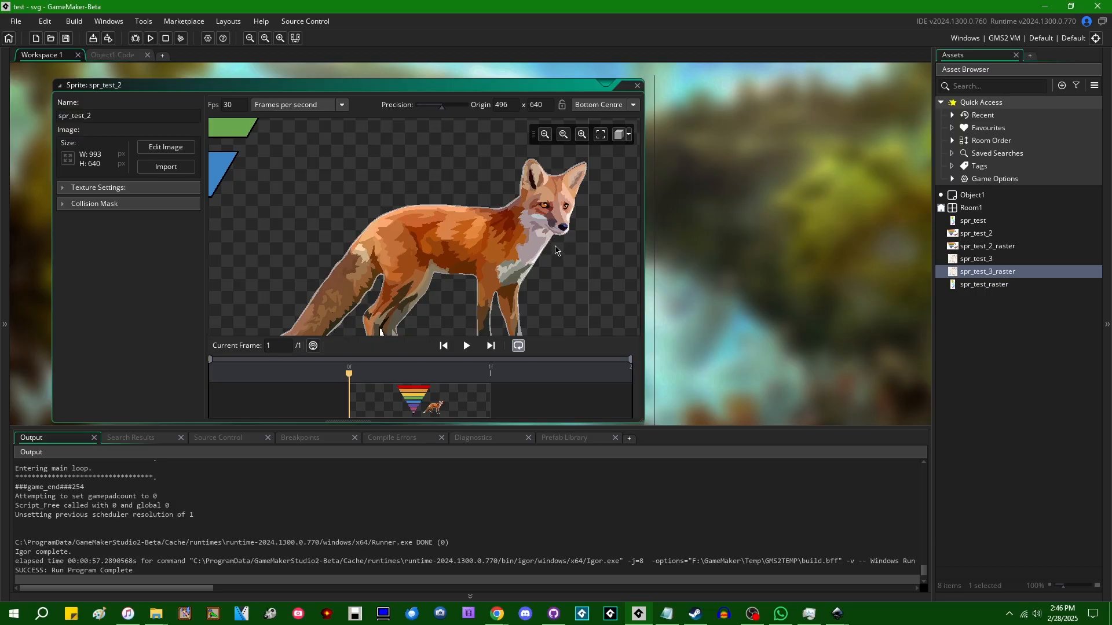
mouse_move(577, 254)
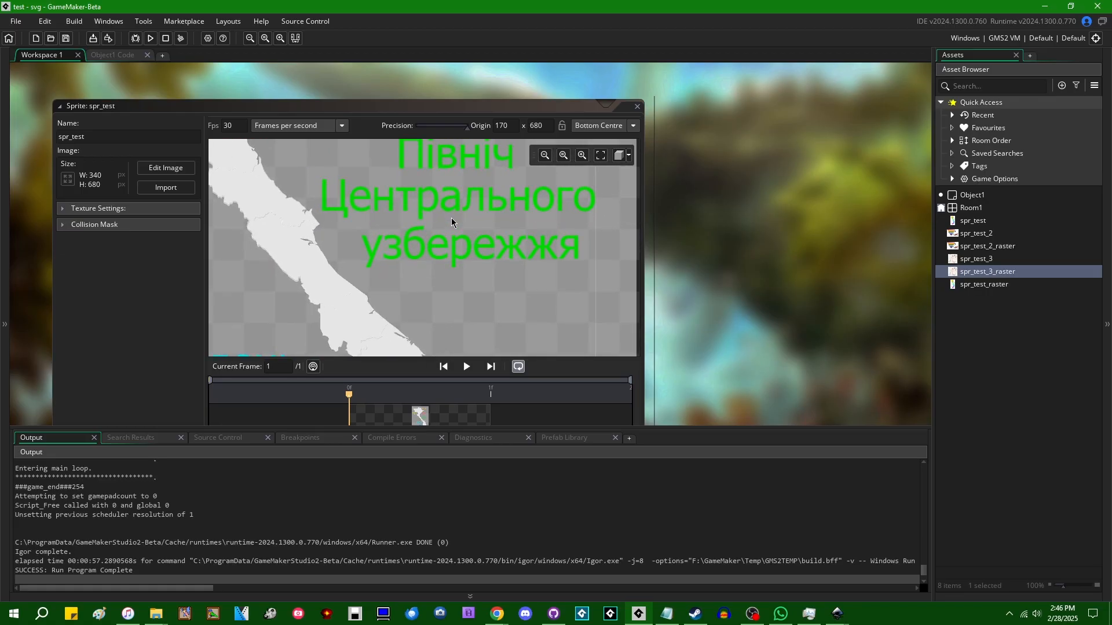
click(562, 154)
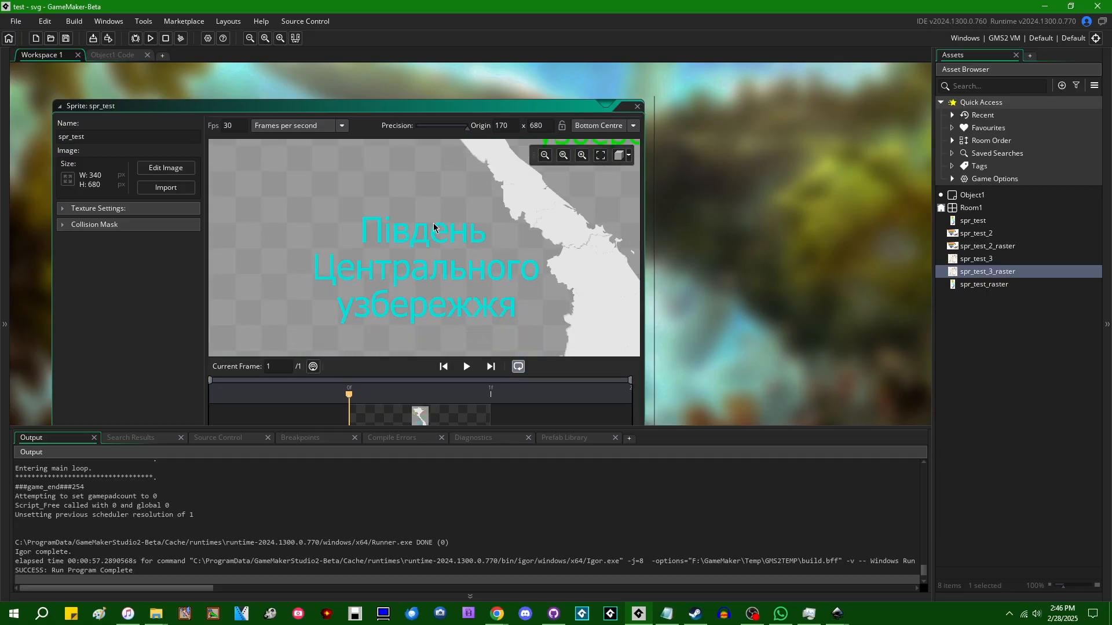
click(562, 154)
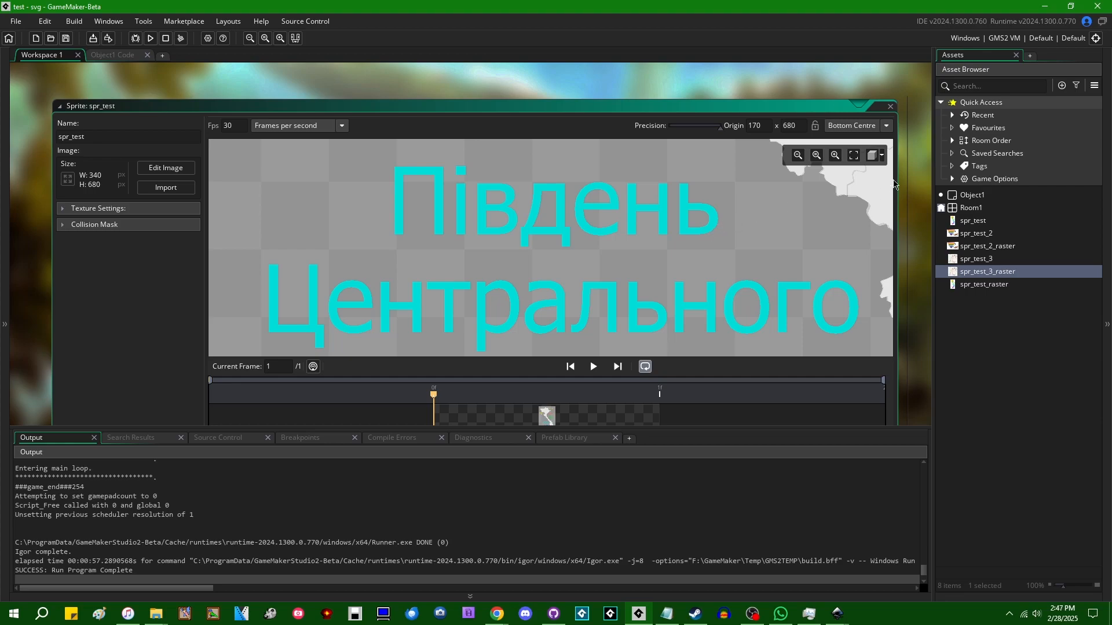
click(879, 155)
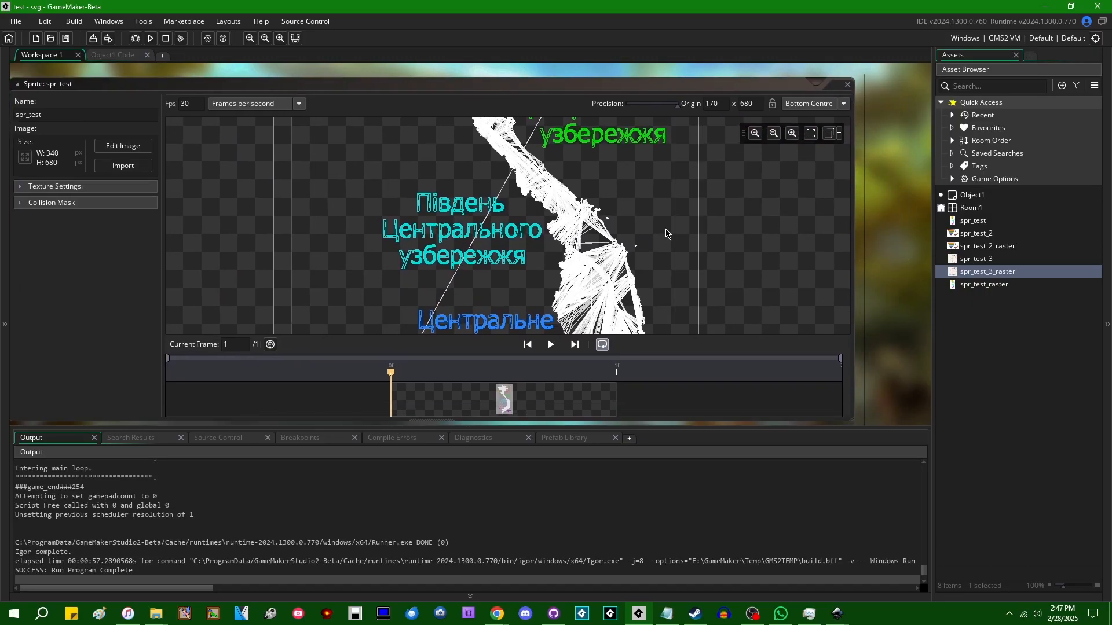
mouse_move(878, 281)
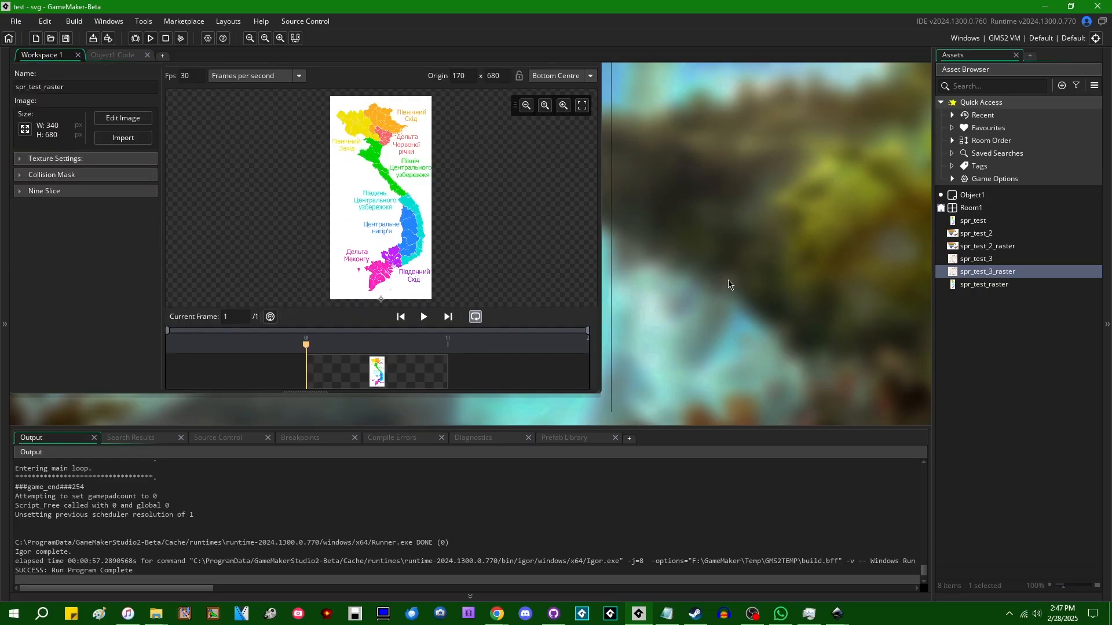
double_click(973, 221)
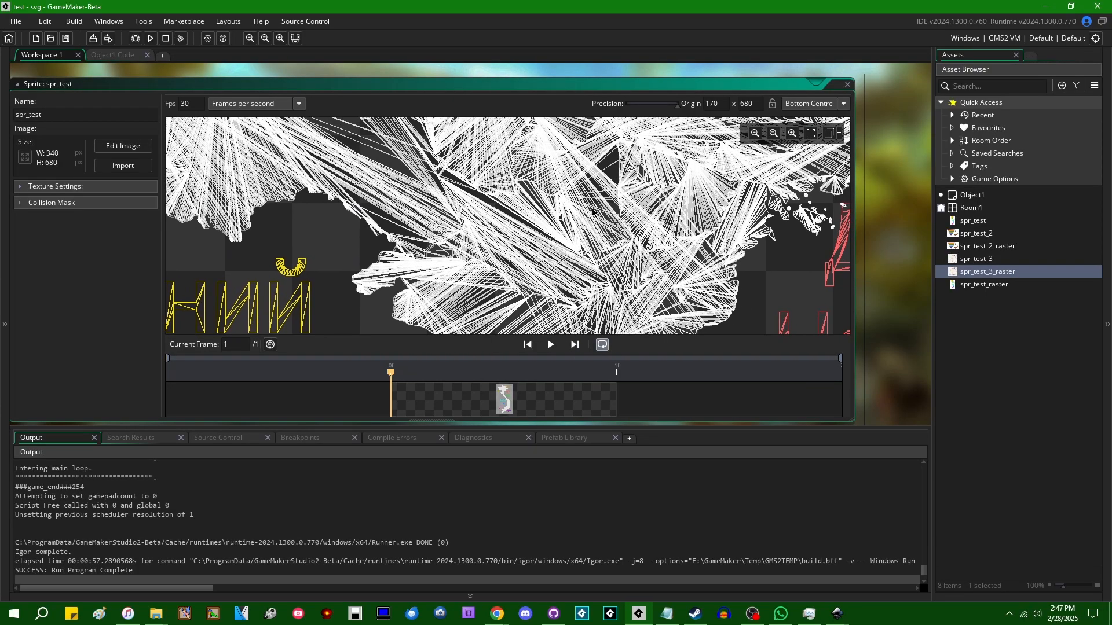
mouse_move(577, 260)
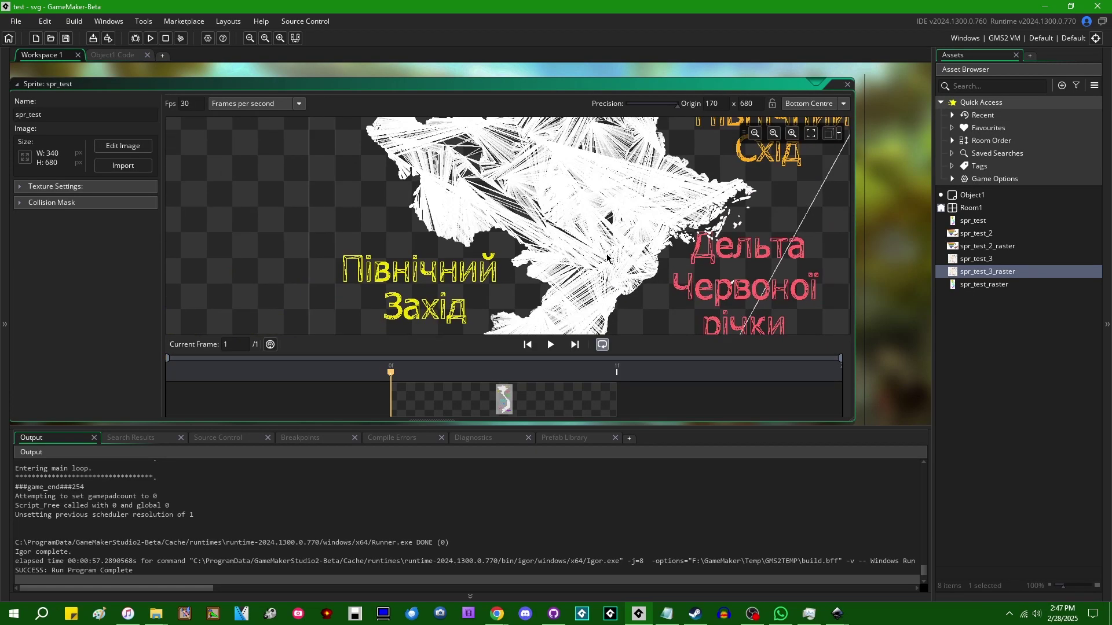
double_click(984, 284)
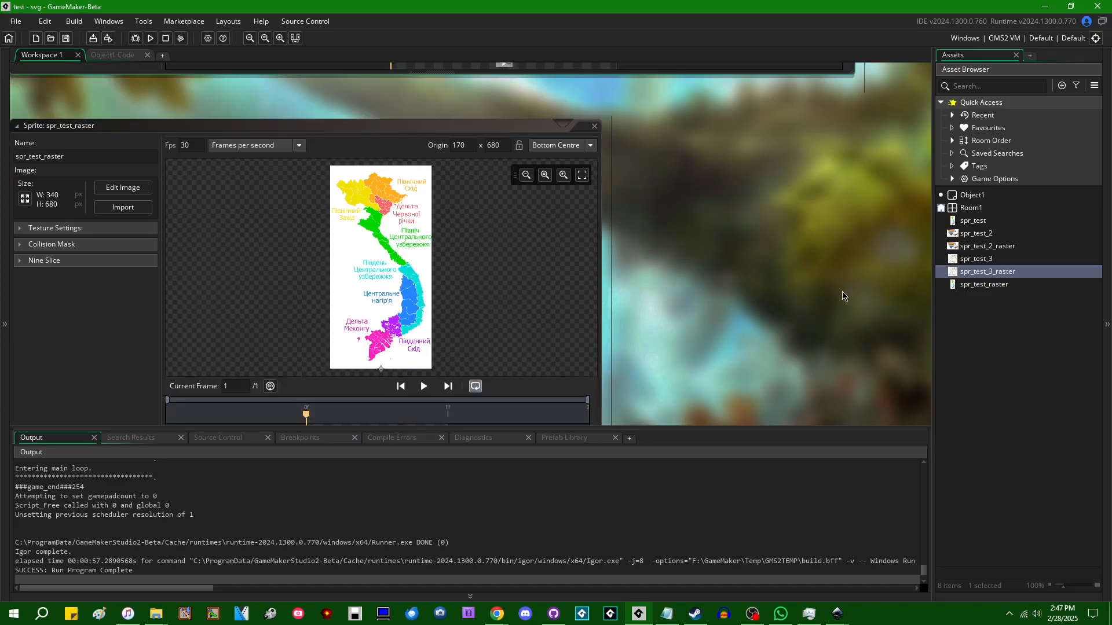
mouse_move(392, 252)
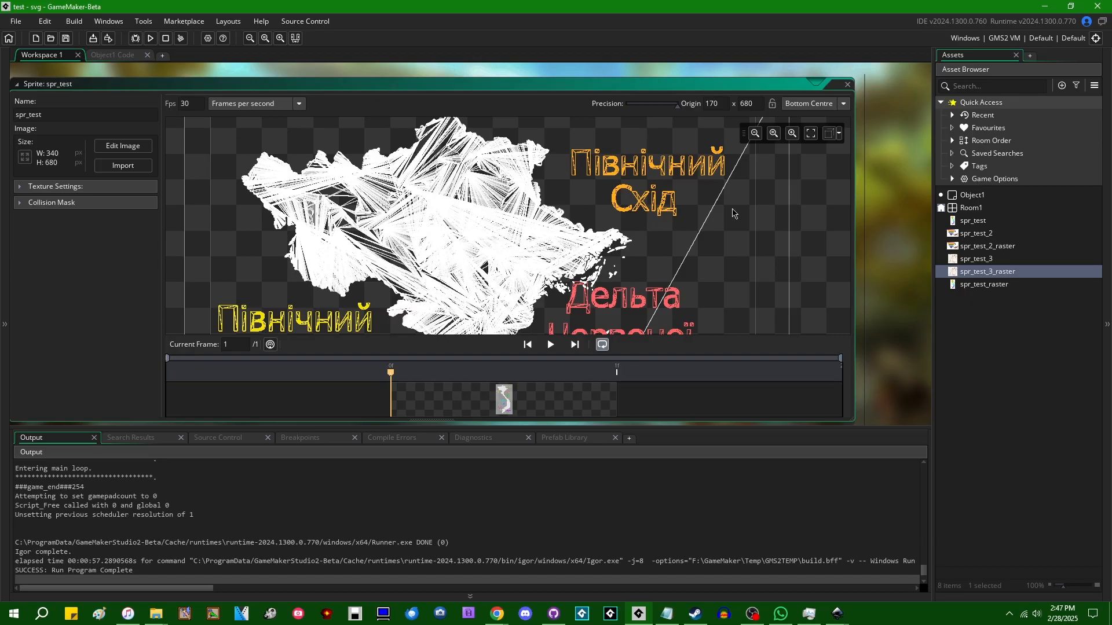
mouse_move(720, 241)
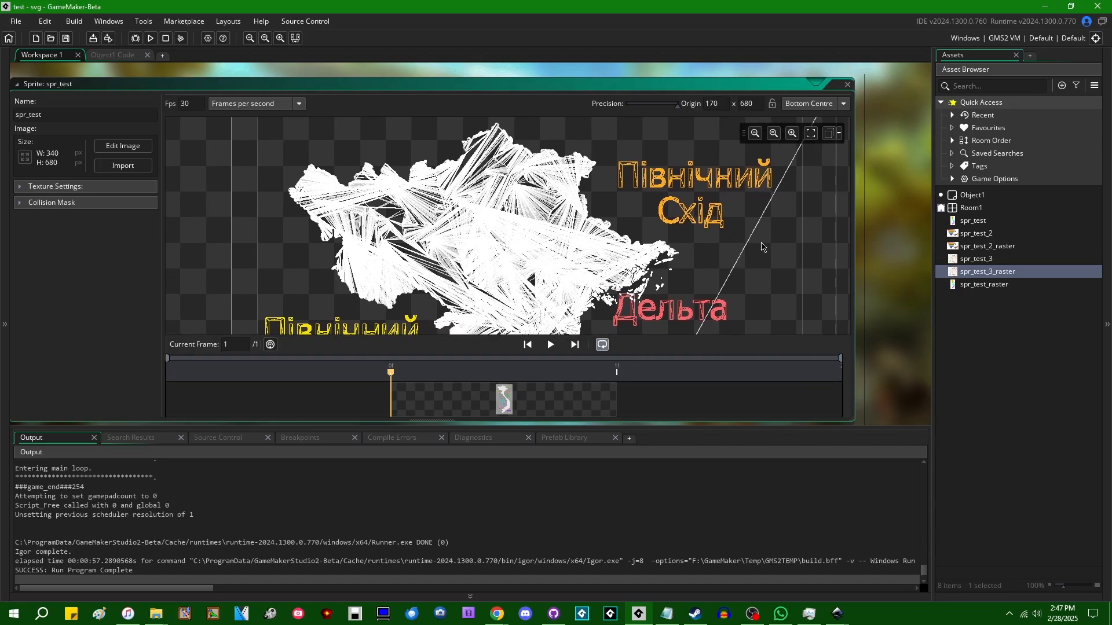
mouse_move(793, 262)
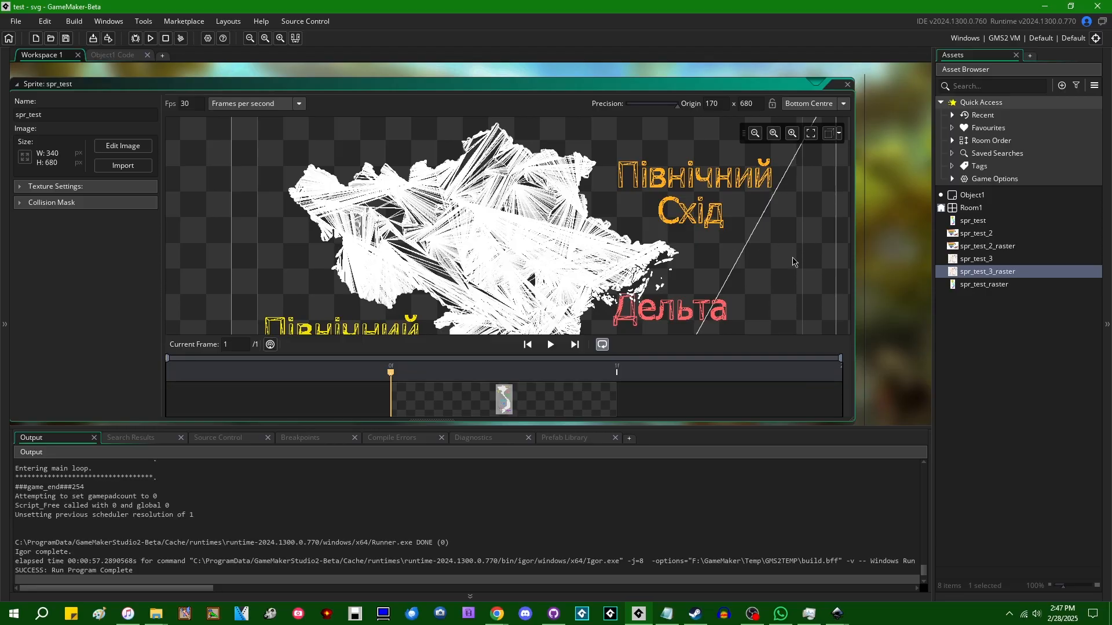
mouse_move(543, 191)
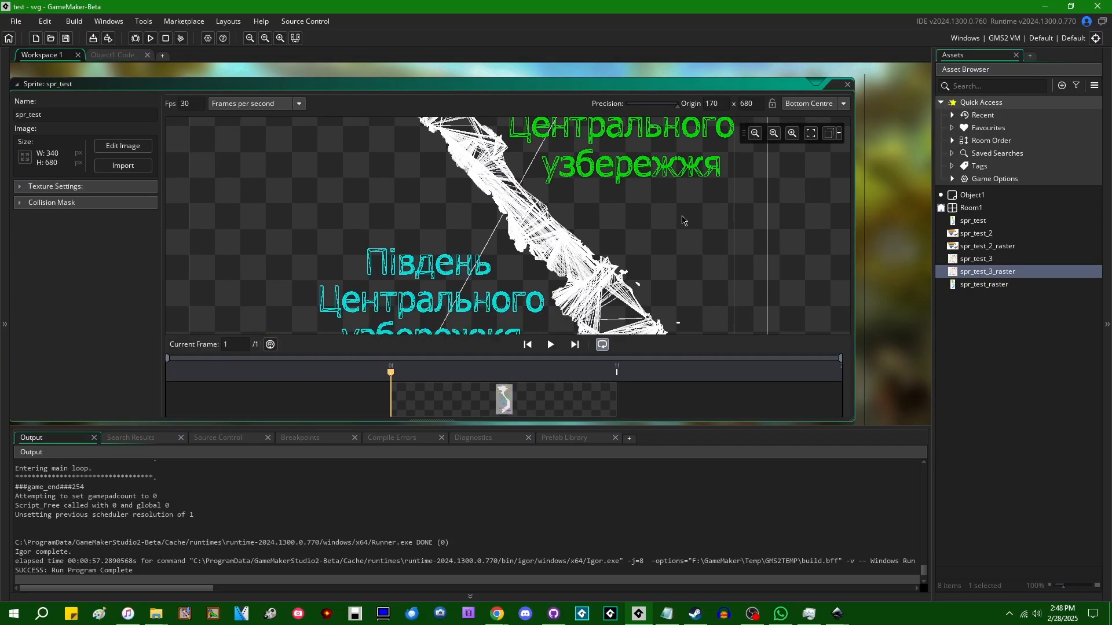
mouse_move(676, 226)
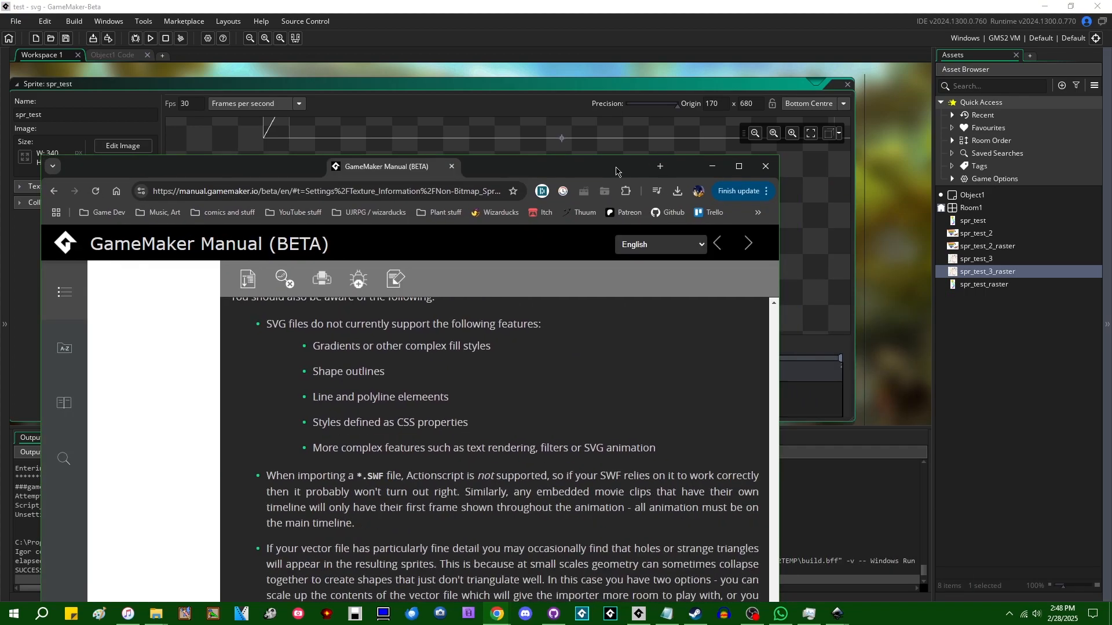
Maximize the manual and scroll through the Non-Bitmap Sprites unsupported-features notes.
click(737, 167)
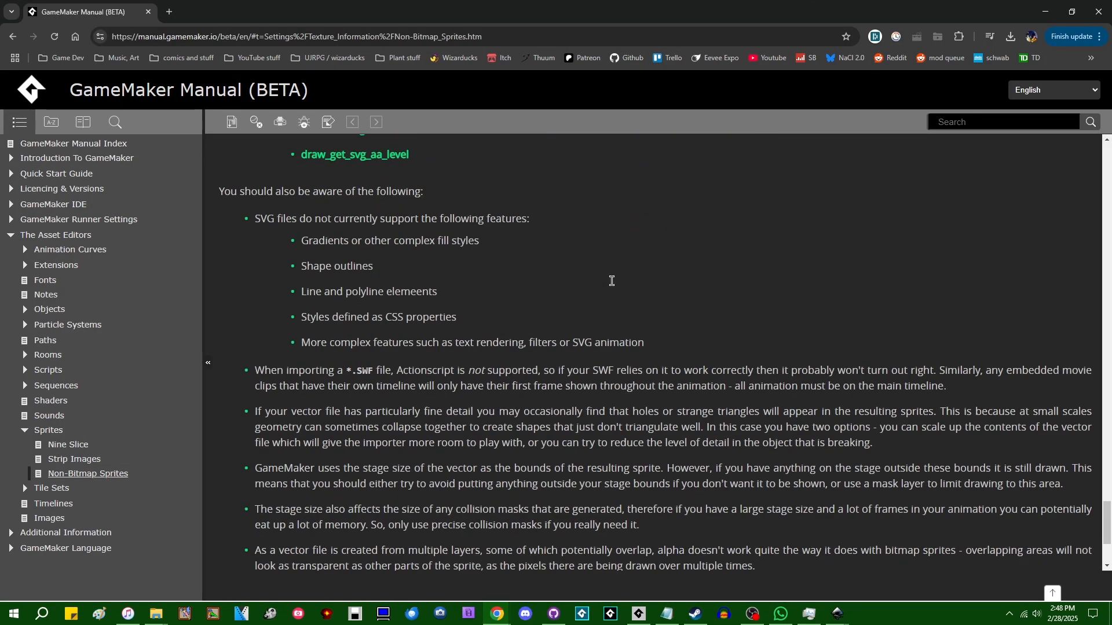
mouse_move(612, 285)
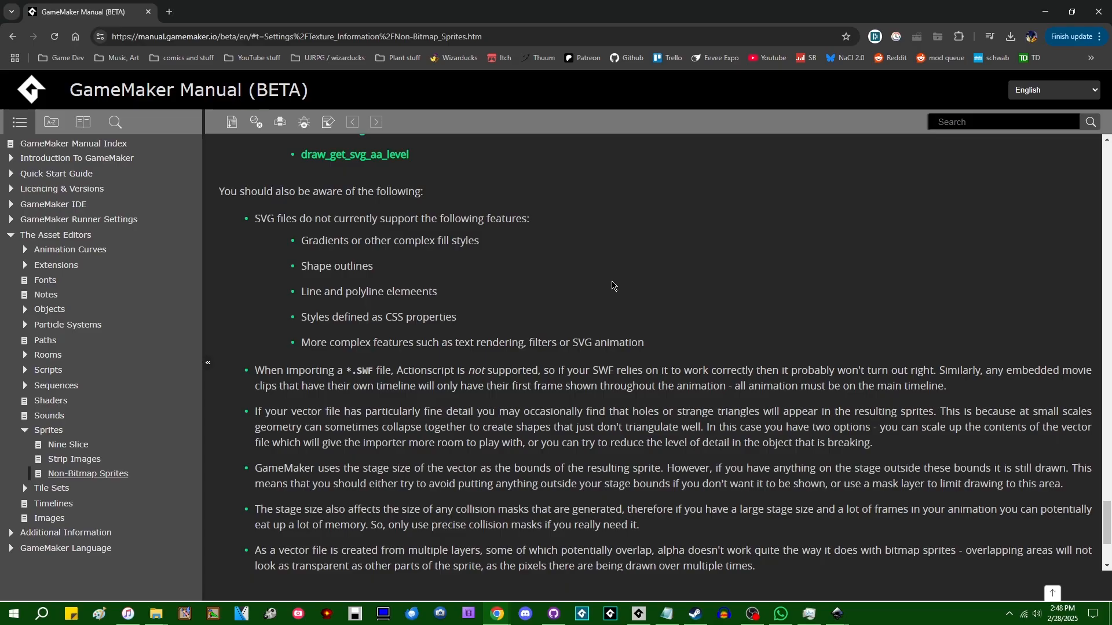
scroll(down, 3)
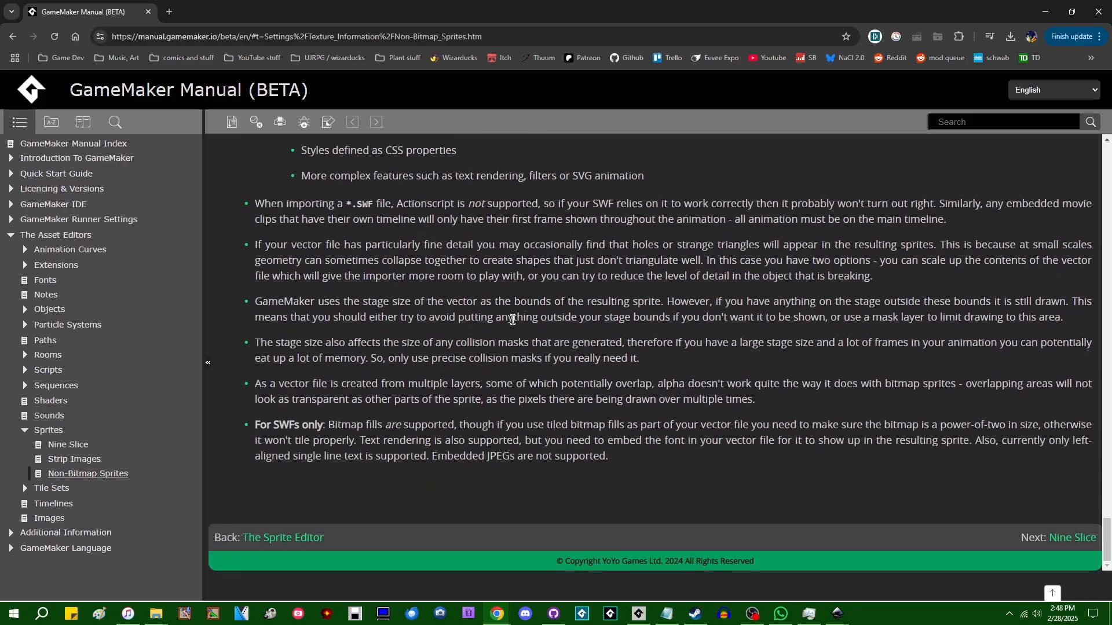
scroll(up, 3)
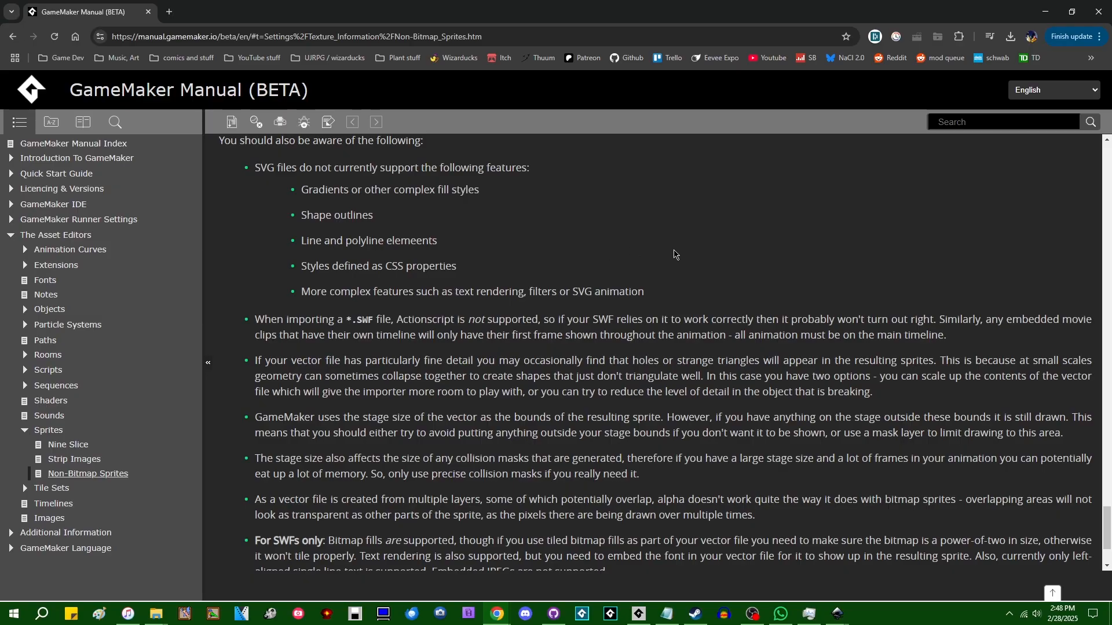
mouse_move(1042, 20)
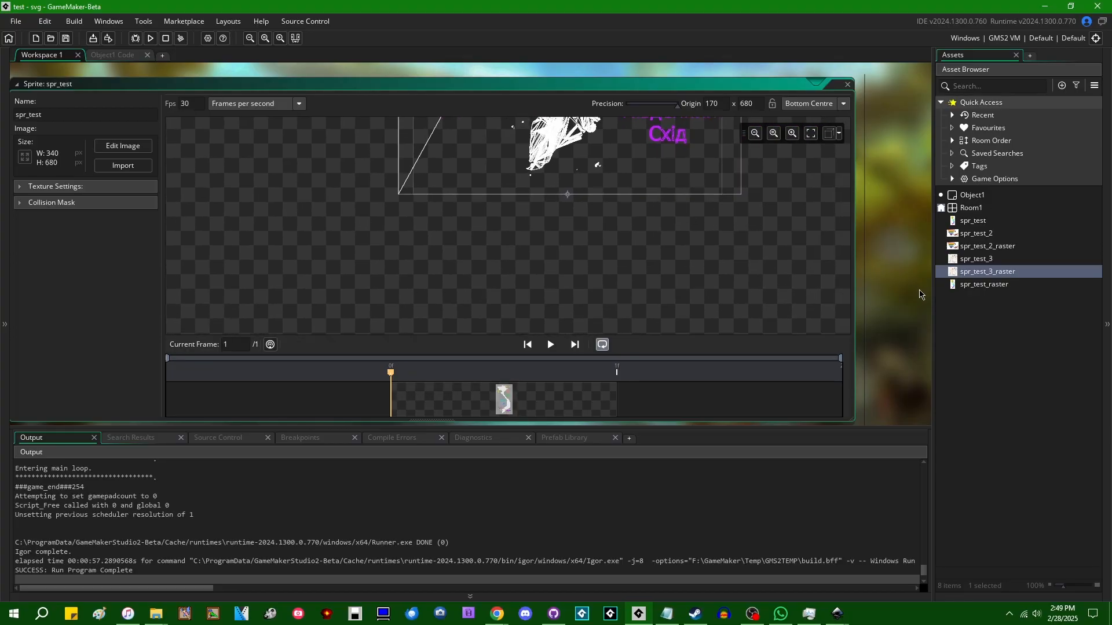
Try editing spr_test_2 externally, dismiss the missing vector editor warning, and scroll Preferences to External Editors.
double_click(984, 245)
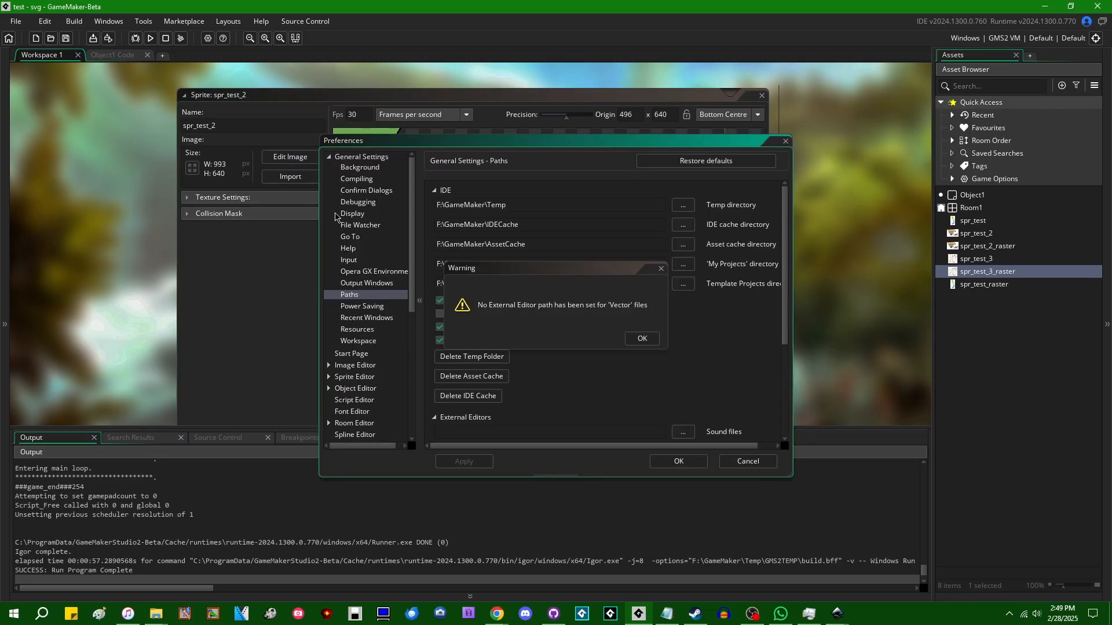
mouse_move(562, 273)
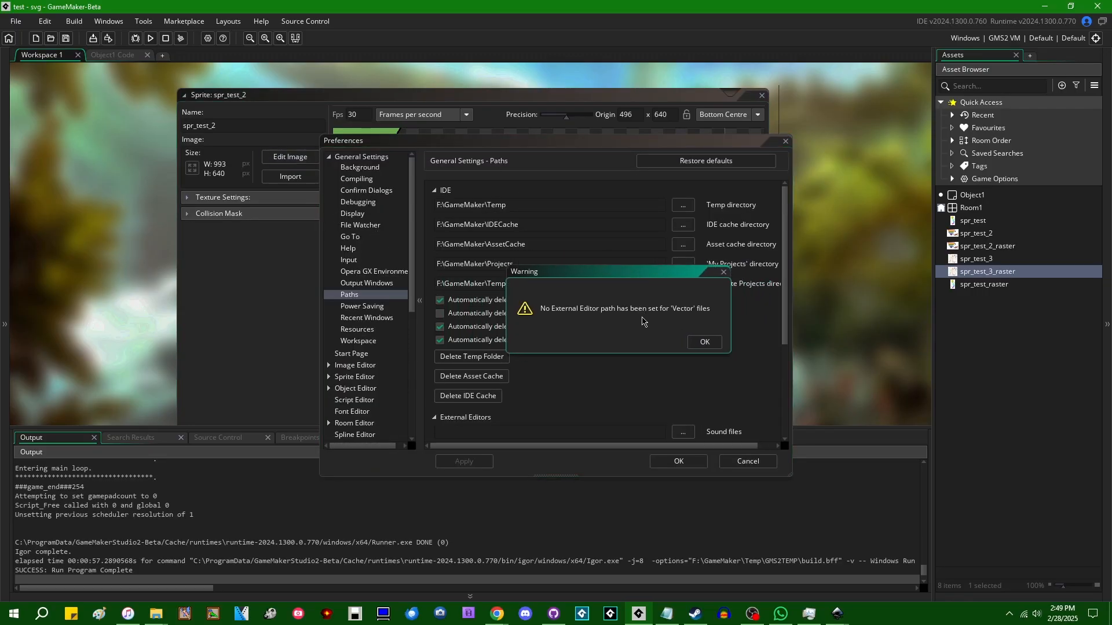
click(704, 341)
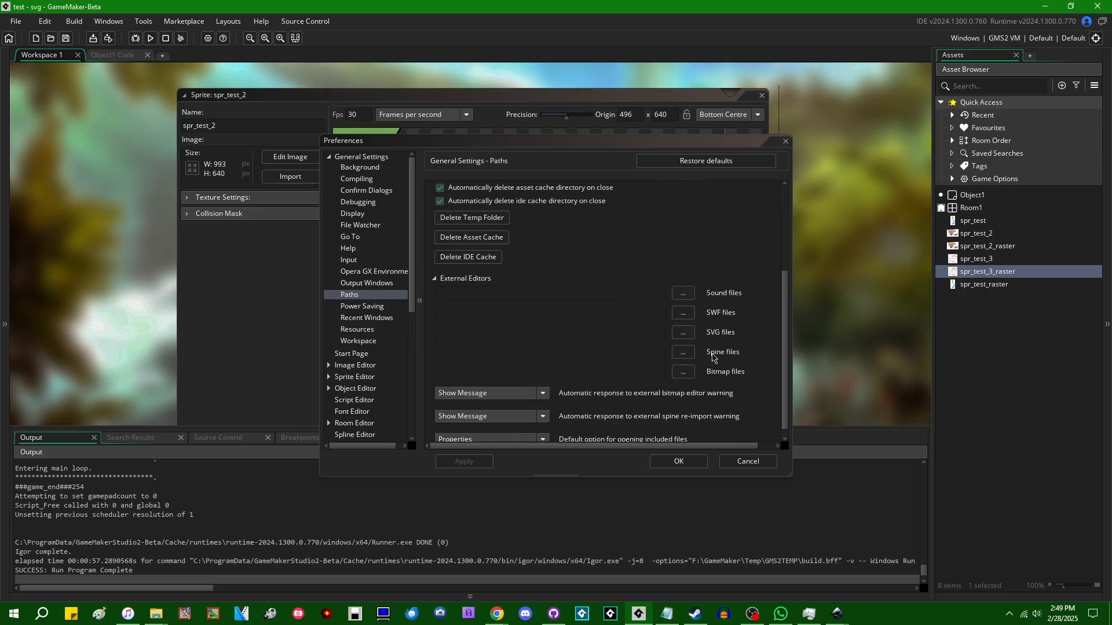
scroll(down, 3)
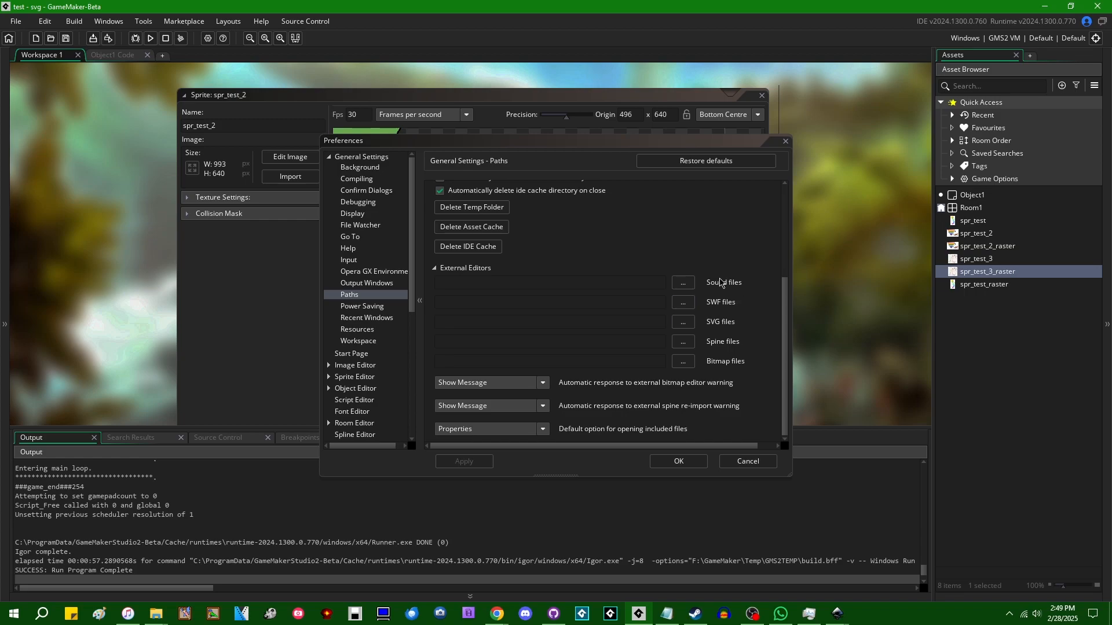
mouse_move(776, 376)
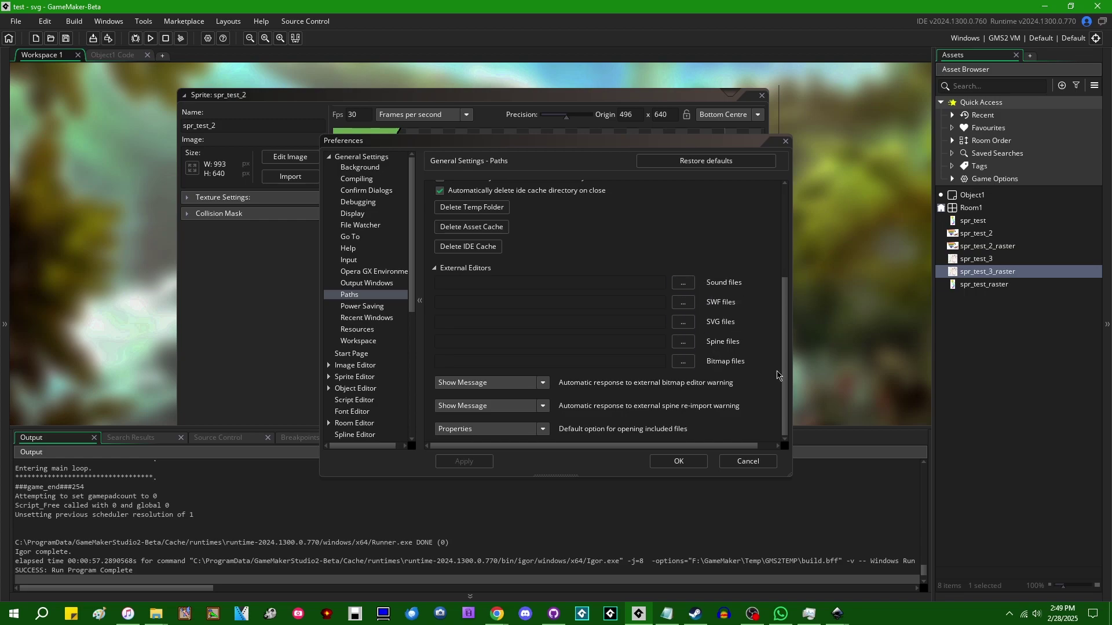
mouse_move(705, 353)
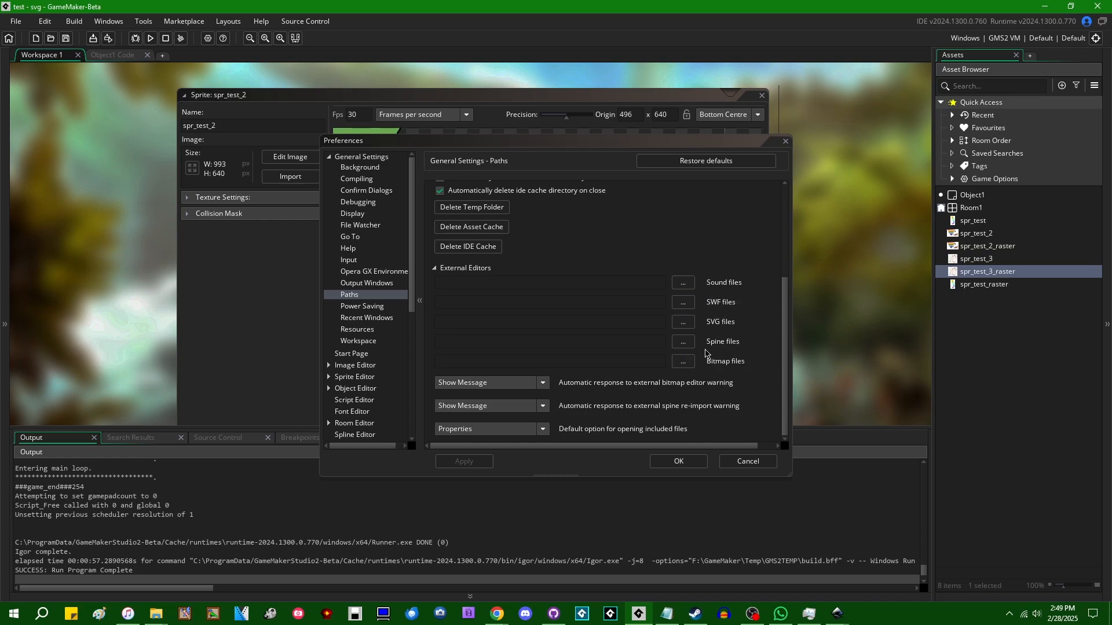
mouse_move(733, 324)
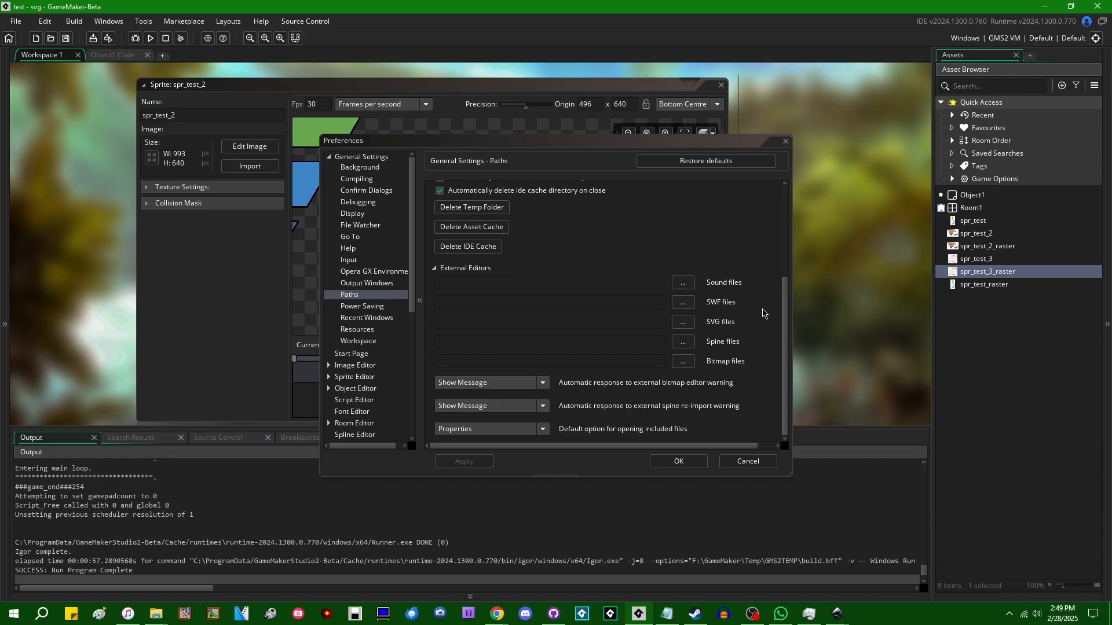
mouse_move(670, 374)
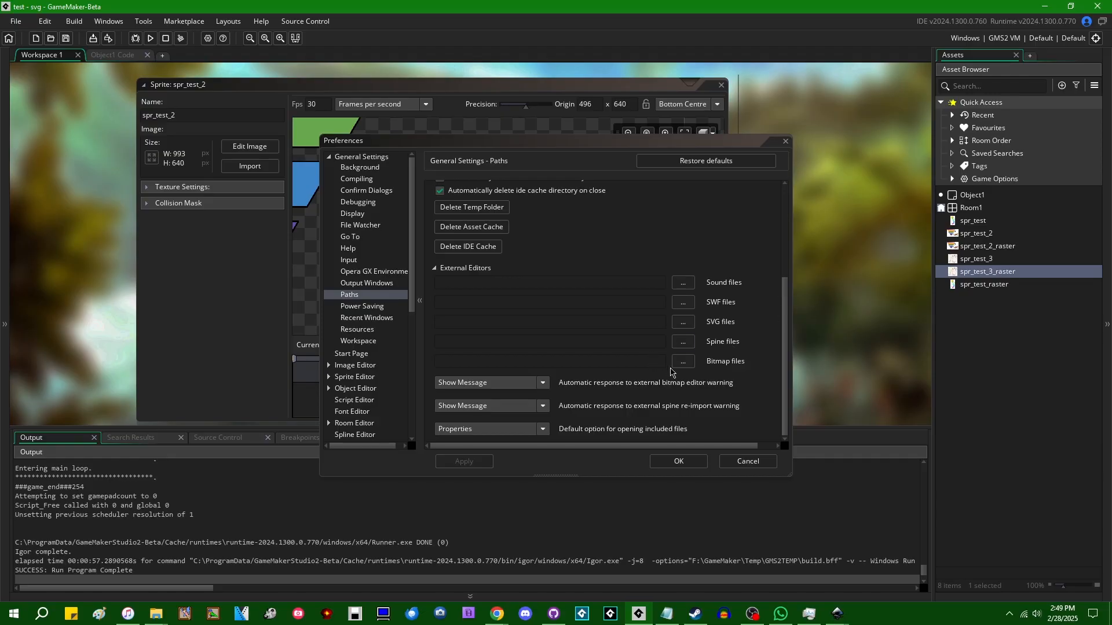
mouse_move(616, 359)
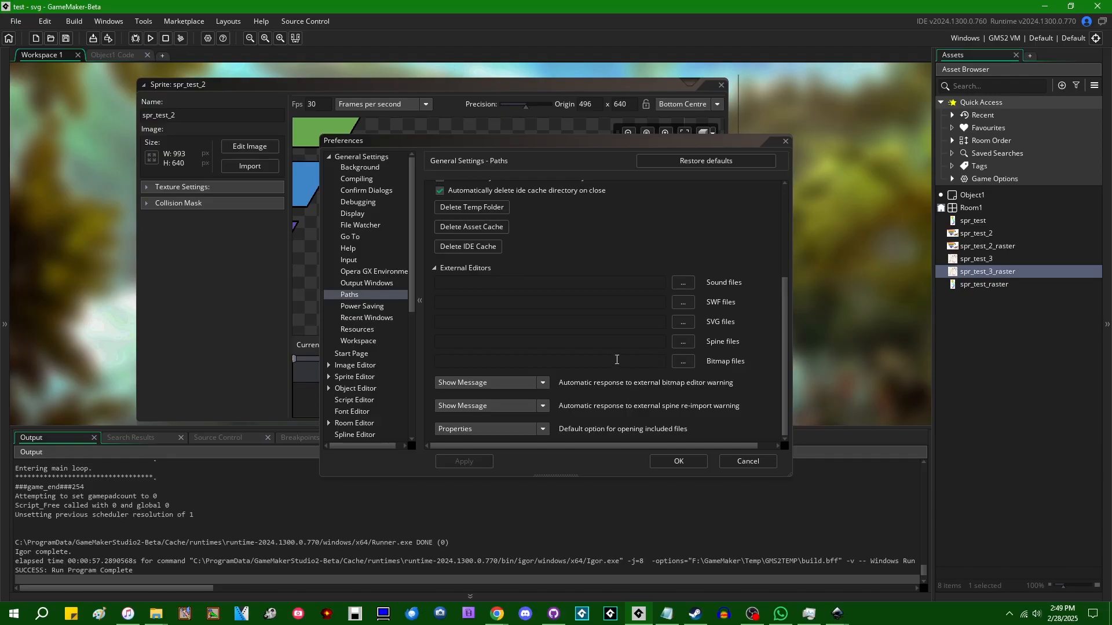
mouse_move(682, 321)
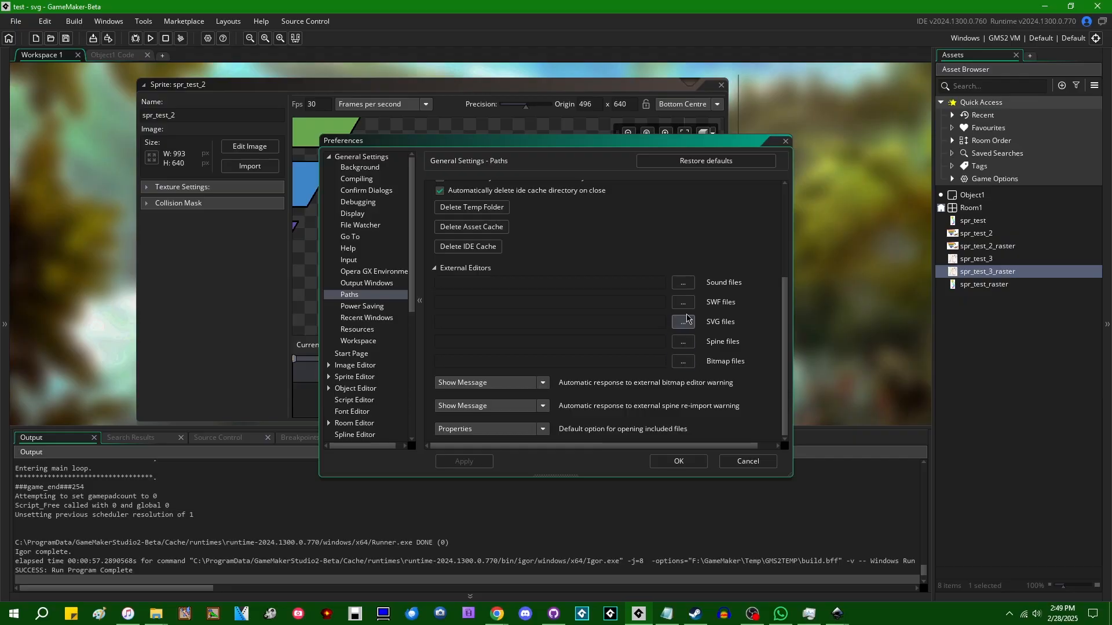
Set C:\Program Files\Inkscape\inkscape.exe as the external editor for SVG files.
click(682, 321)
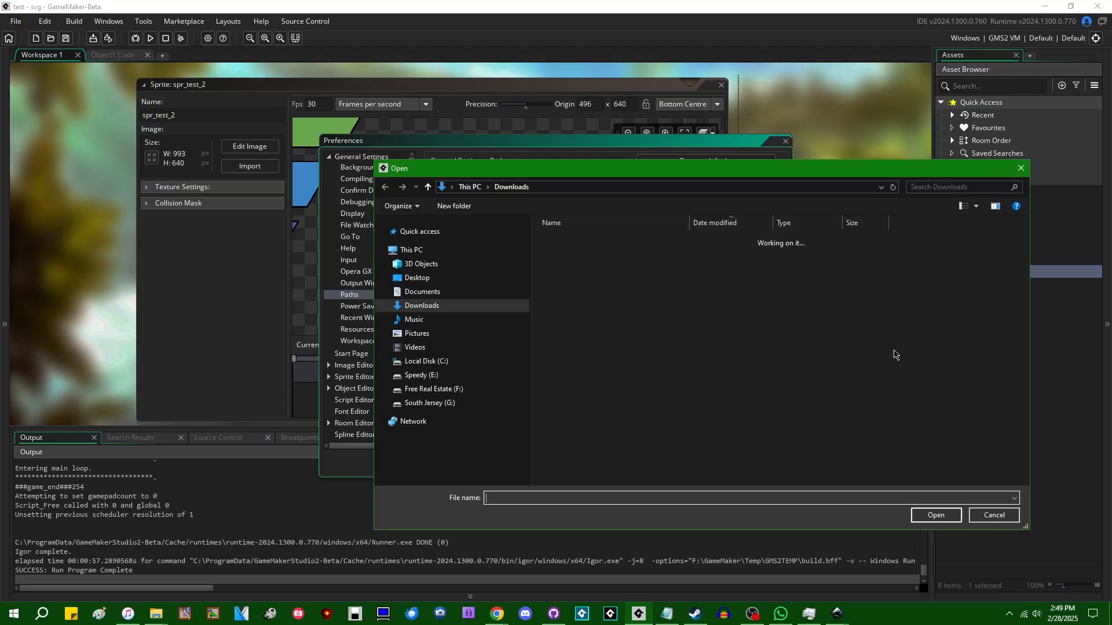
click(421, 305)
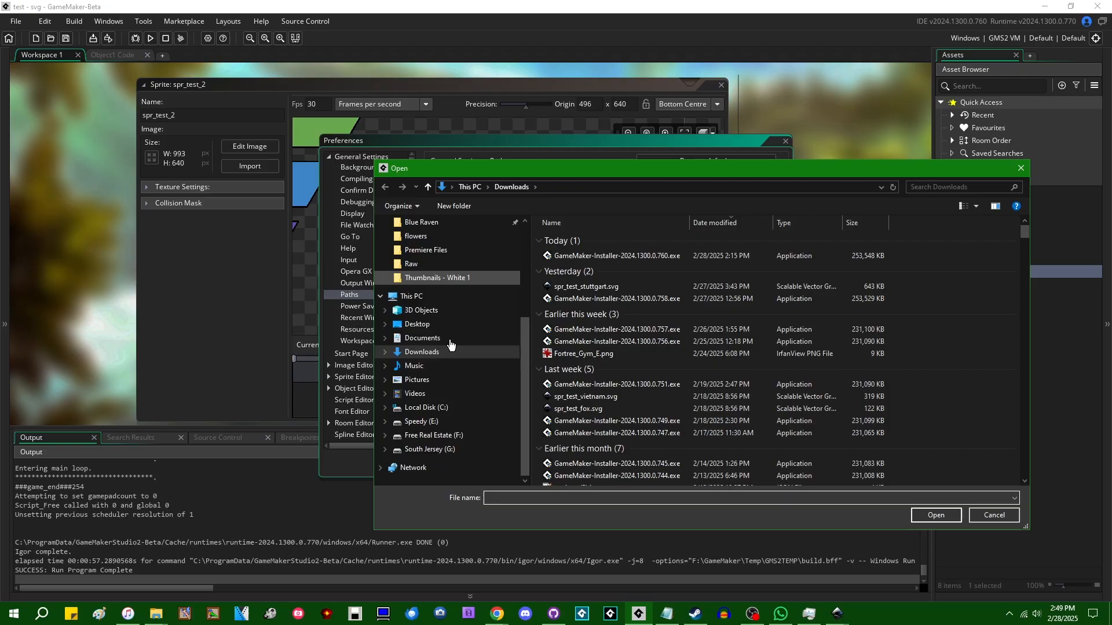
click(427, 407)
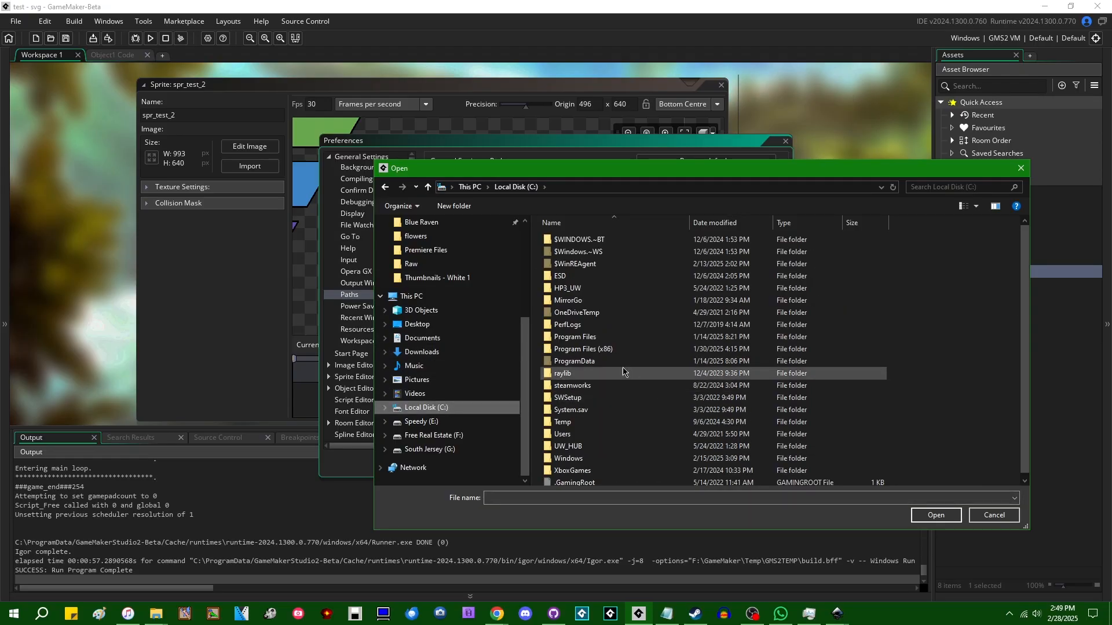
double_click(574, 336)
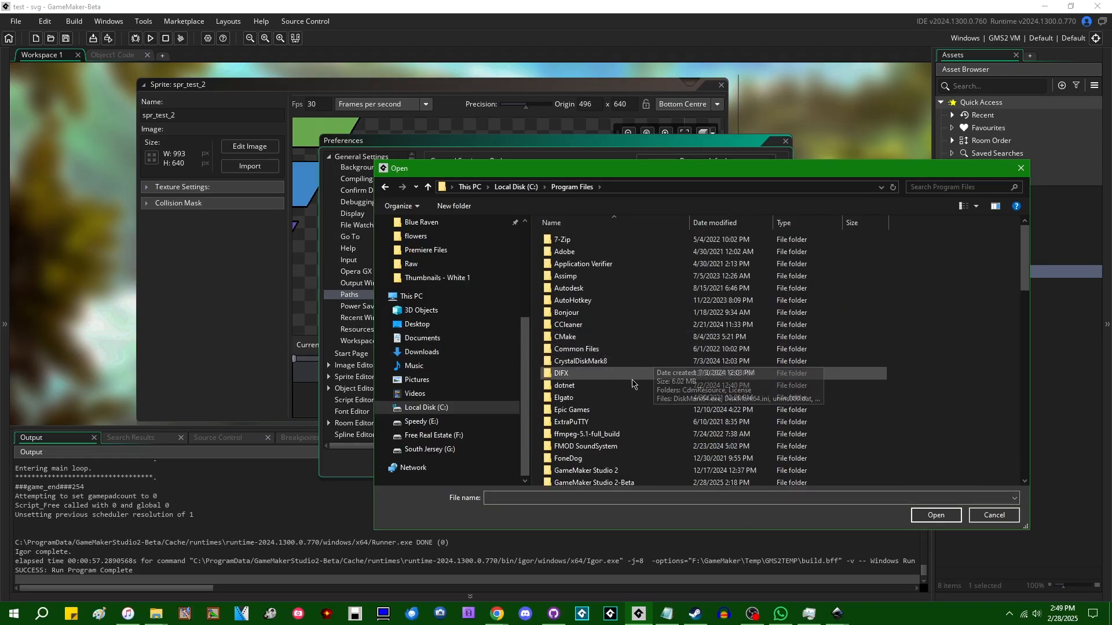
scroll(down, 3)
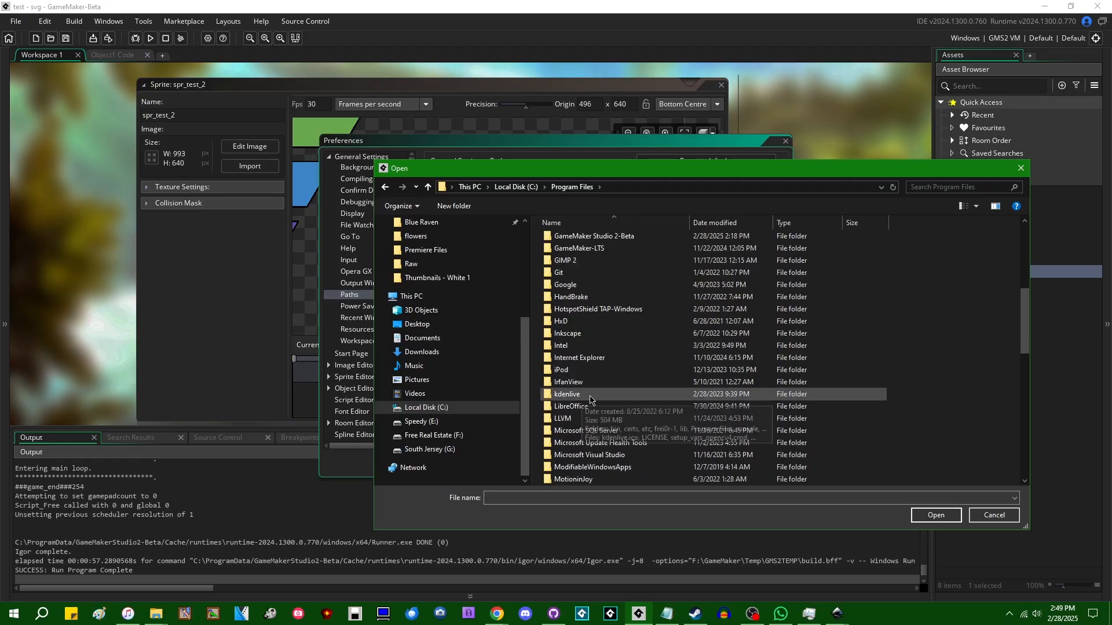
double_click(567, 334)
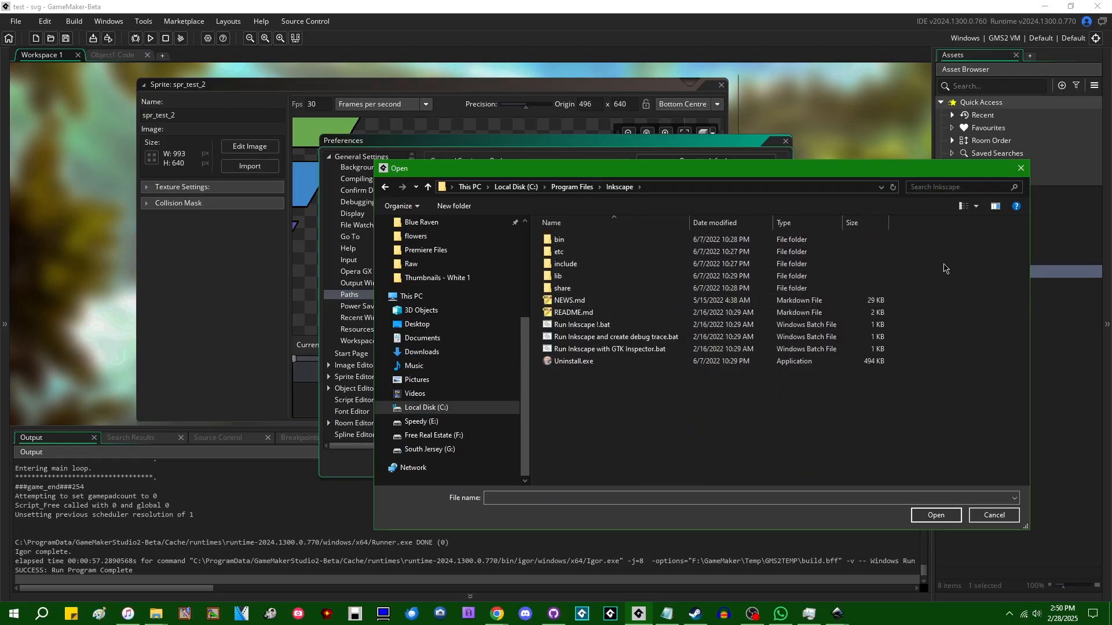
text(exe)
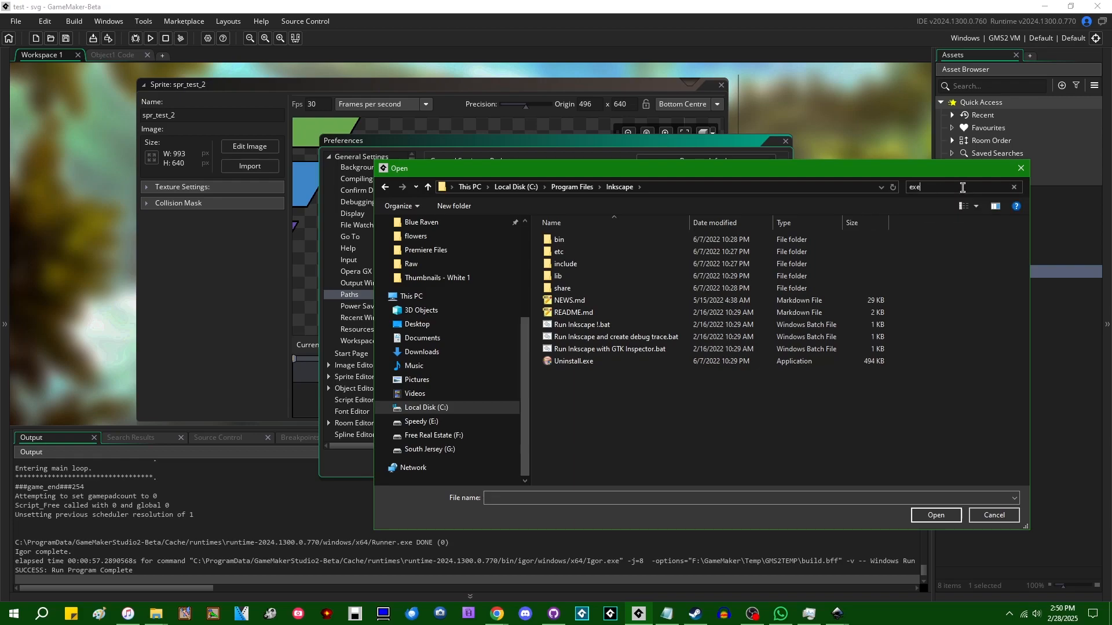
key(Return)
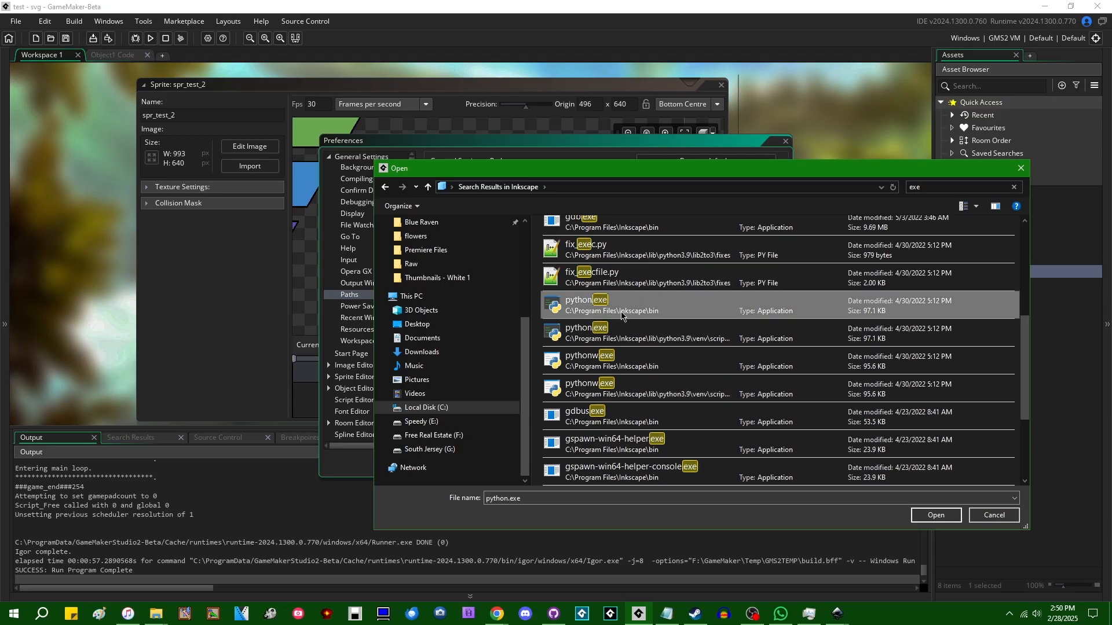
mouse_move(935, 515)
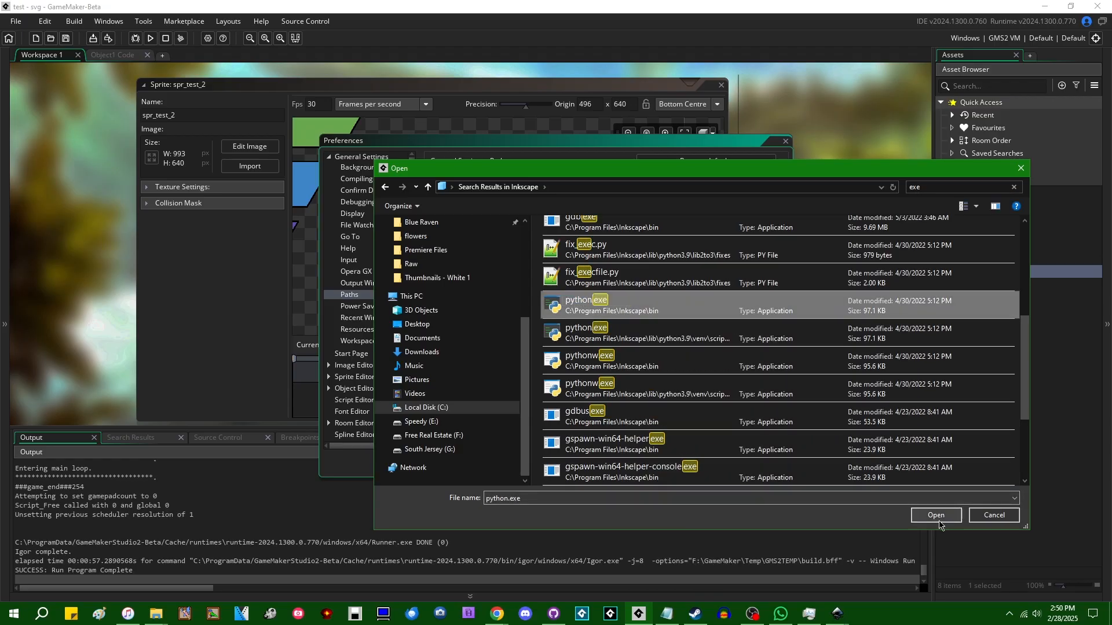
mouse_move(743, 388)
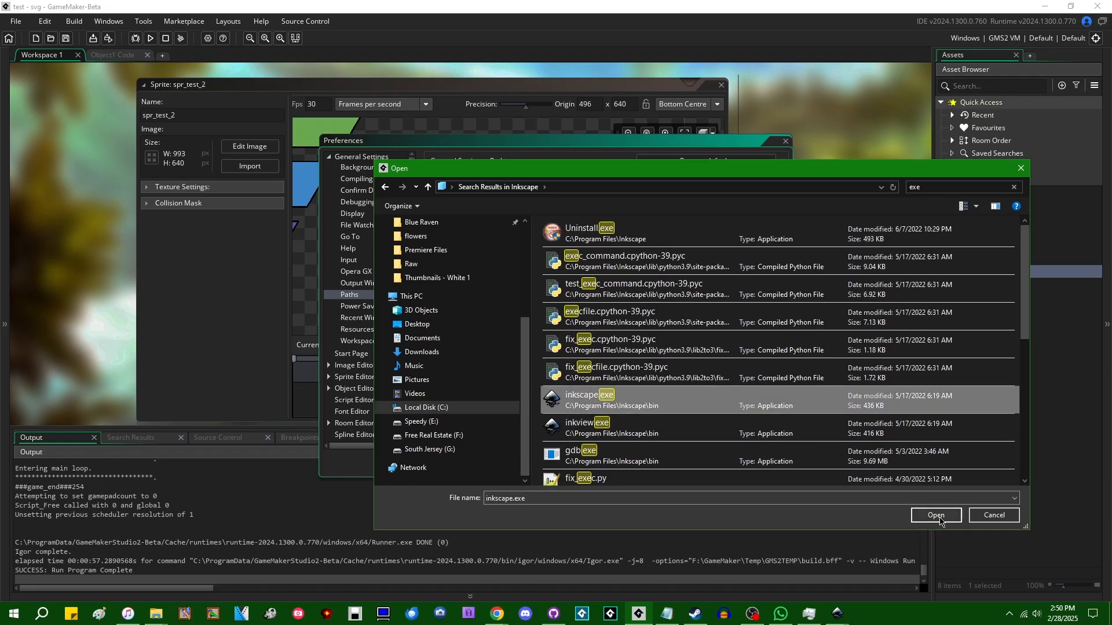
click(935, 515)
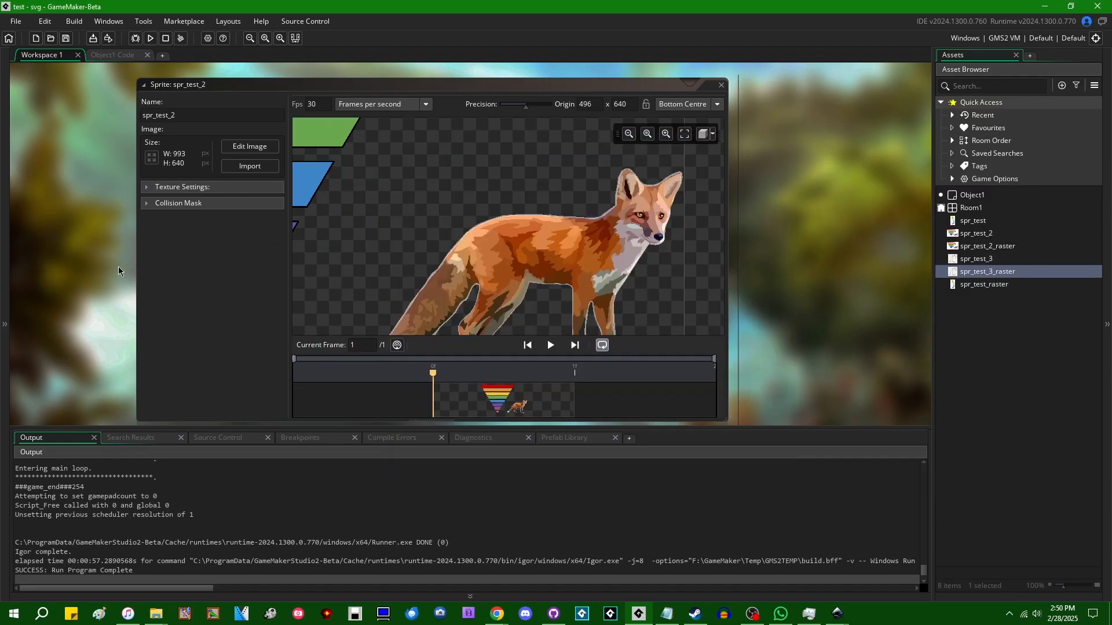
mouse_move(714, 229)
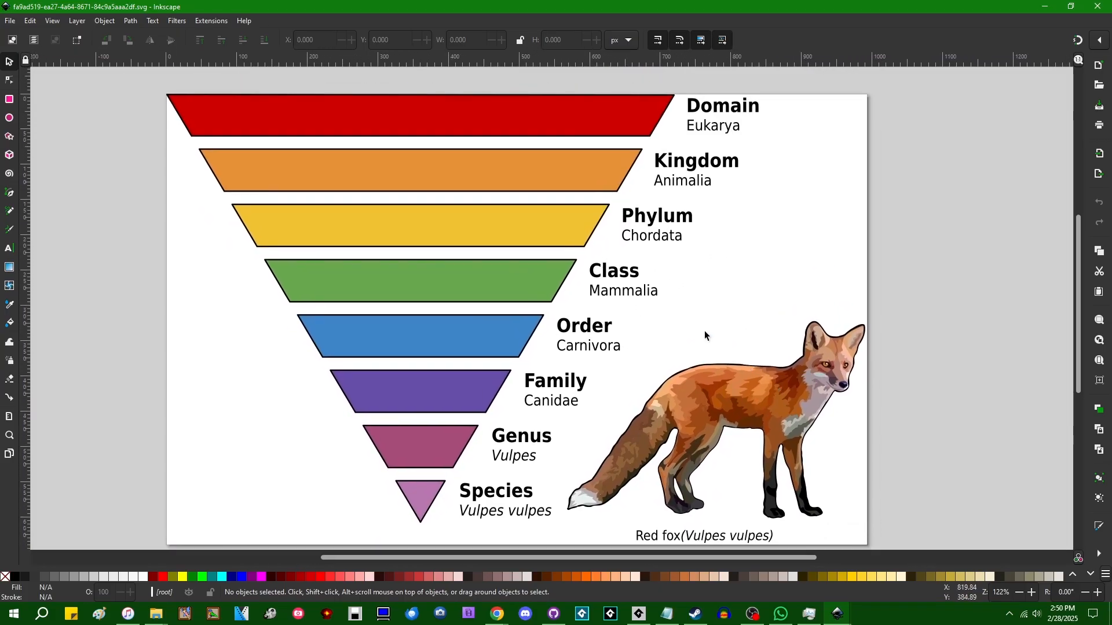
mouse_move(715, 215)
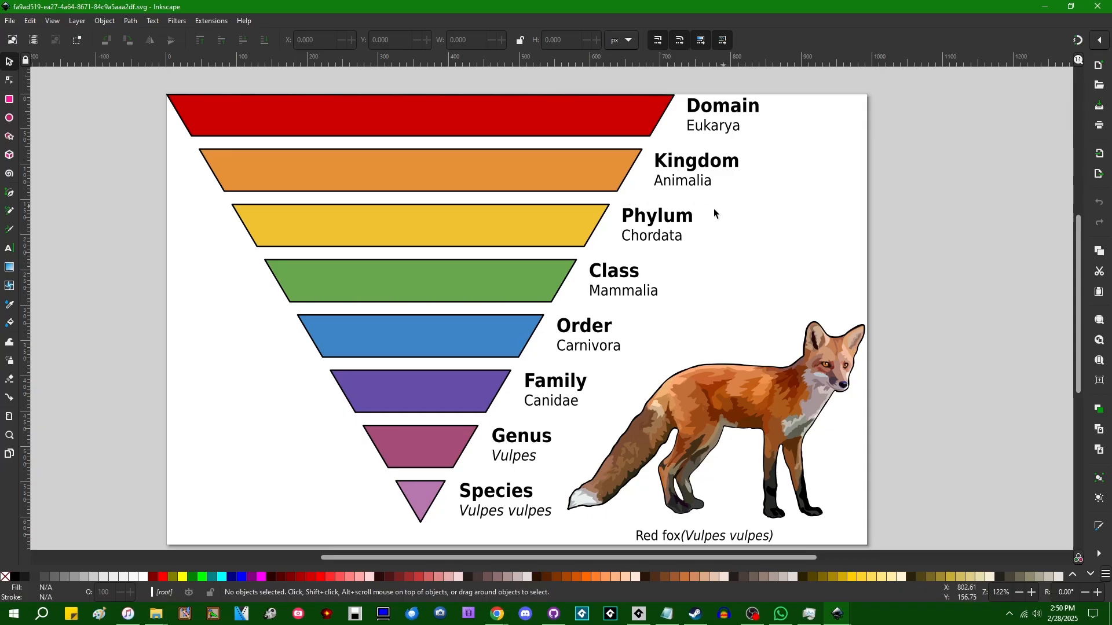
mouse_move(814, 328)
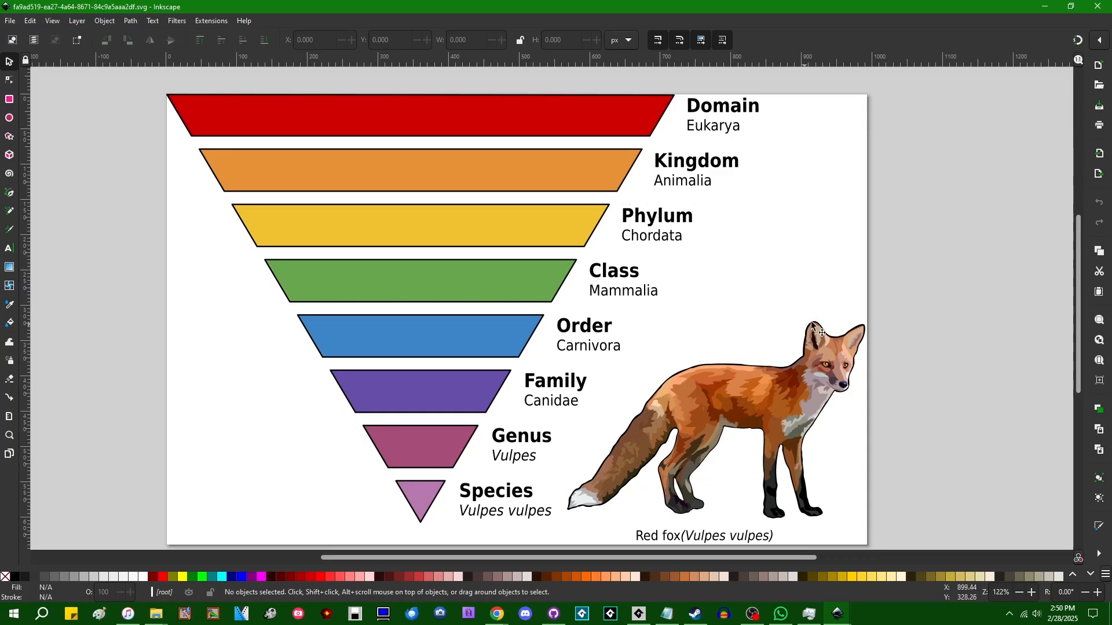
Scroll the Inkscape canvas showing the pyramid, fox and Red fox caption.
scroll(up, 3)
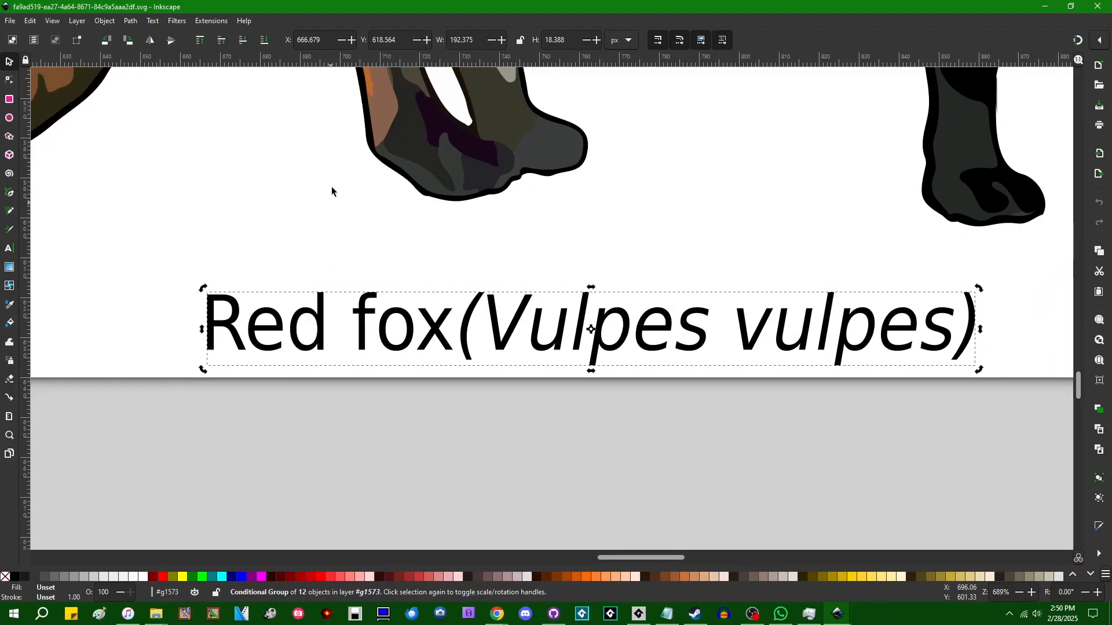
Enter text editing on the Red fox (Vulpes vulpes) caption, then go to the Path menu.
double_click(492, 326)
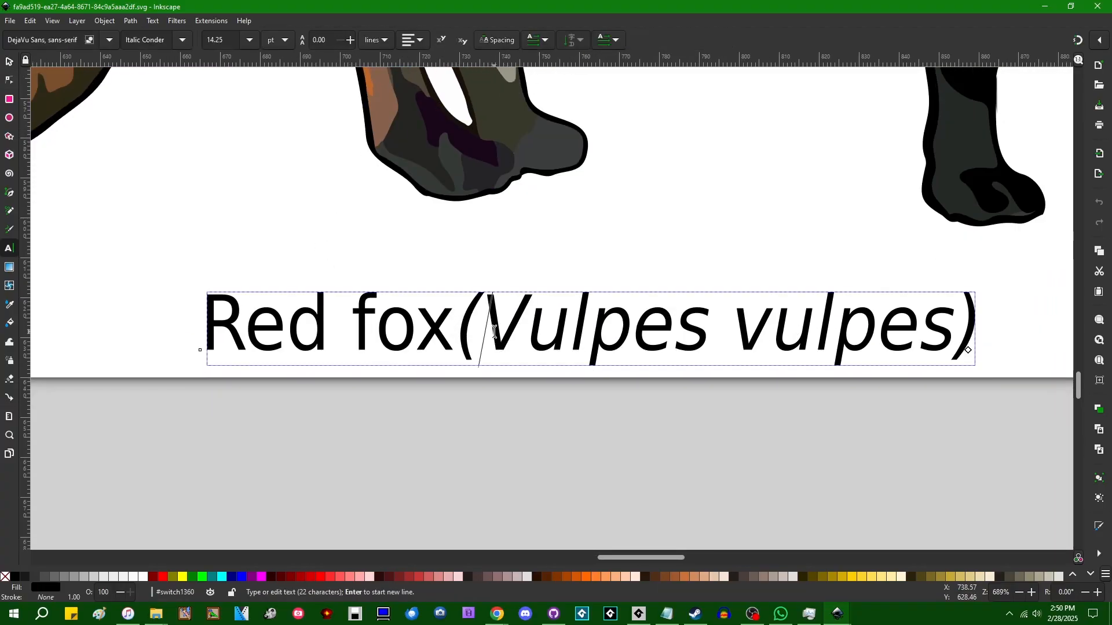
text(as)
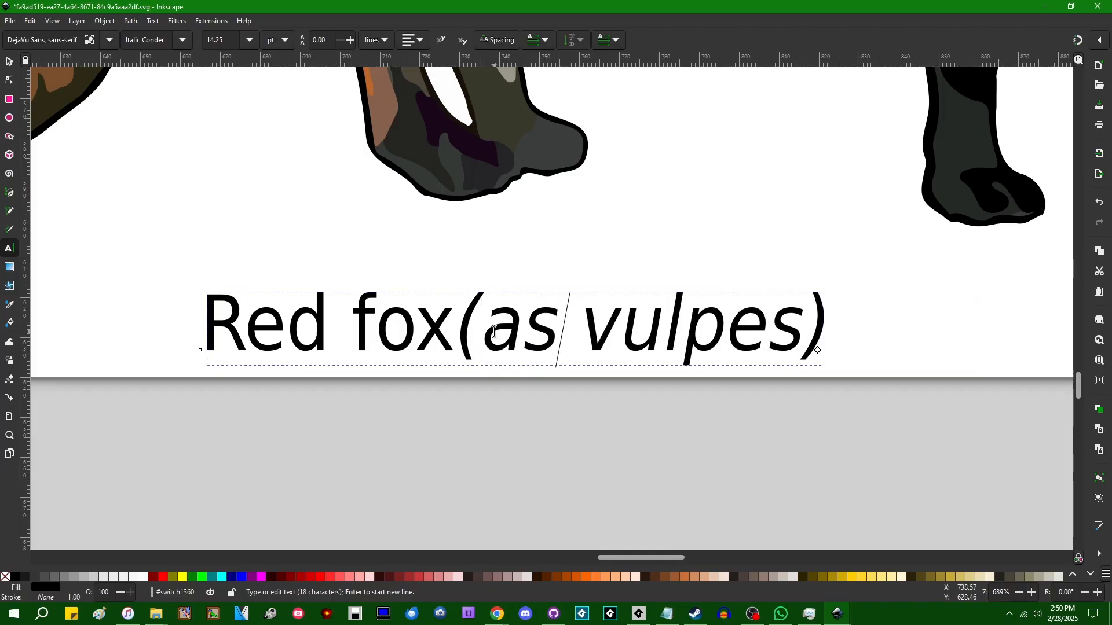
text(aaaaaaaaaaaaaaaaaaaaa)
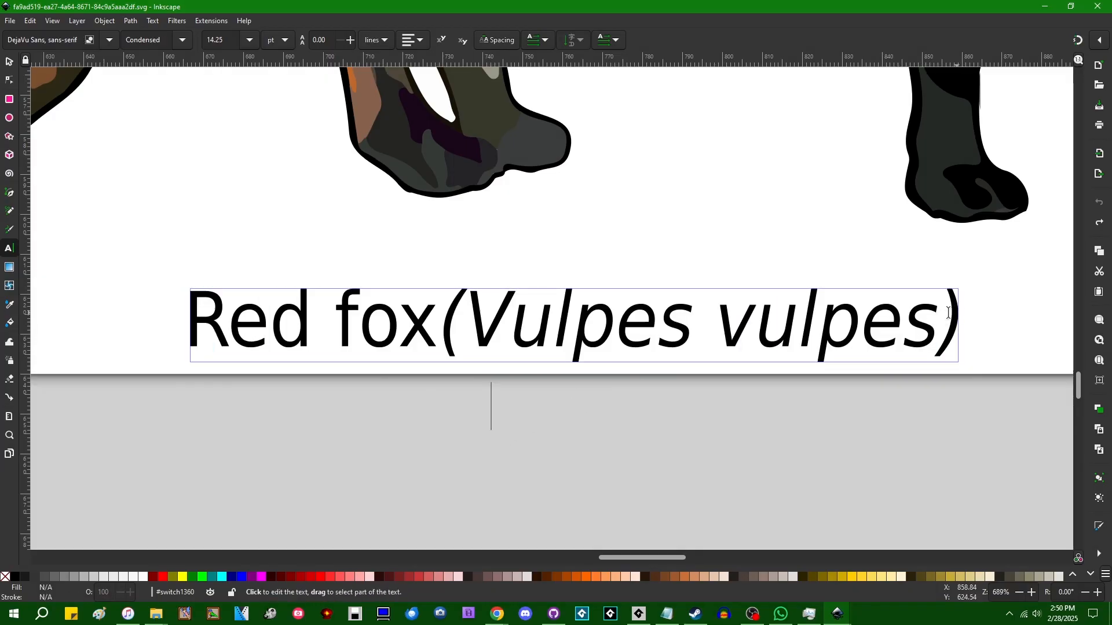
click(130, 20)
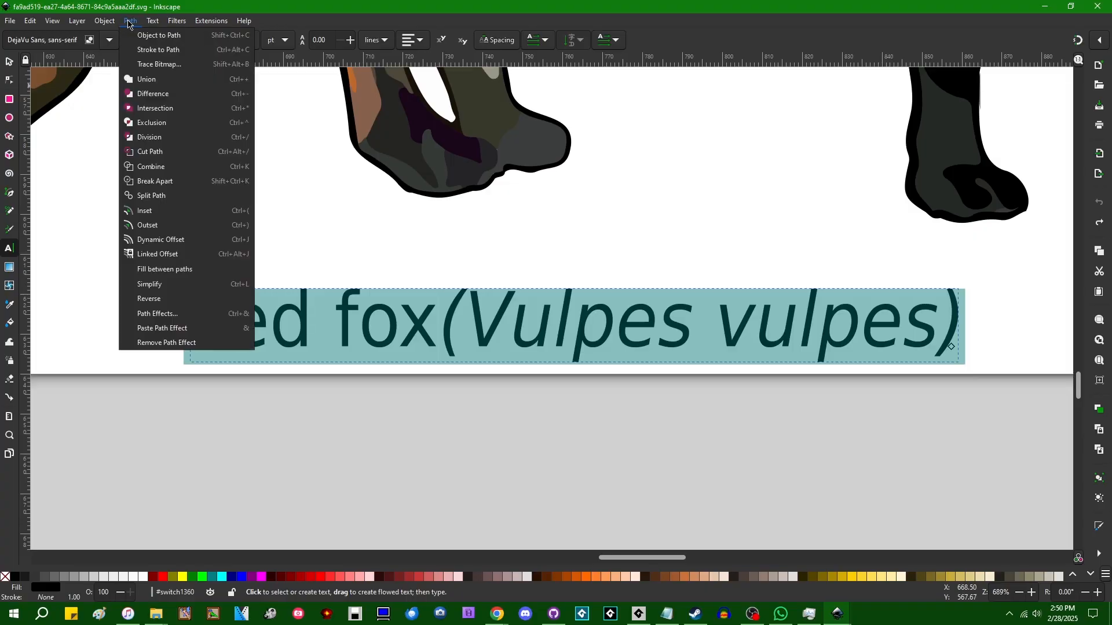
Convert the Red fox caption to paths with Object to Path, then return to GameMaker.
click(159, 35)
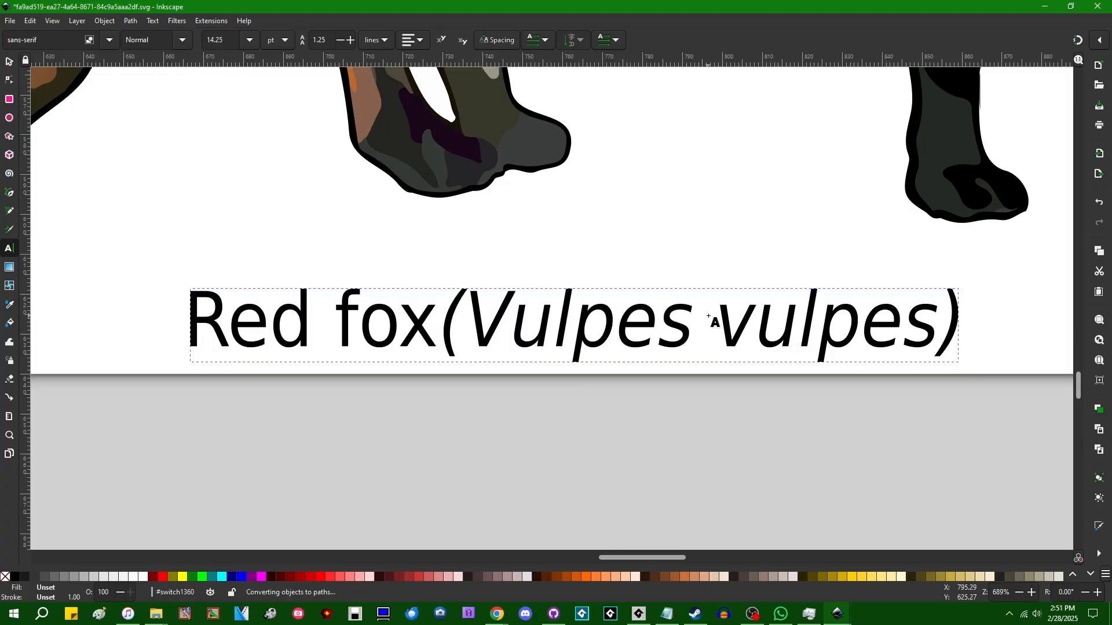
click(732, 407)
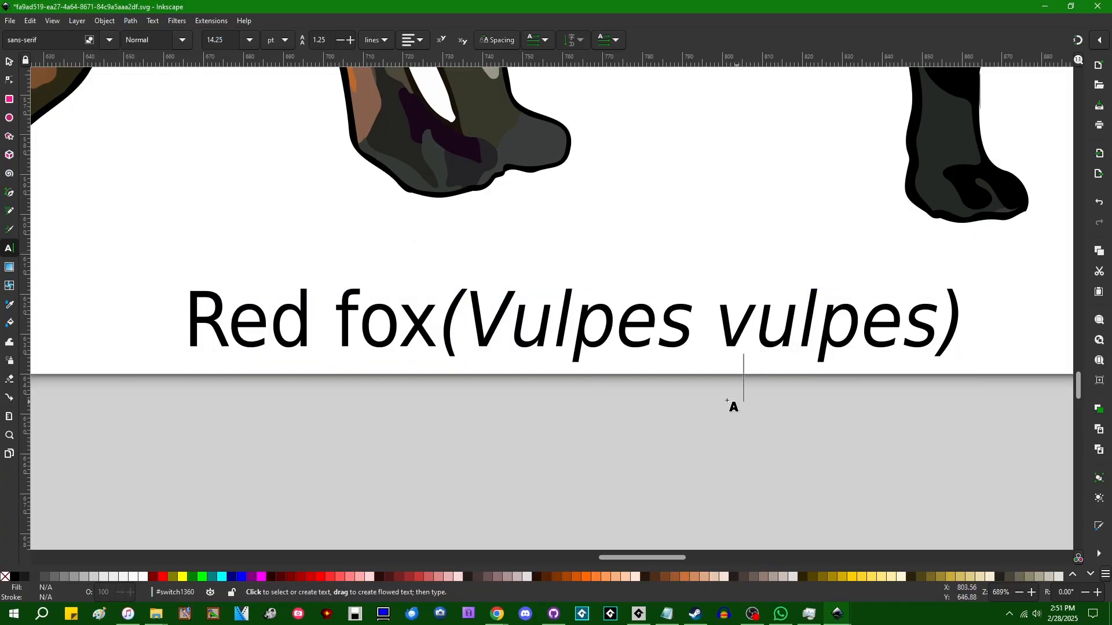
click(10, 62)
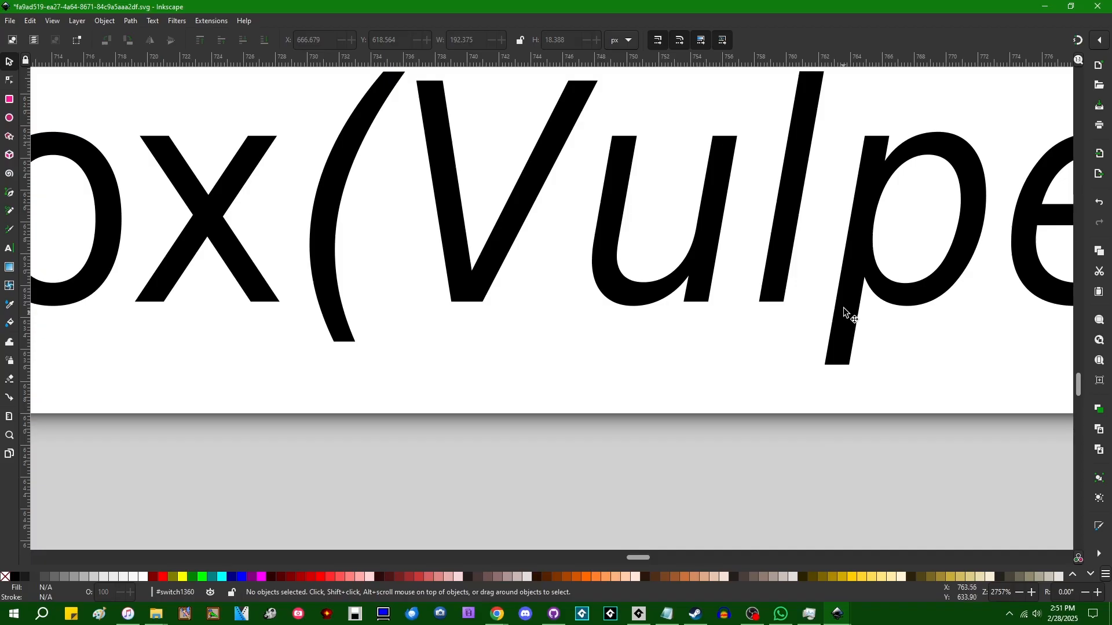
click(850, 312)
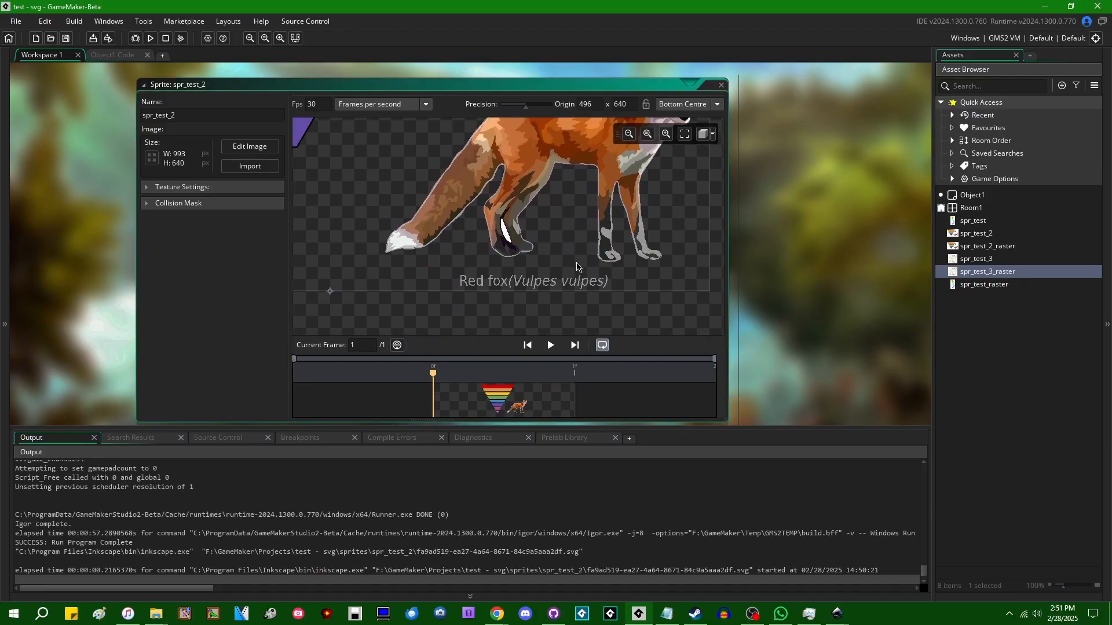
Enlarge the spr_test_2 preview to view the triangulated caption letters, then switch to Inkscape.
click(626, 133)
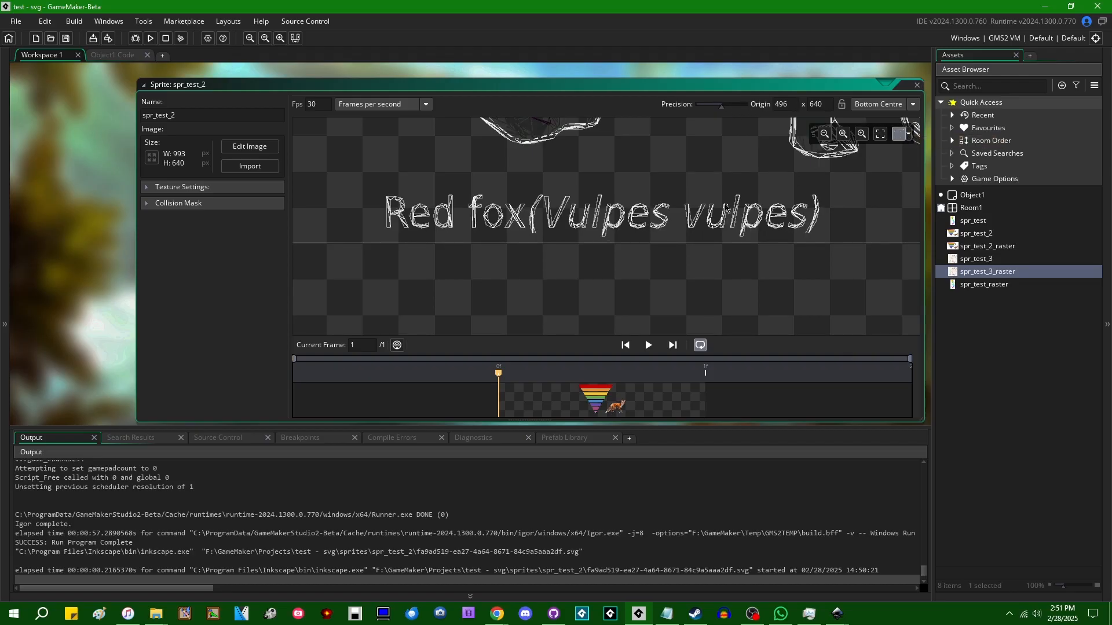
click(822, 133)
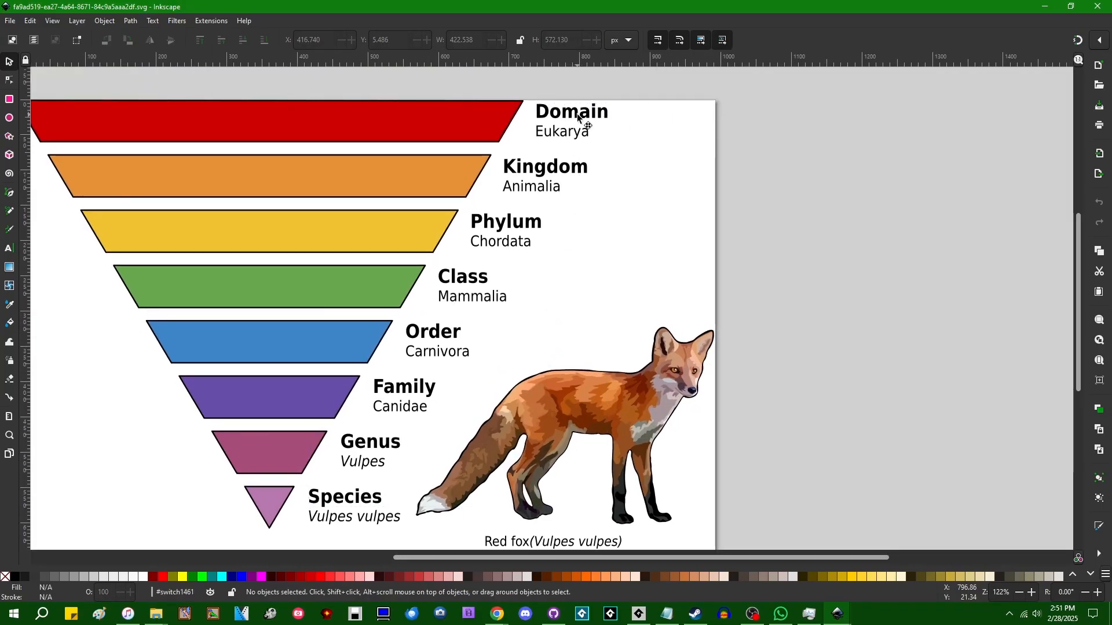
Click into the taxonomy label with the Text tool, then return to the spr_test_2_raster sprite in GameMaker.
click(571, 111)
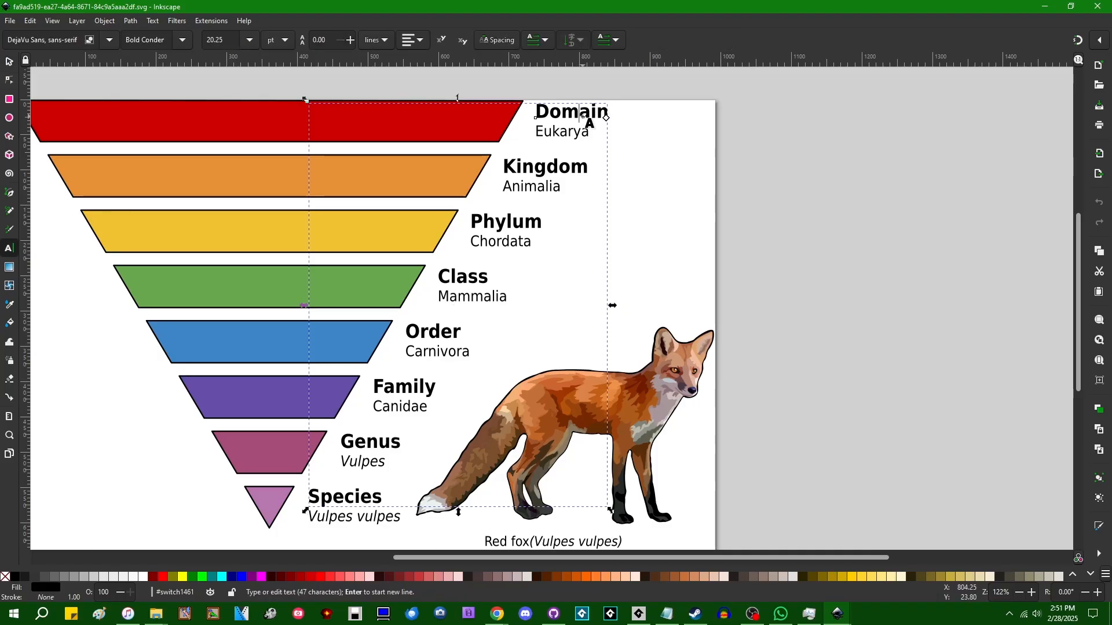
click(855, 186)
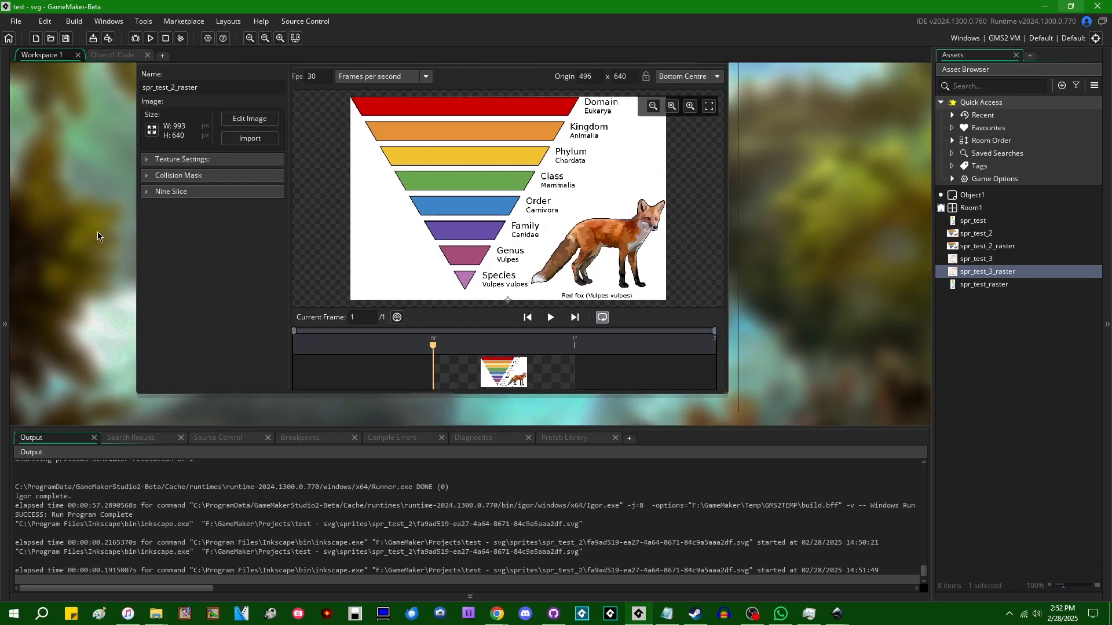
In Preferences > General Settings > Paths, keep inkscape.exe as the SVG editor and click OK.
click(15, 21)
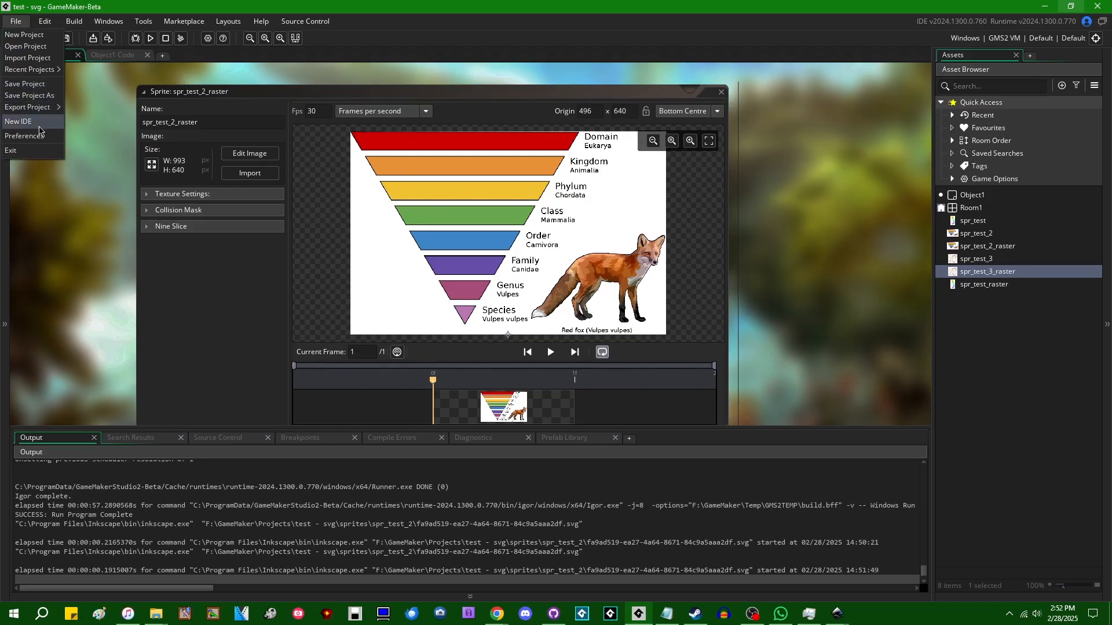
click(25, 135)
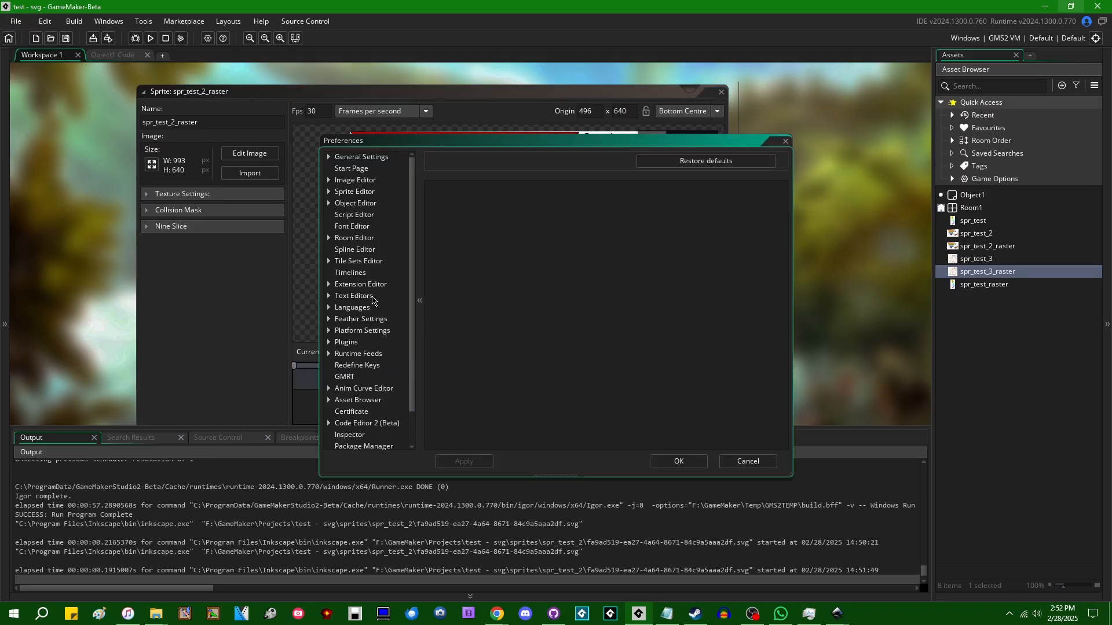
click(361, 157)
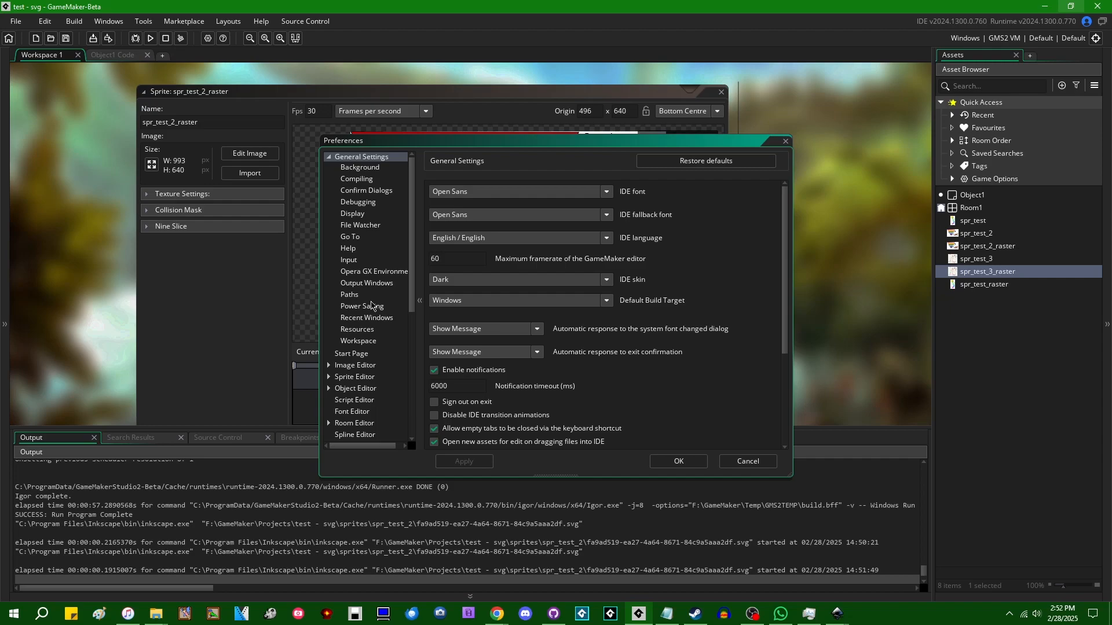
click(348, 294)
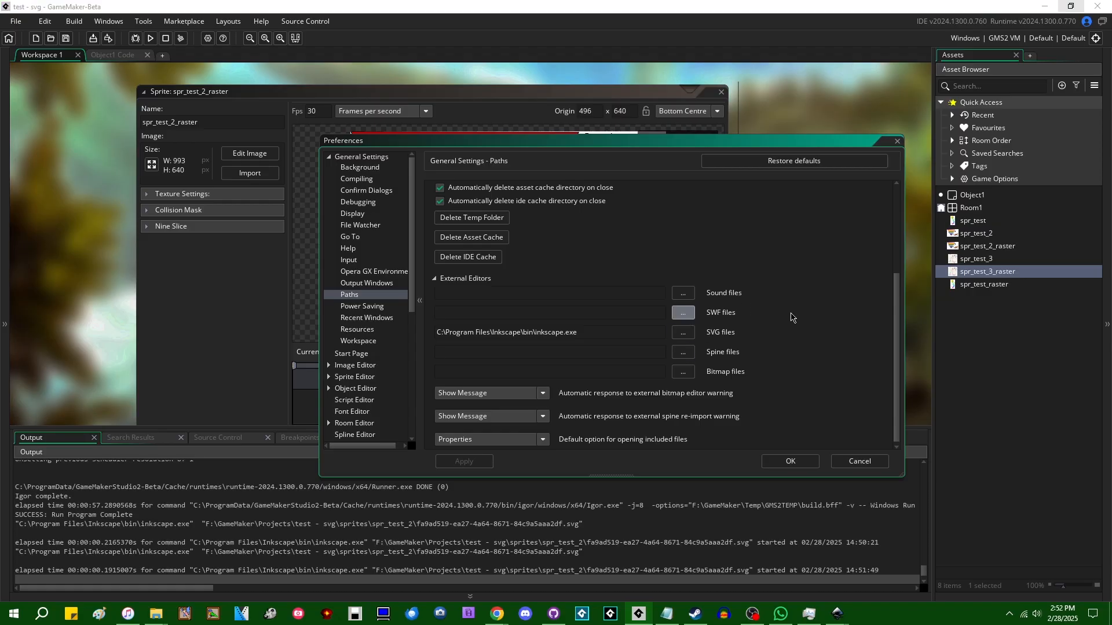
mouse_move(841, 346)
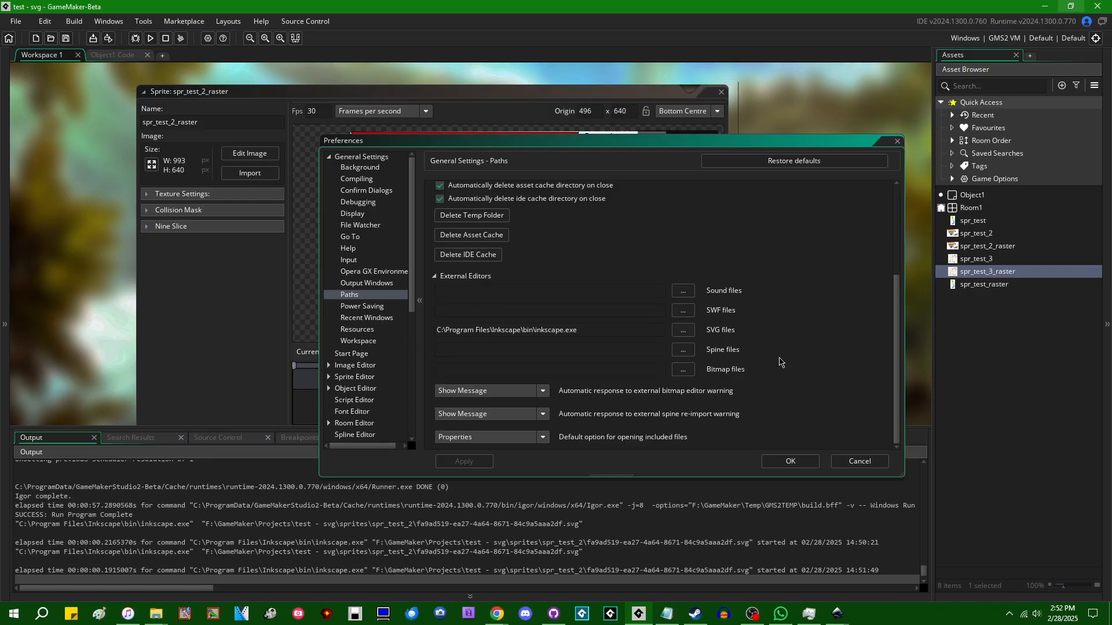
mouse_move(669, 316)
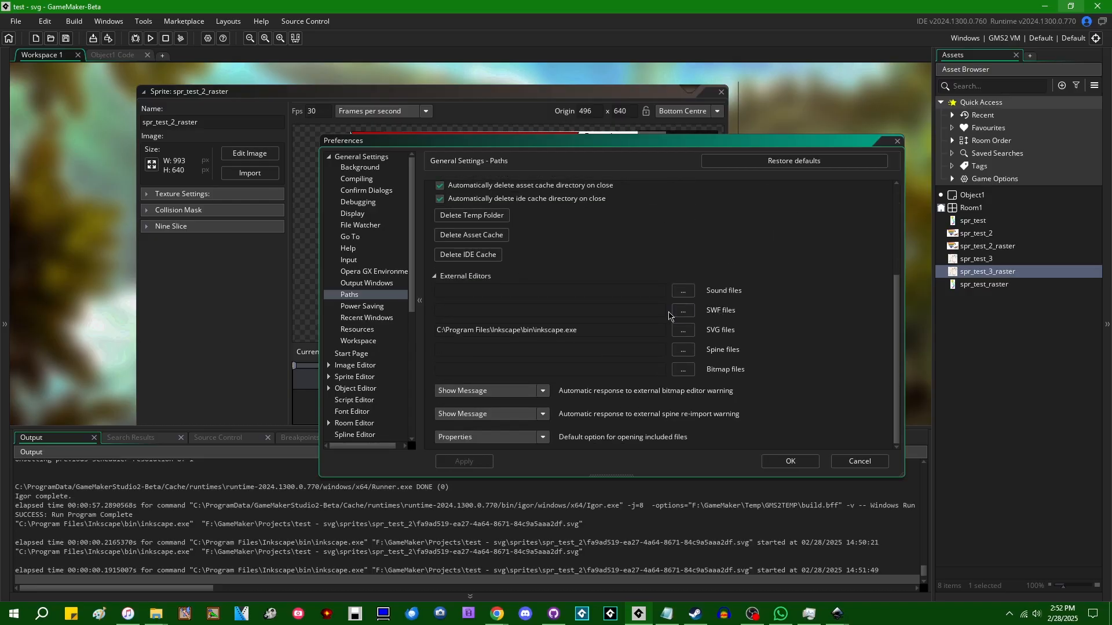
mouse_move(683, 310)
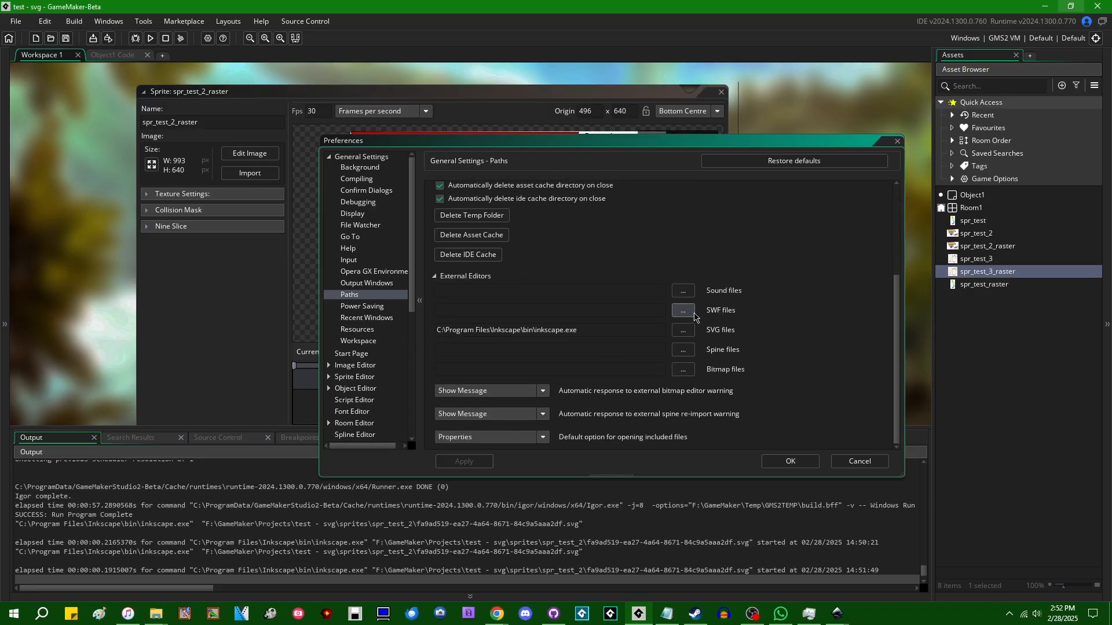
mouse_move(738, 325)
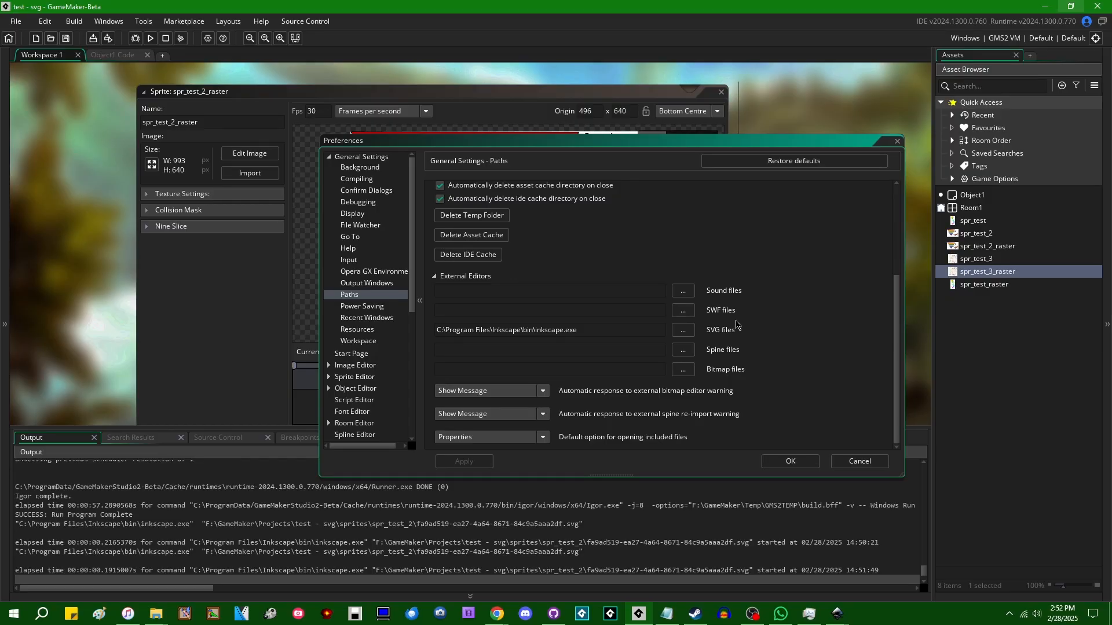
mouse_move(731, 335)
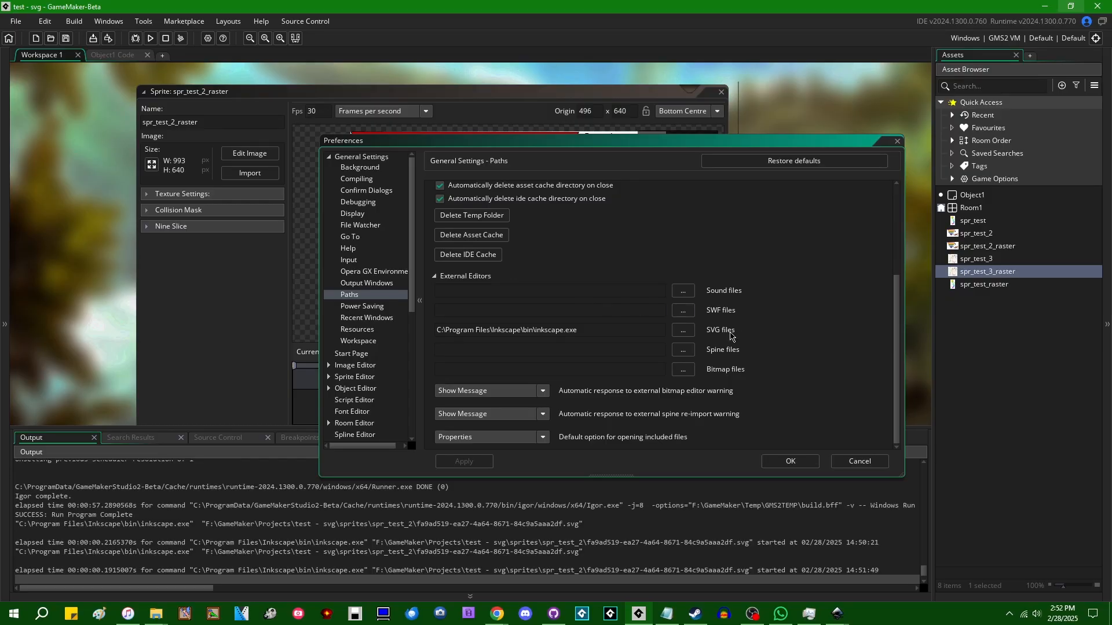
mouse_move(629, 312)
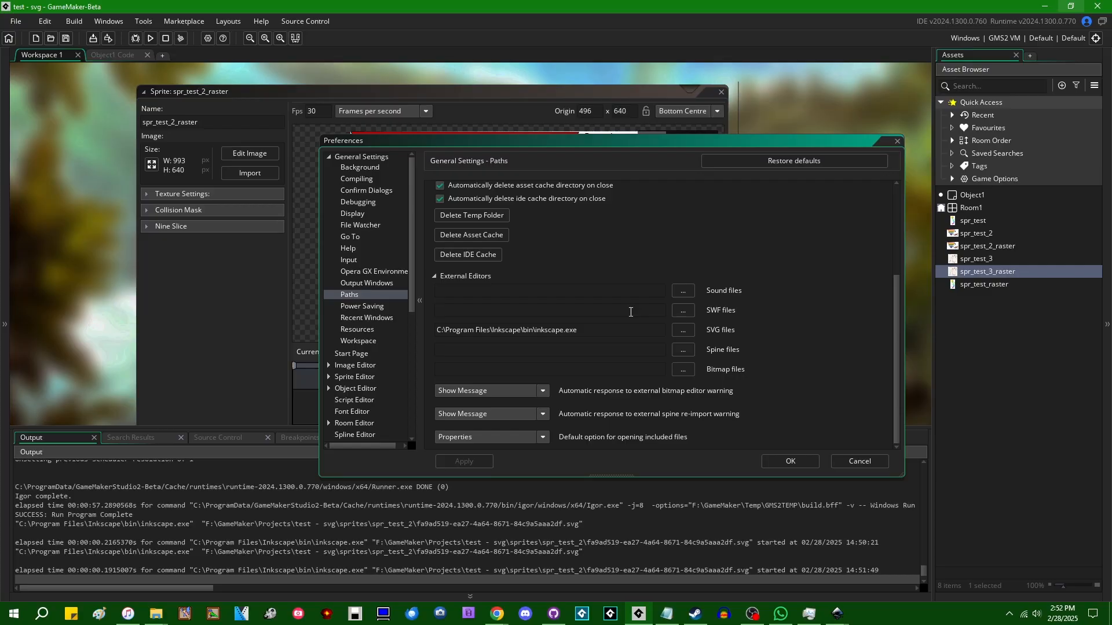
mouse_move(817, 247)
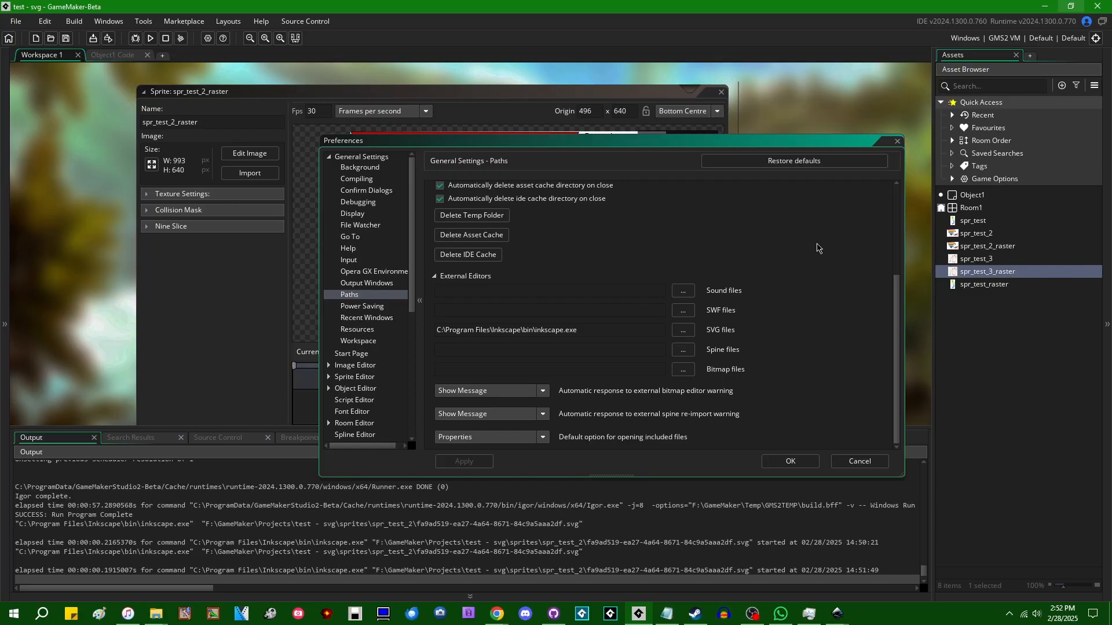
mouse_move(700, 306)
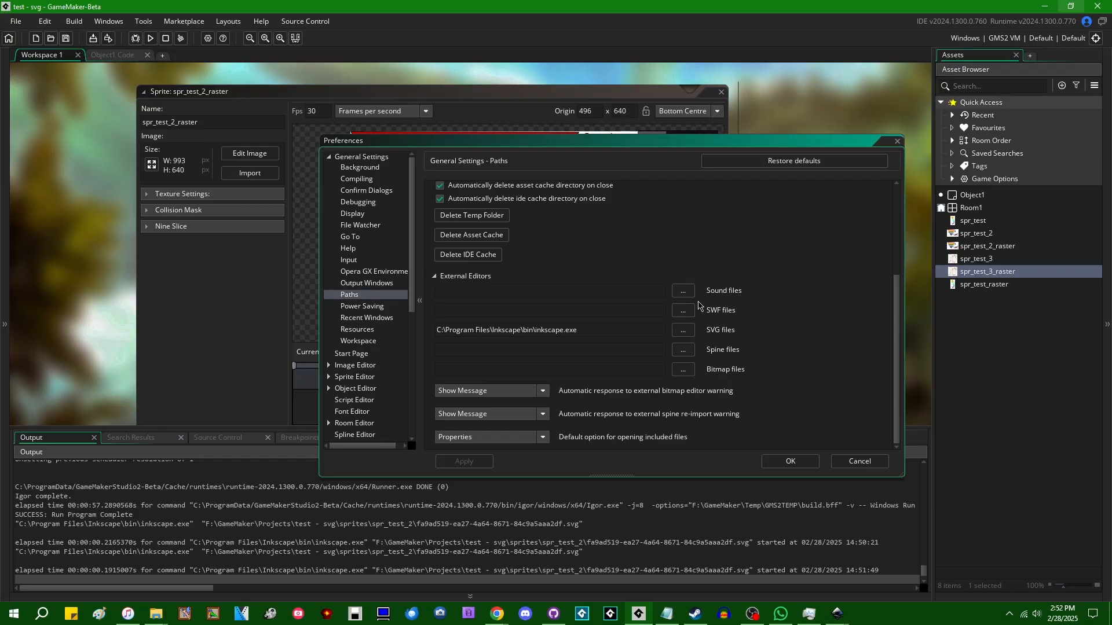
click(546, 310)
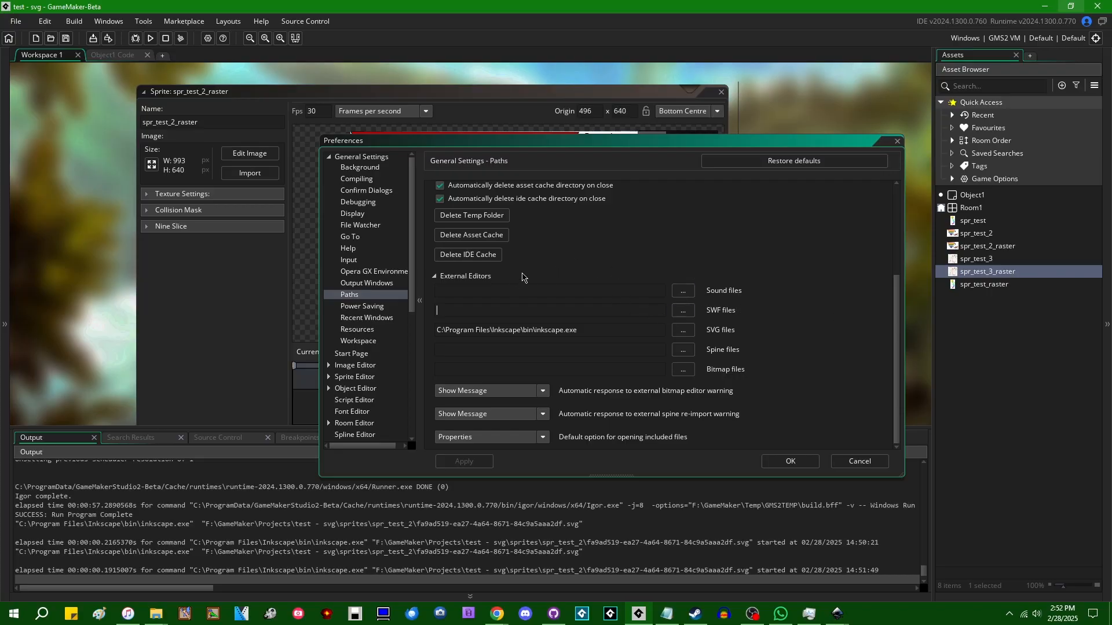
mouse_move(681, 311)
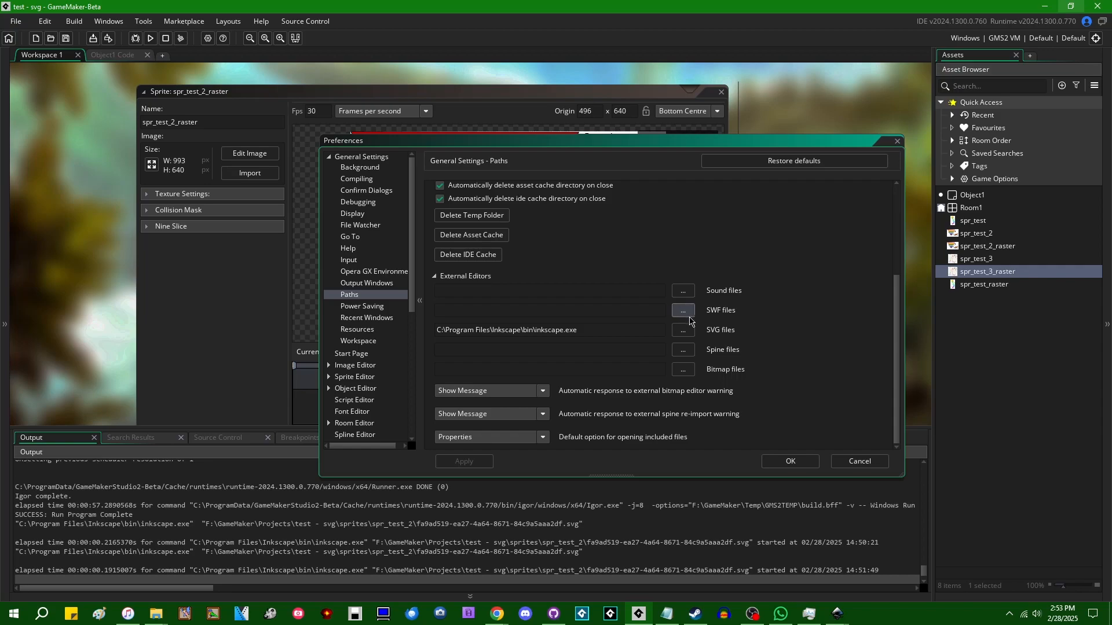
mouse_move(813, 337)
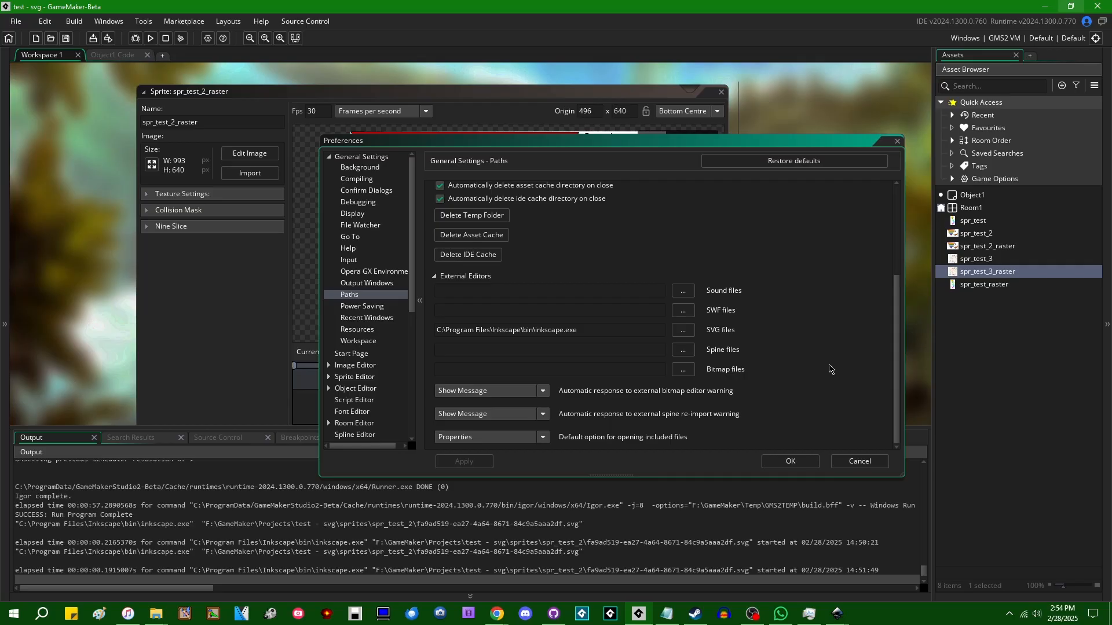
mouse_move(688, 363)
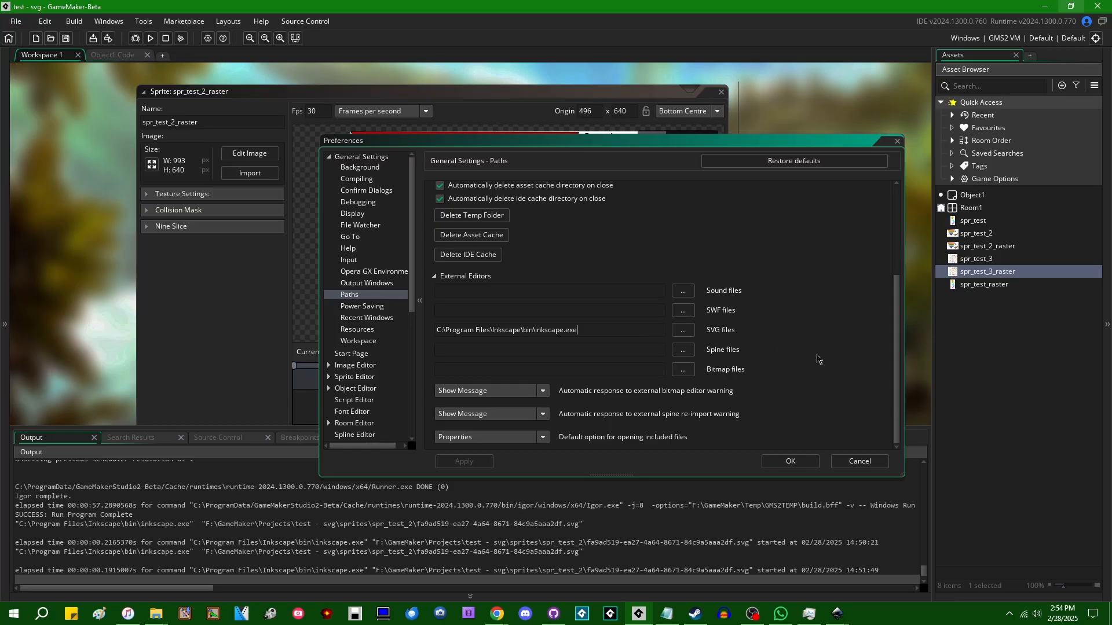
mouse_move(821, 370)
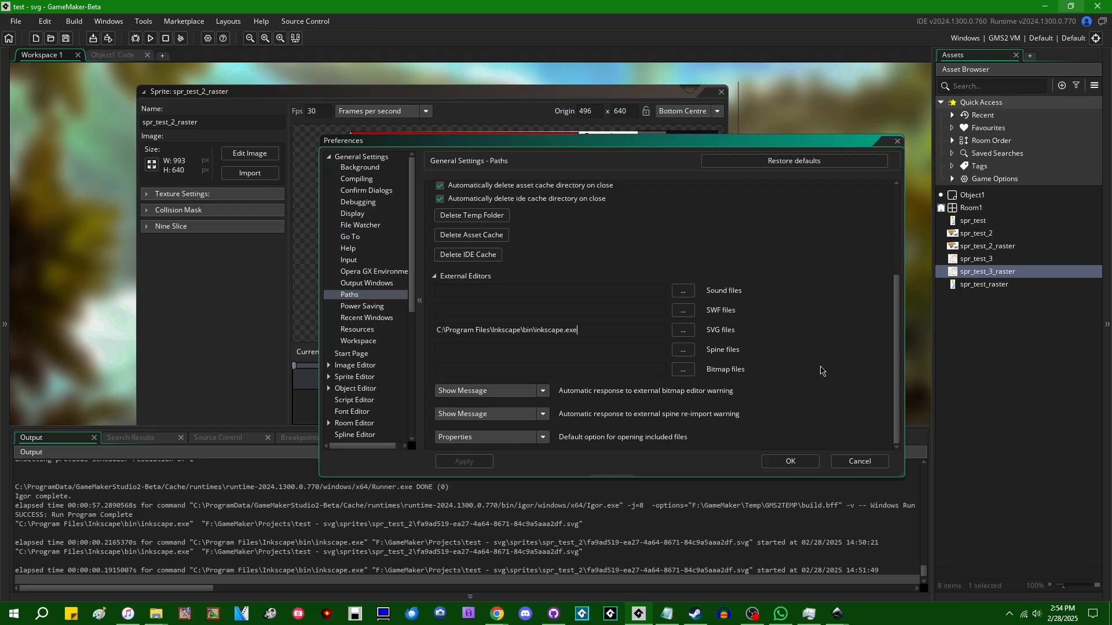
mouse_move(654, 424)
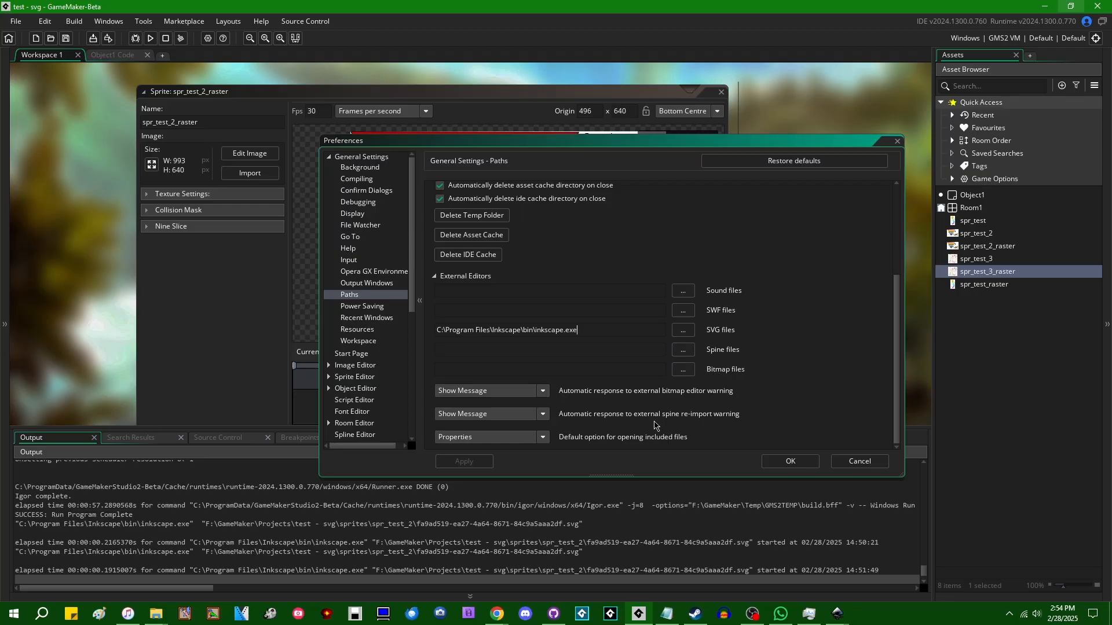
mouse_move(631, 408)
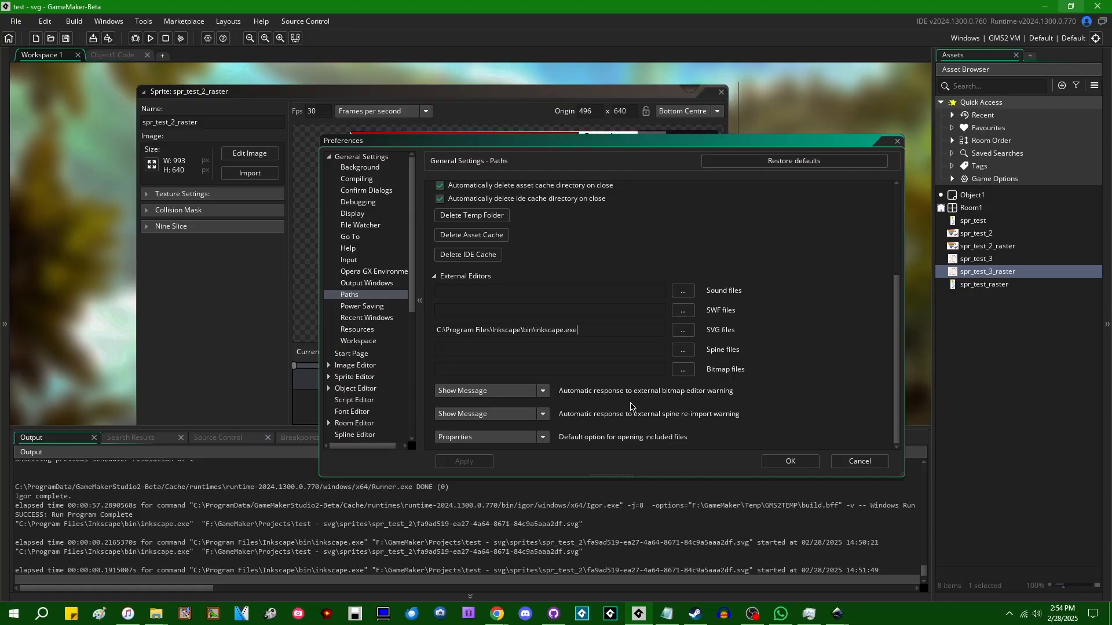
mouse_move(836, 438)
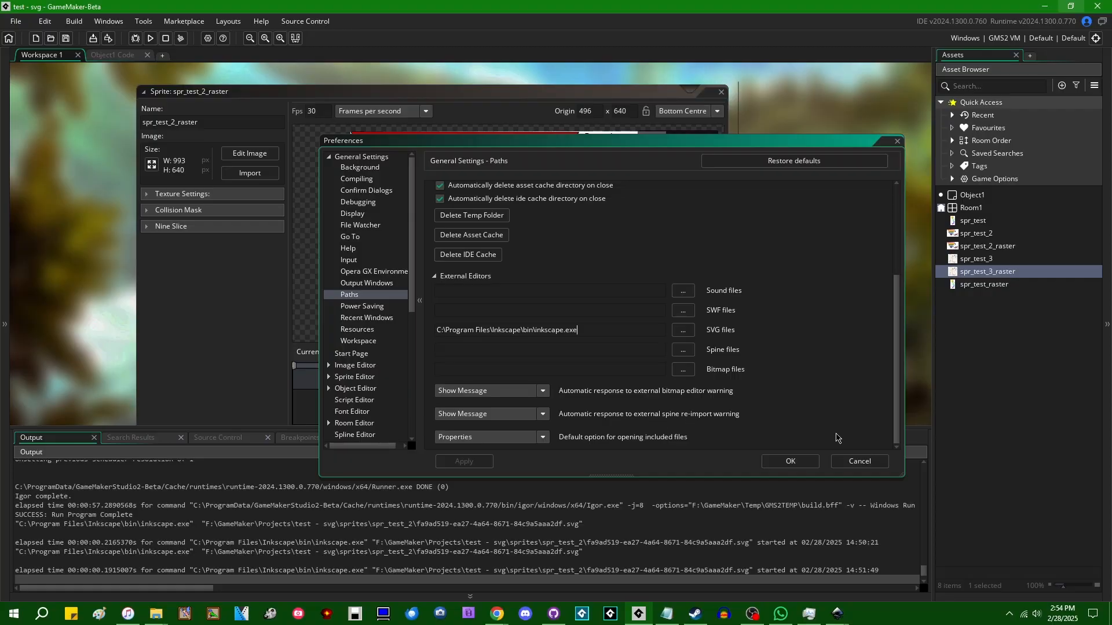
mouse_move(839, 392)
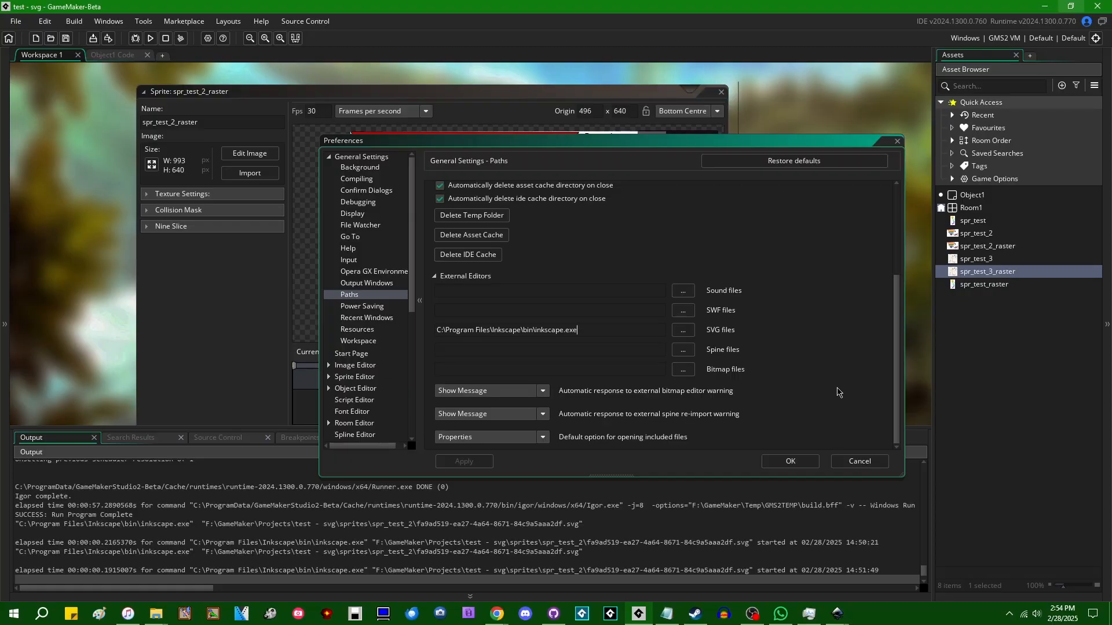
mouse_move(698, 425)
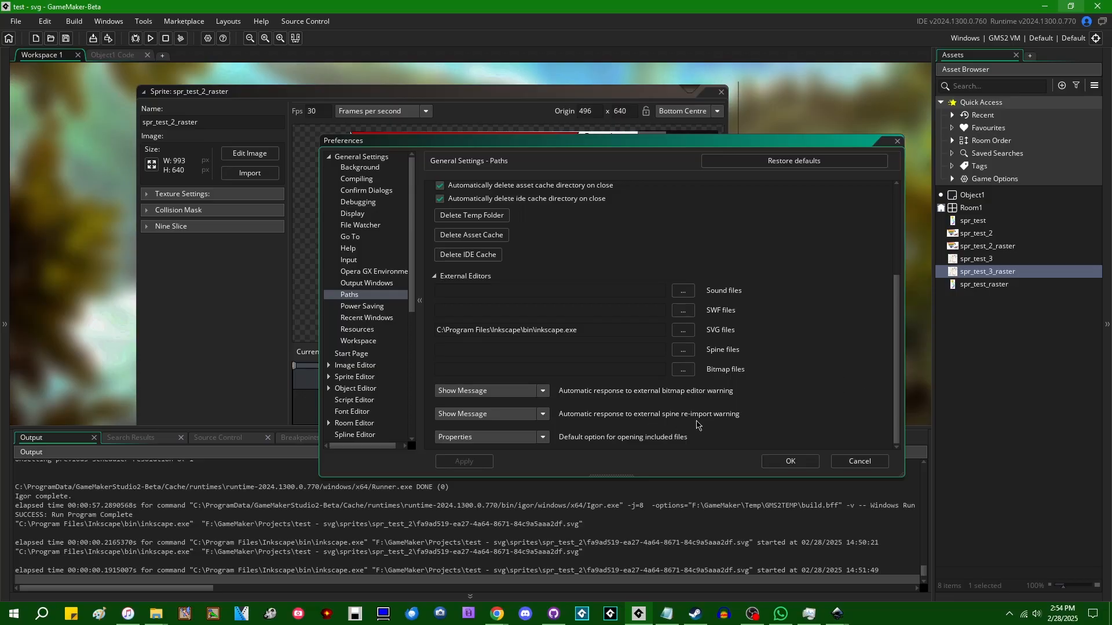
mouse_move(698, 425)
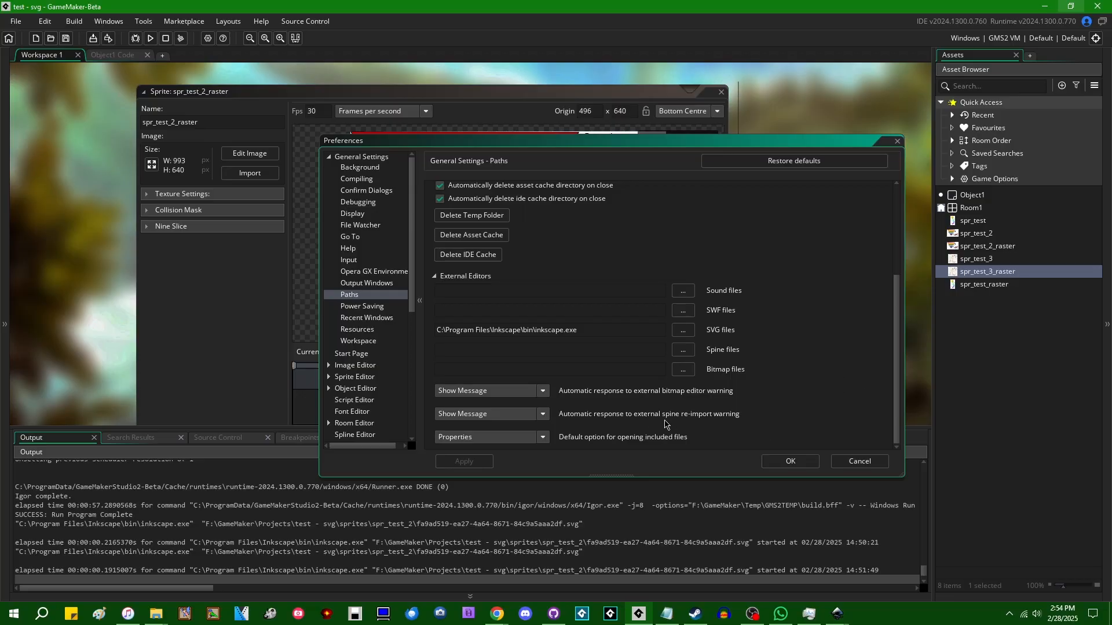
mouse_move(789, 461)
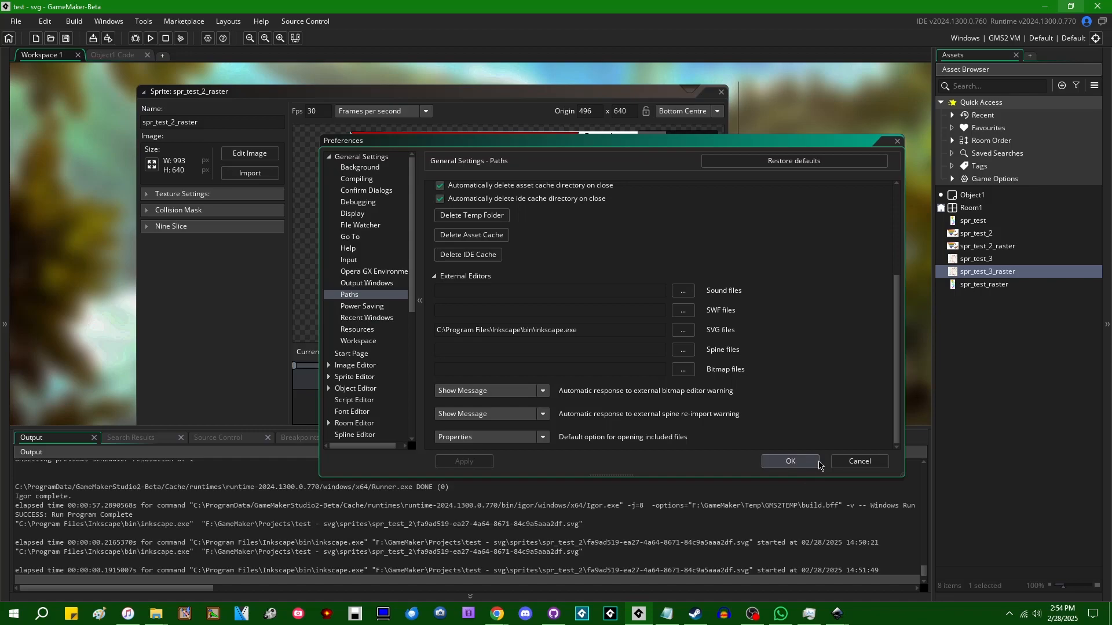
click(789, 461)
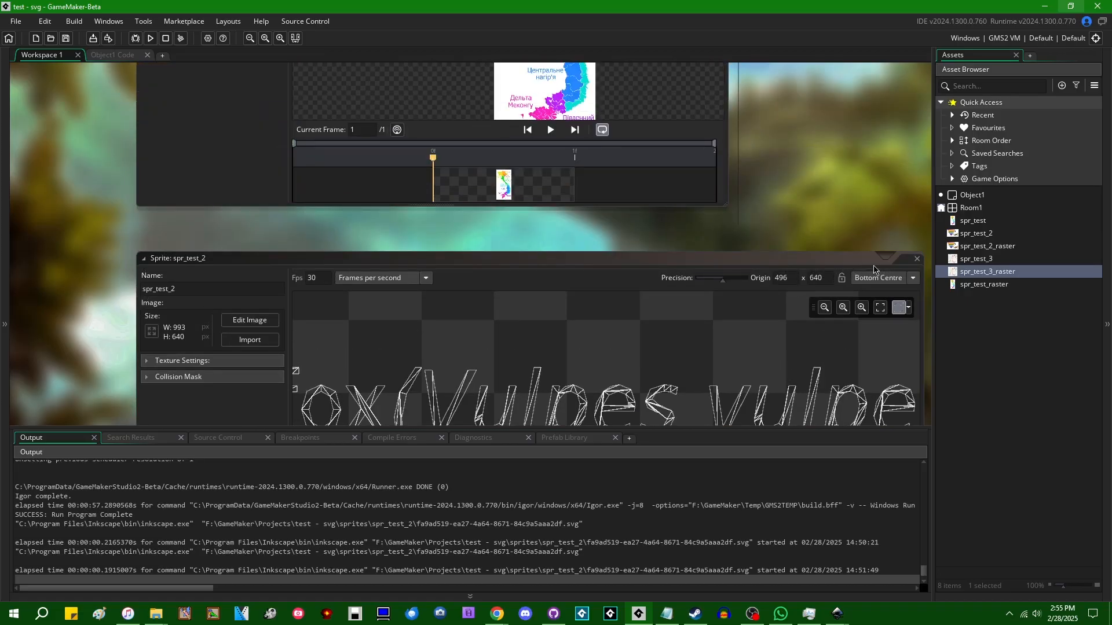
Double-click a sprite in the Asset Browser to open the raster map sprite.
double_click(985, 284)
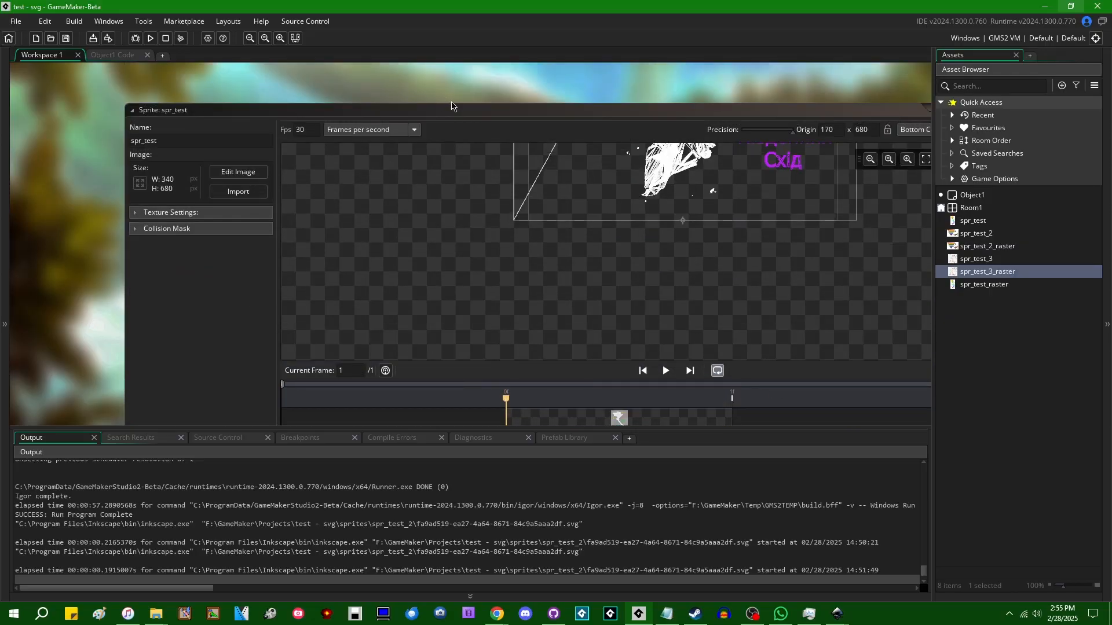
mouse_move(657, 94)
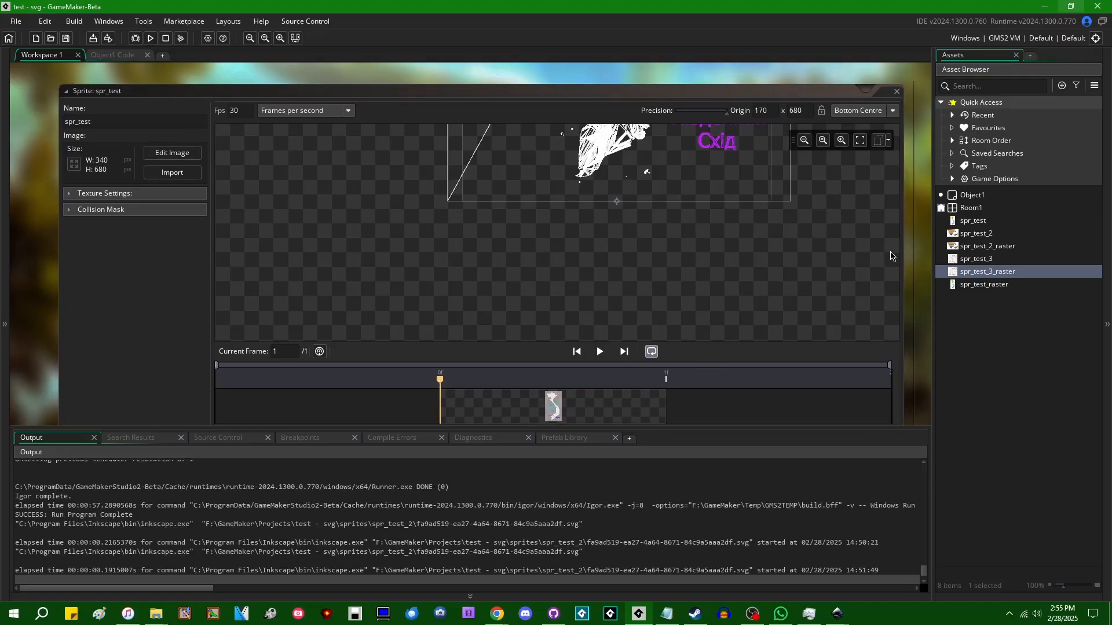
mouse_move(910, 280)
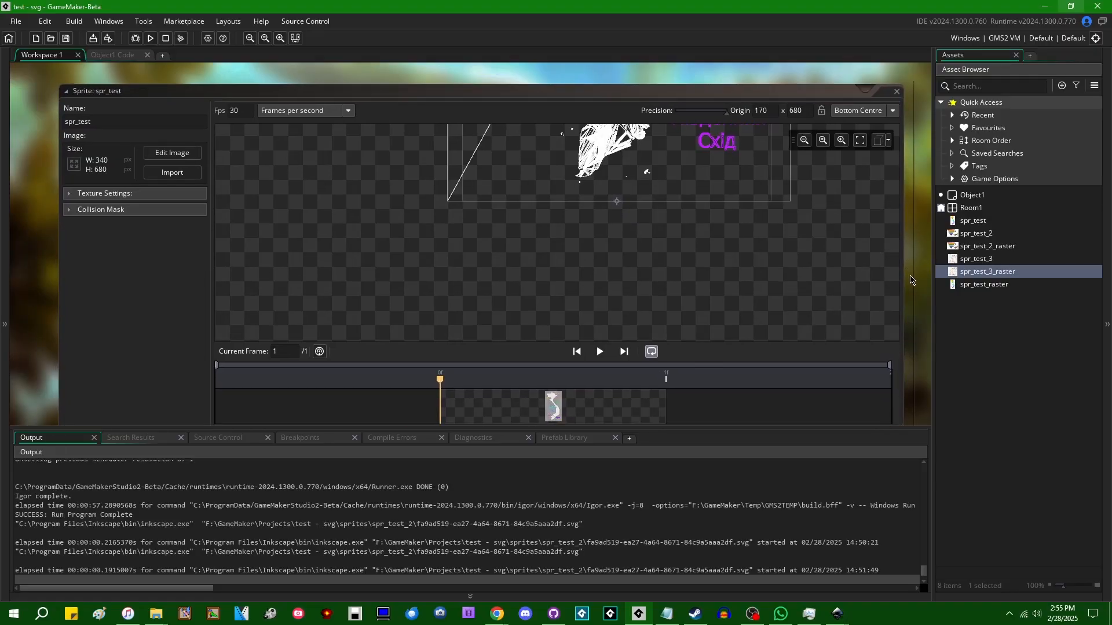
mouse_move(900, 290)
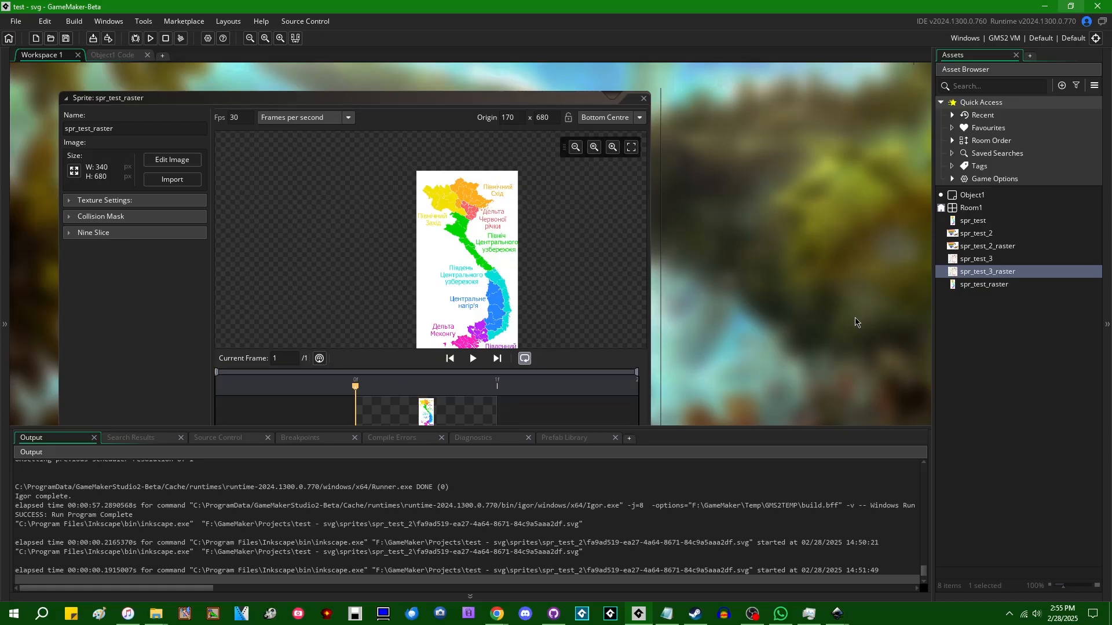
mouse_move(780, 259)
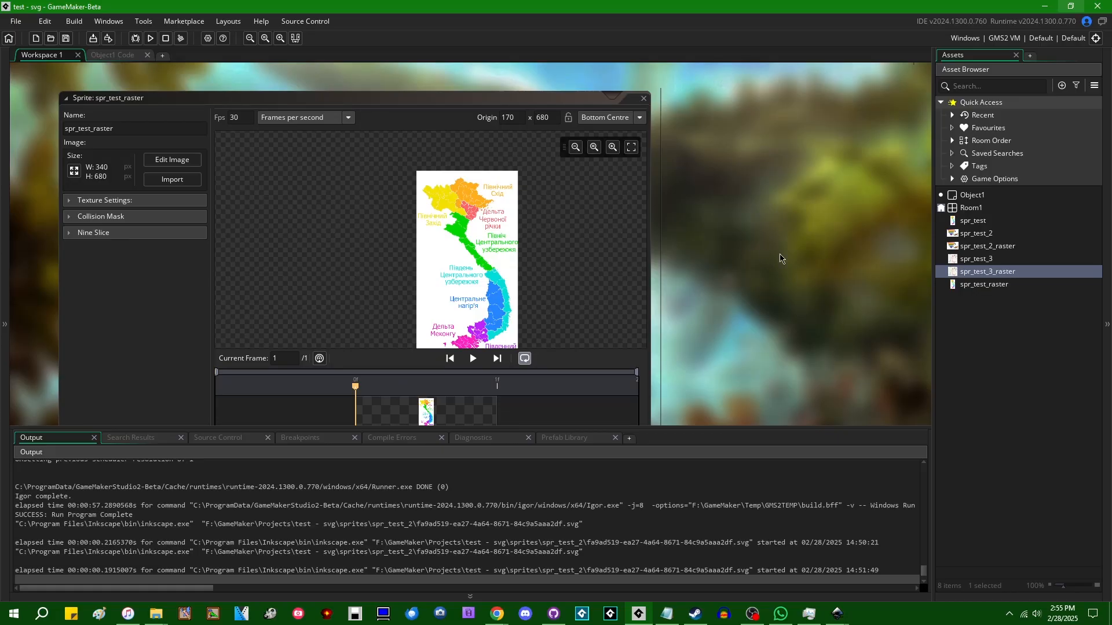
mouse_move(737, 285)
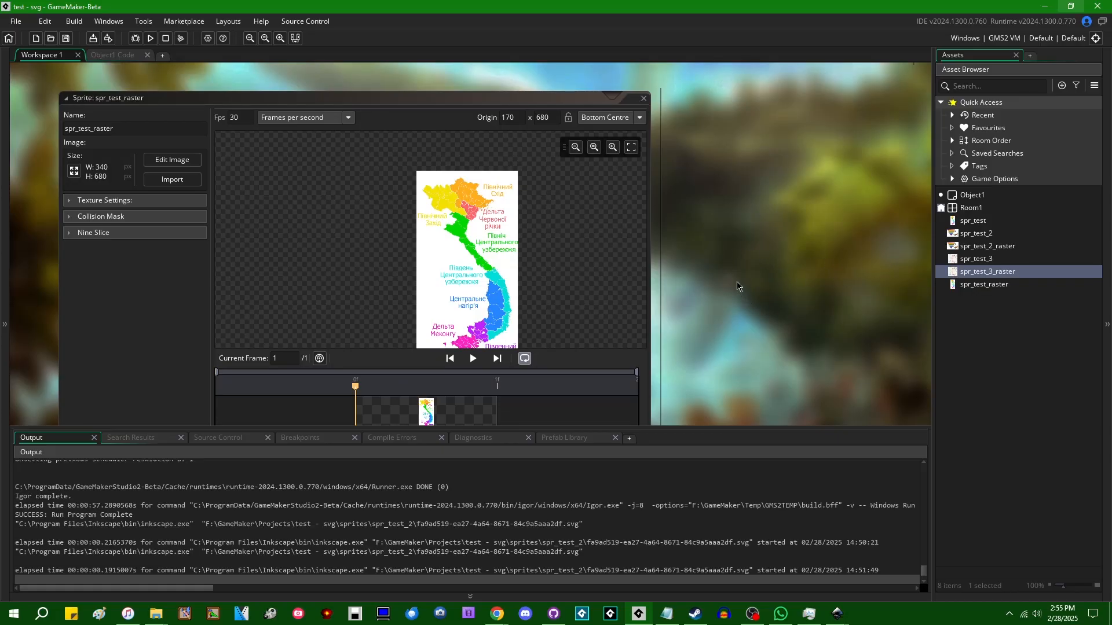
mouse_move(755, 246)
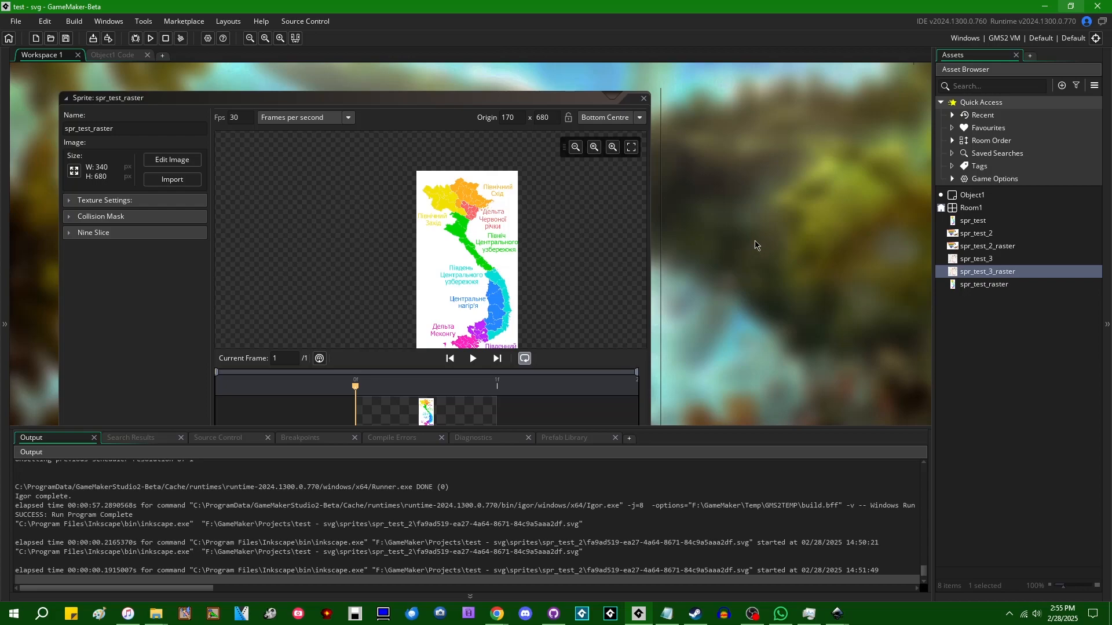
mouse_move(809, 265)
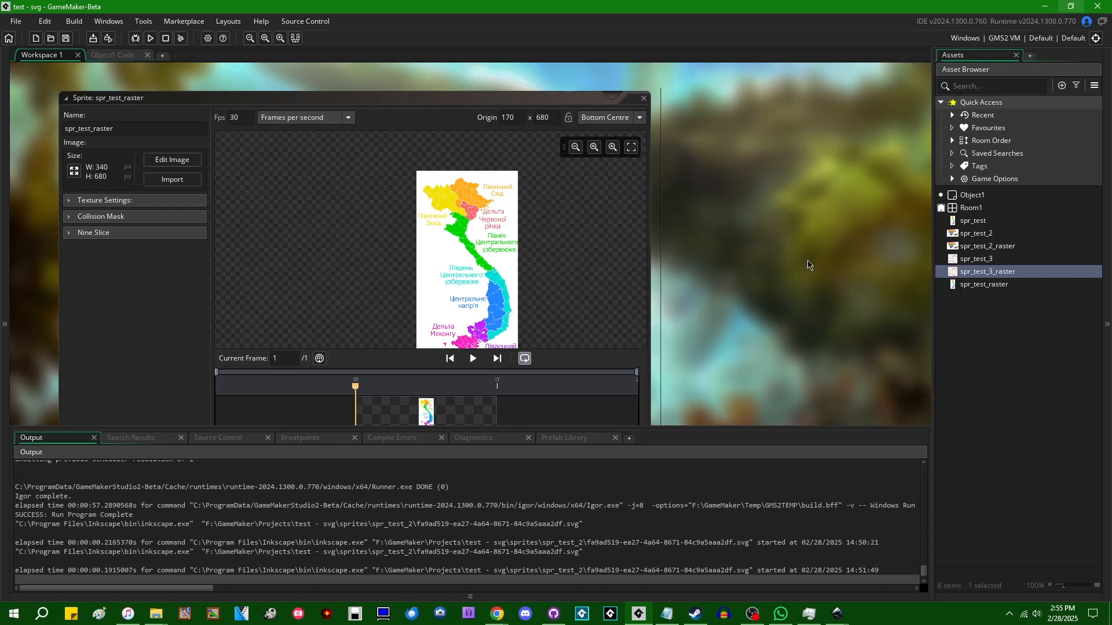
mouse_move(804, 278)
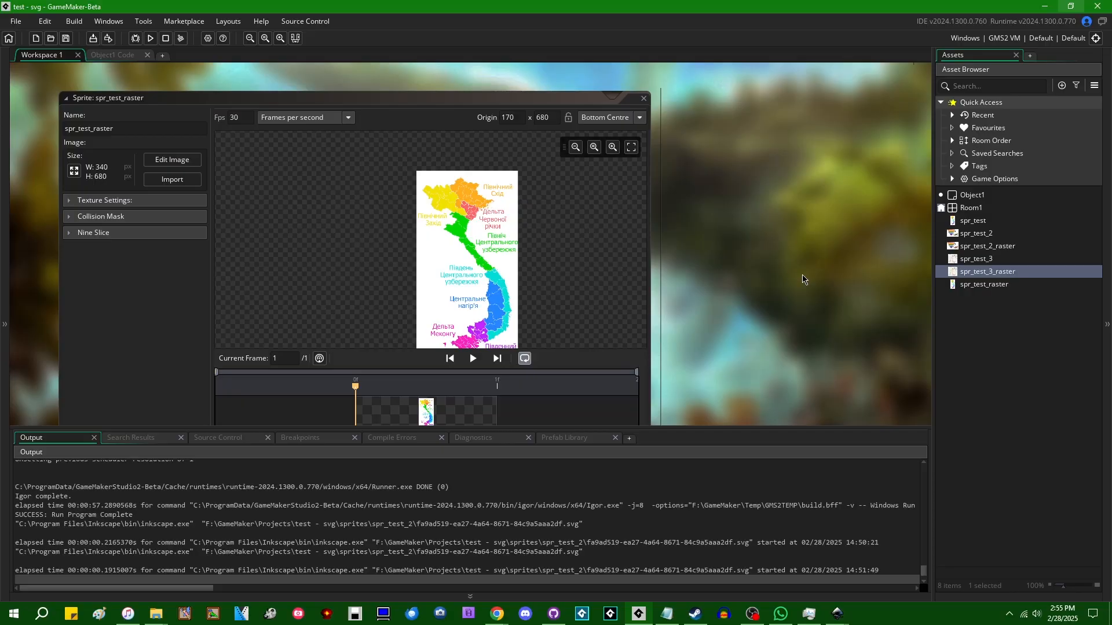
mouse_move(805, 268)
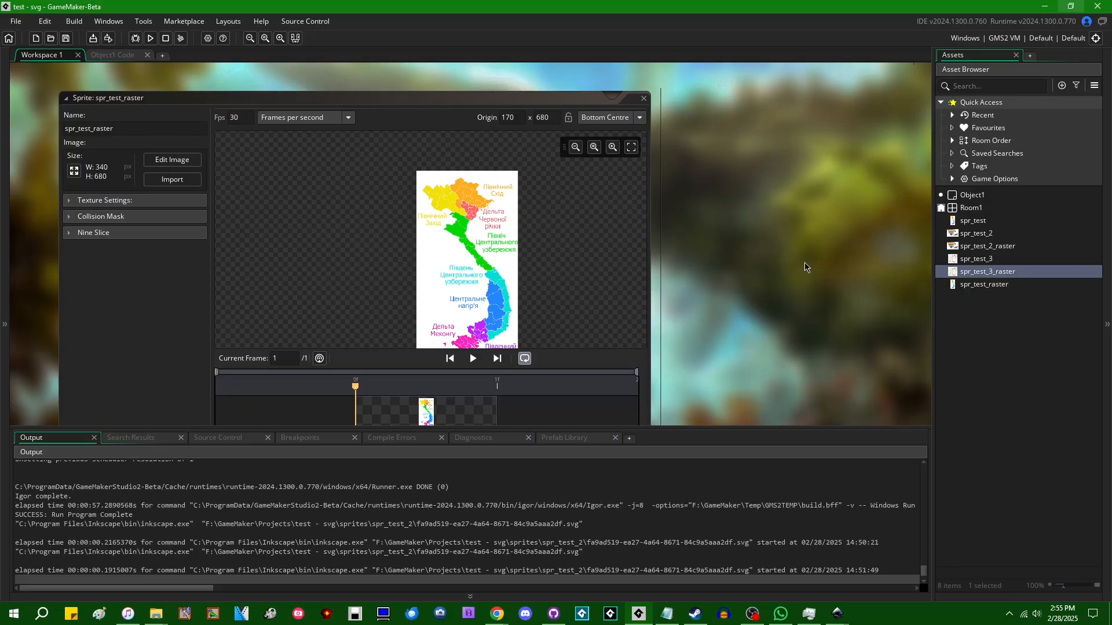
mouse_move(818, 262)
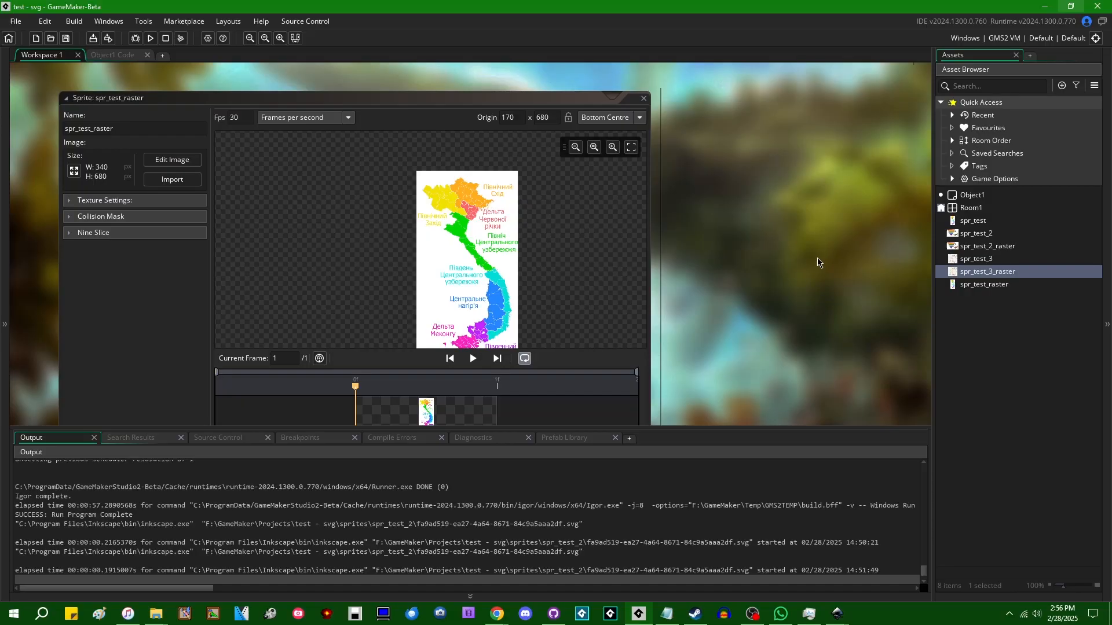